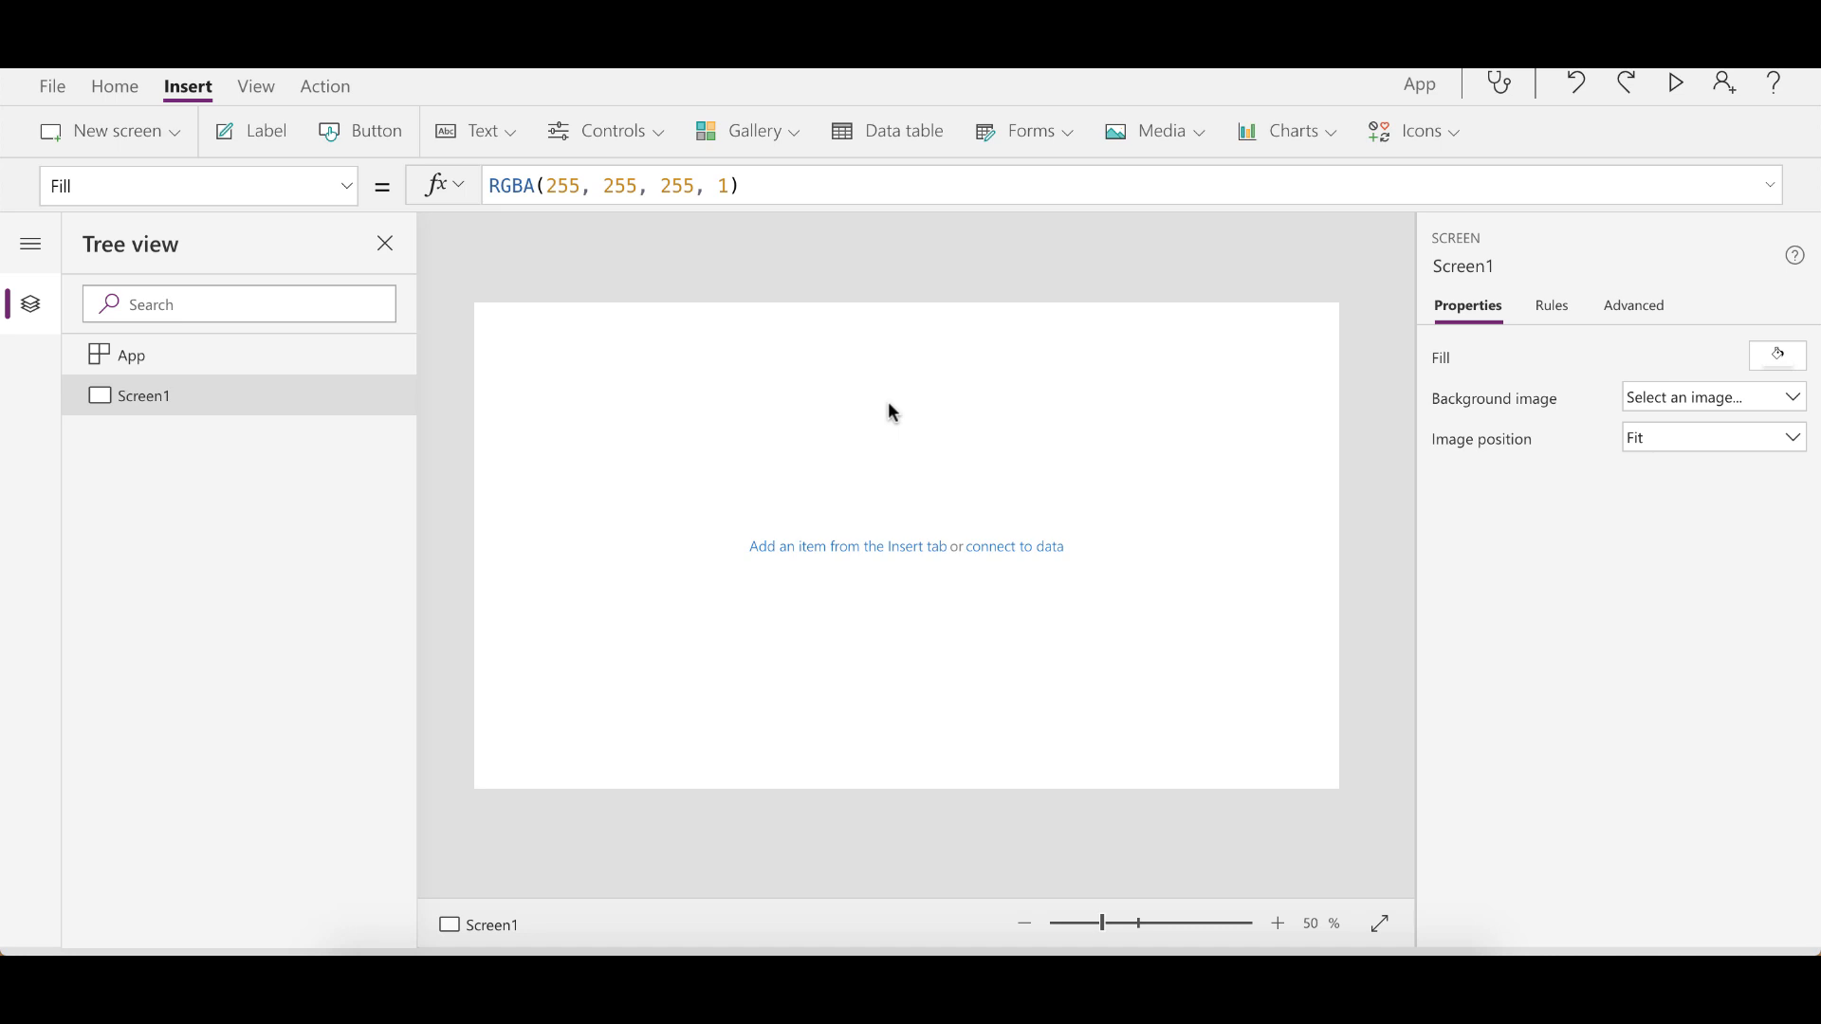
{"action": "mouse_move", "coordinate": [1421, 129]}
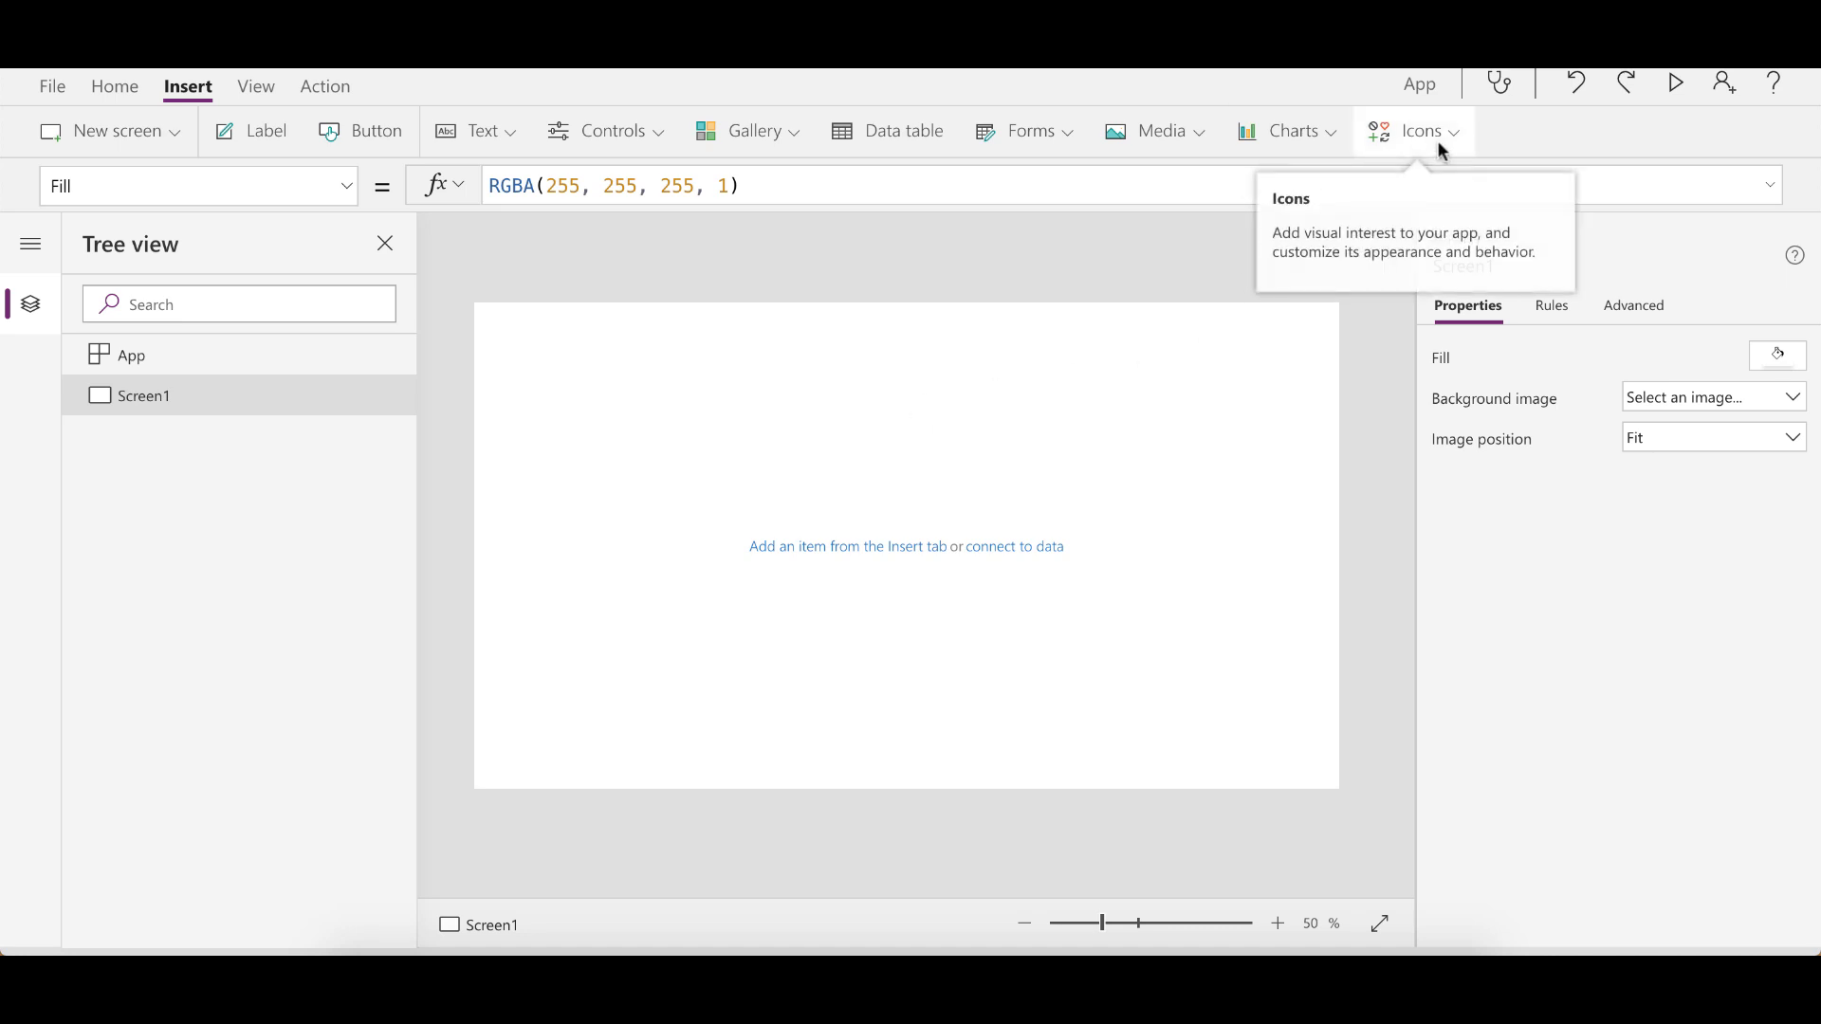
Insert a Document icon onto Screen1 from the Icons menu
{"action": "left_click", "coordinate": [1416, 130]}
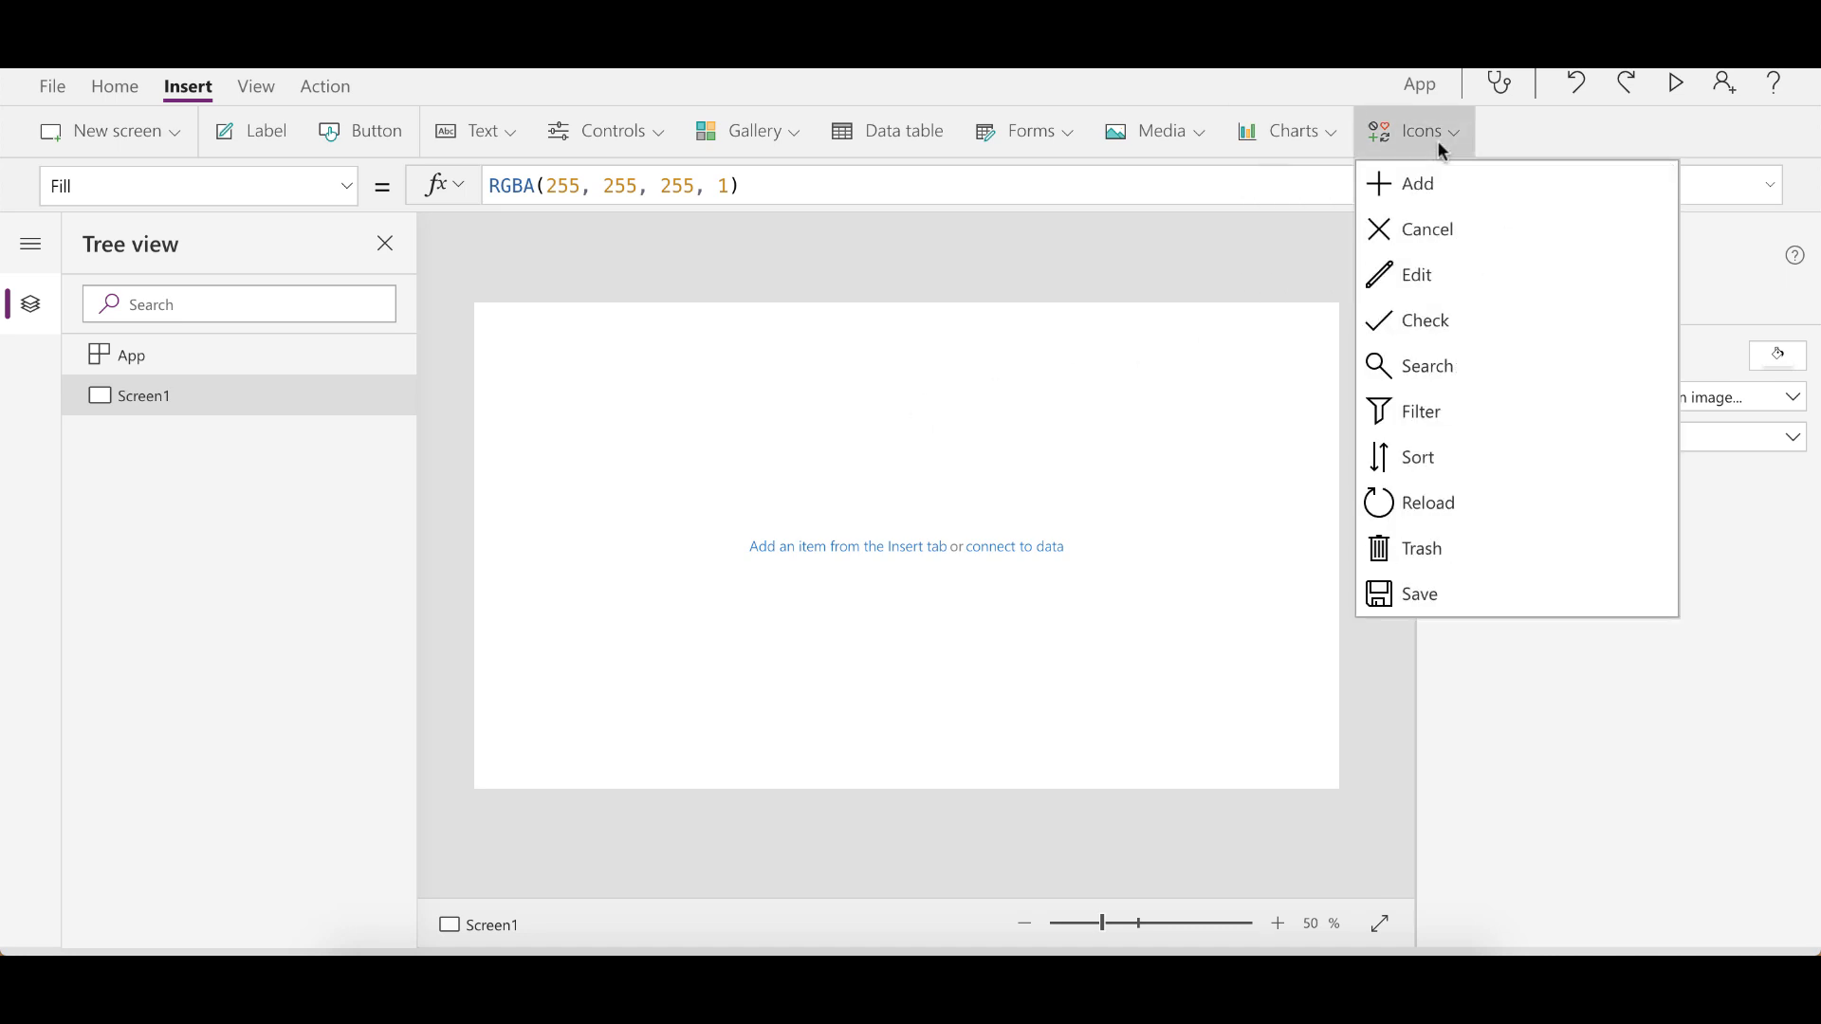
{"action": "mouse_move", "coordinate": [1417, 183]}
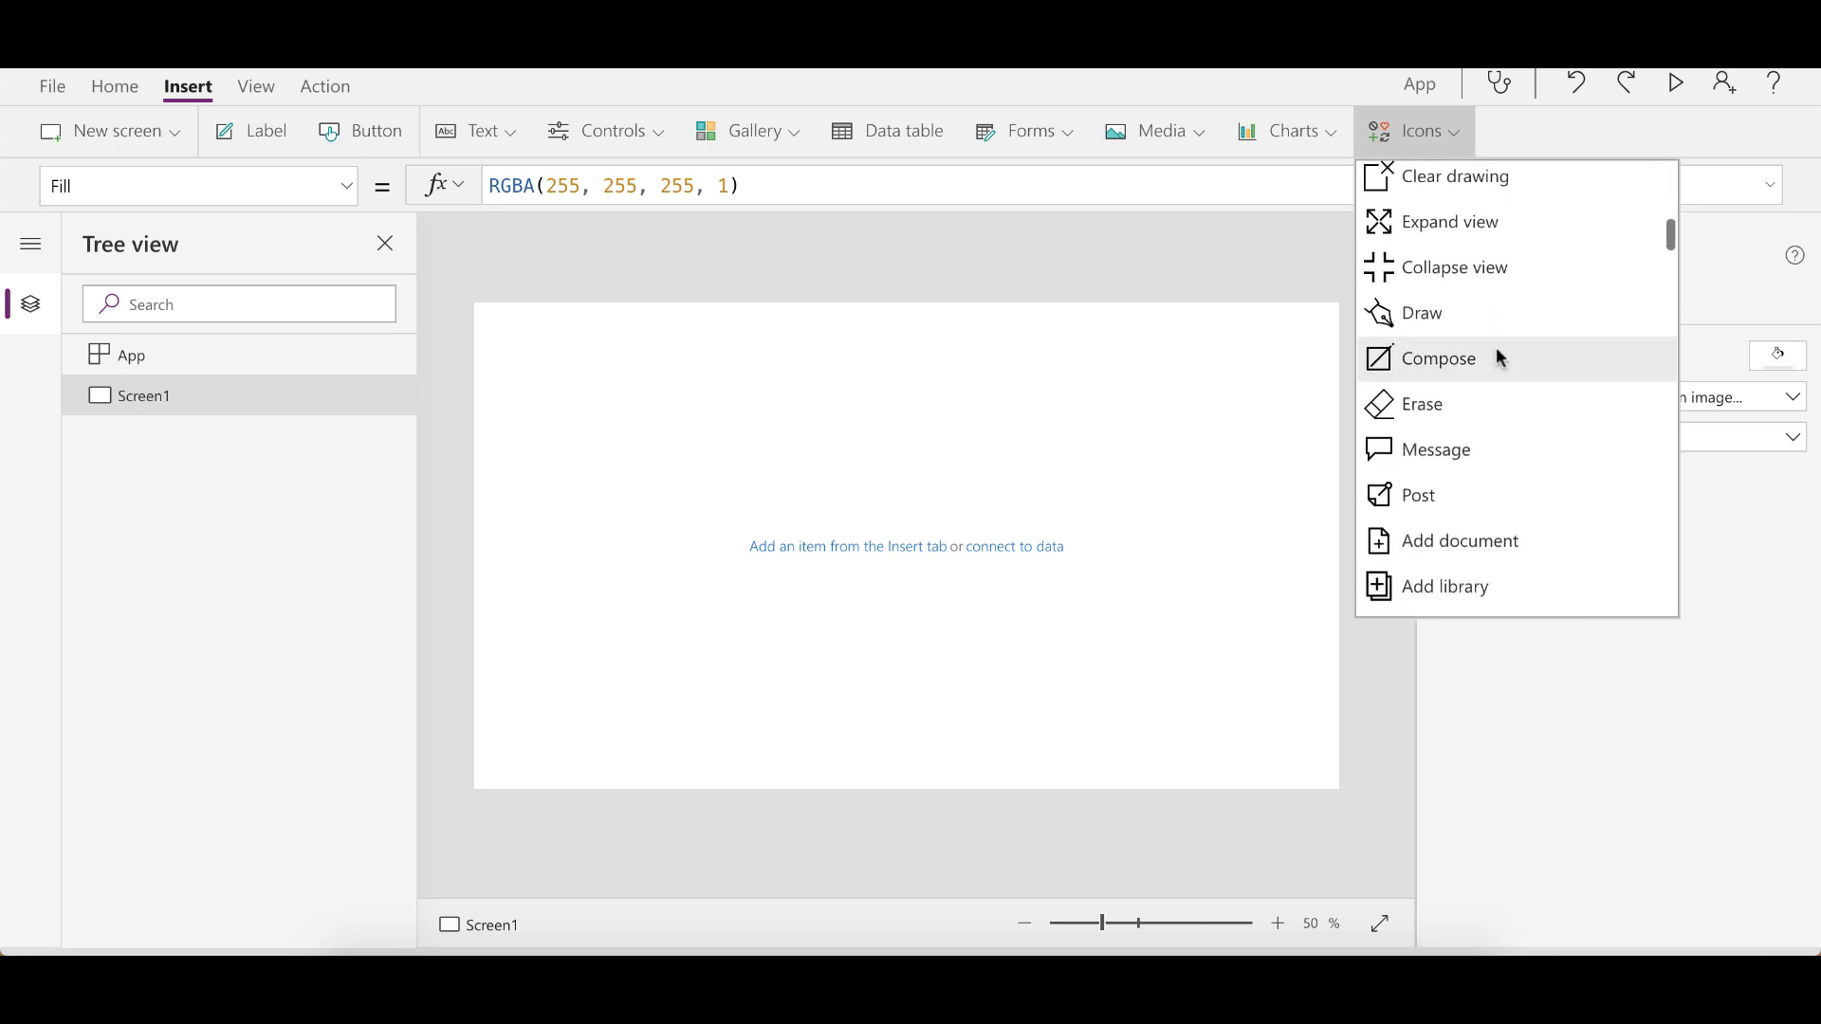
{"action": "scroll", "scroll_direction": "down", "scroll_amount": 3}
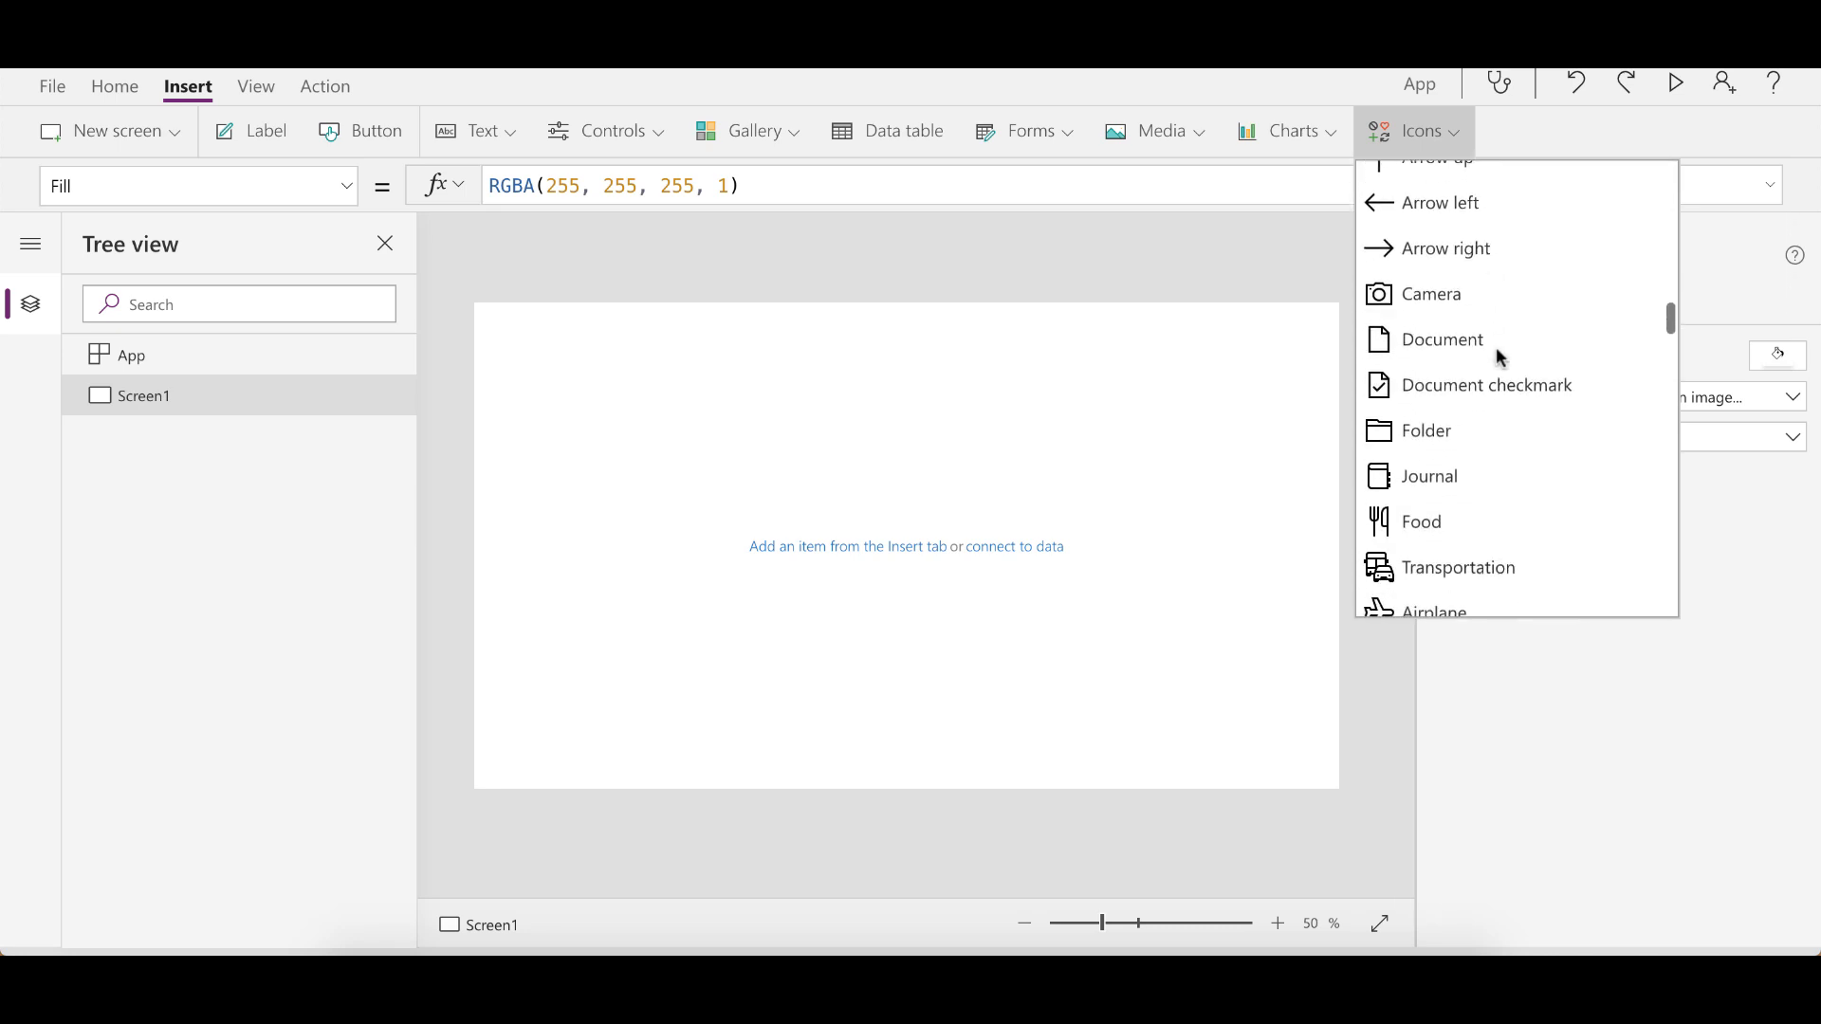
{"action": "scroll", "scroll_direction": "down", "scroll_amount": 3}
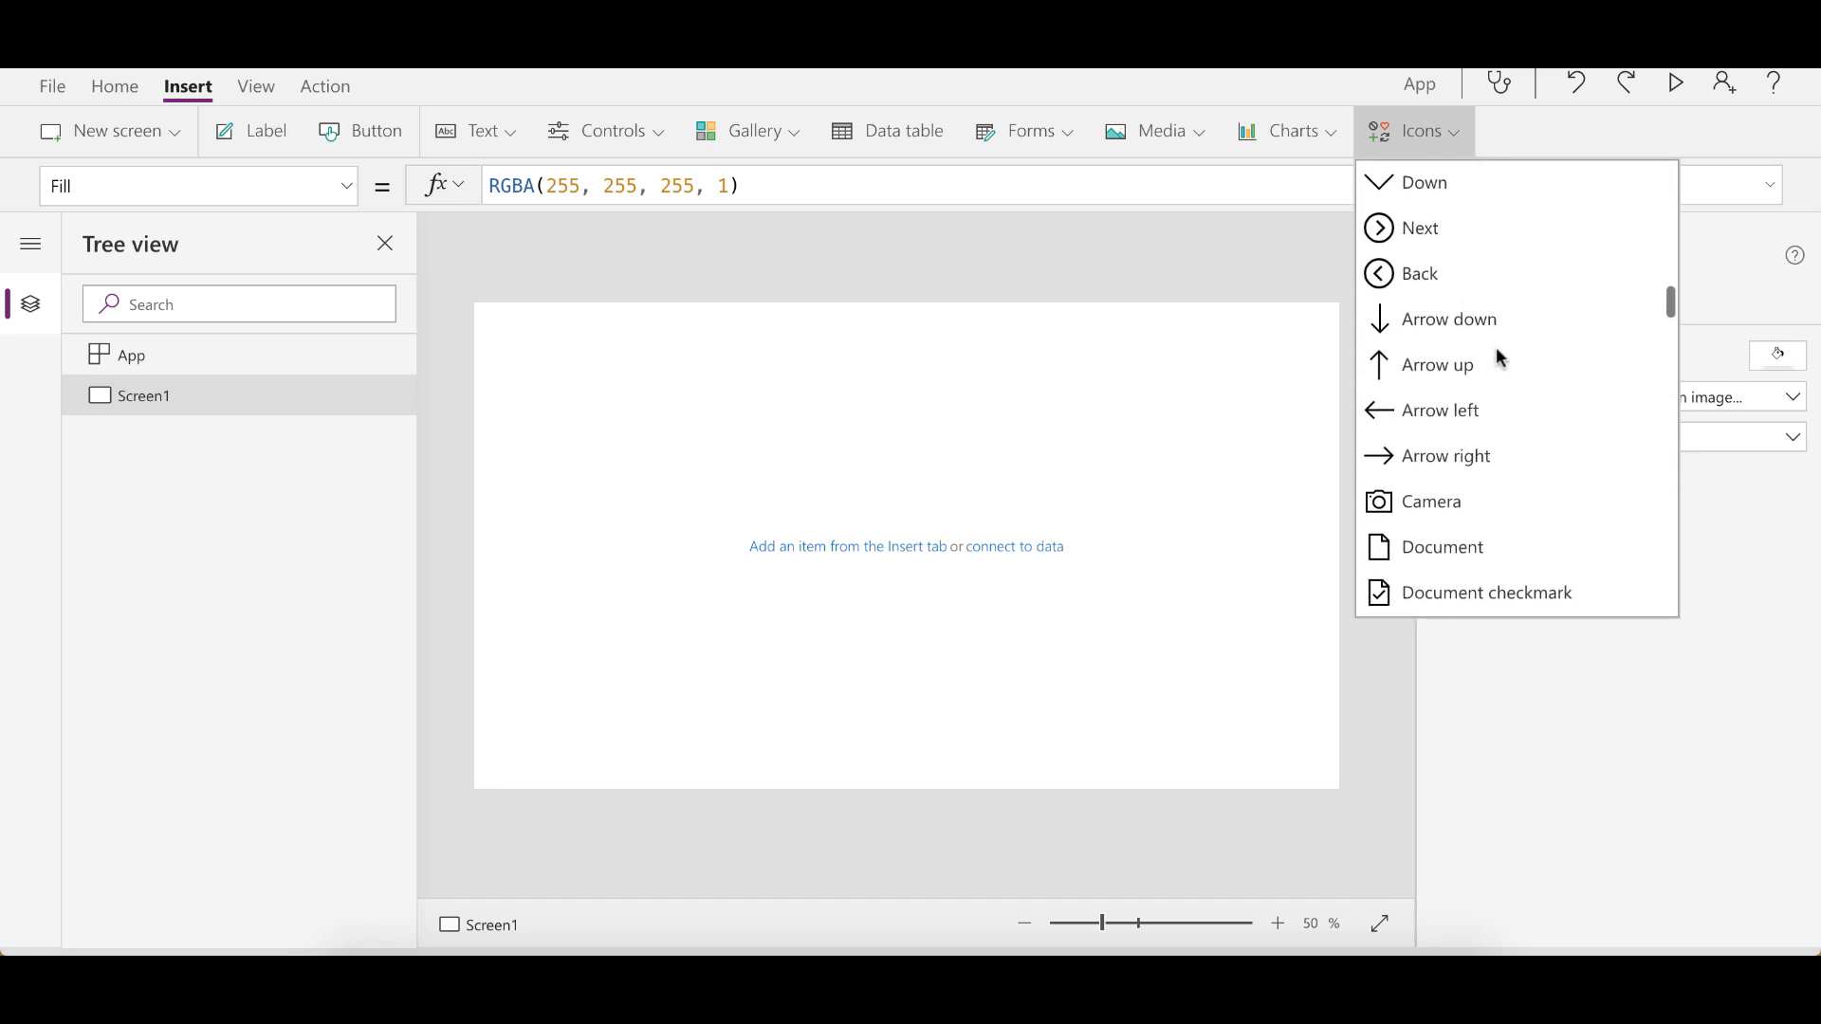
{"action": "mouse_move", "coordinate": [1440, 364]}
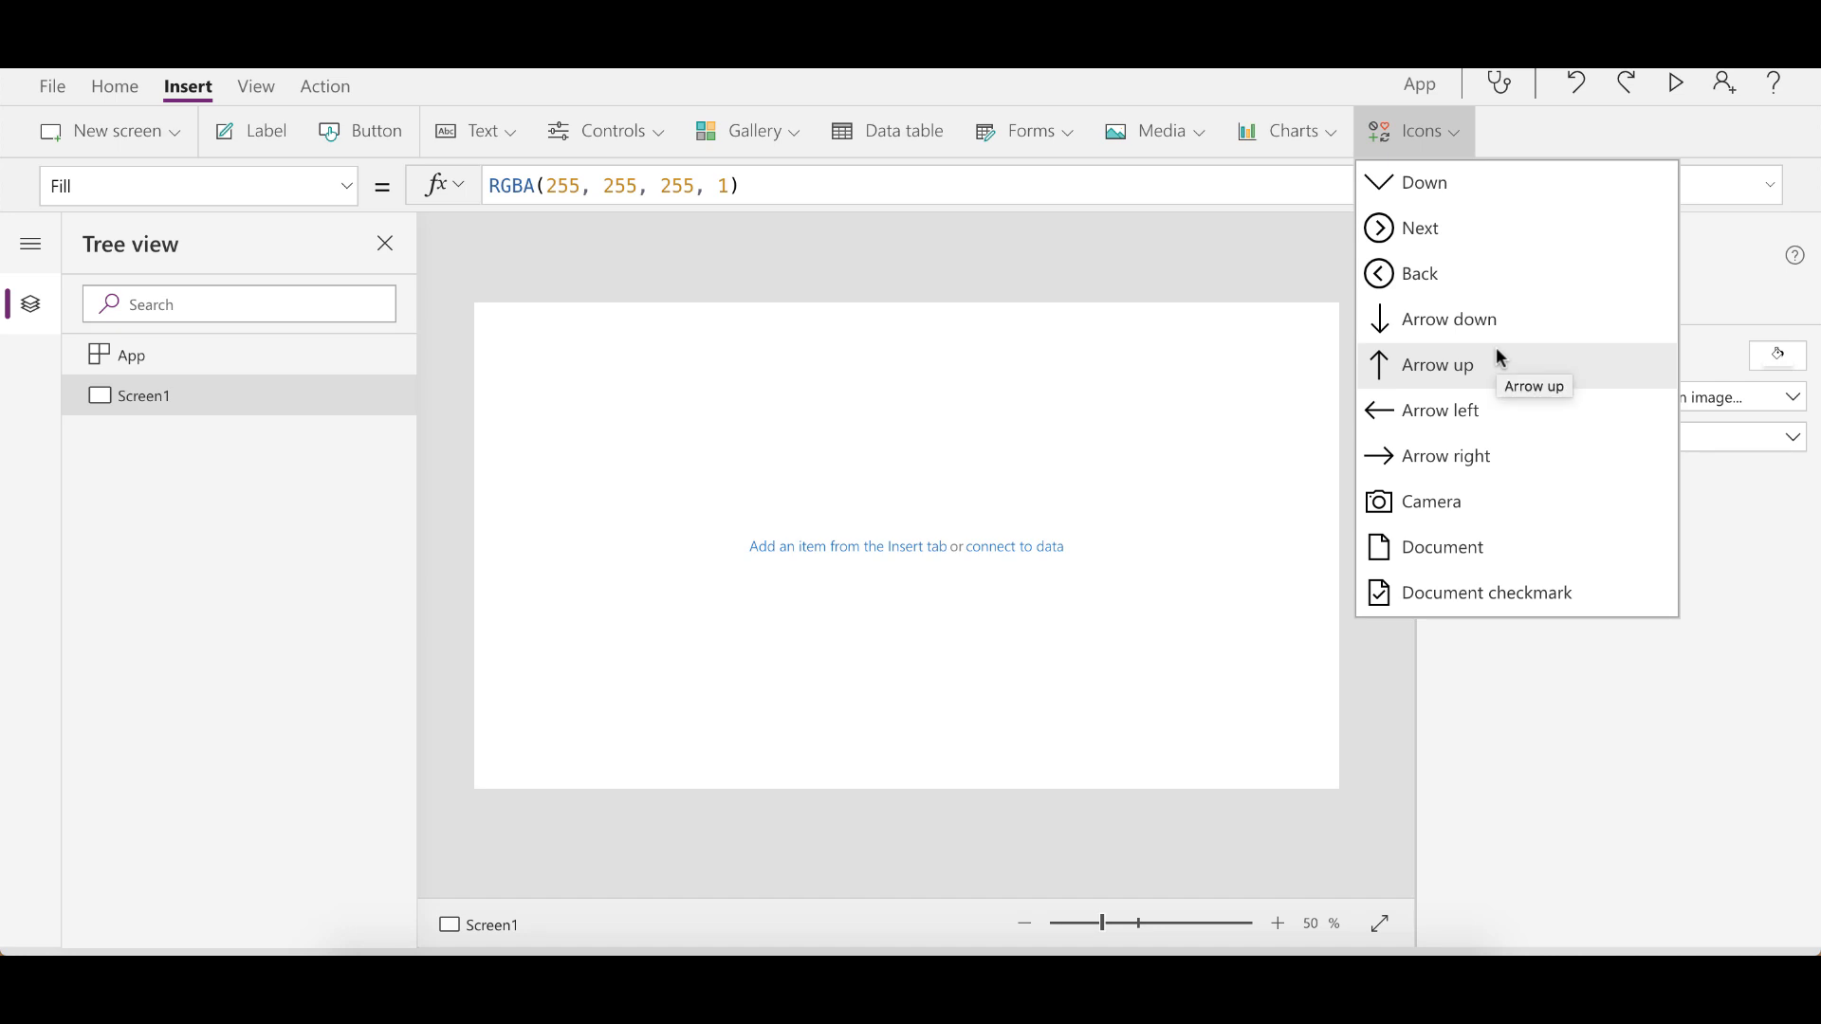
{"action": "scroll", "scroll_direction": "down", "scroll_amount": 3}
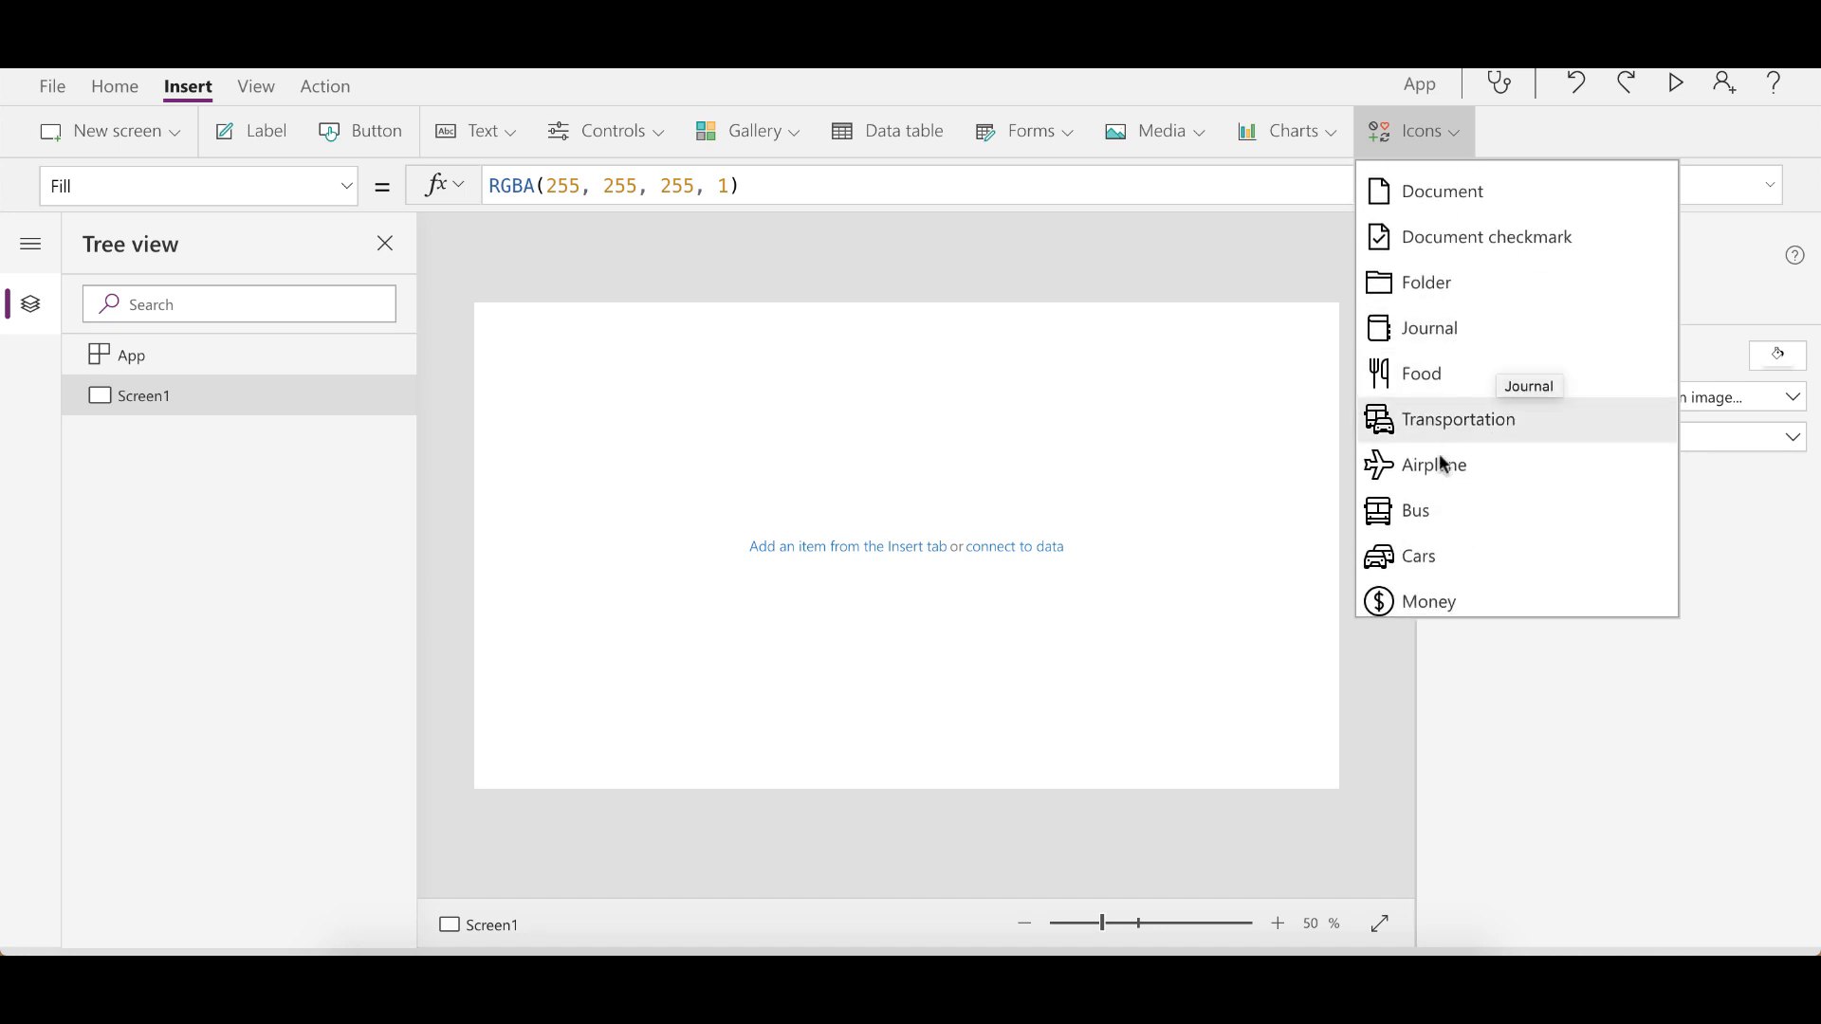
{"action": "mouse_move", "coordinate": [1439, 192]}
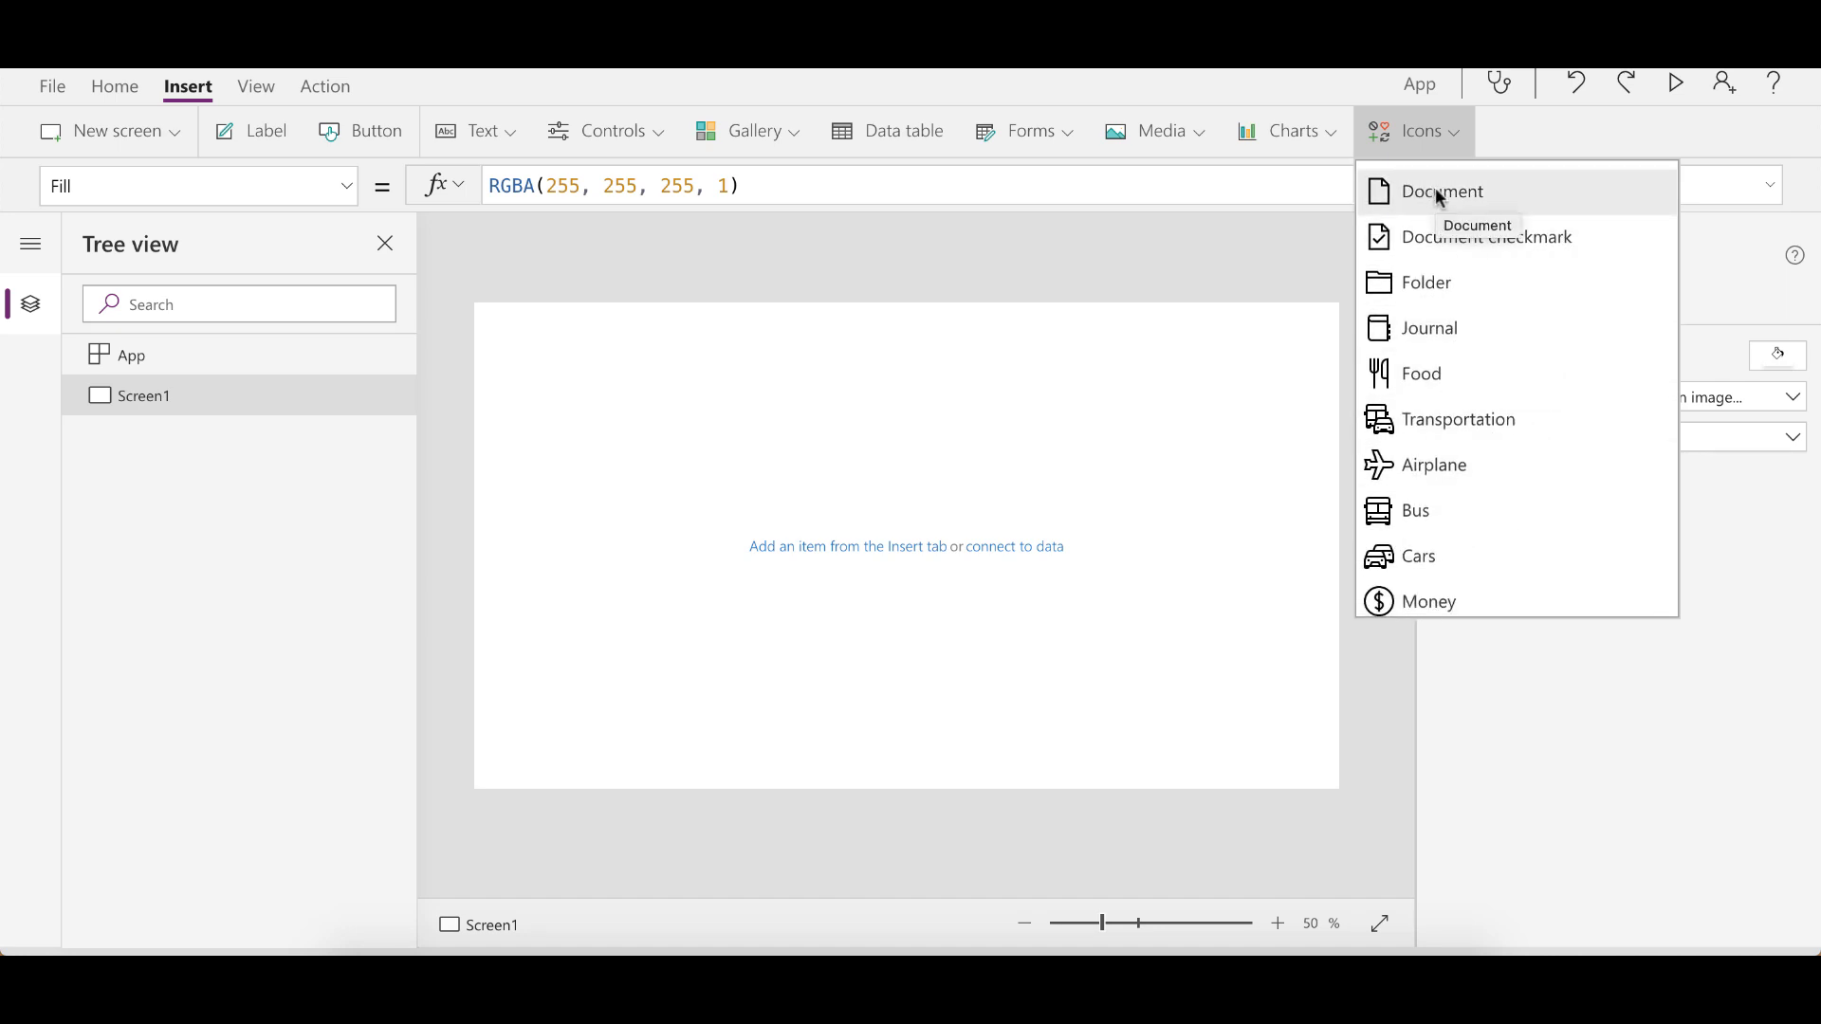
{"action": "left_click", "coordinate": [708, 330]}
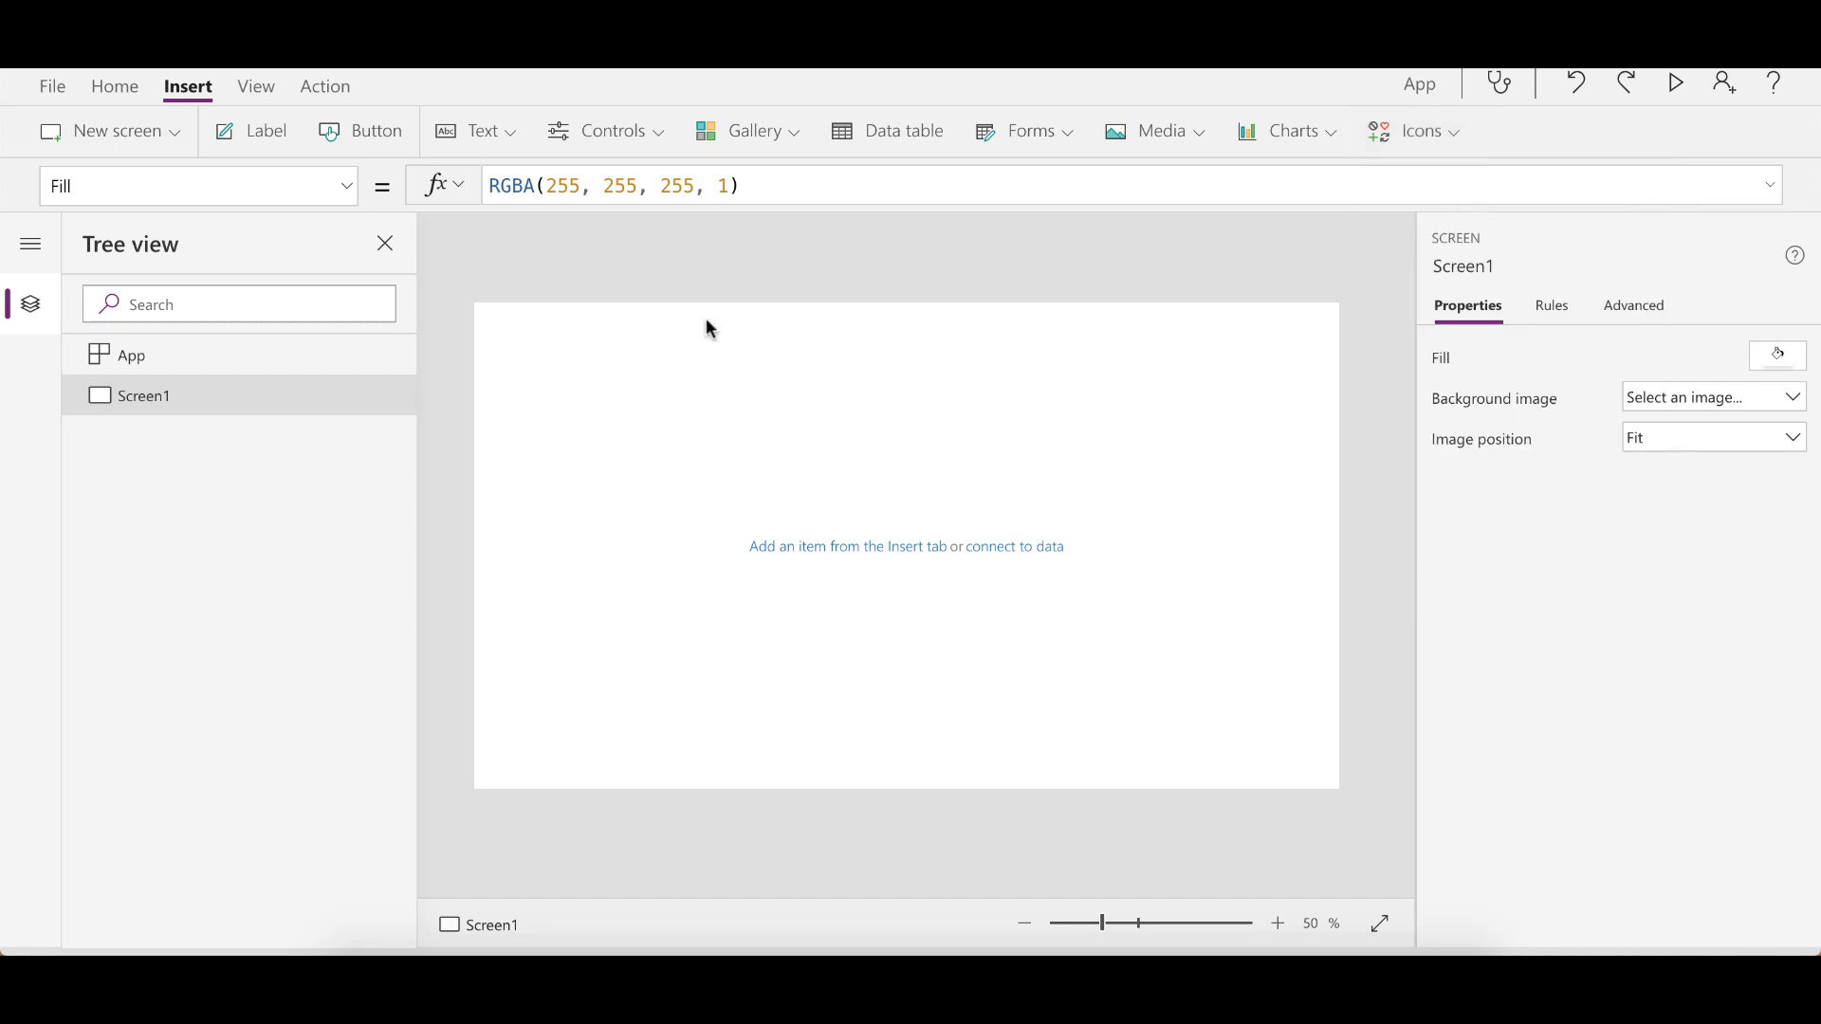
{"action": "left_click", "coordinate": [1414, 130]}
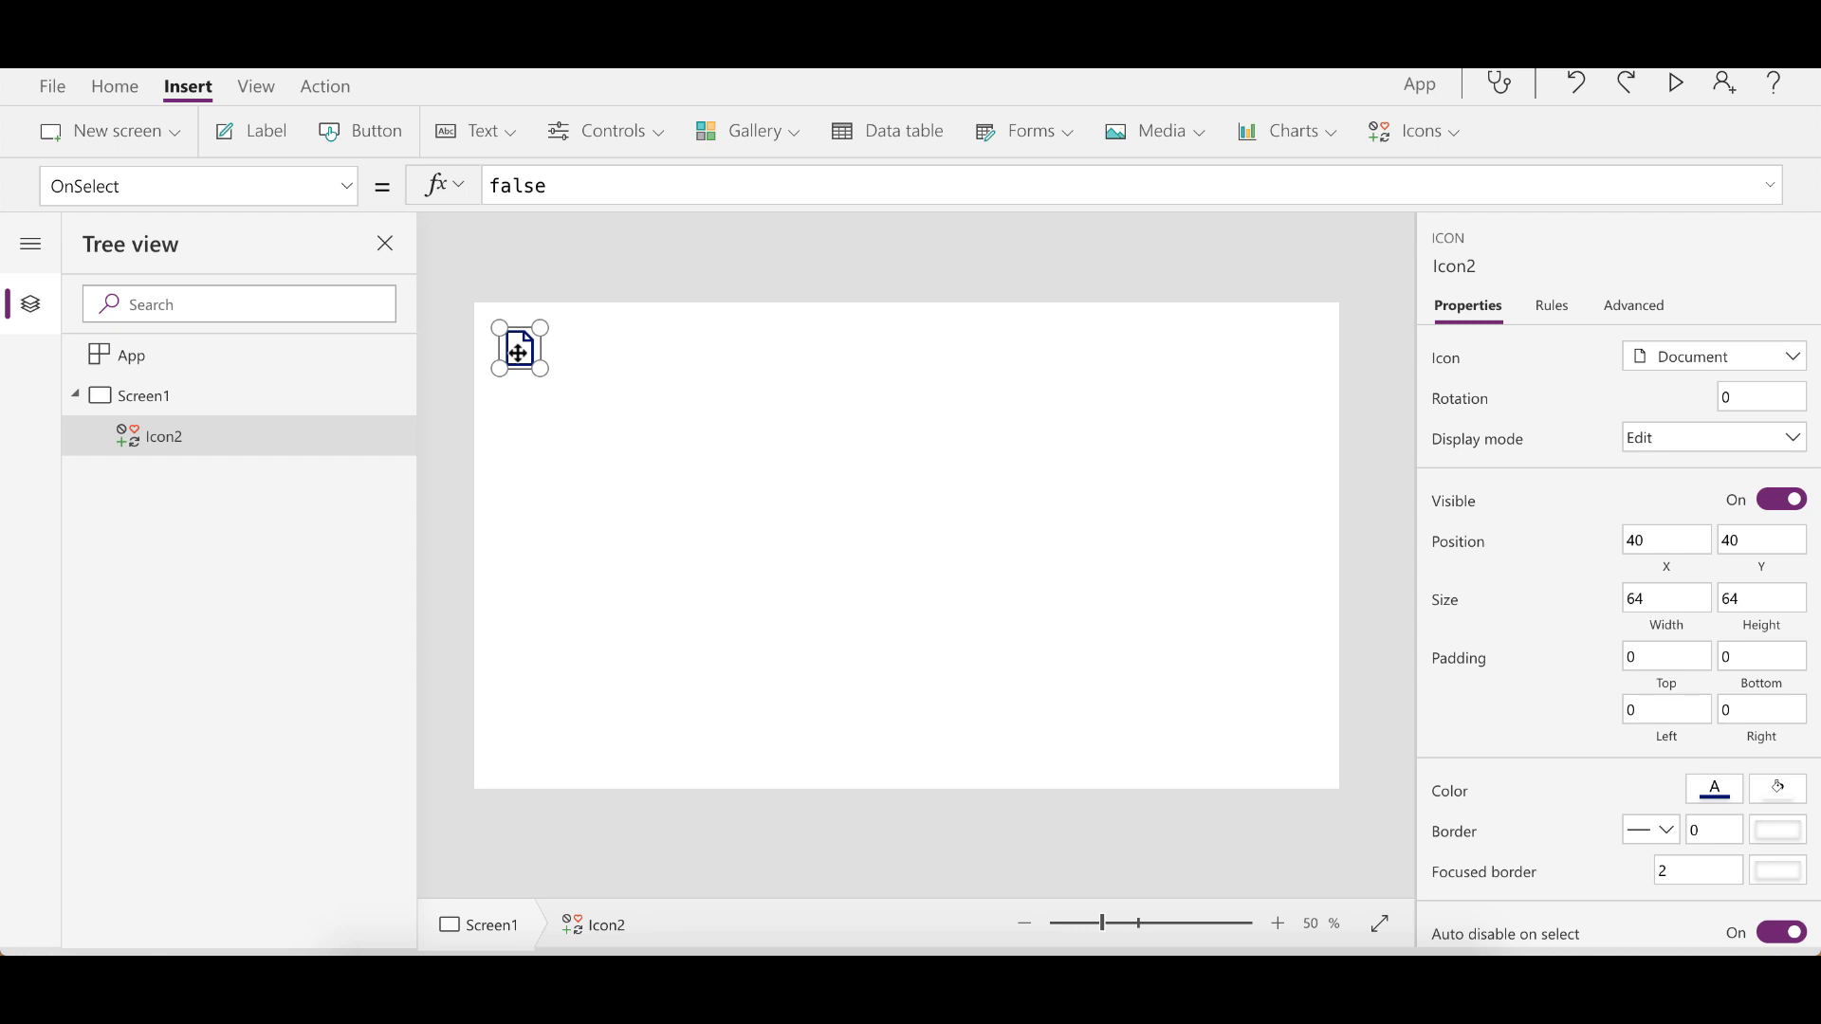
{"action": "mouse_move", "coordinate": [1440, 131]}
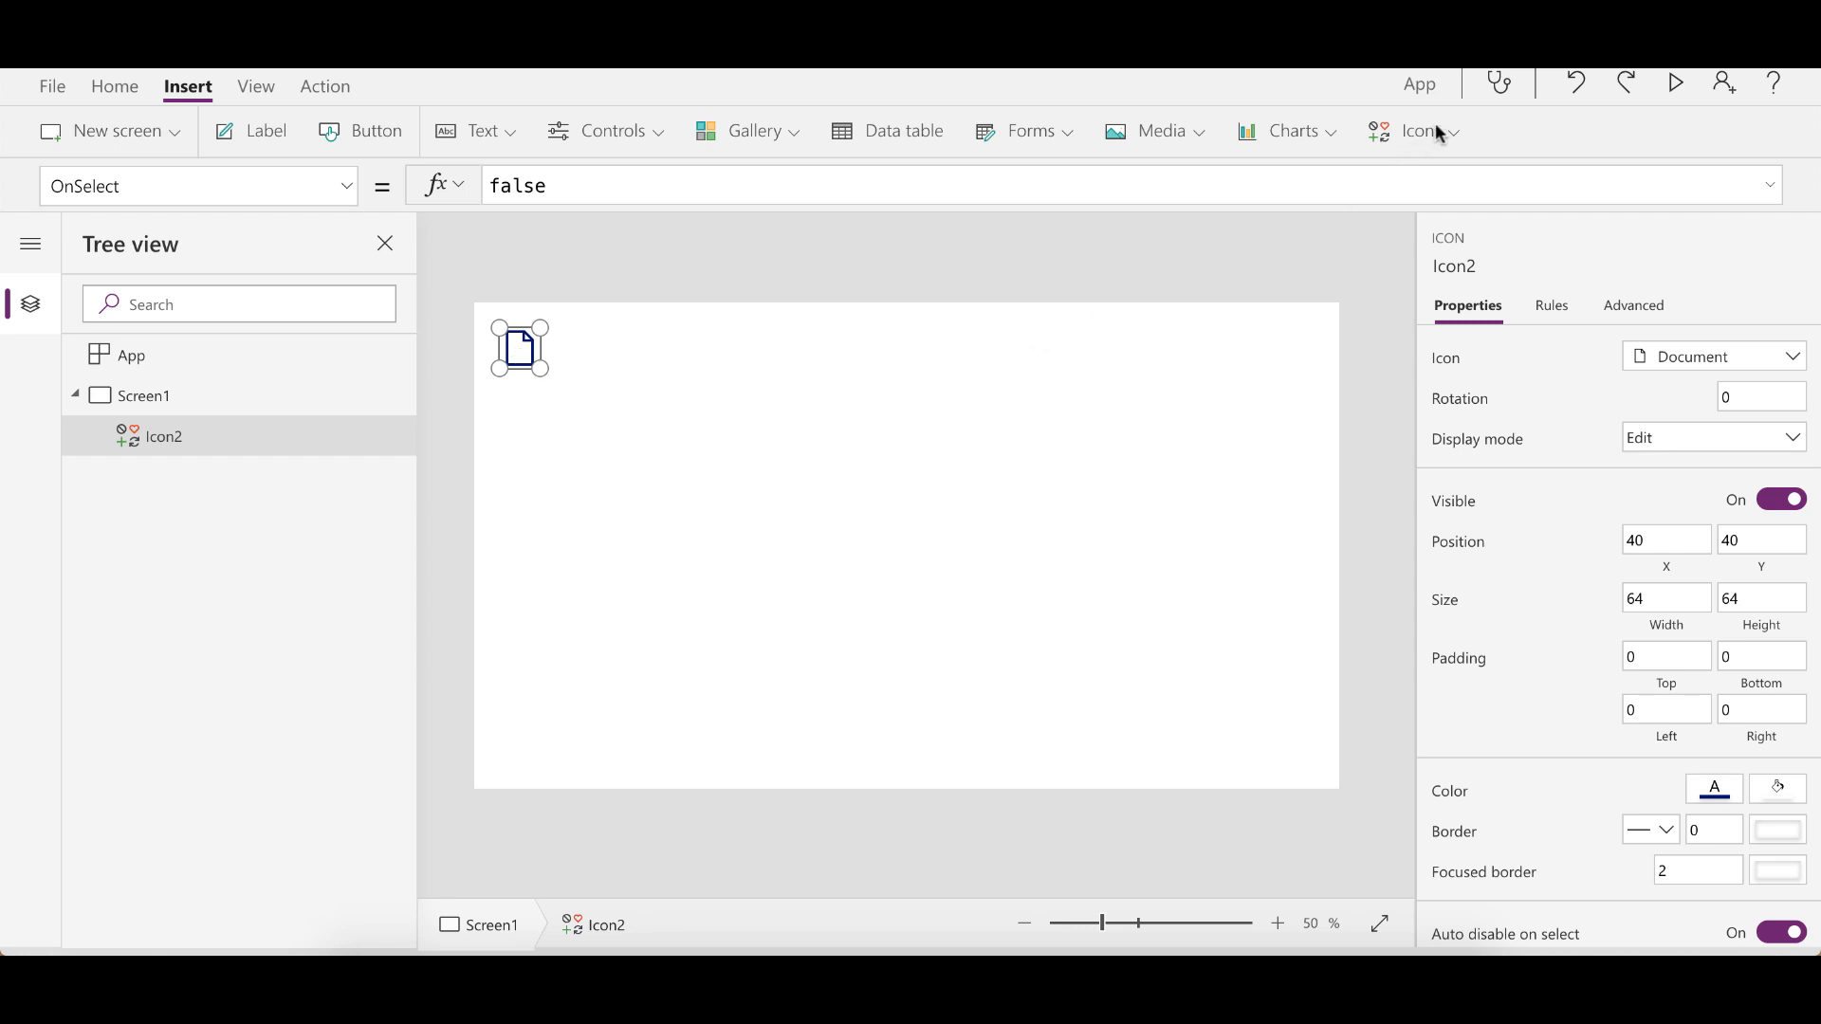
Insert a Document checkmark icon and drag it on the canvas
{"action": "left_click", "coordinate": [1413, 130]}
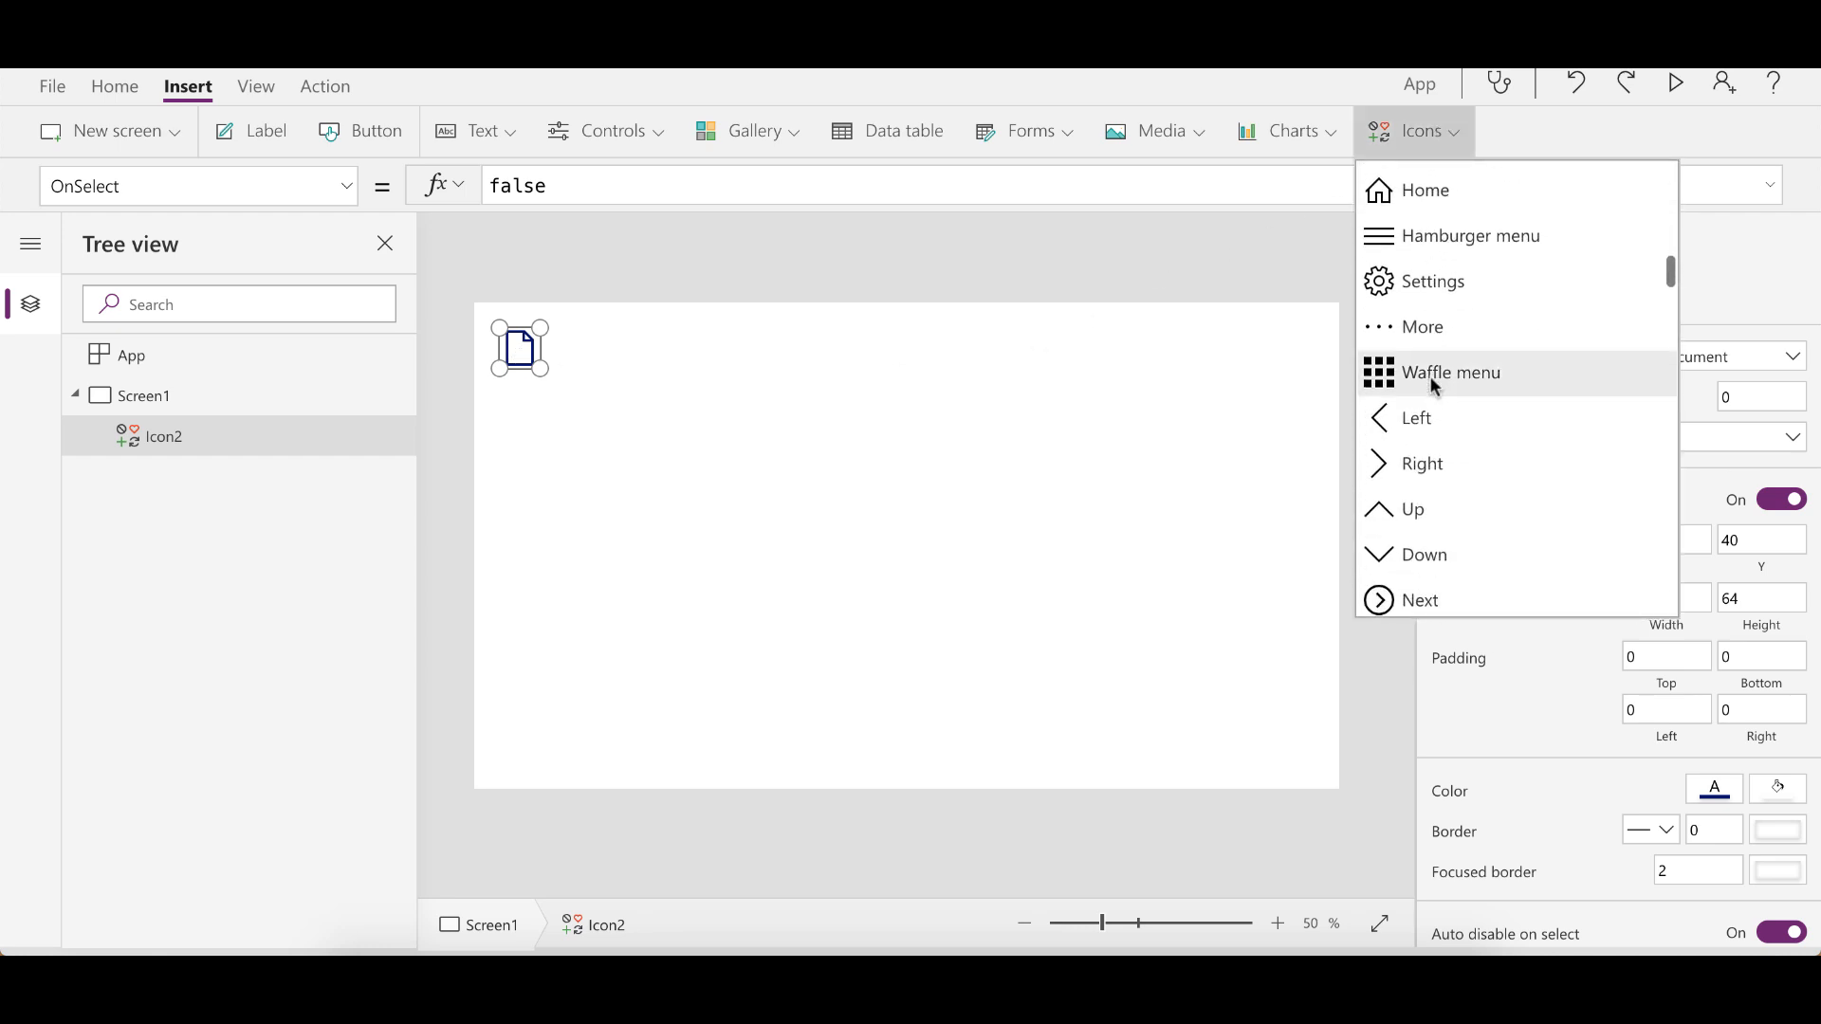
{"action": "scroll", "scroll_direction": "down", "scroll_amount": 3}
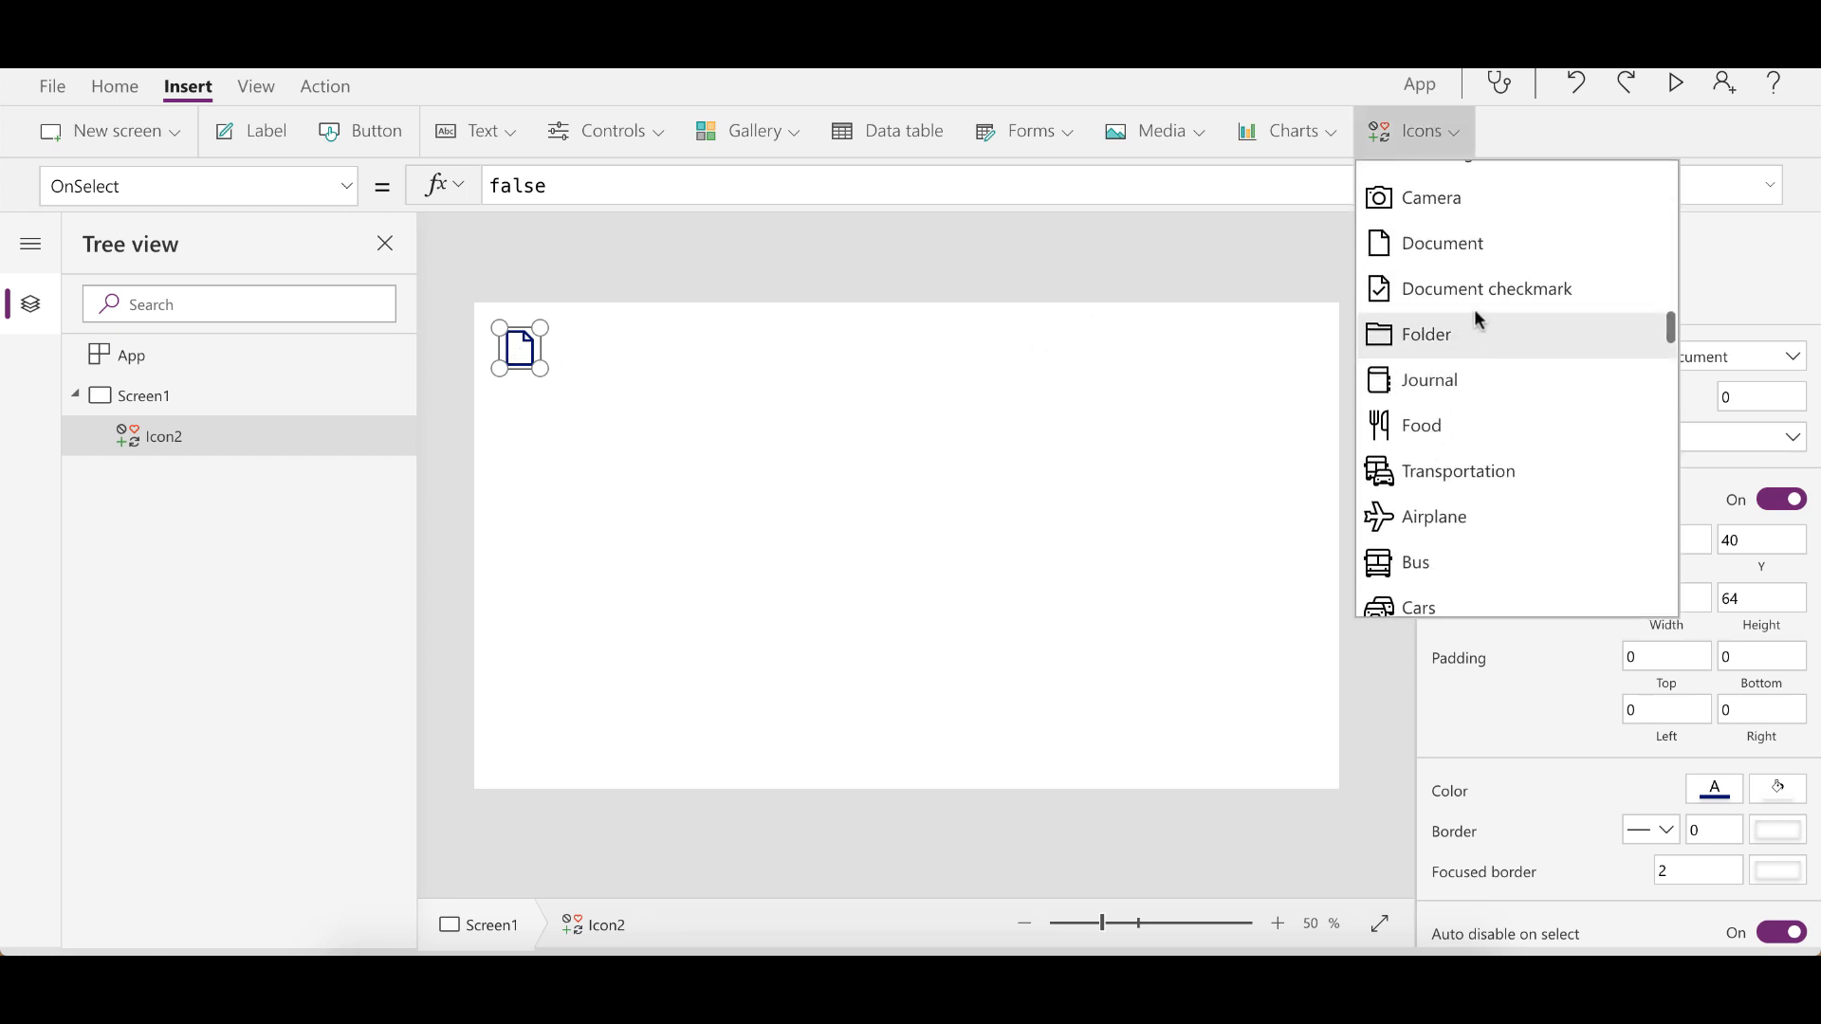
{"action": "left_click", "coordinate": [1486, 288]}
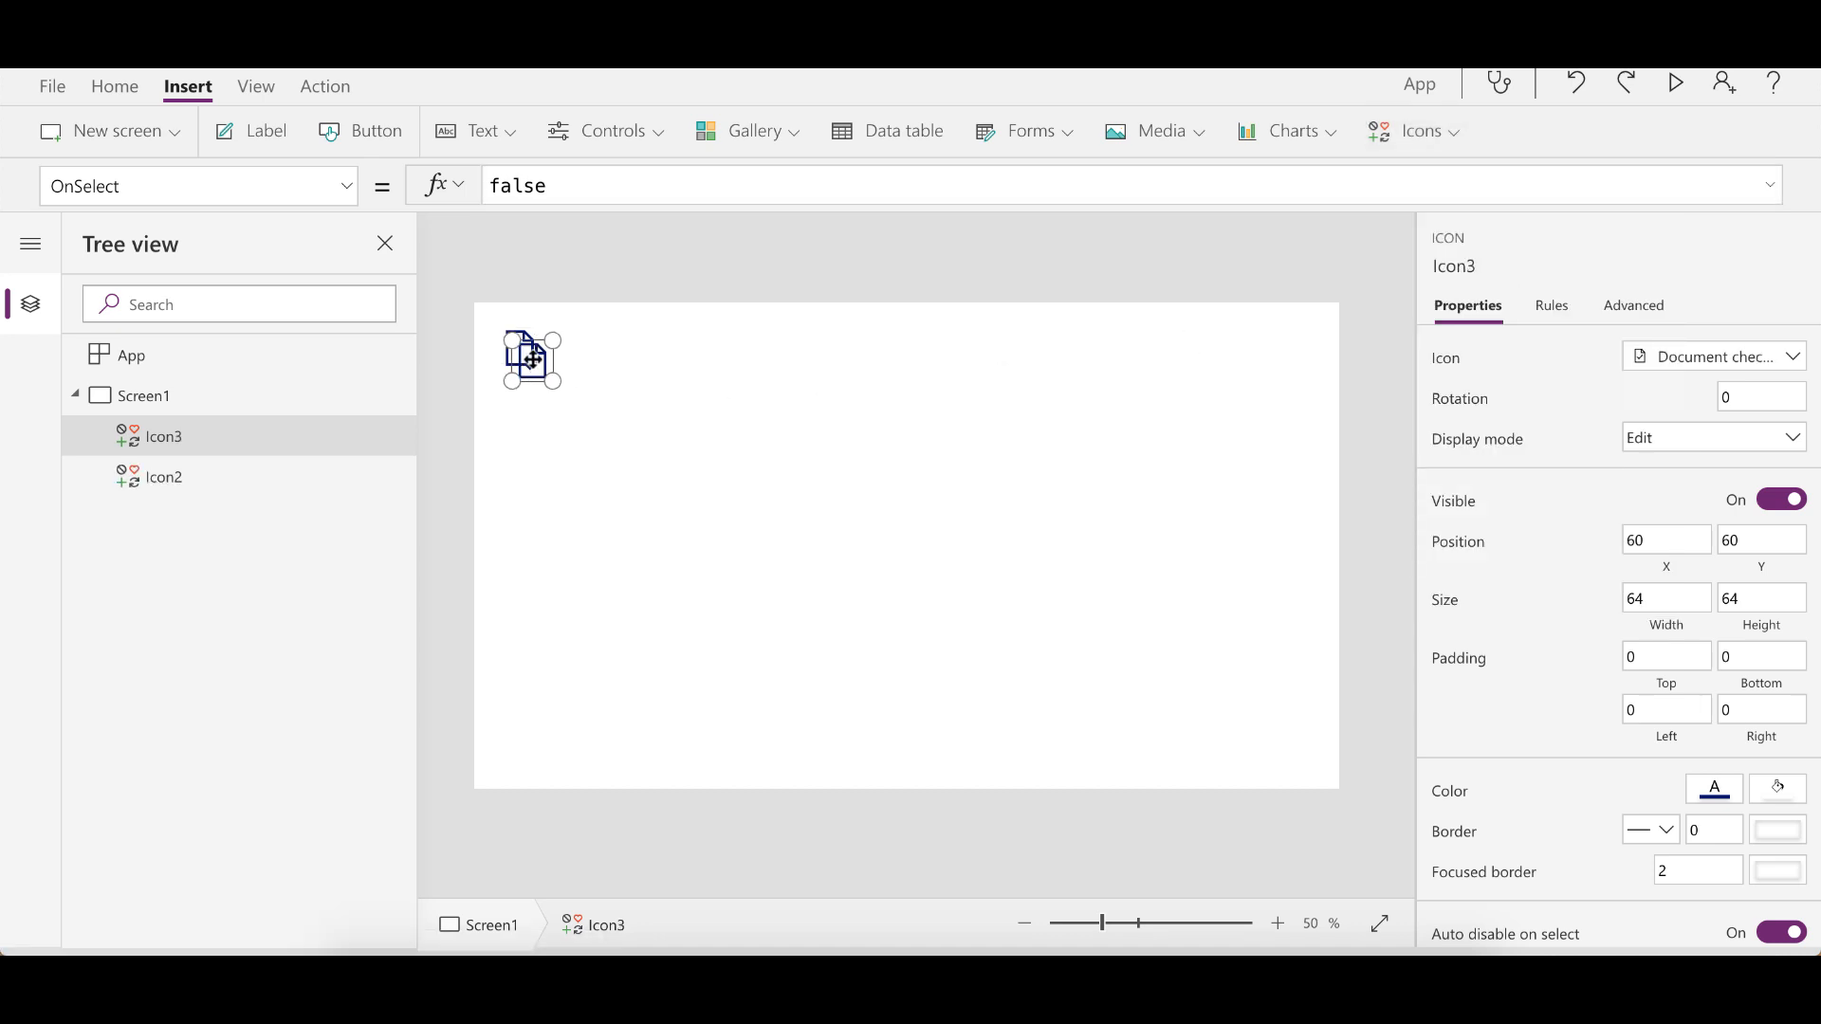
{"action": "left_click_drag", "start_coordinate": [529, 358], "coordinate": [580, 346]}
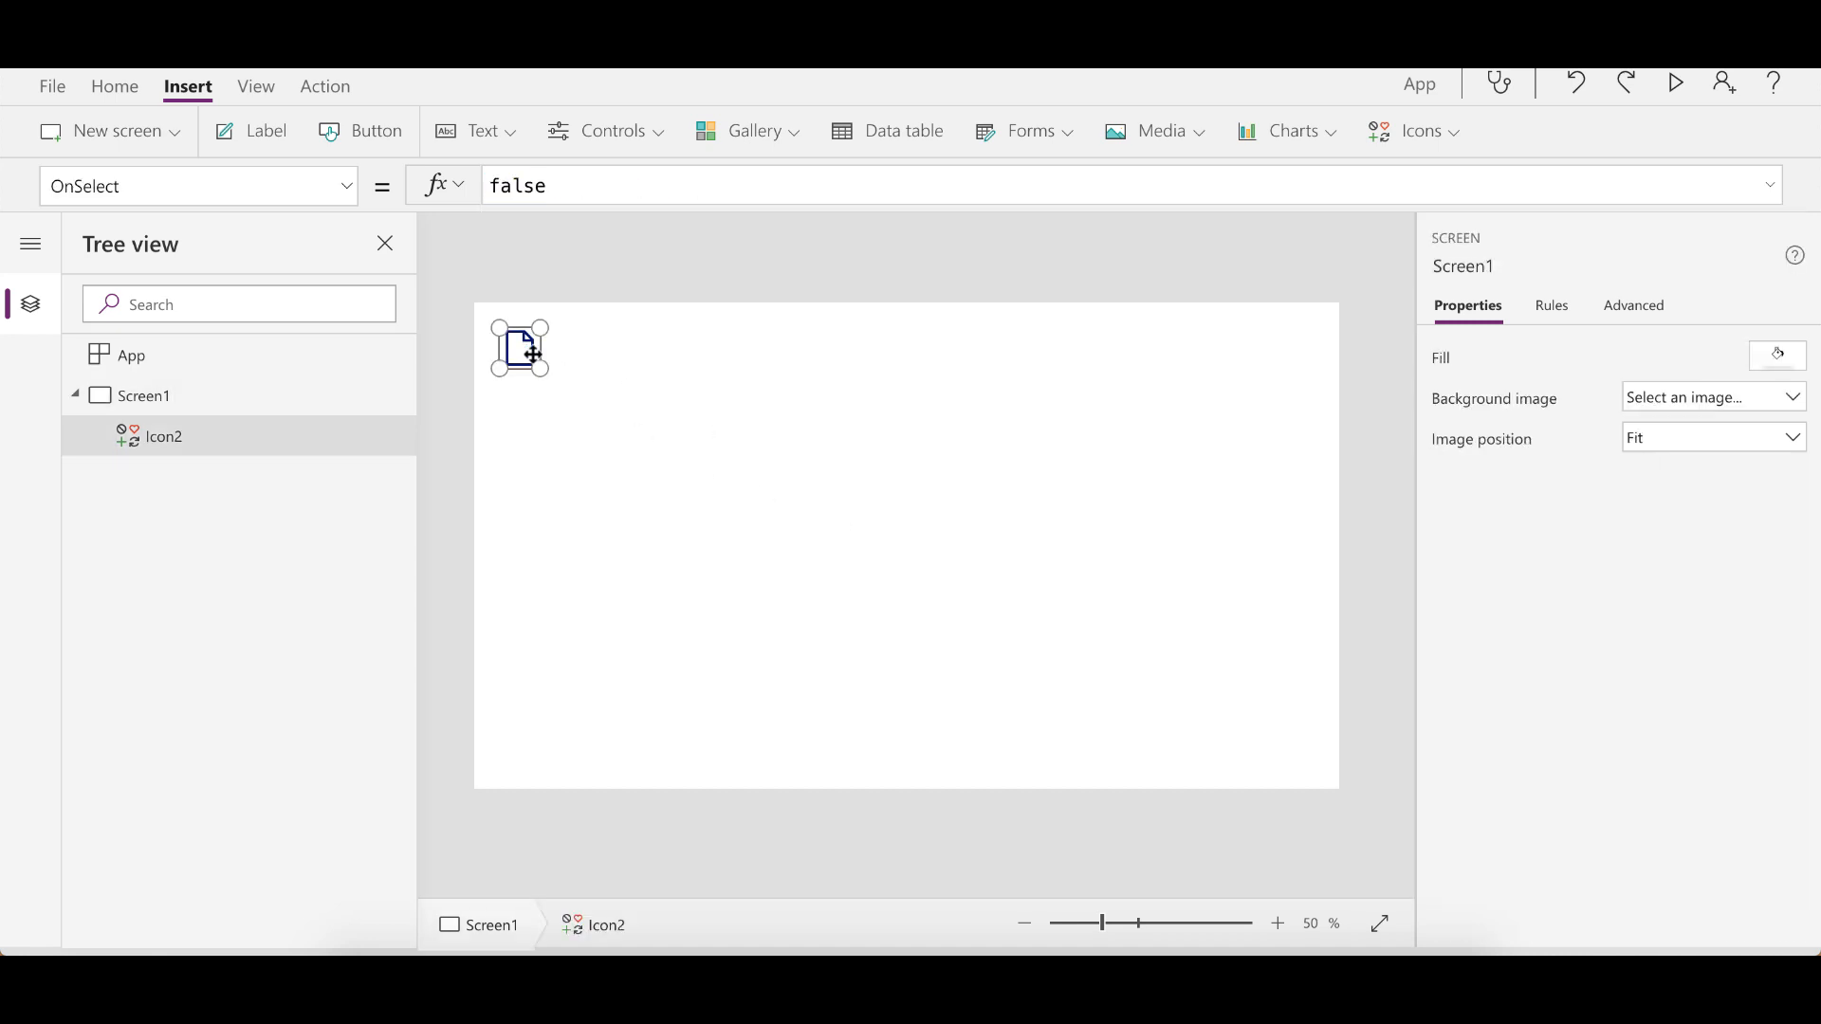
Select Icon2 and filter its Icon choices with 'document', picking a document icon
{"action": "left_click", "coordinate": [519, 347]}
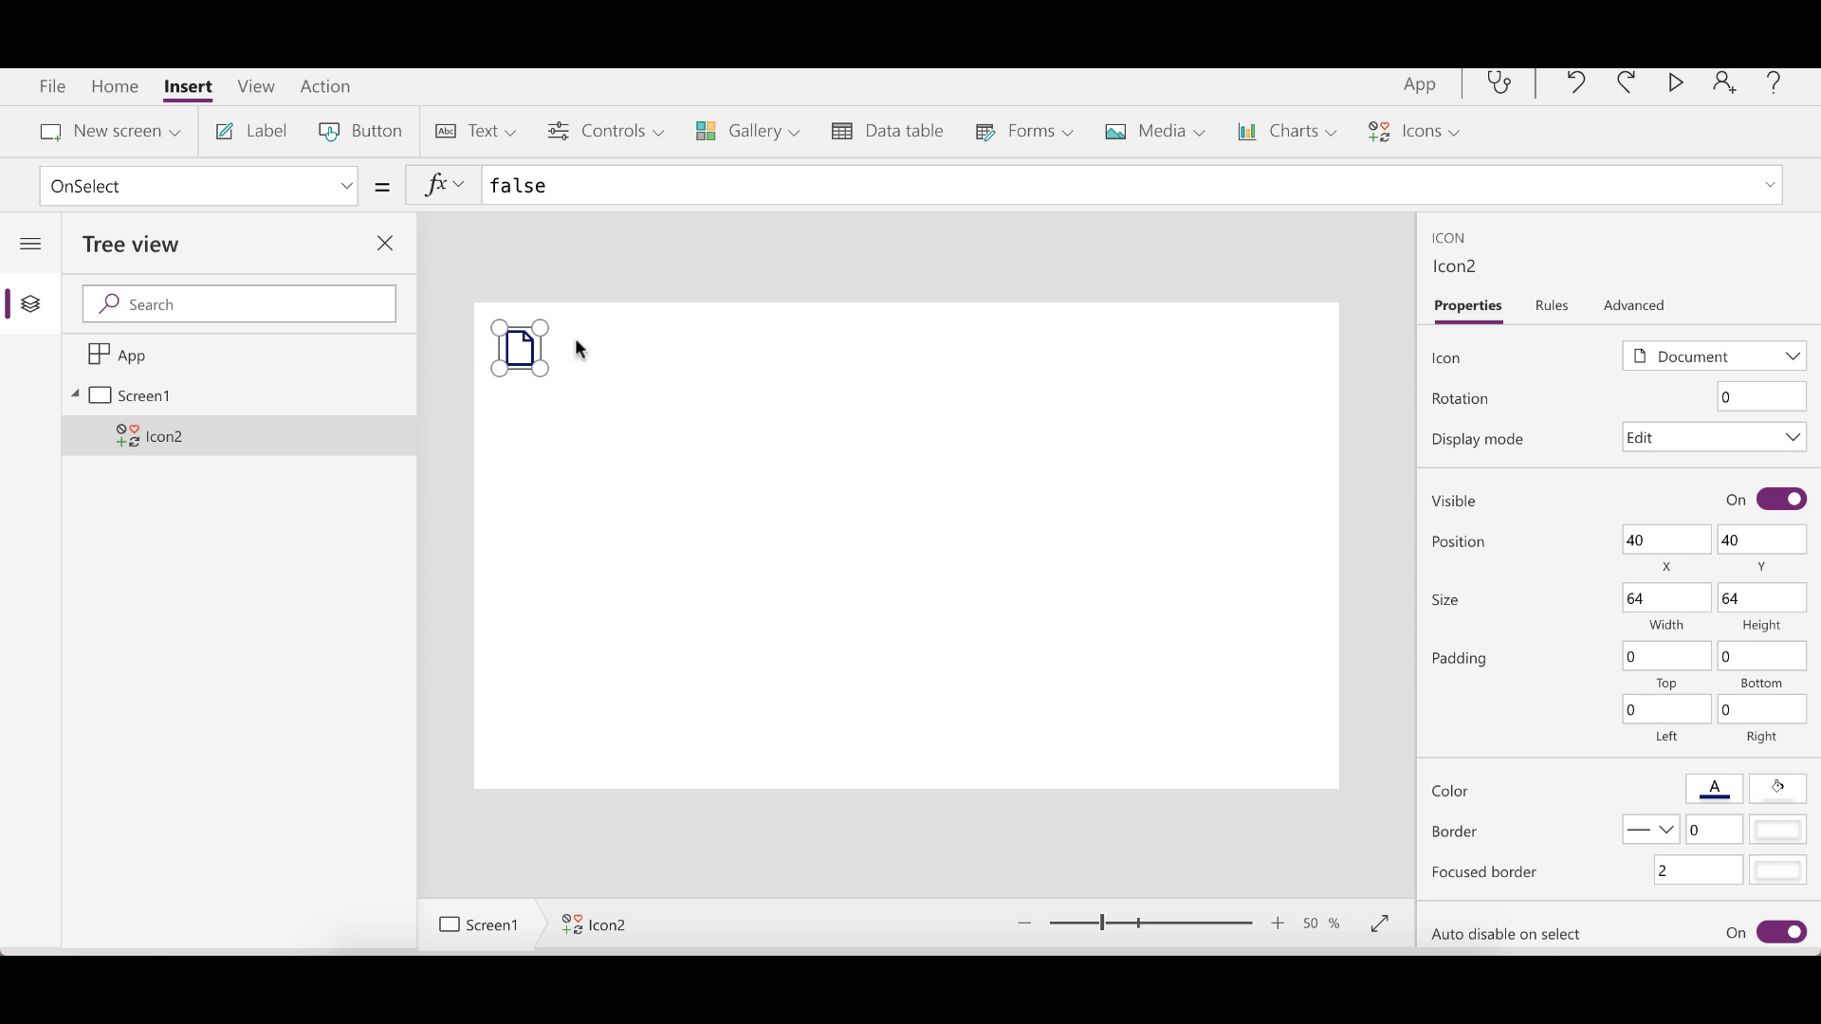
{"action": "mouse_move", "coordinate": [1437, 369]}
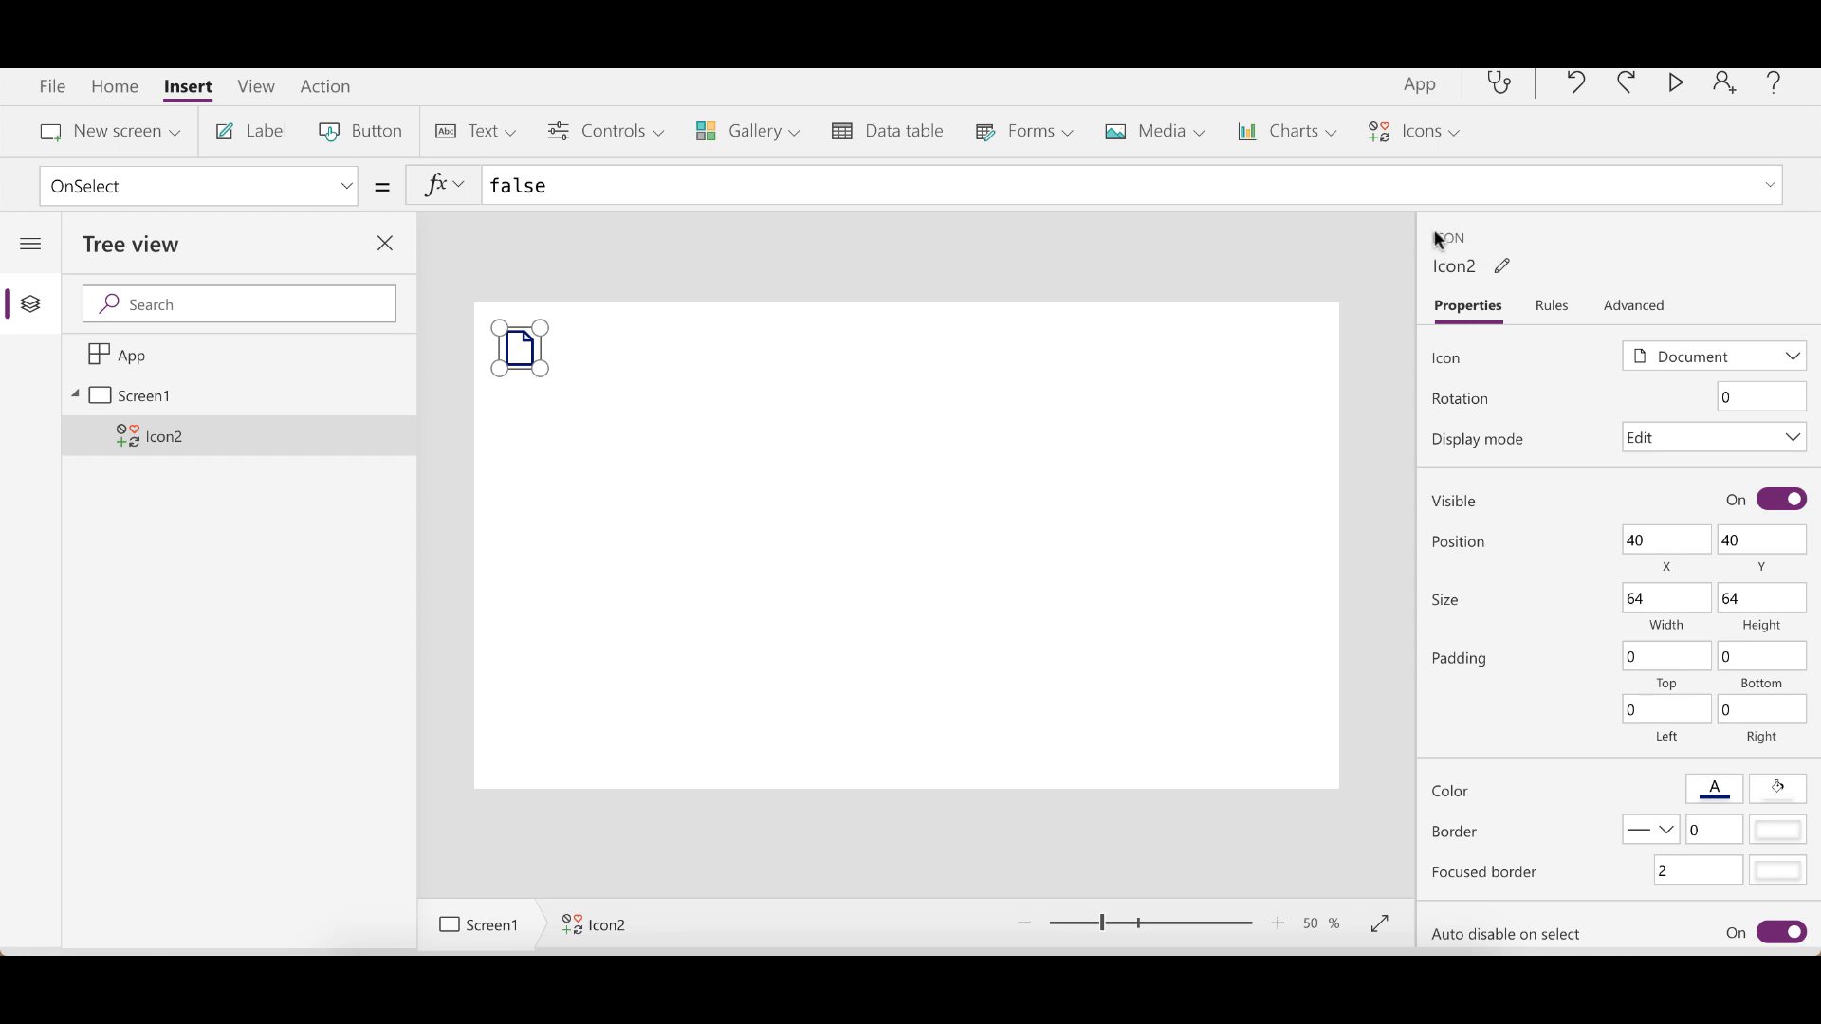
{"action": "mouse_move", "coordinate": [1504, 371]}
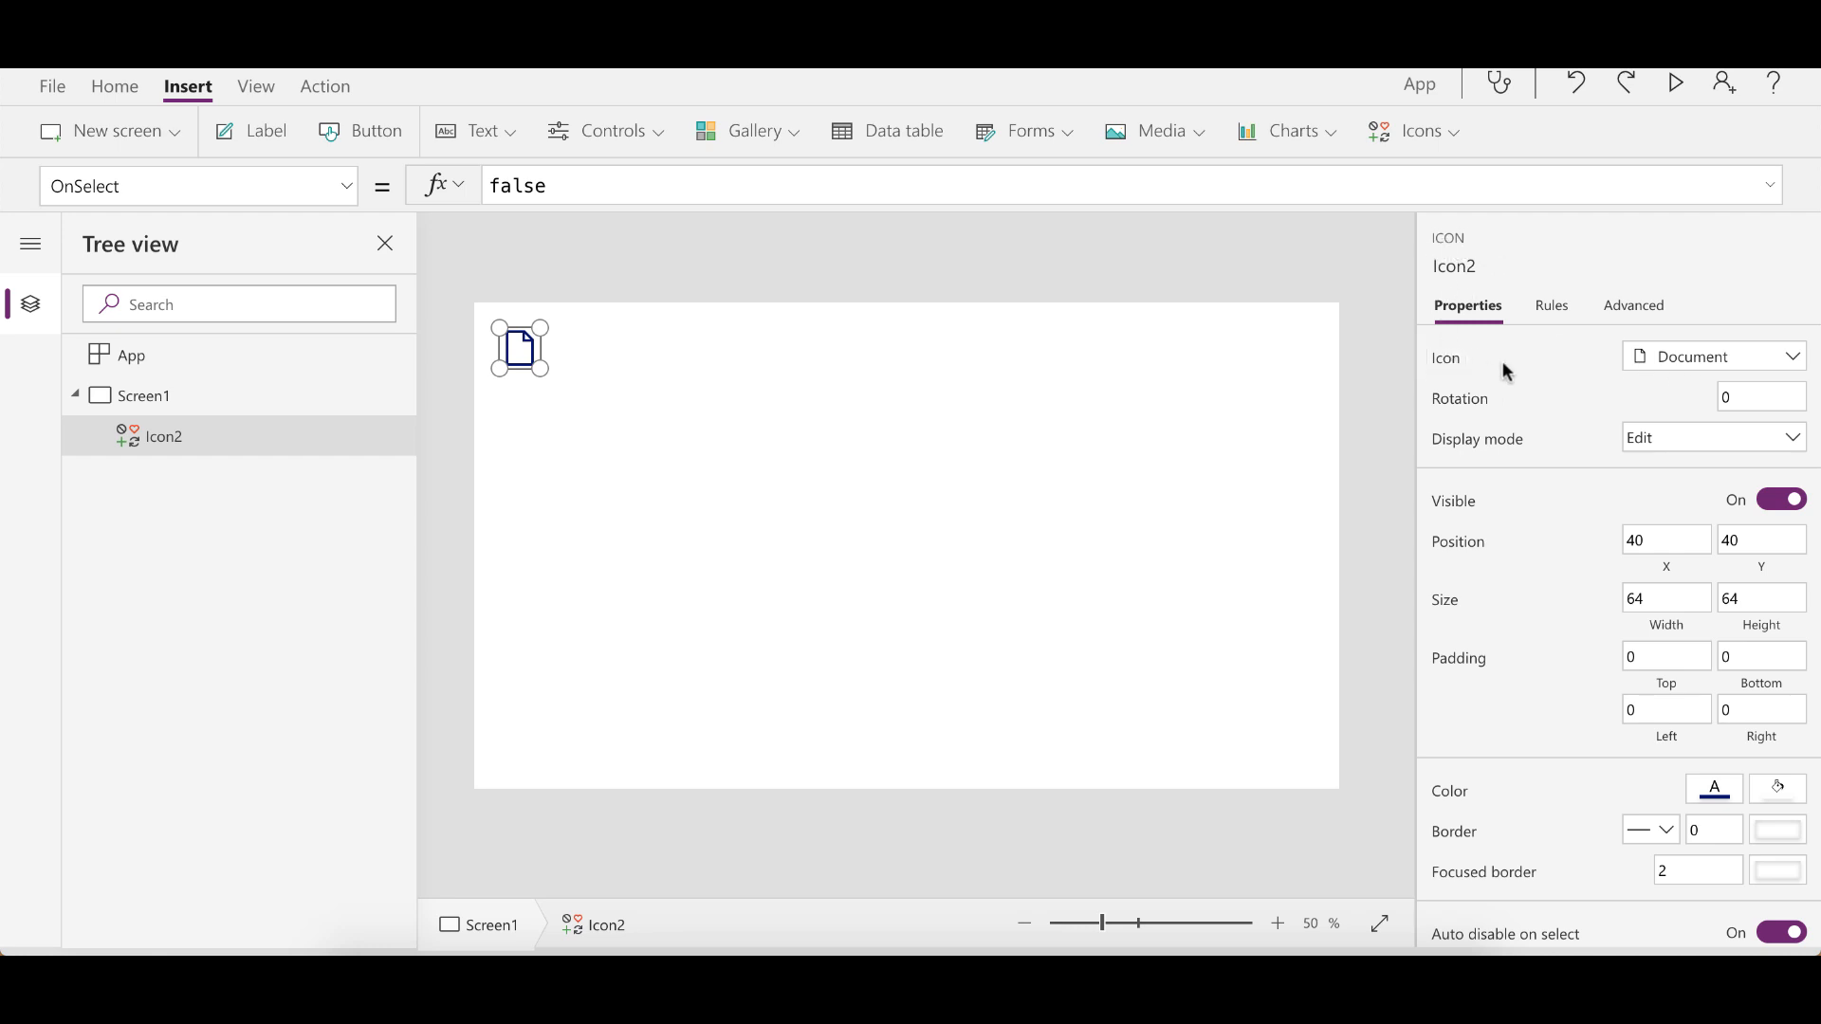
{"action": "mouse_move", "coordinate": [1490, 369]}
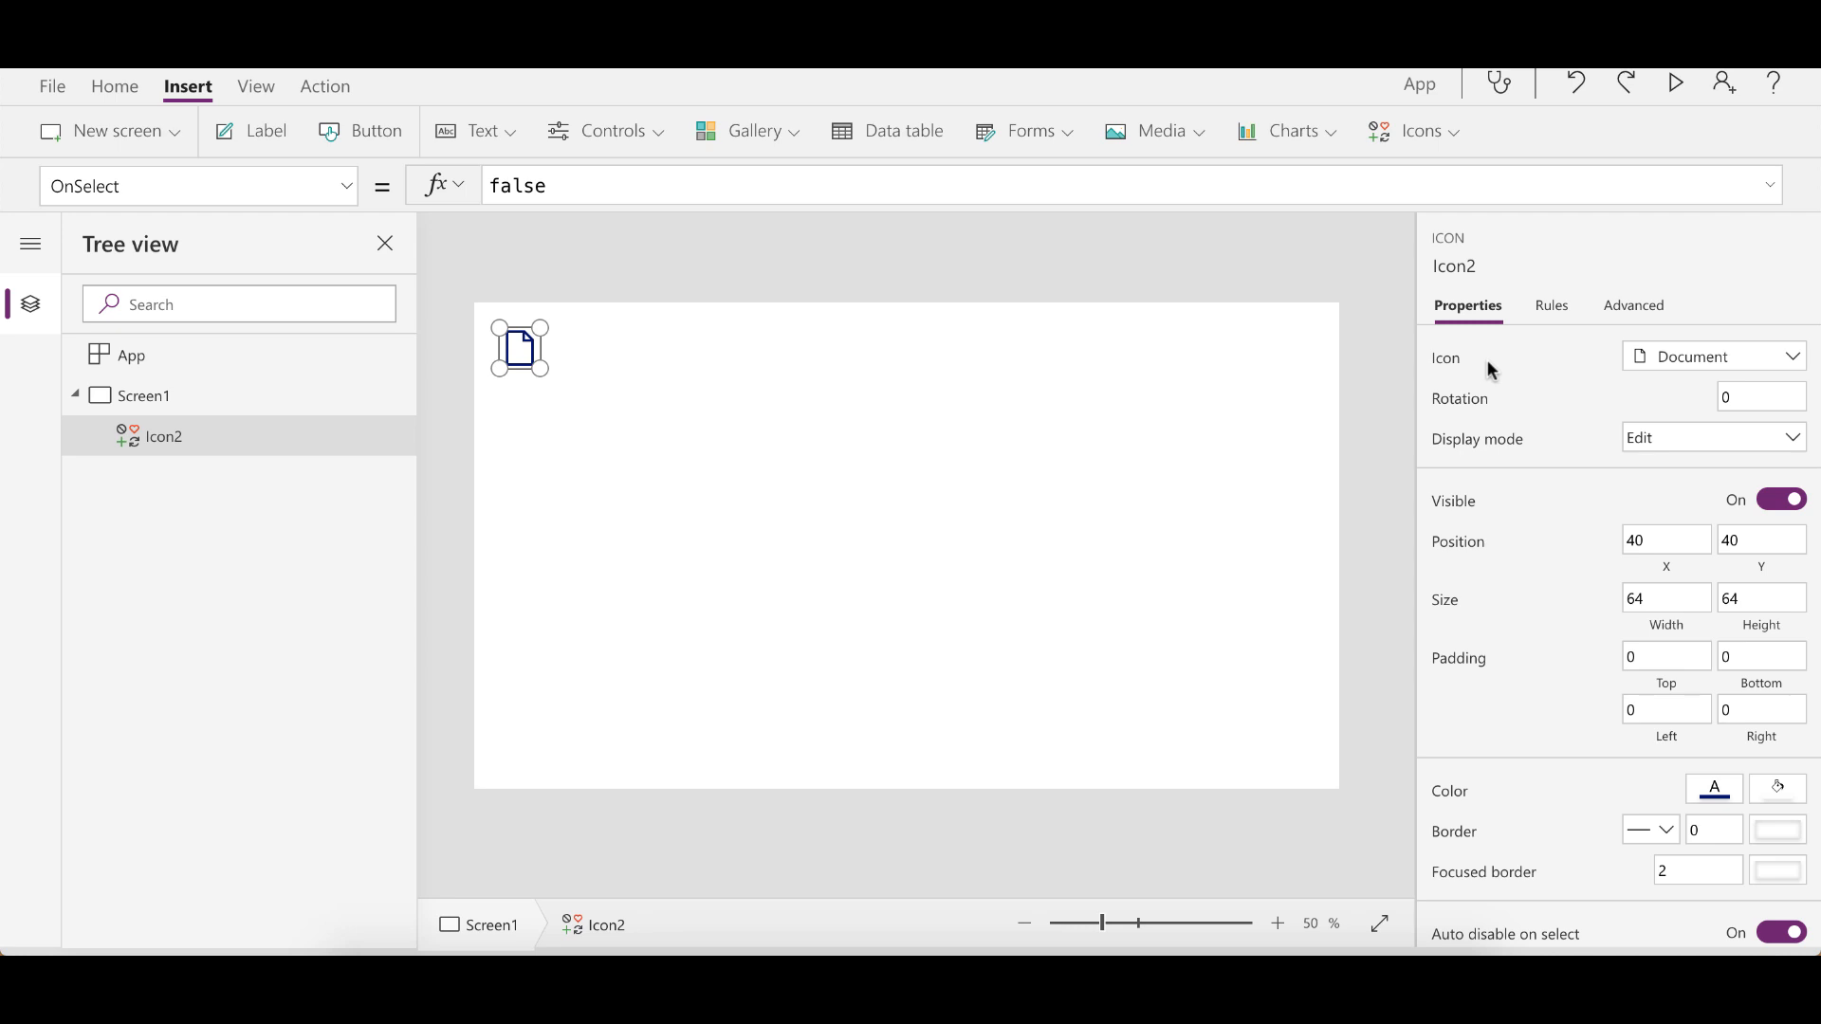
{"action": "mouse_move", "coordinate": [1681, 379]}
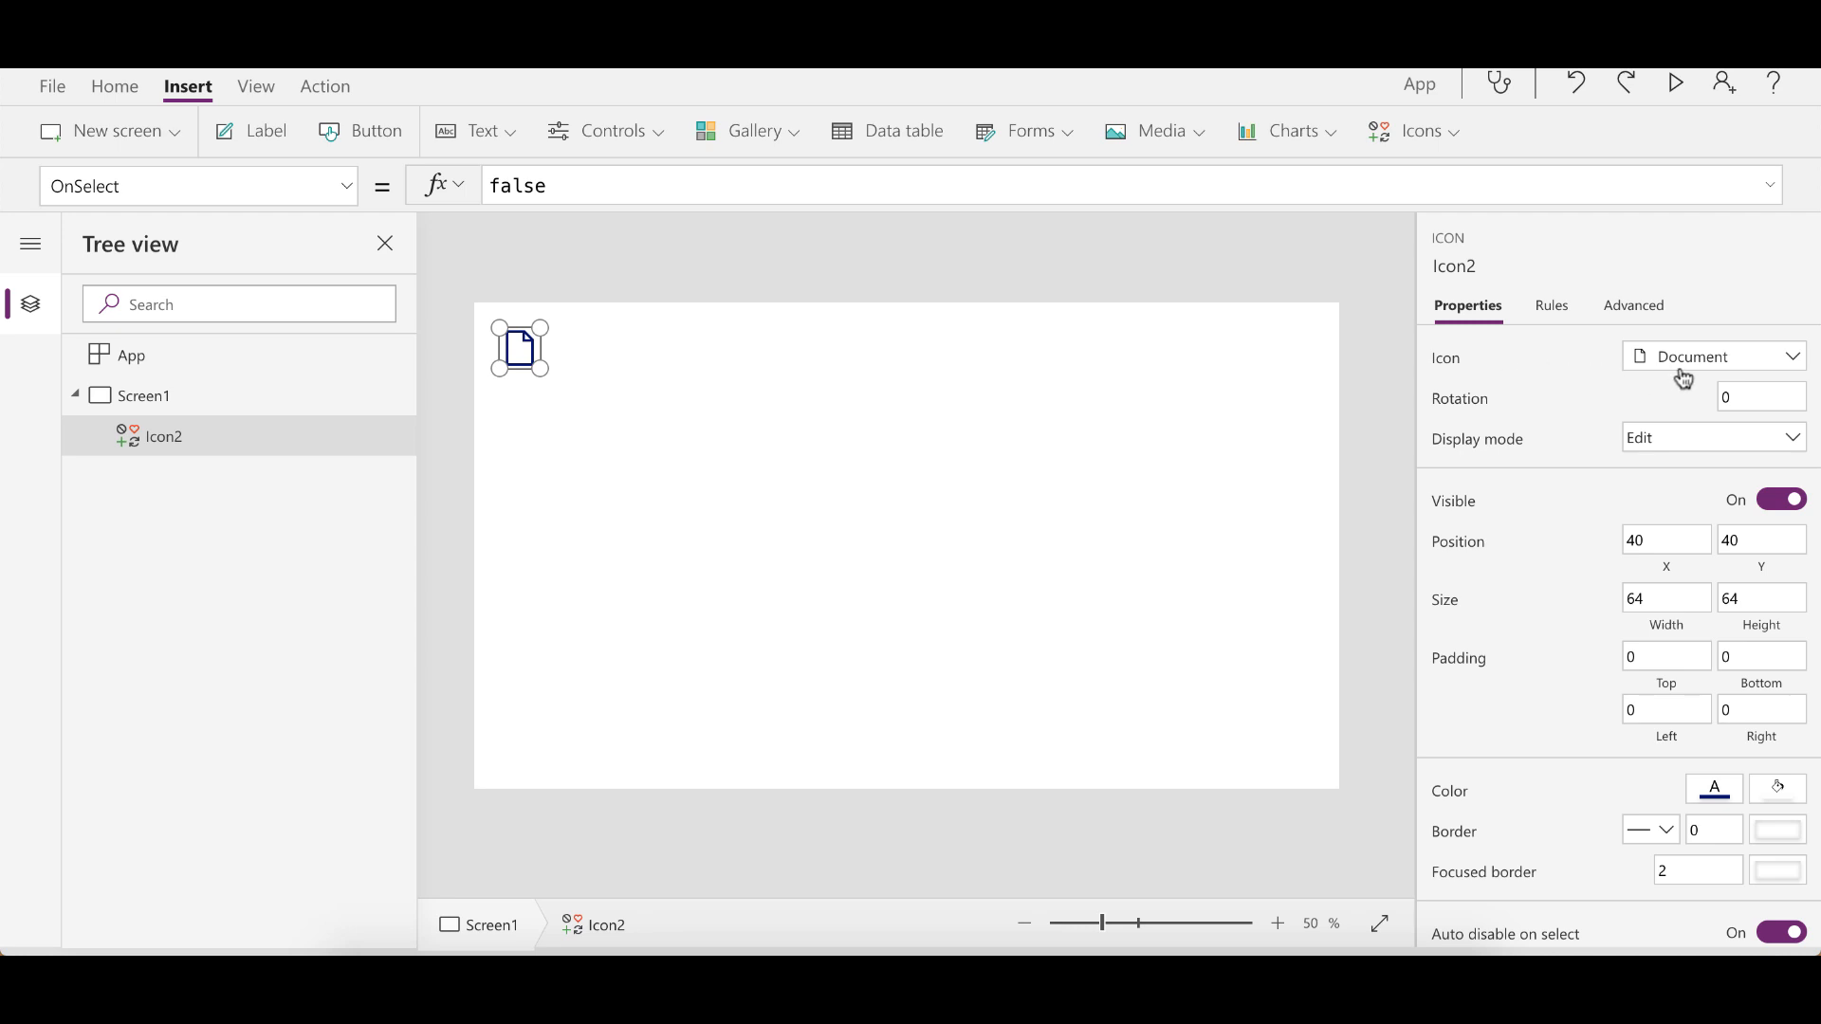
{"action": "left_click", "coordinate": [1711, 356]}
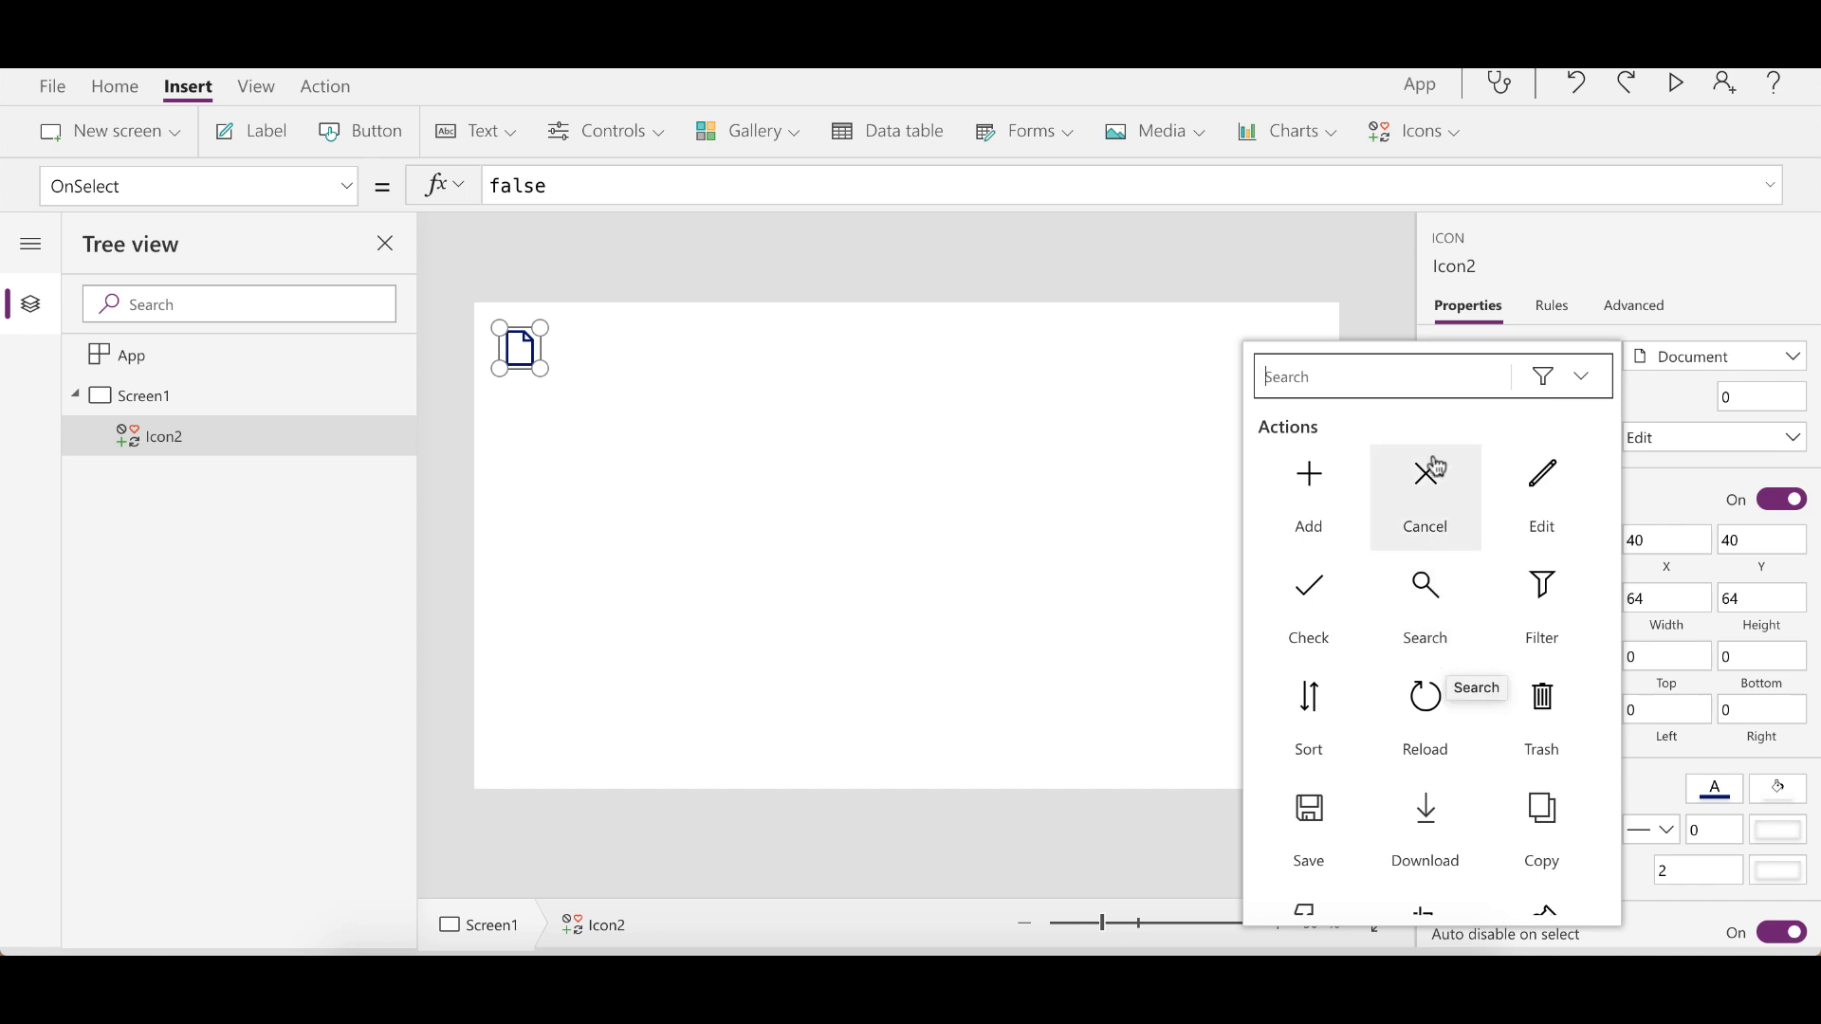
{"action": "mouse_move", "coordinate": [1413, 441]}
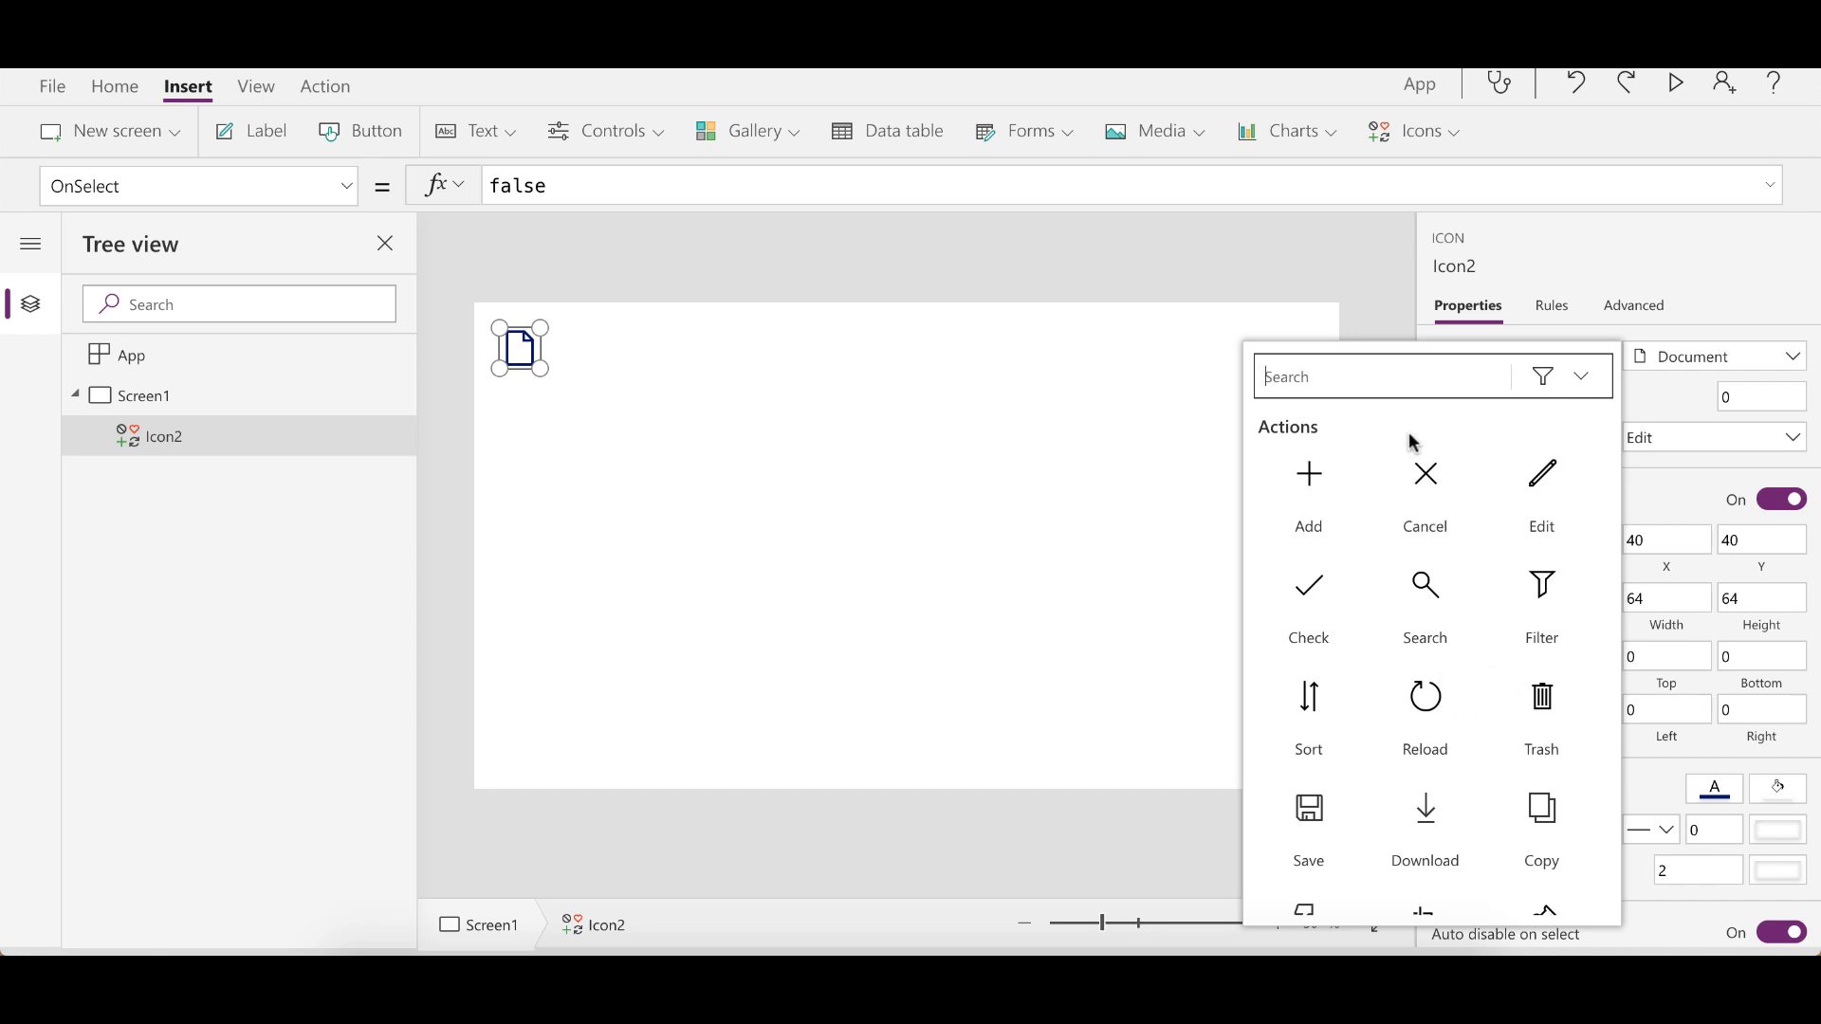
{"action": "mouse_move", "coordinate": [1471, 564]}
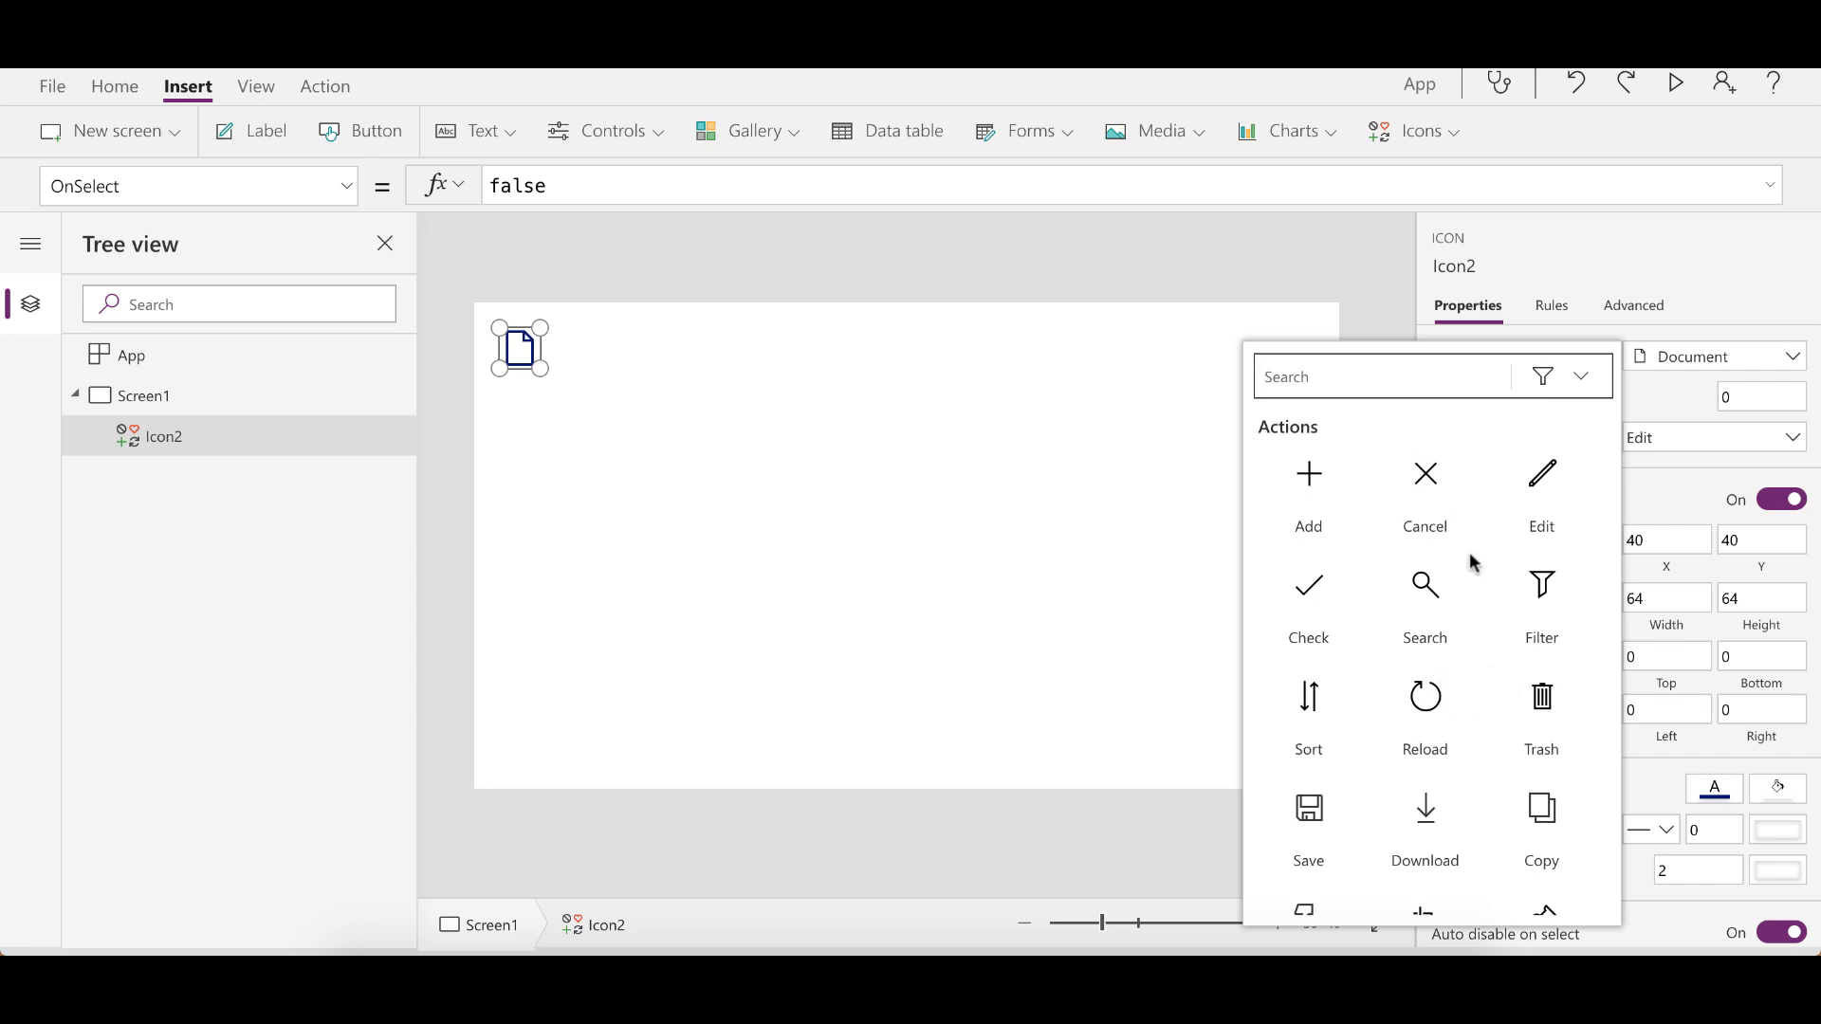
{"action": "mouse_move", "coordinate": [1424, 487]}
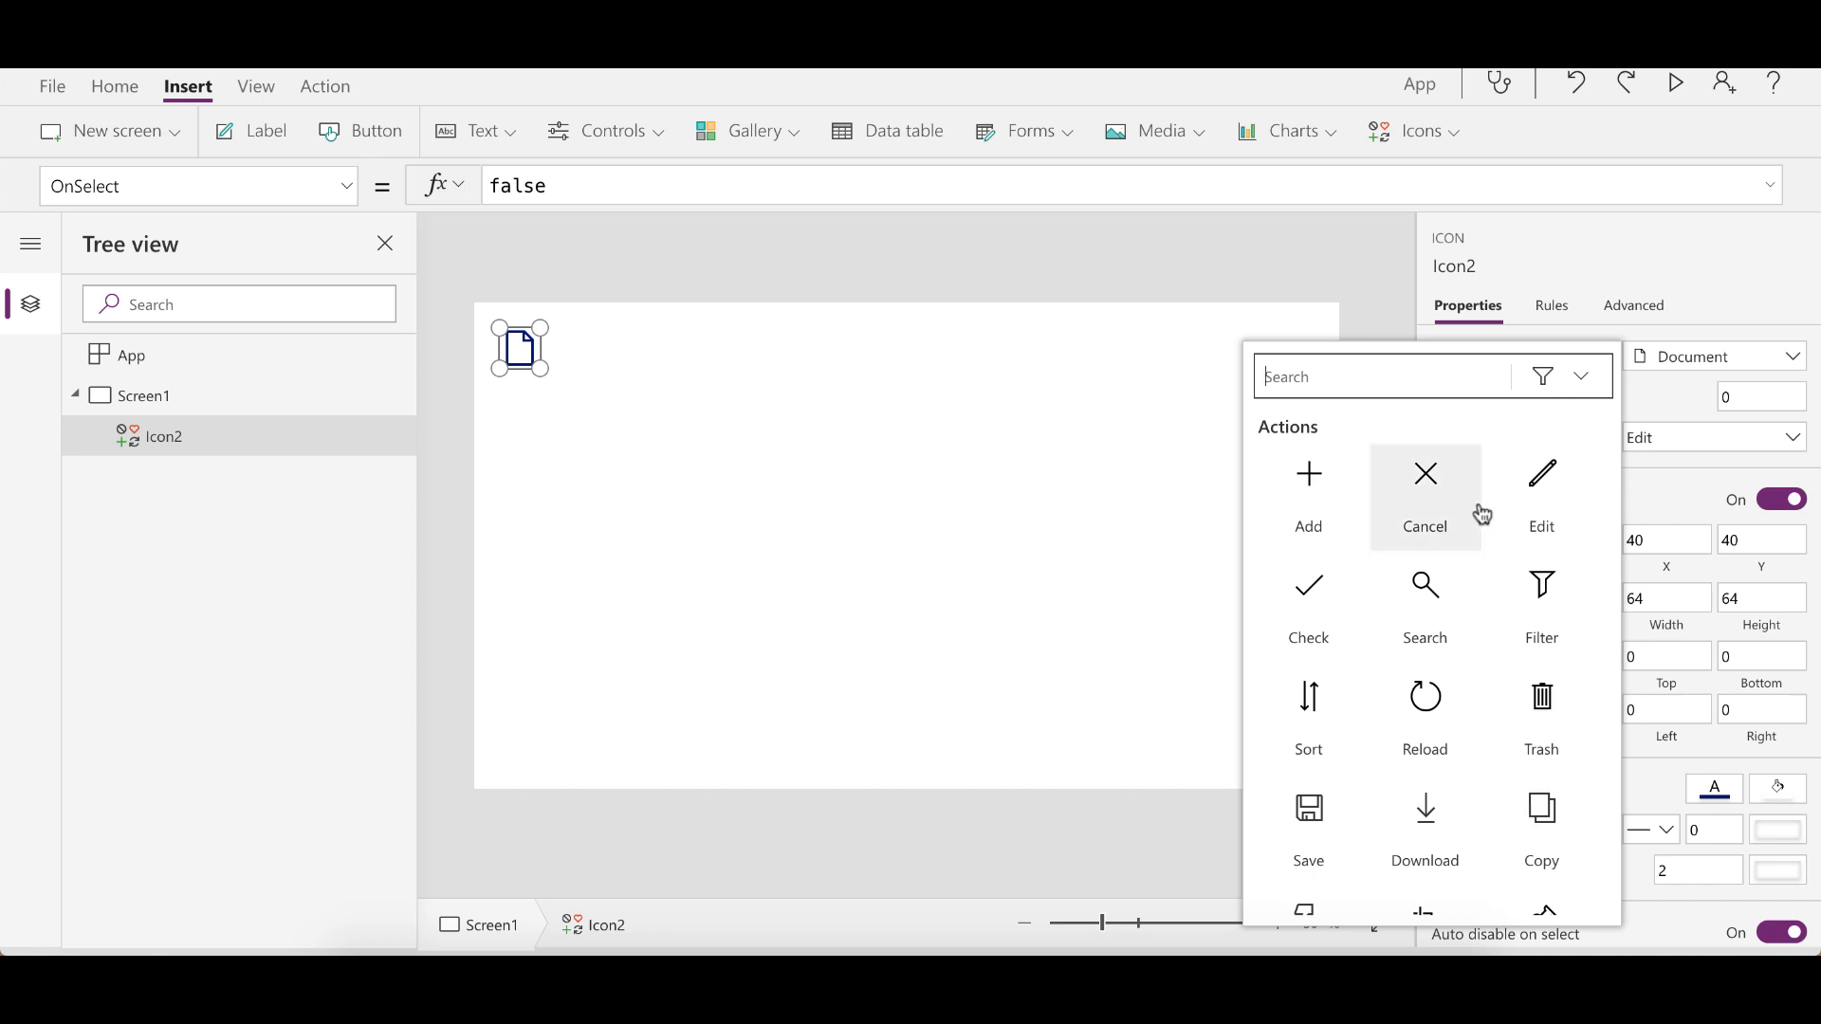
{"action": "type", "text": "d"}
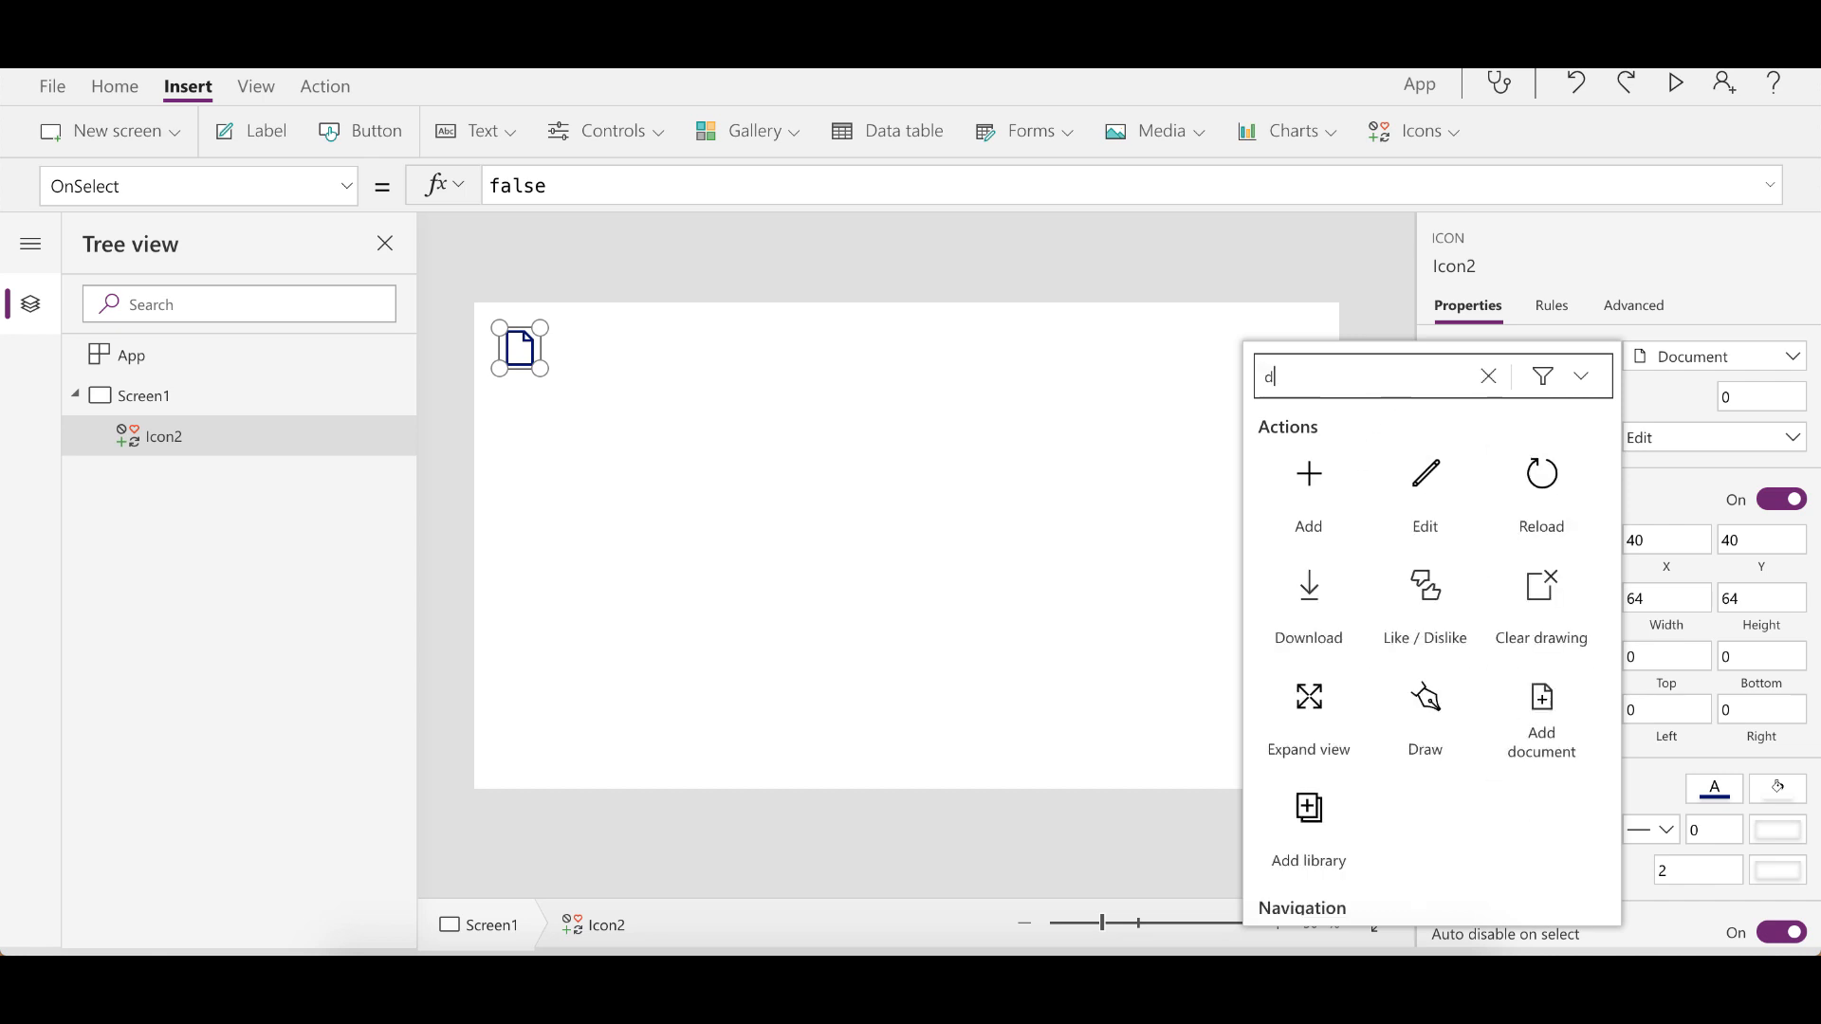
{"action": "type", "text": "ocumen"}
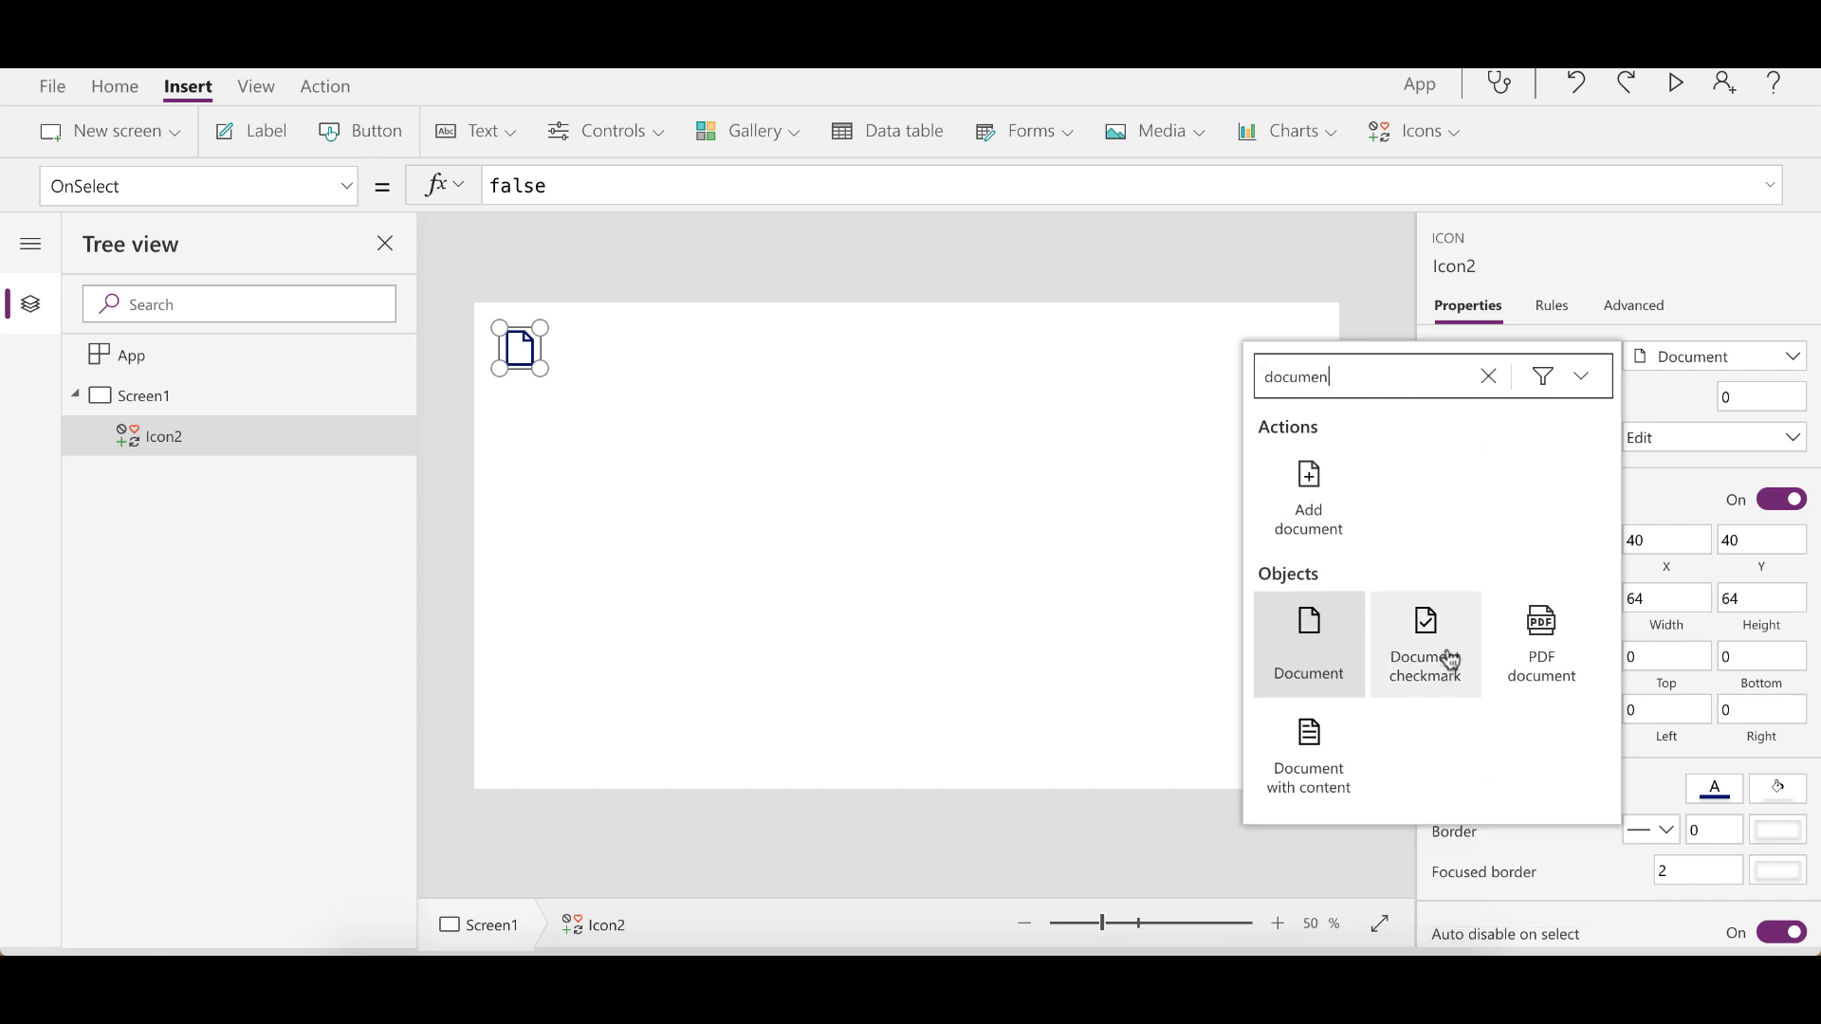
{"action": "left_click", "coordinate": [1424, 645]}
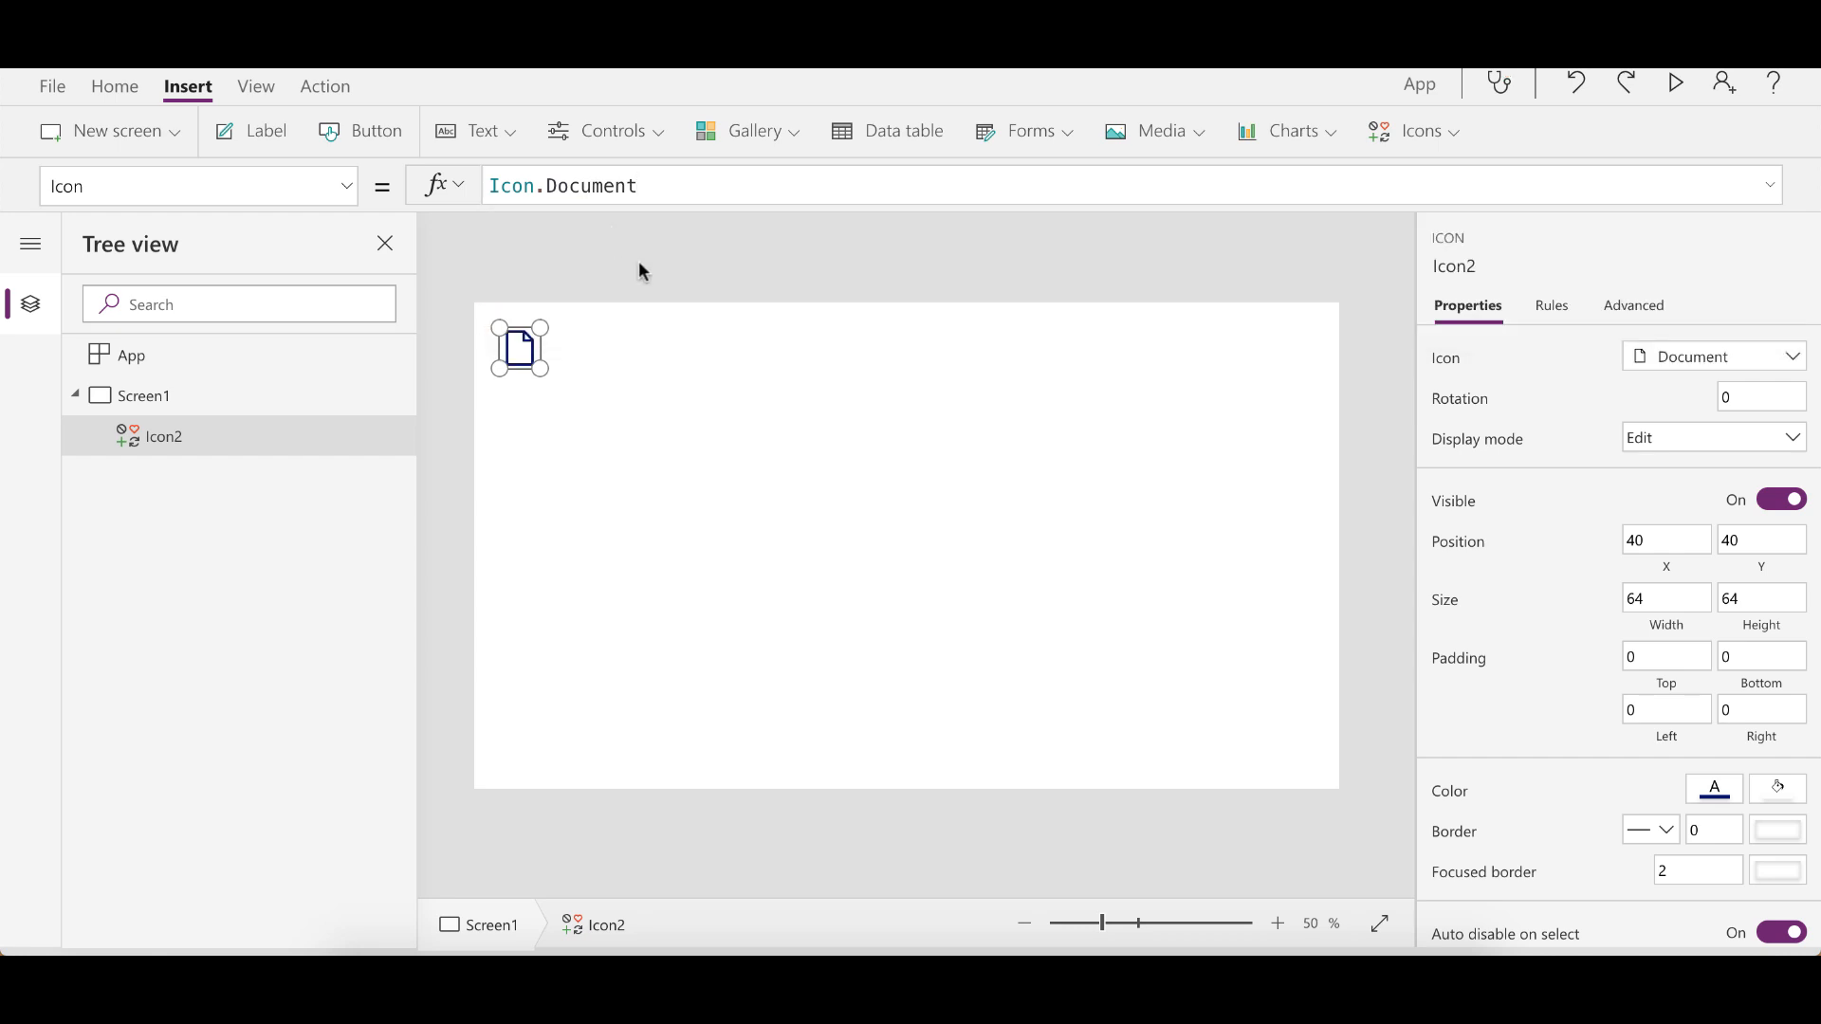
{"action": "mouse_move", "coordinate": [625, 392]}
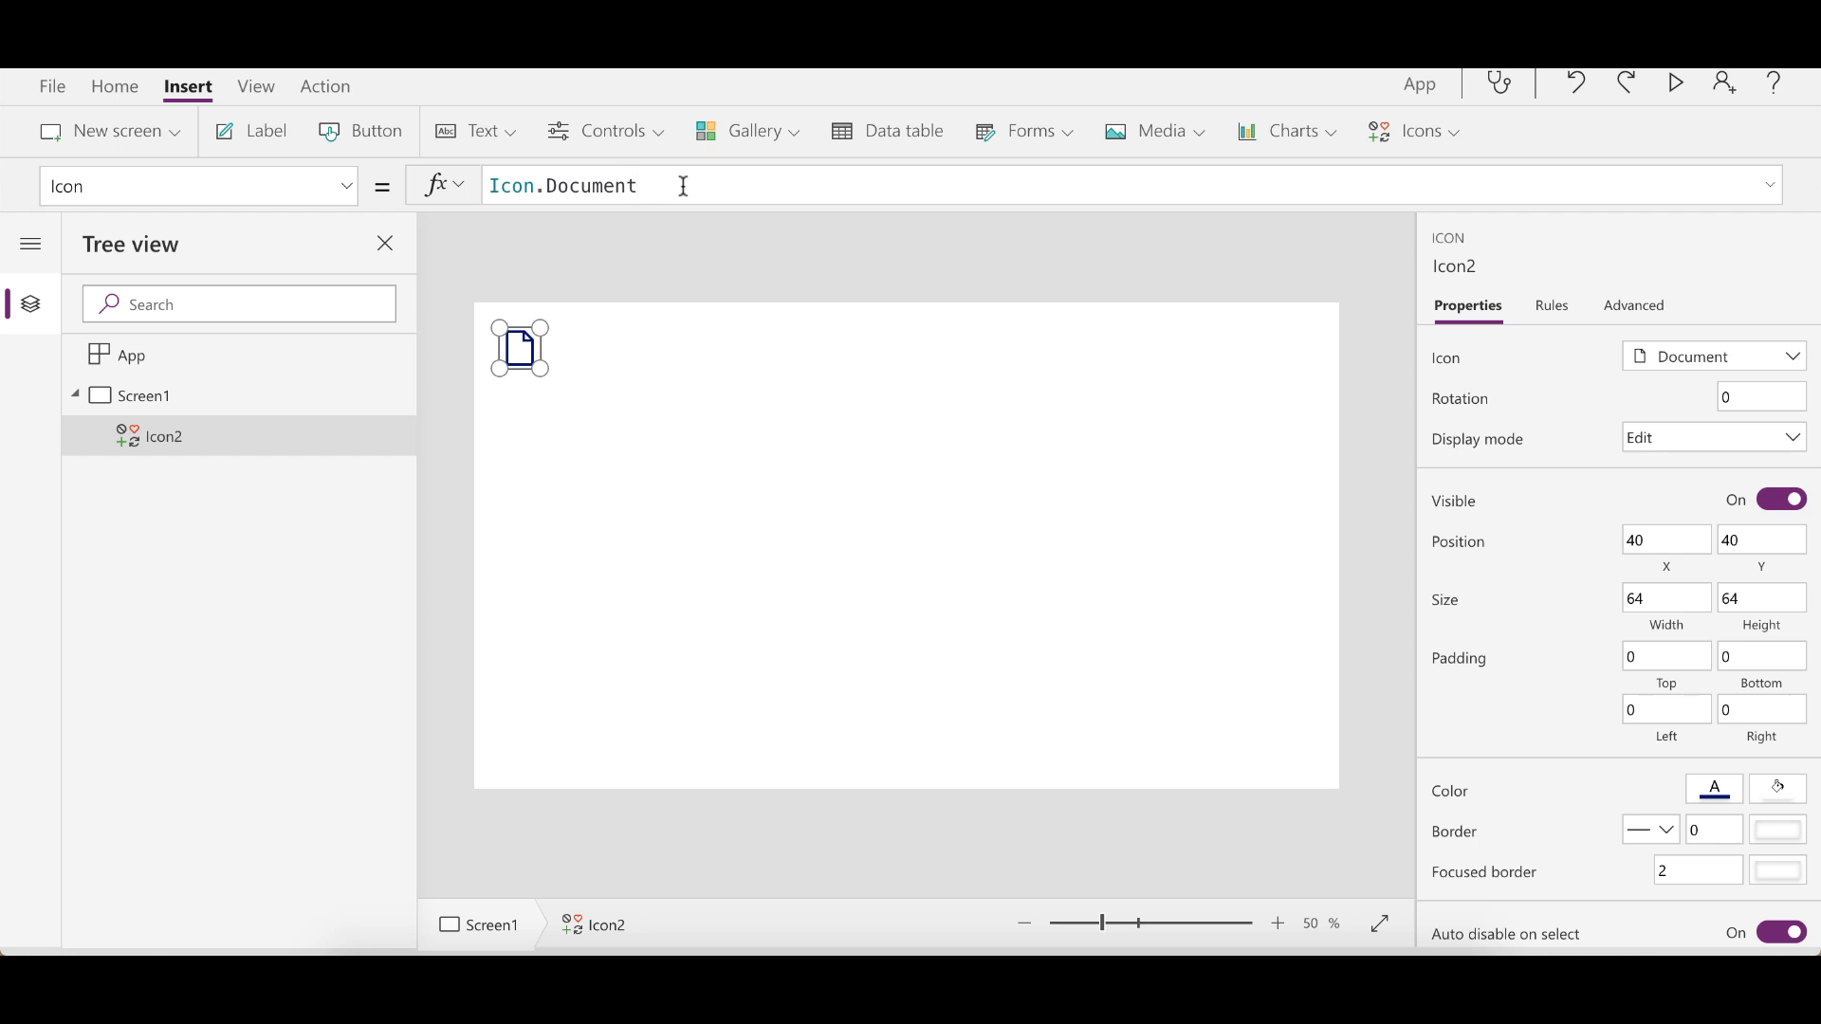
{"action": "mouse_move", "coordinate": [569, 186]}
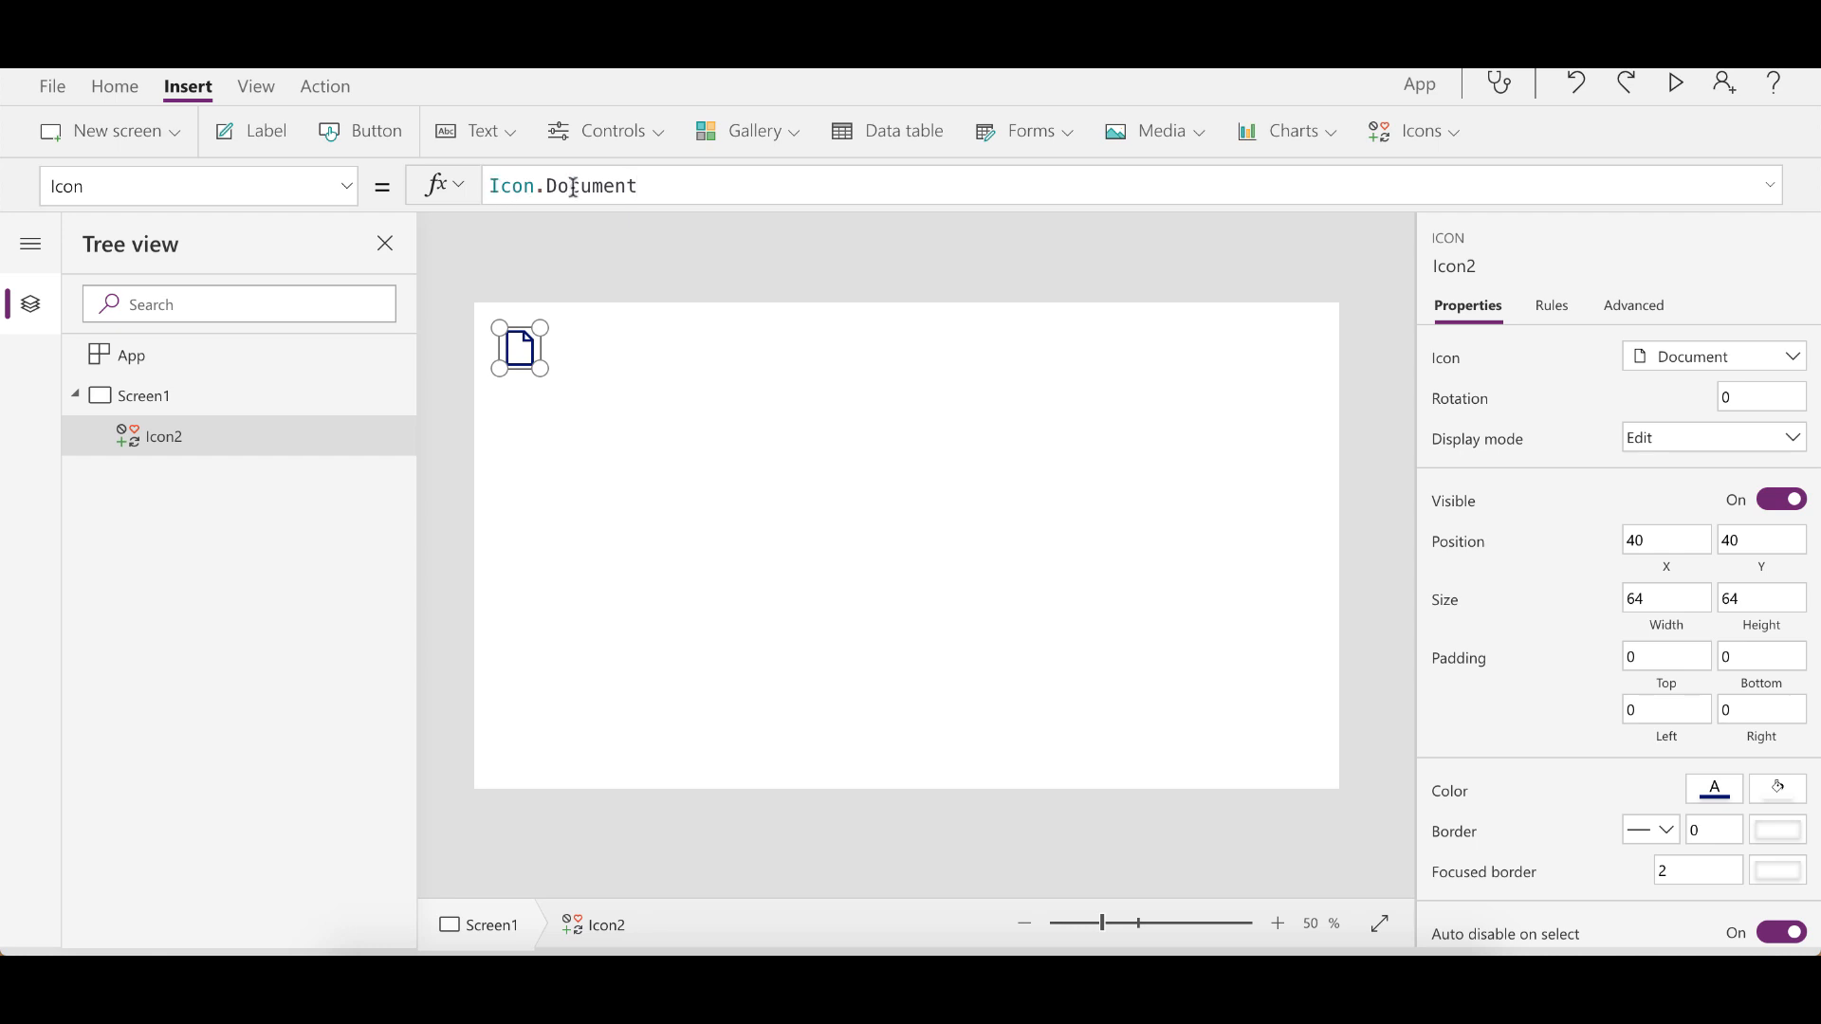
Select Icon.Document in Icon2's formula bar and switch to the Rotation property
{"action": "left_click", "coordinate": [666, 186]}
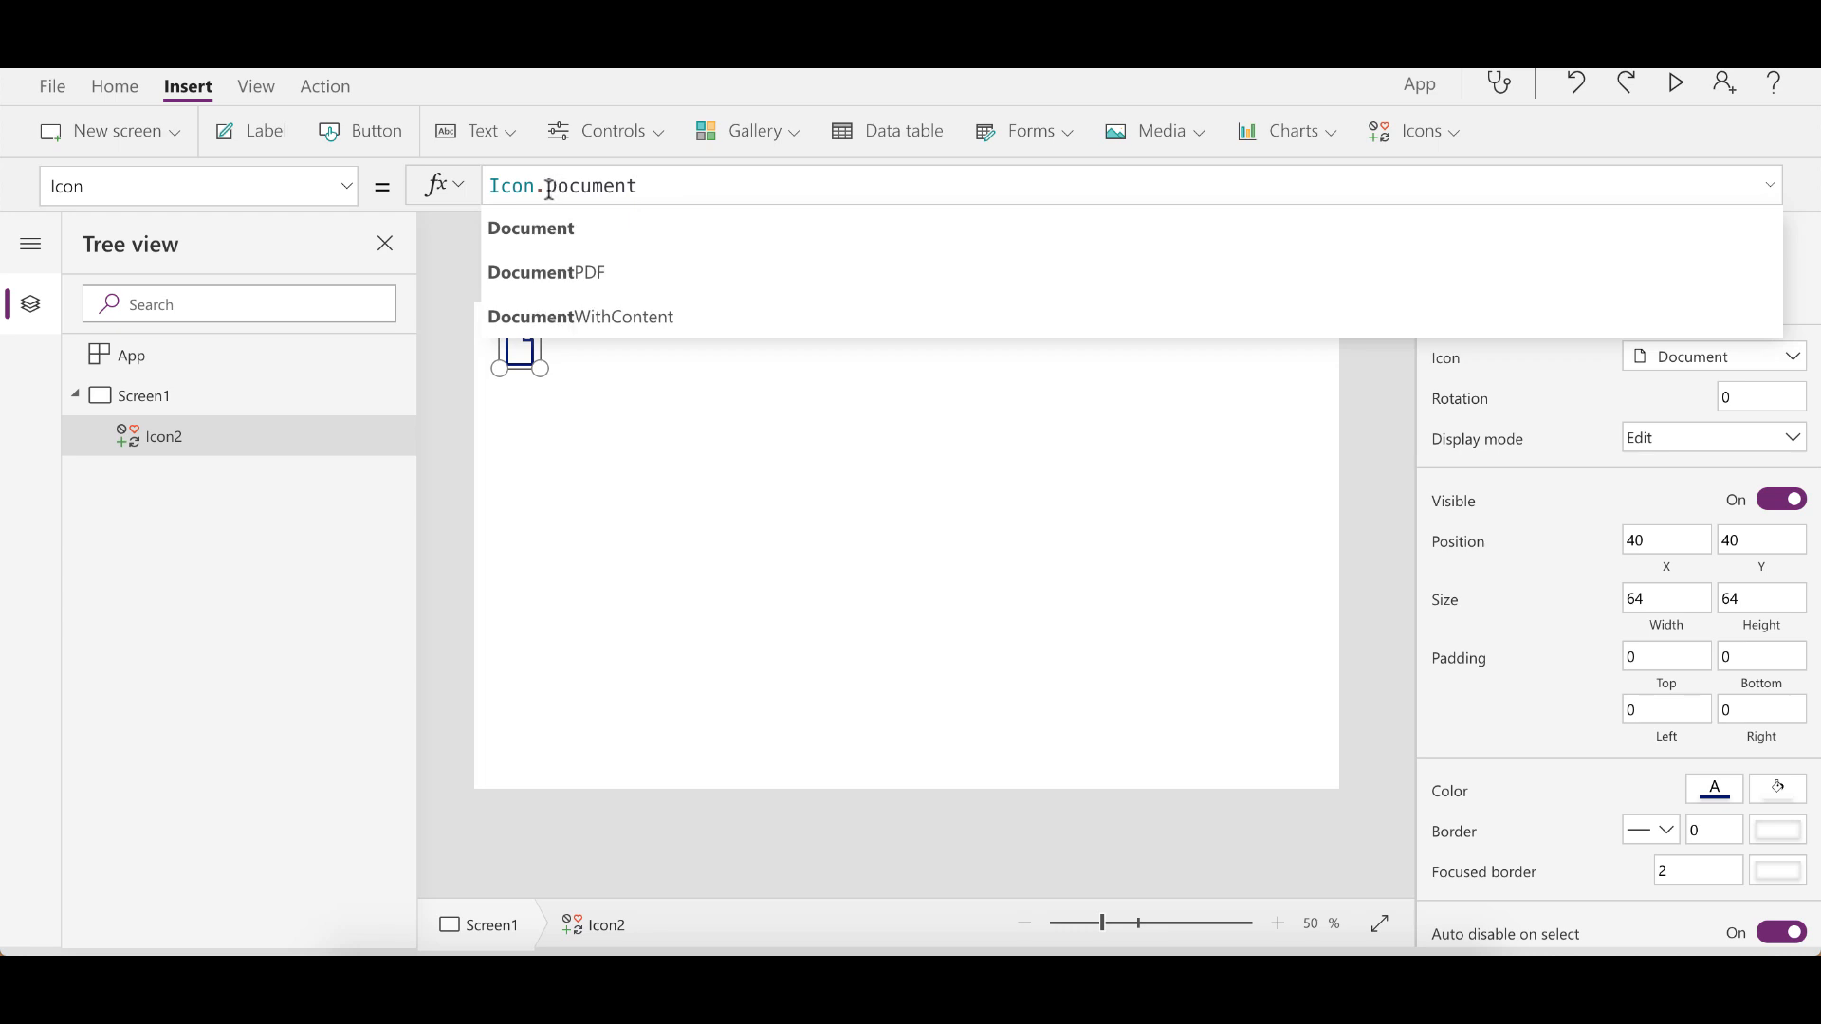
{"action": "double_click", "coordinate": [564, 186]}
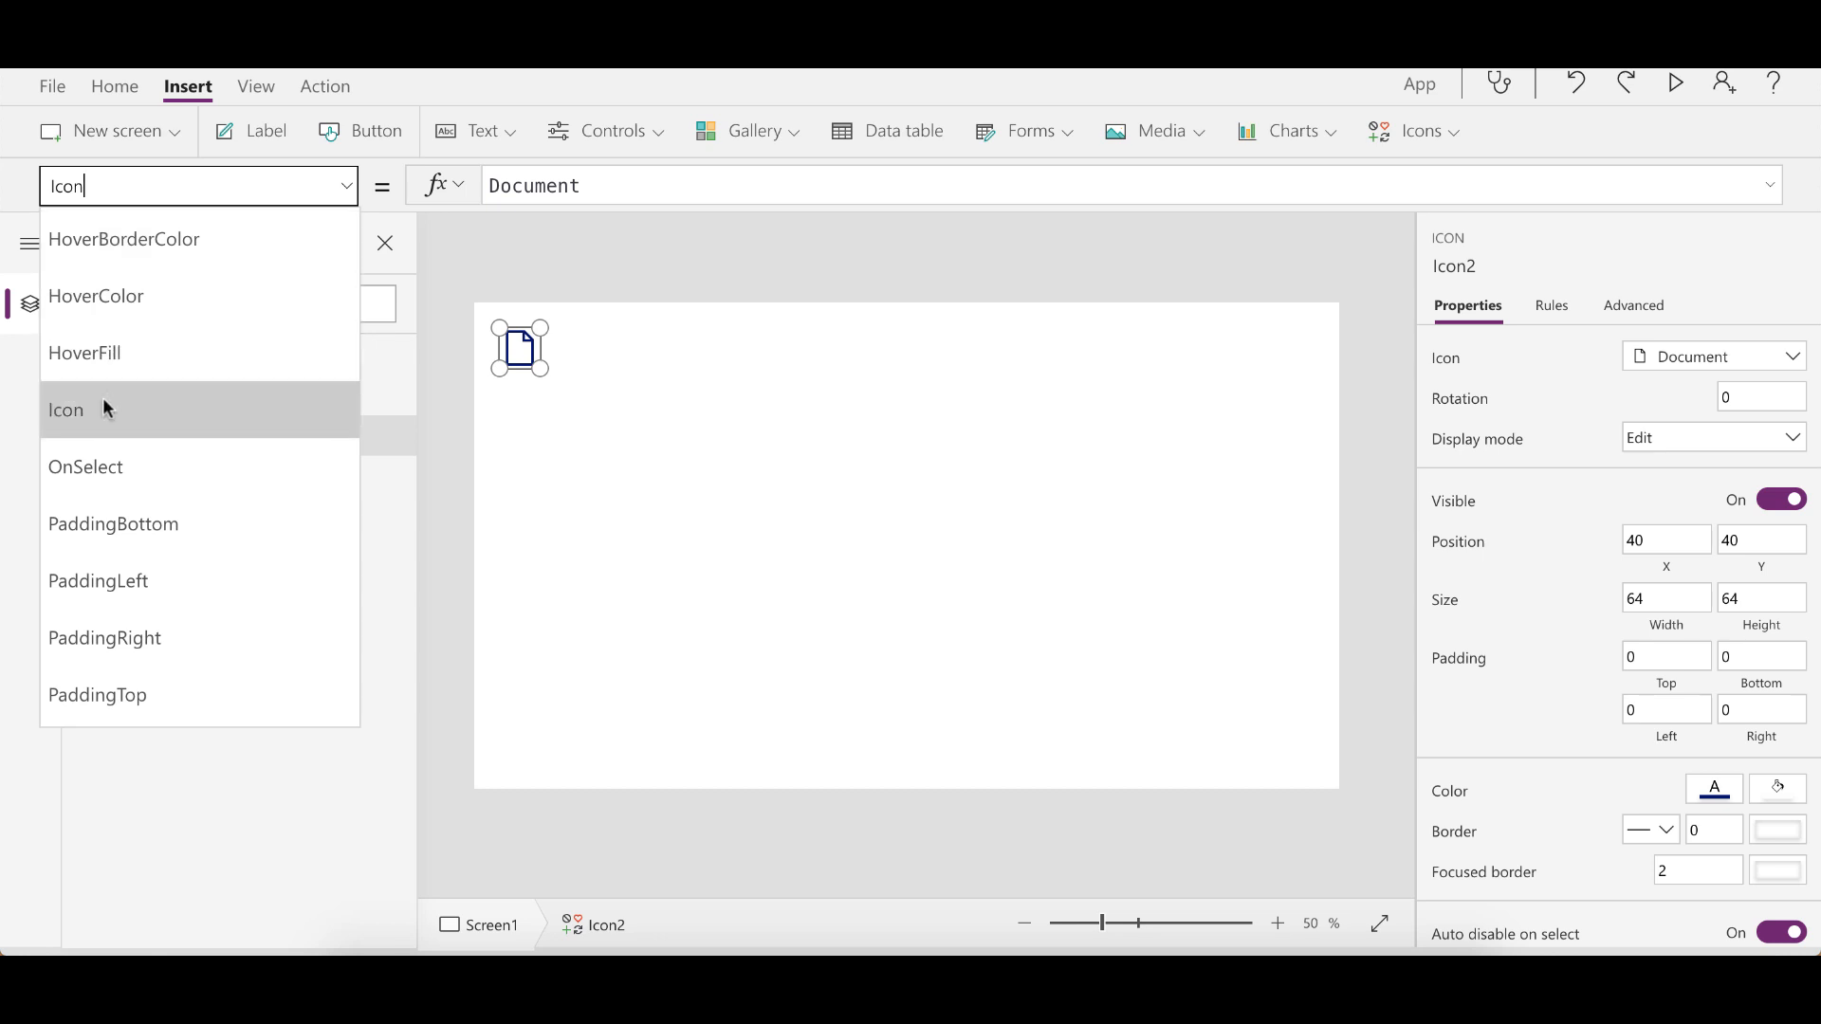
{"action": "mouse_move", "coordinate": [151, 420]}
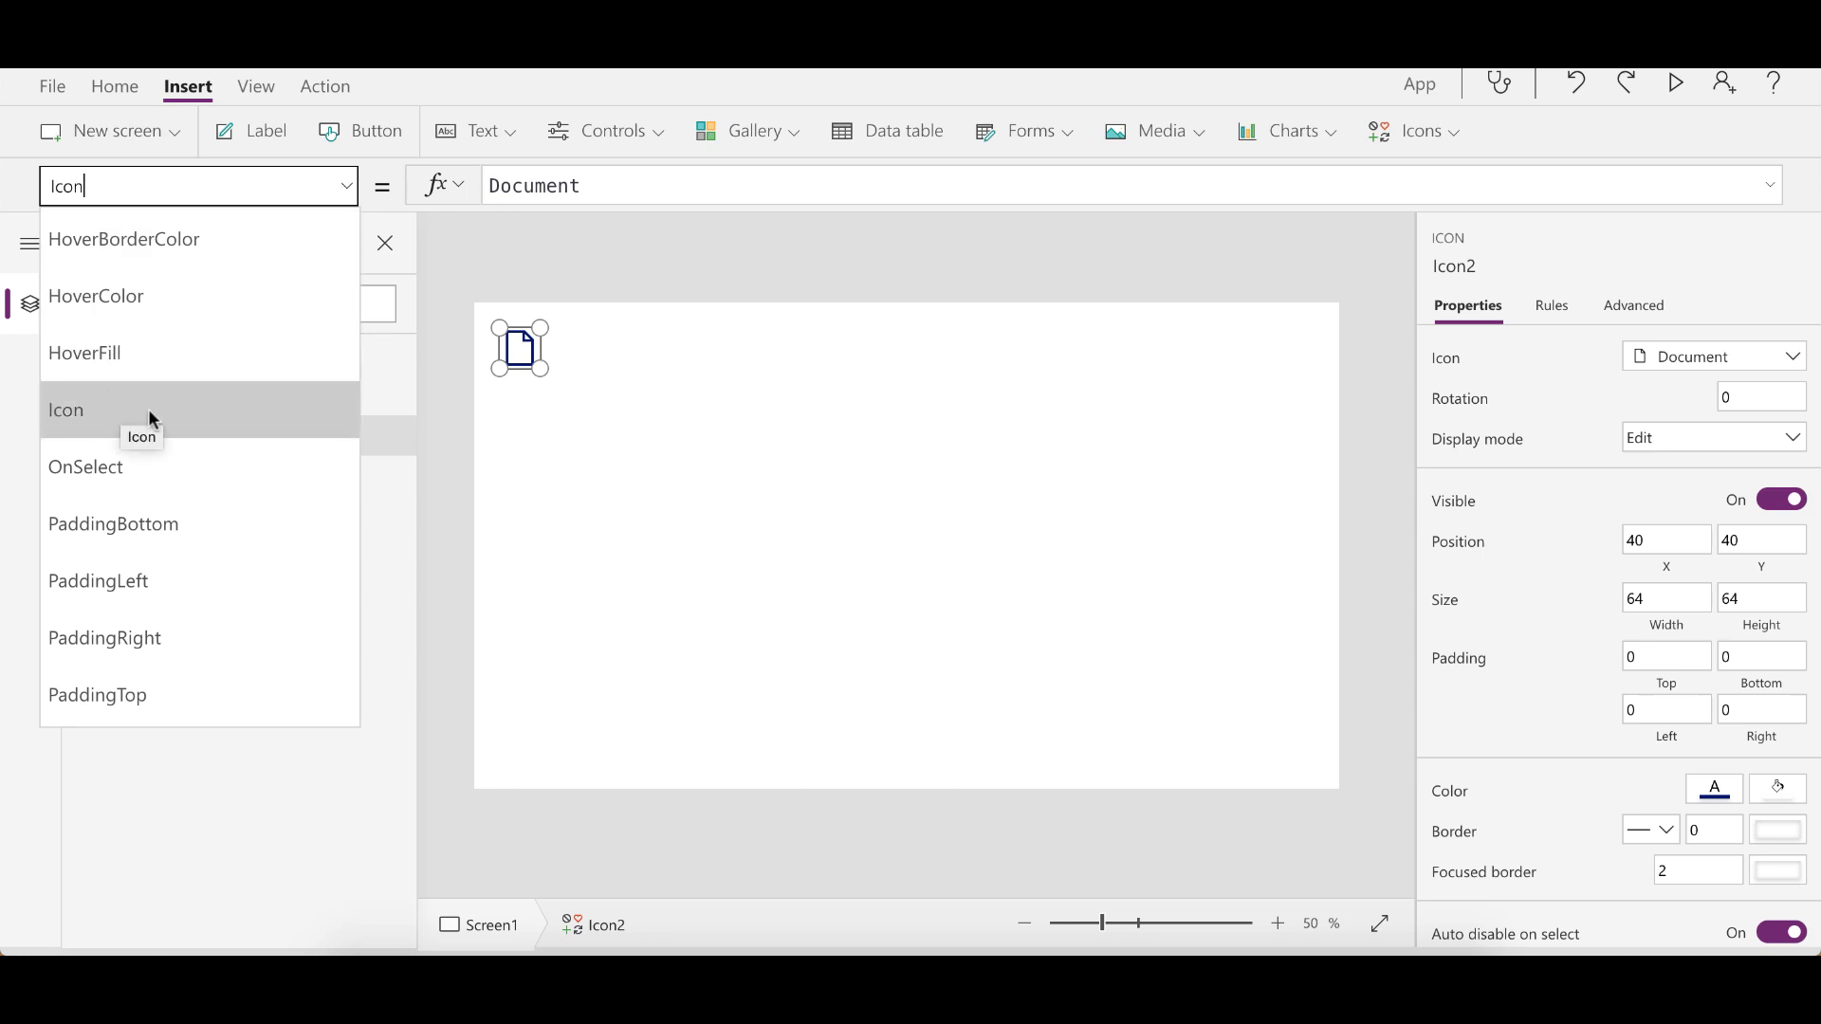
{"action": "scroll", "scroll_direction": "down", "scroll_amount": 3}
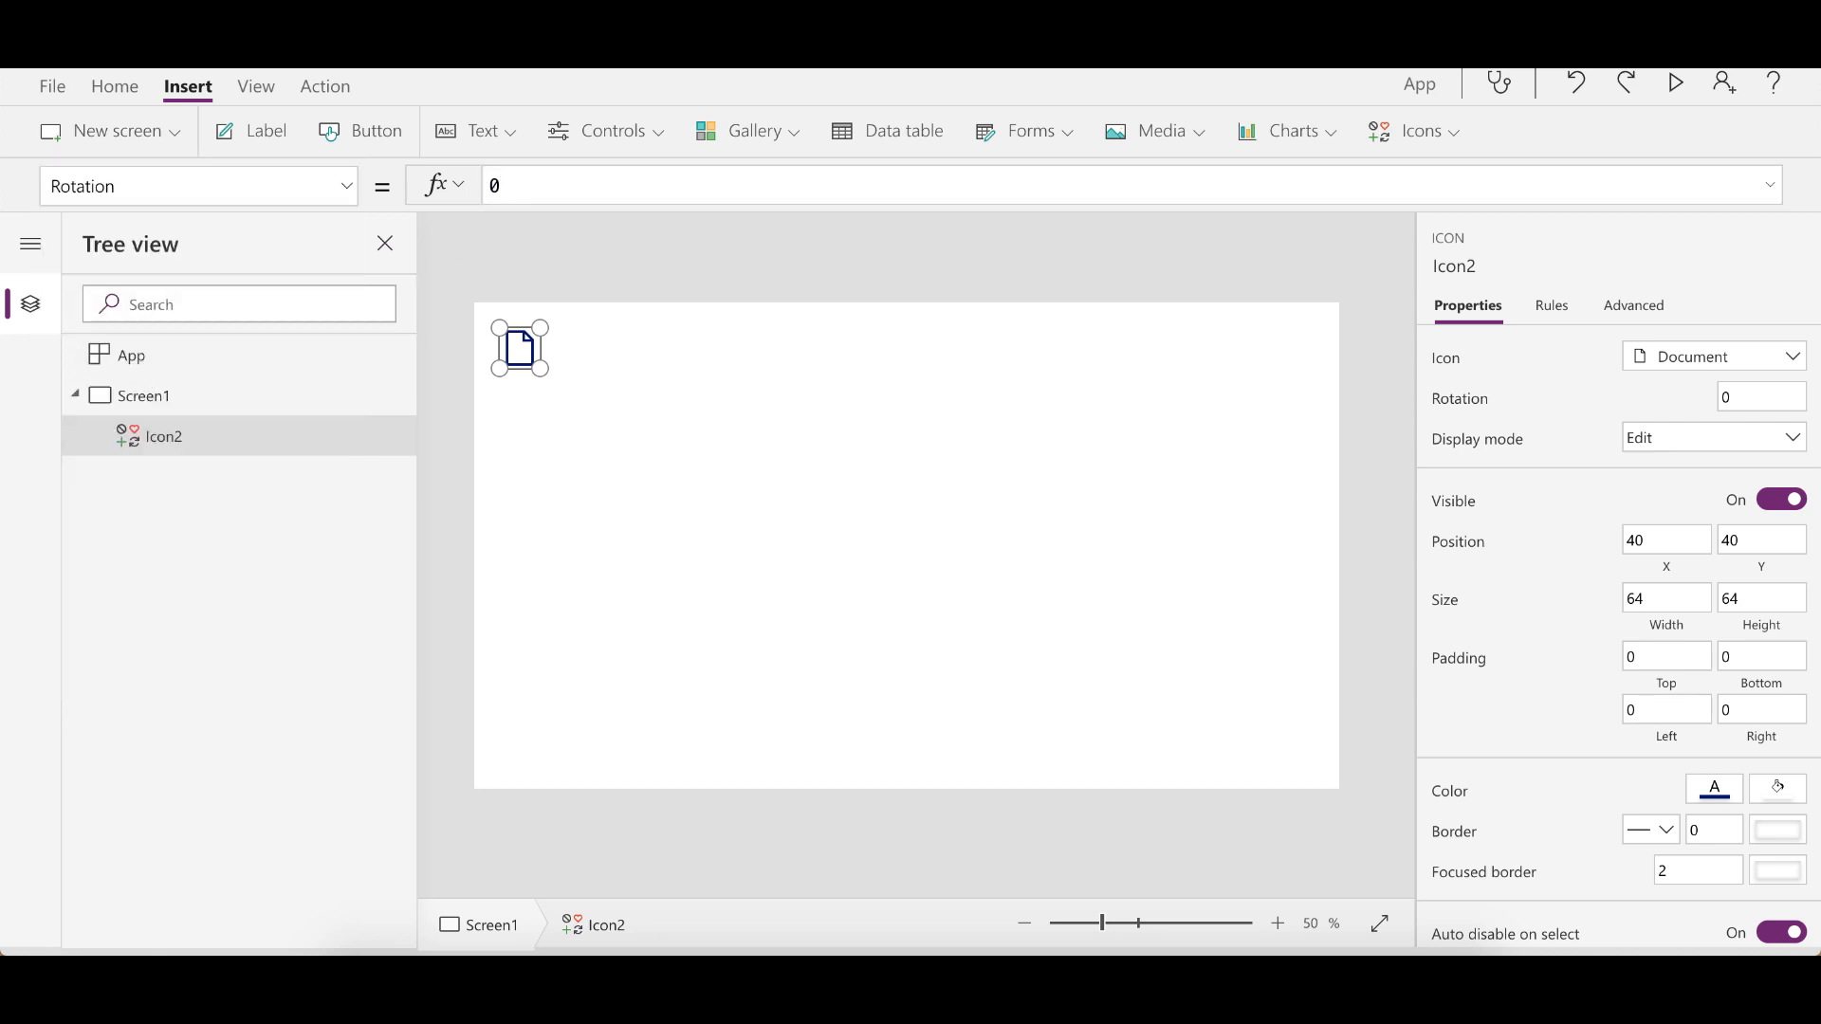
Set Icon2's Rotation to 45 and check the tilted icon on the canvas
{"action": "type", "text": "45"}
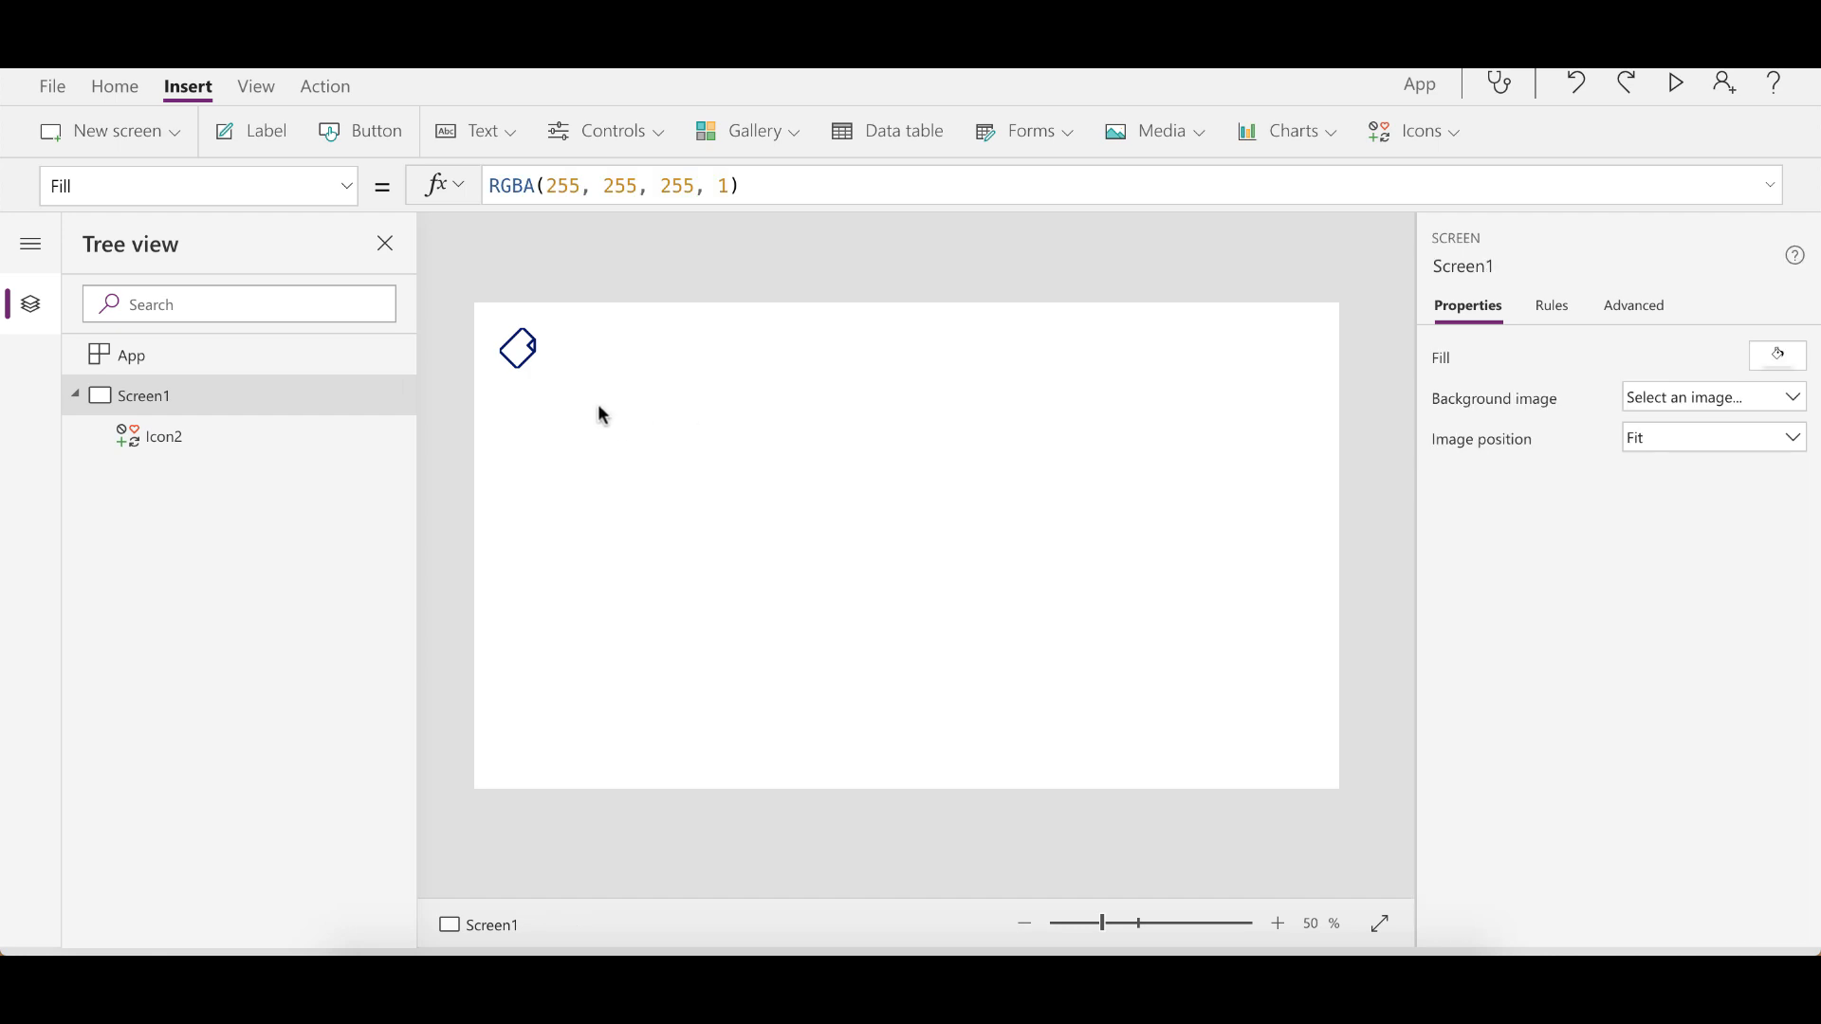
{"action": "left_click", "coordinate": [518, 348]}
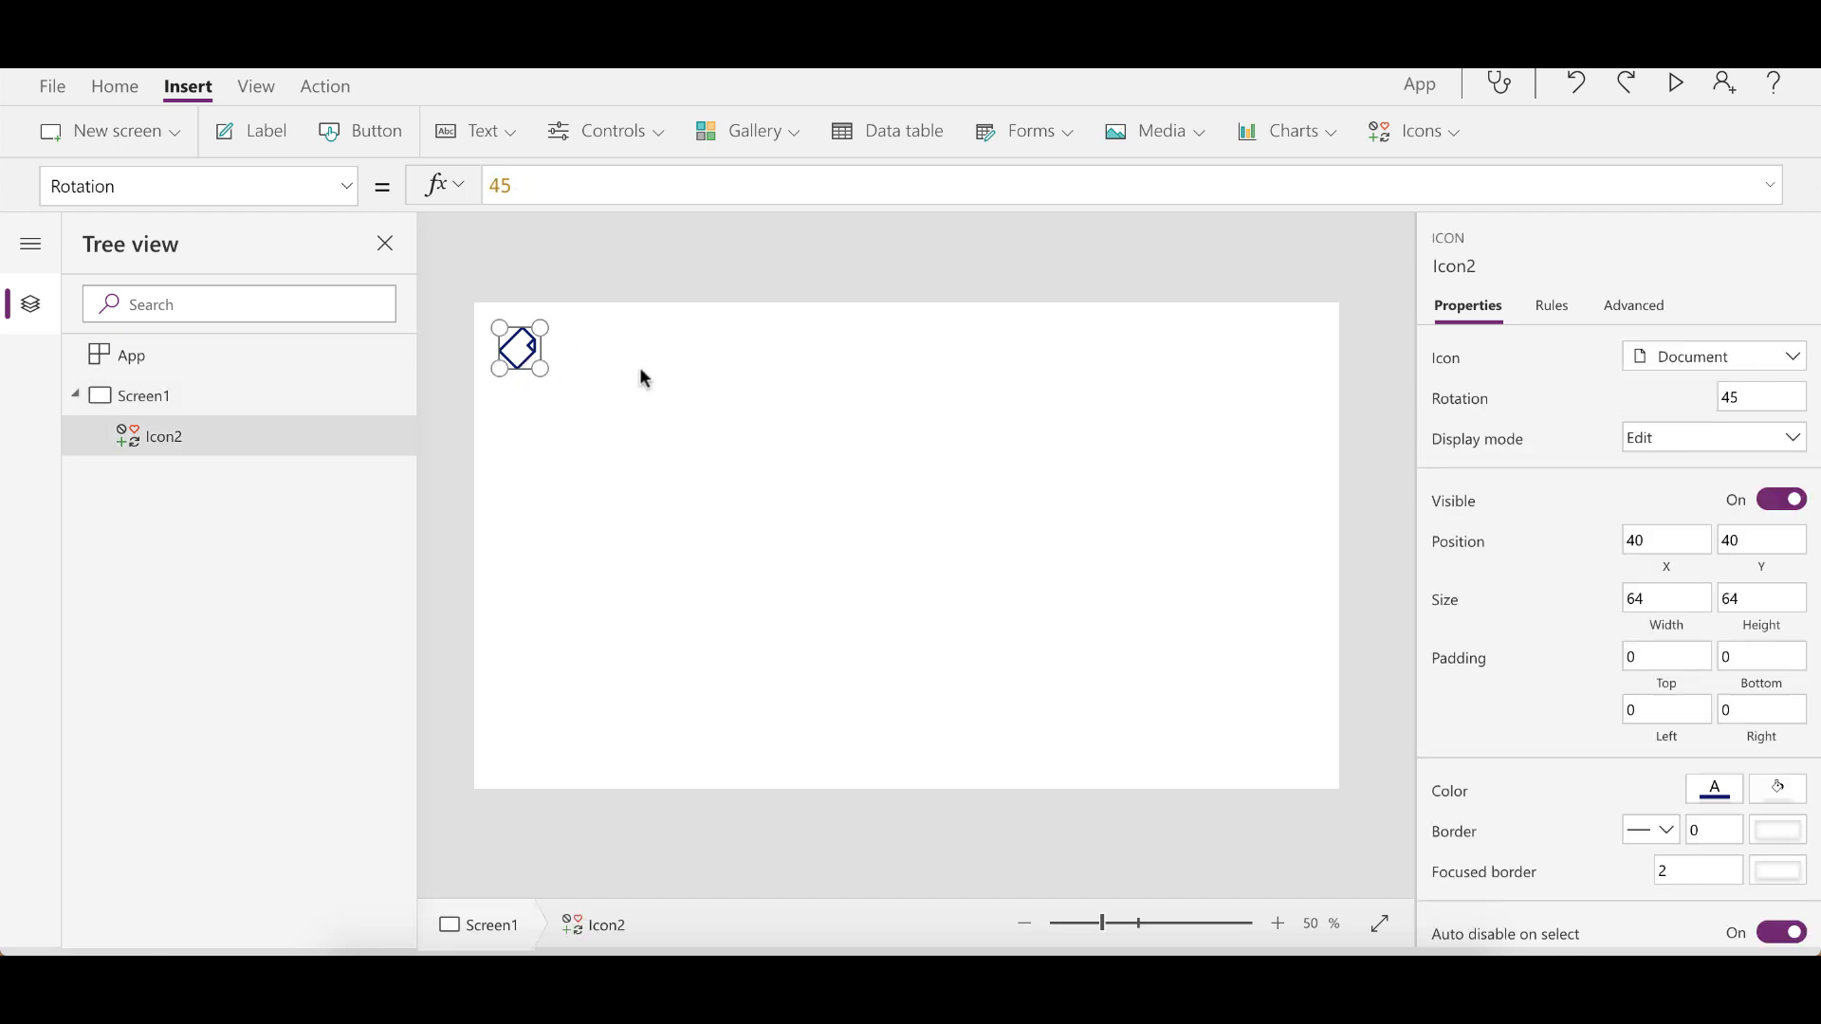
{"action": "mouse_move", "coordinate": [842, 373]}
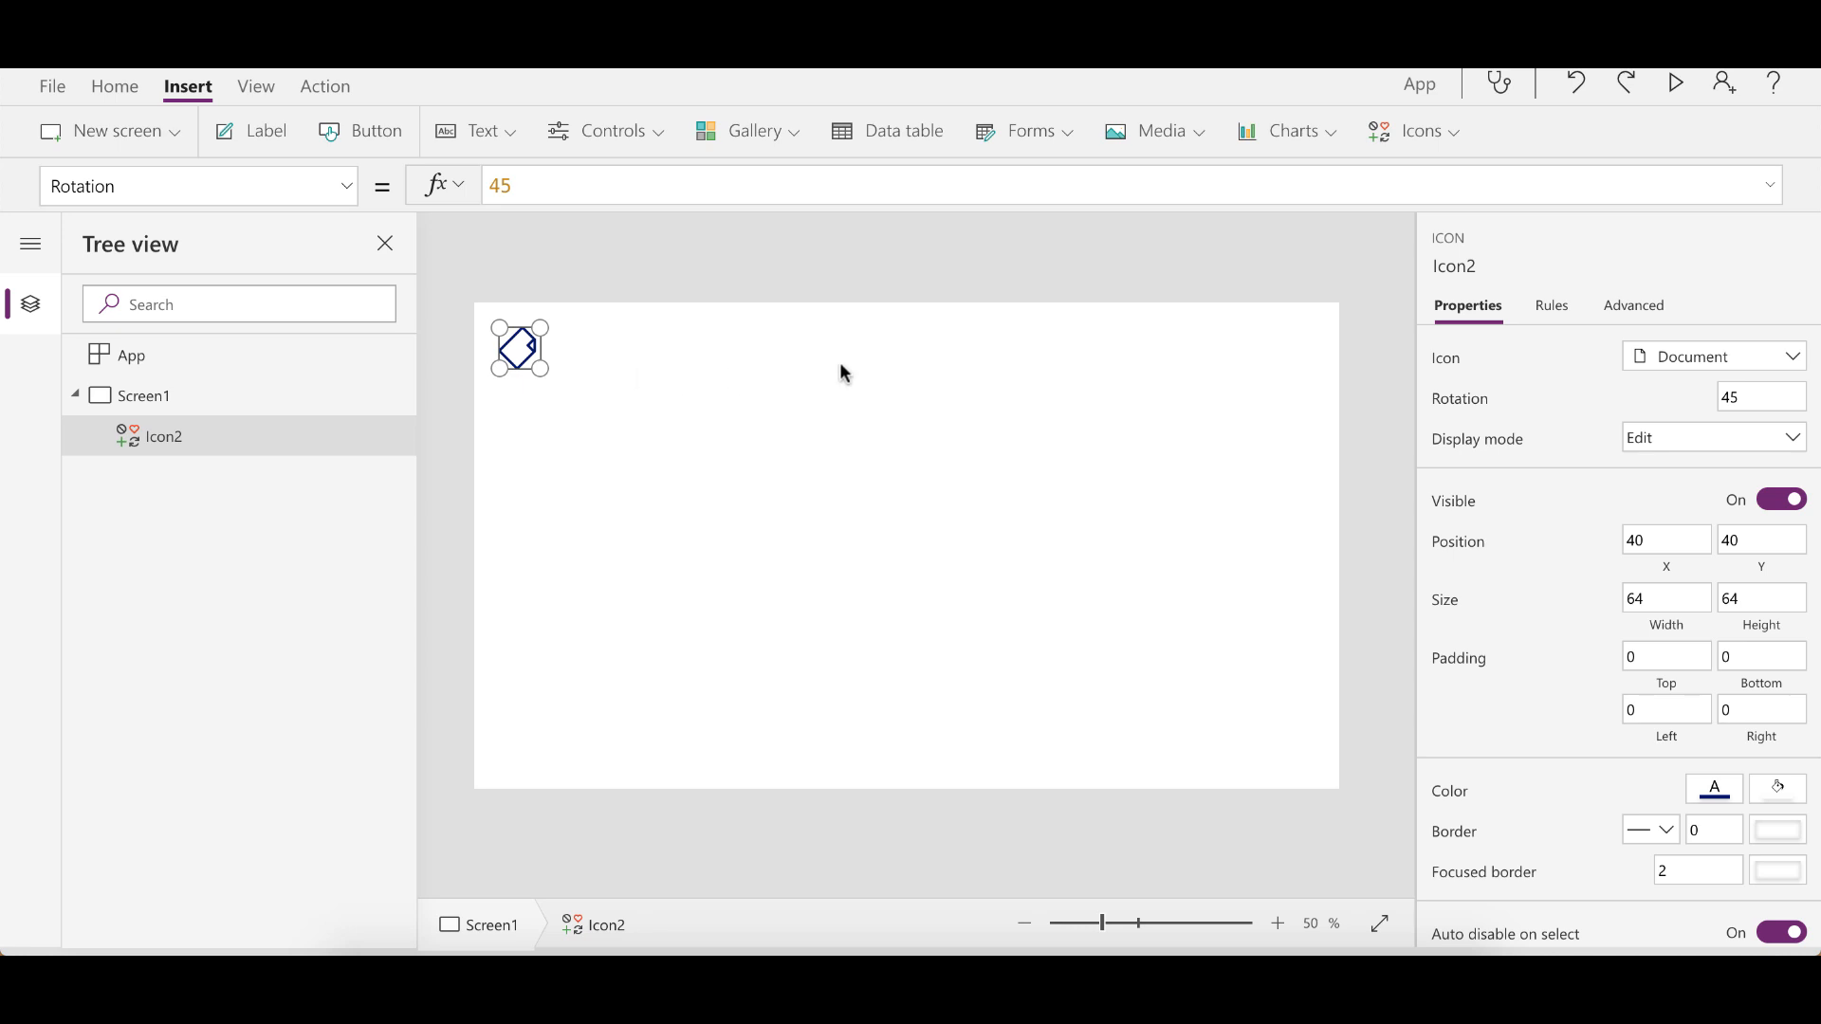
{"action": "left_click", "coordinate": [1711, 357]}
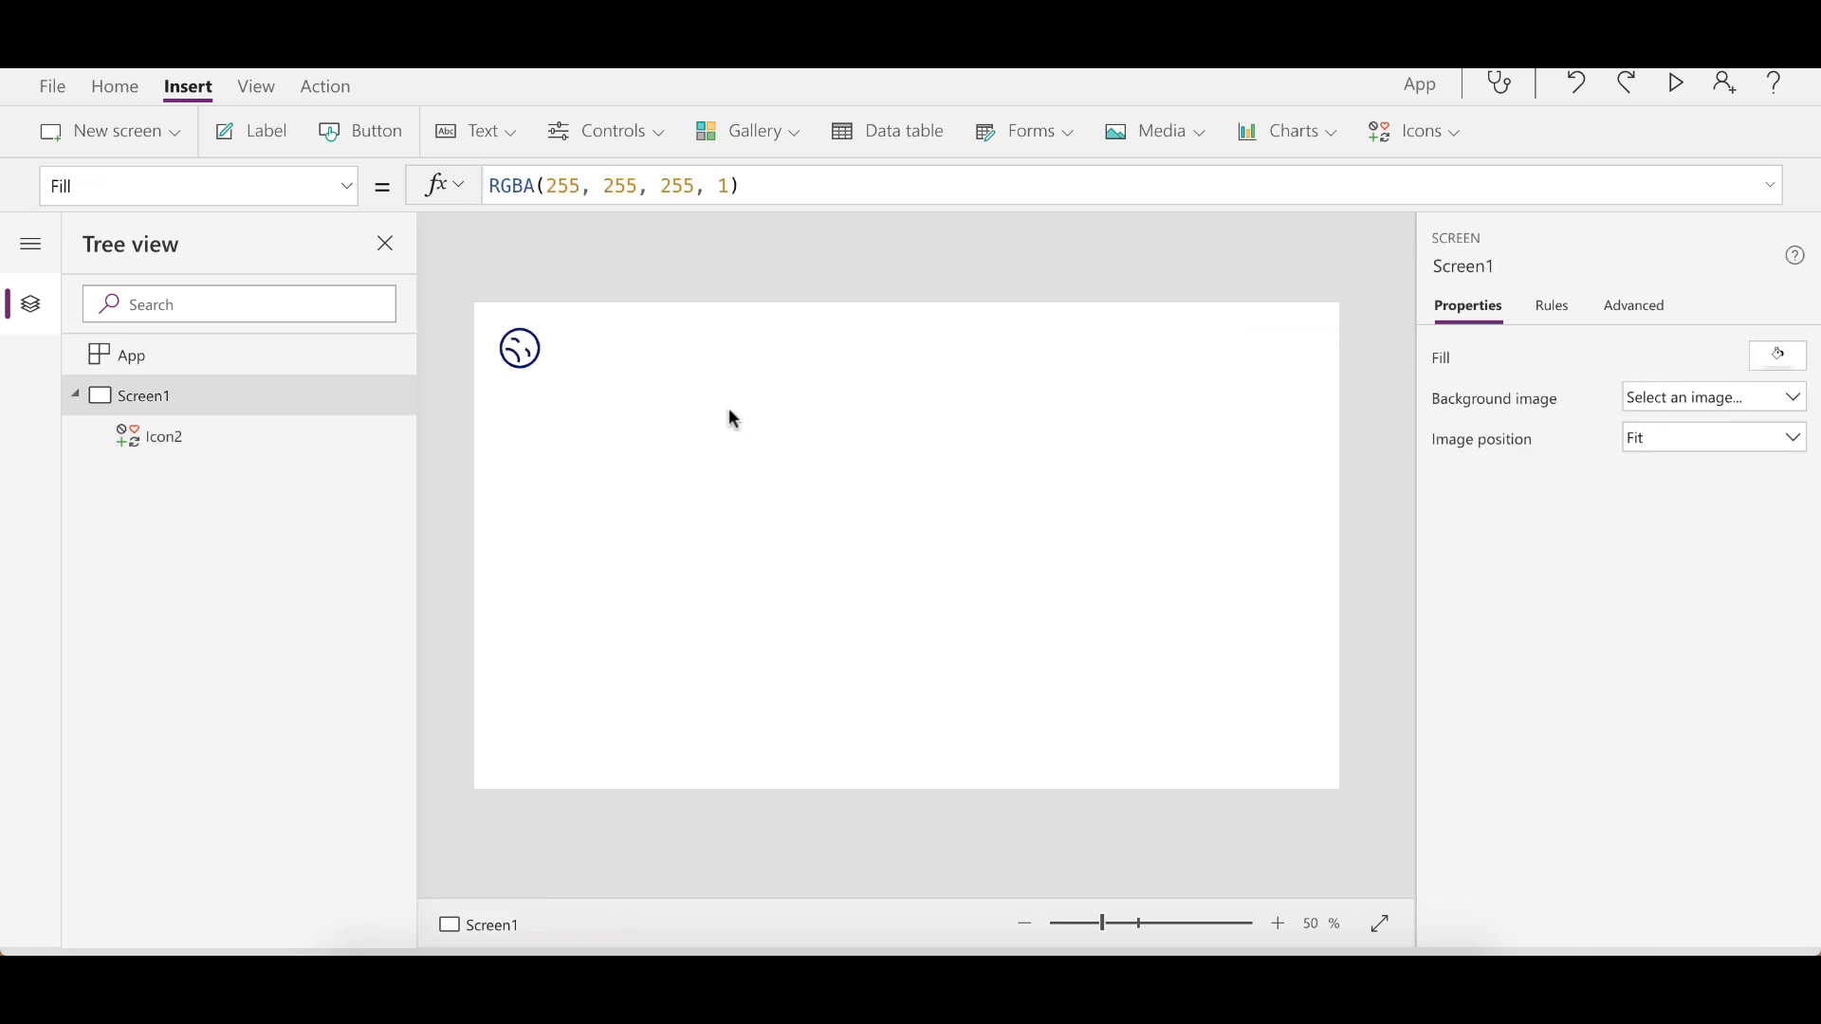
{"action": "left_click", "coordinate": [518, 347]}
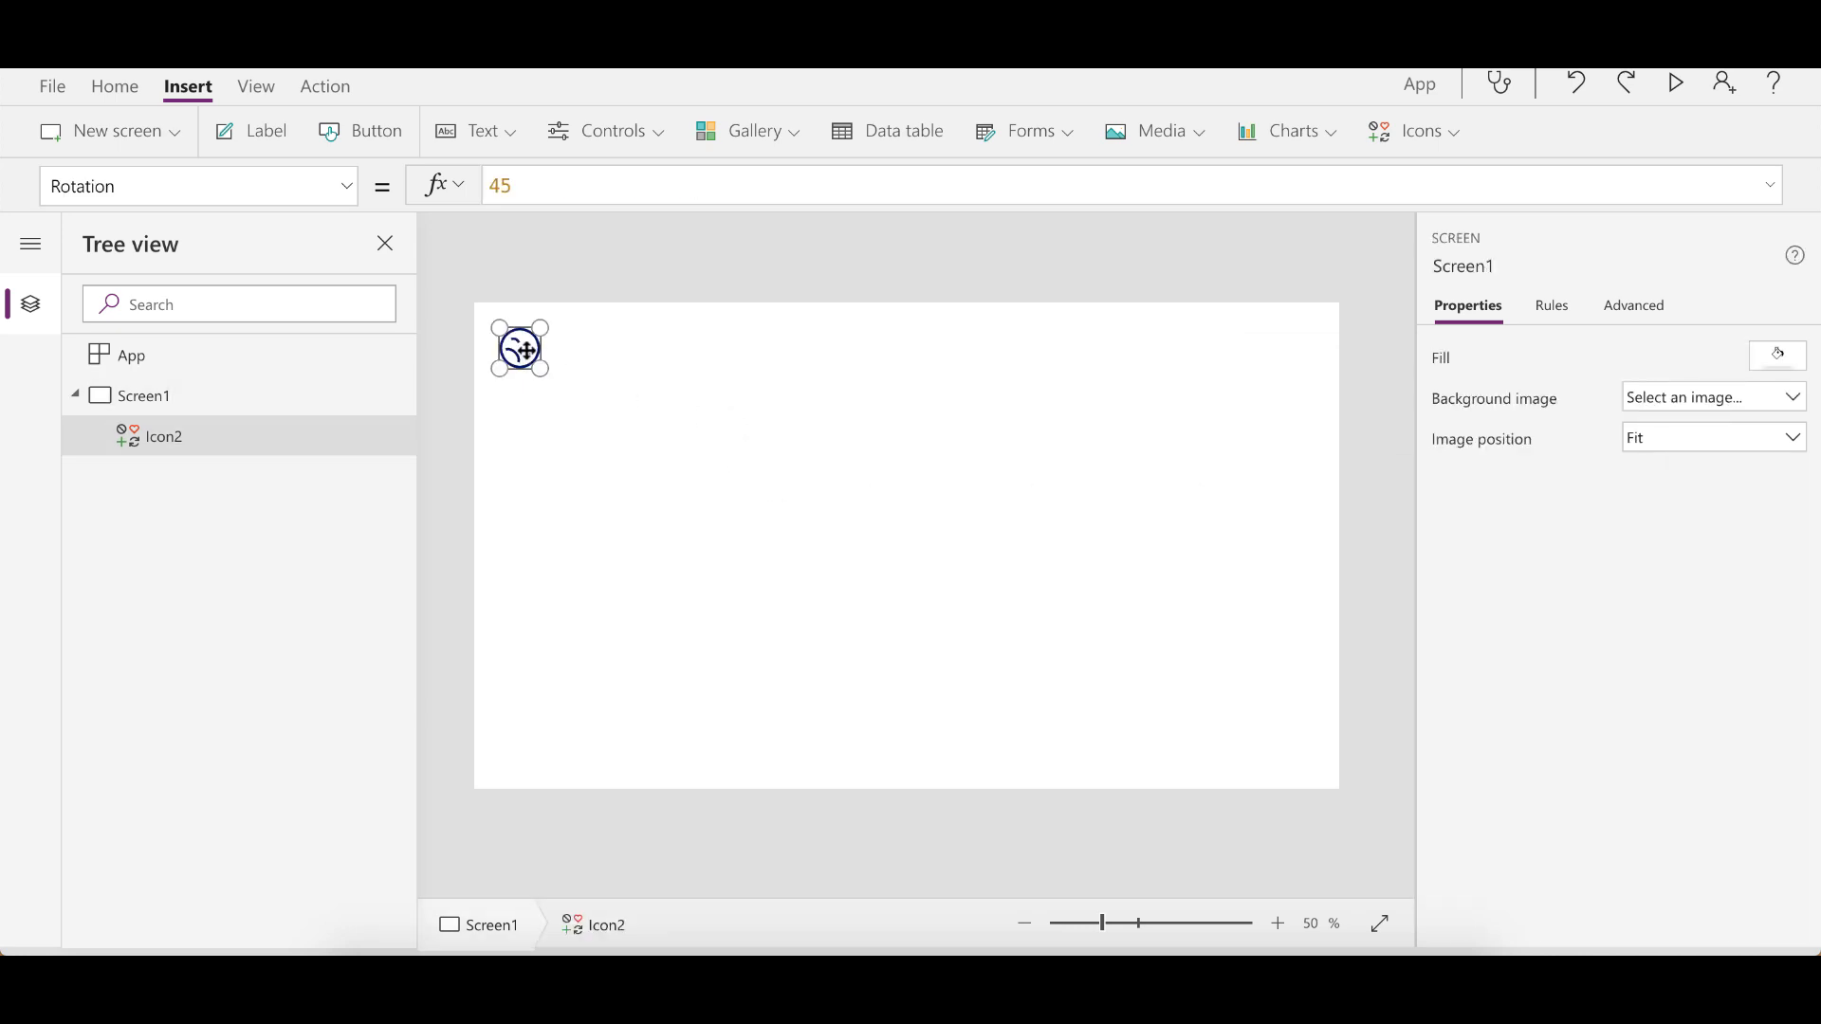
{"action": "left_click", "coordinate": [518, 347]}
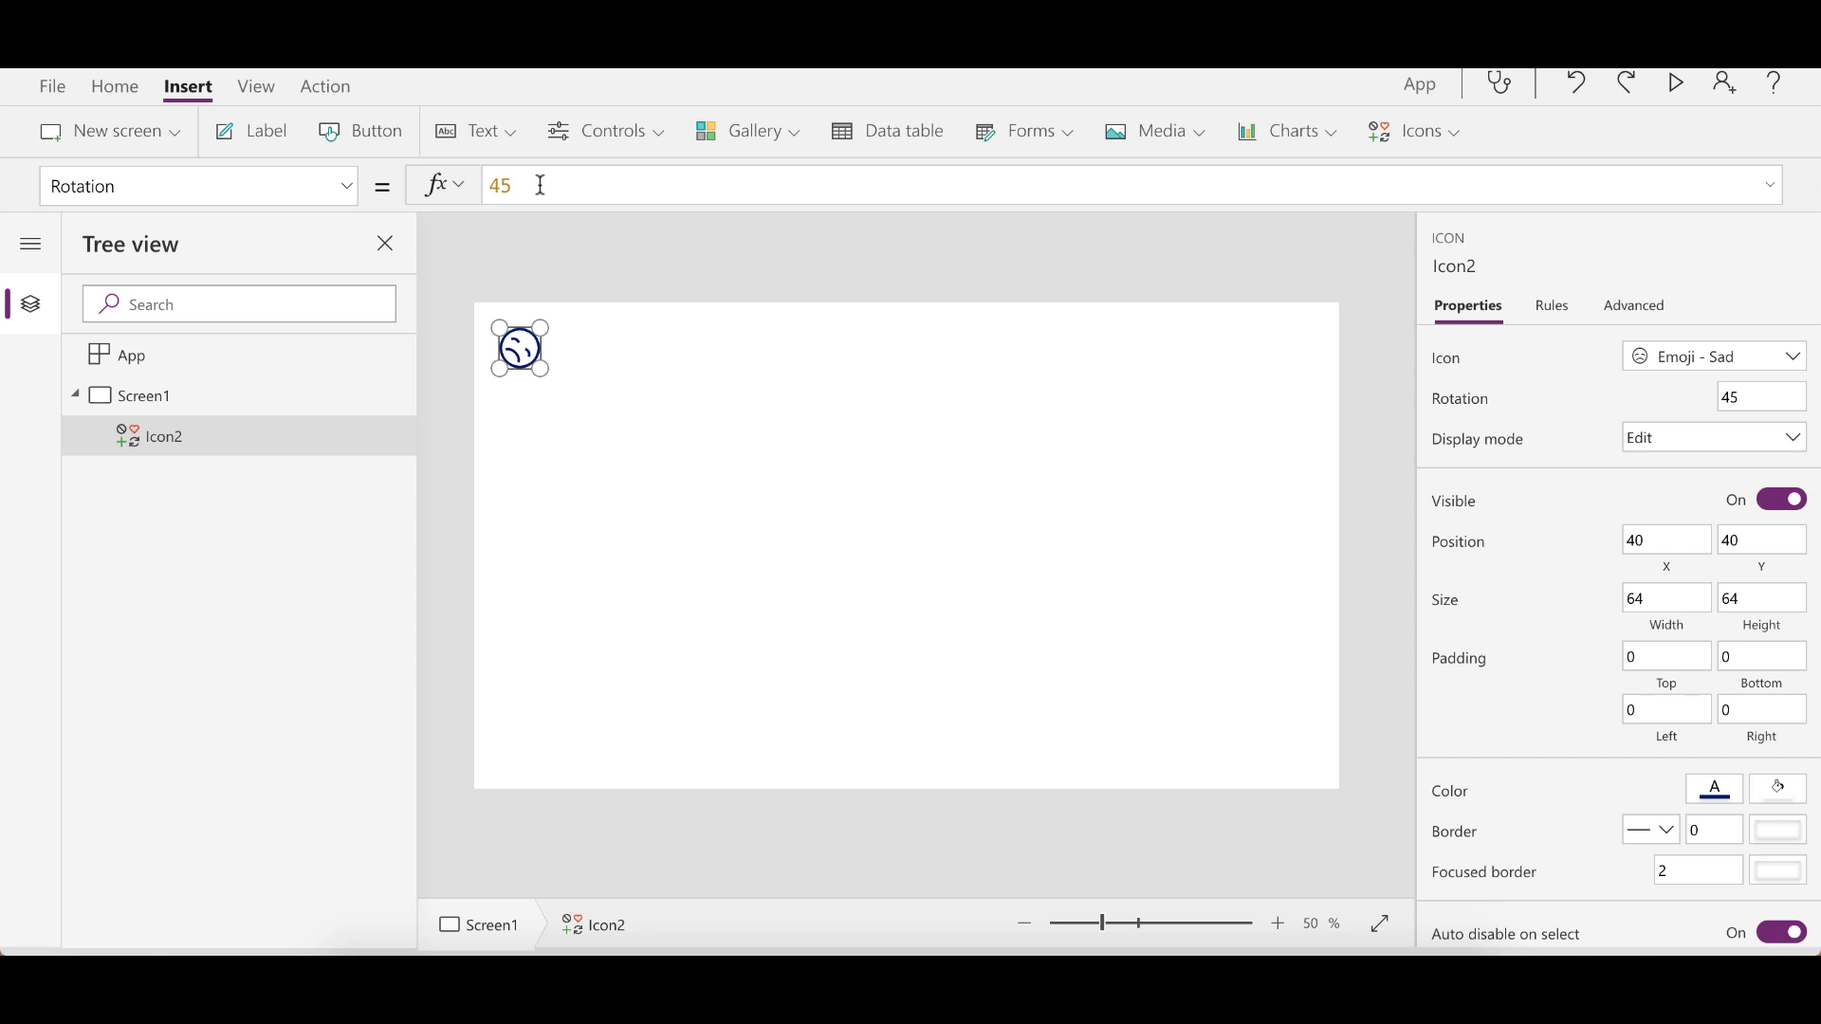
{"action": "mouse_move", "coordinate": [568, 337]}
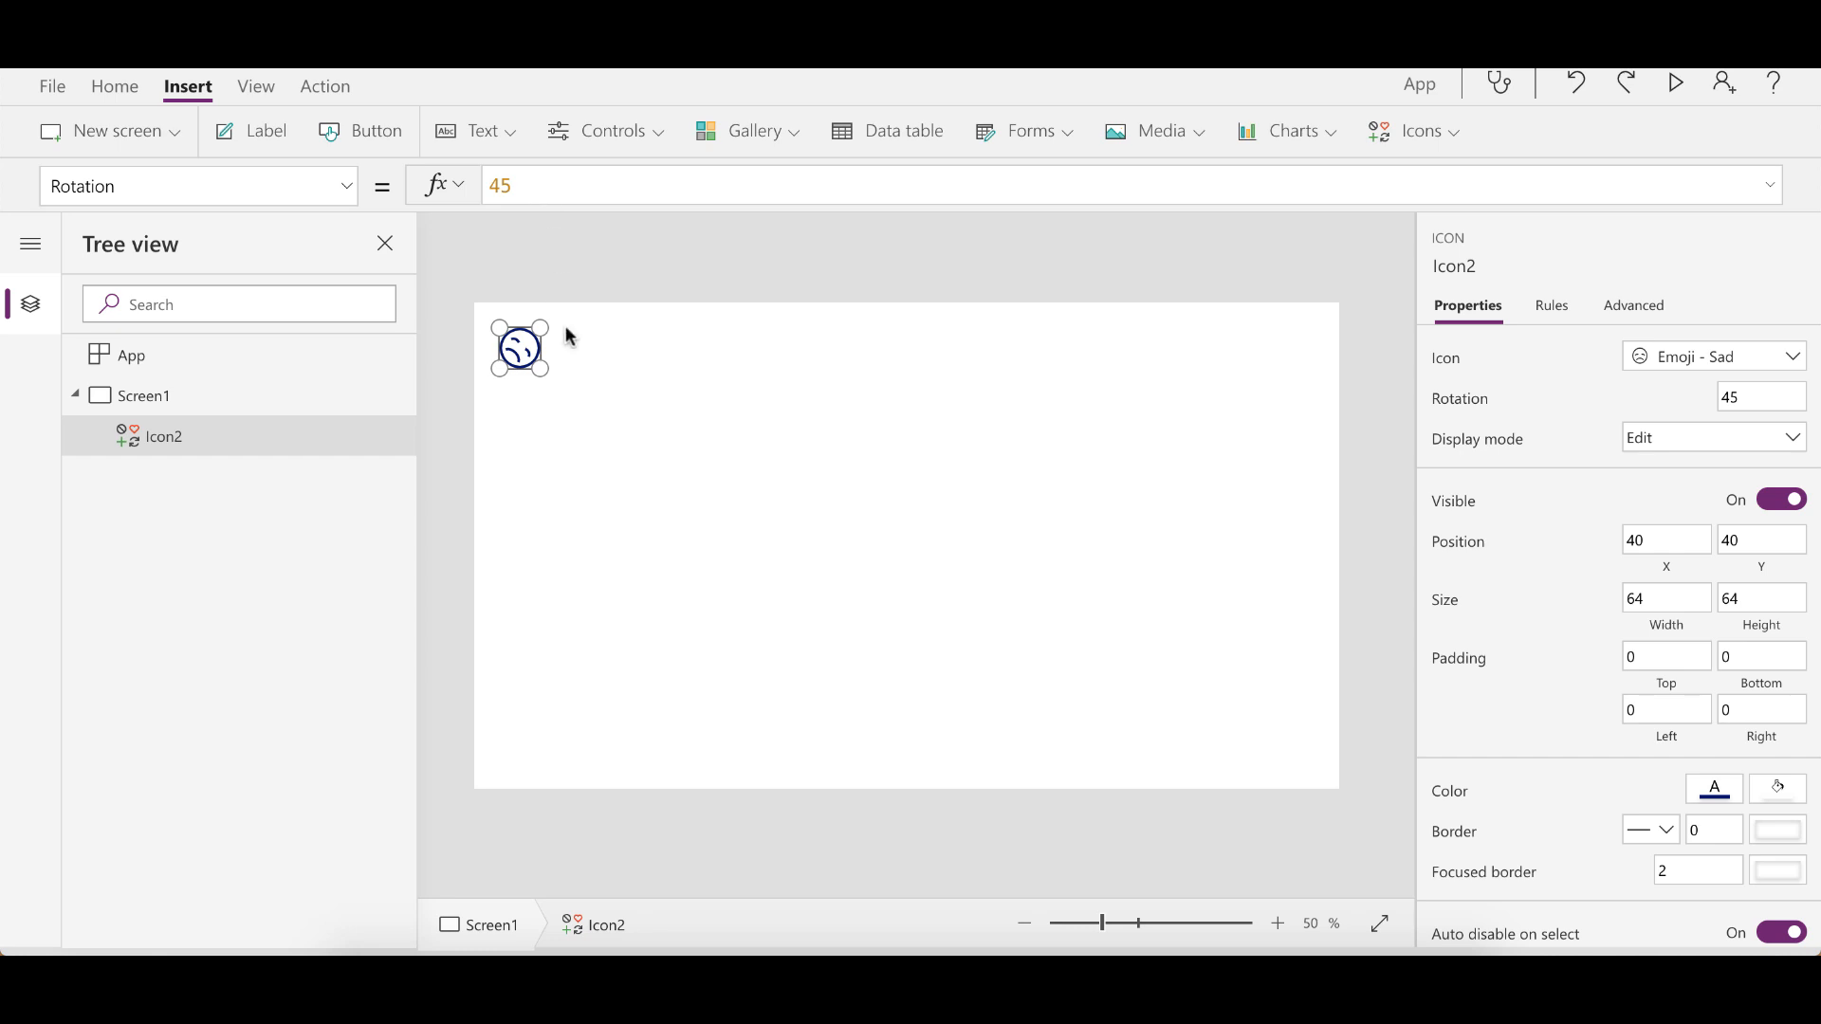
{"action": "mouse_move", "coordinate": [570, 357]}
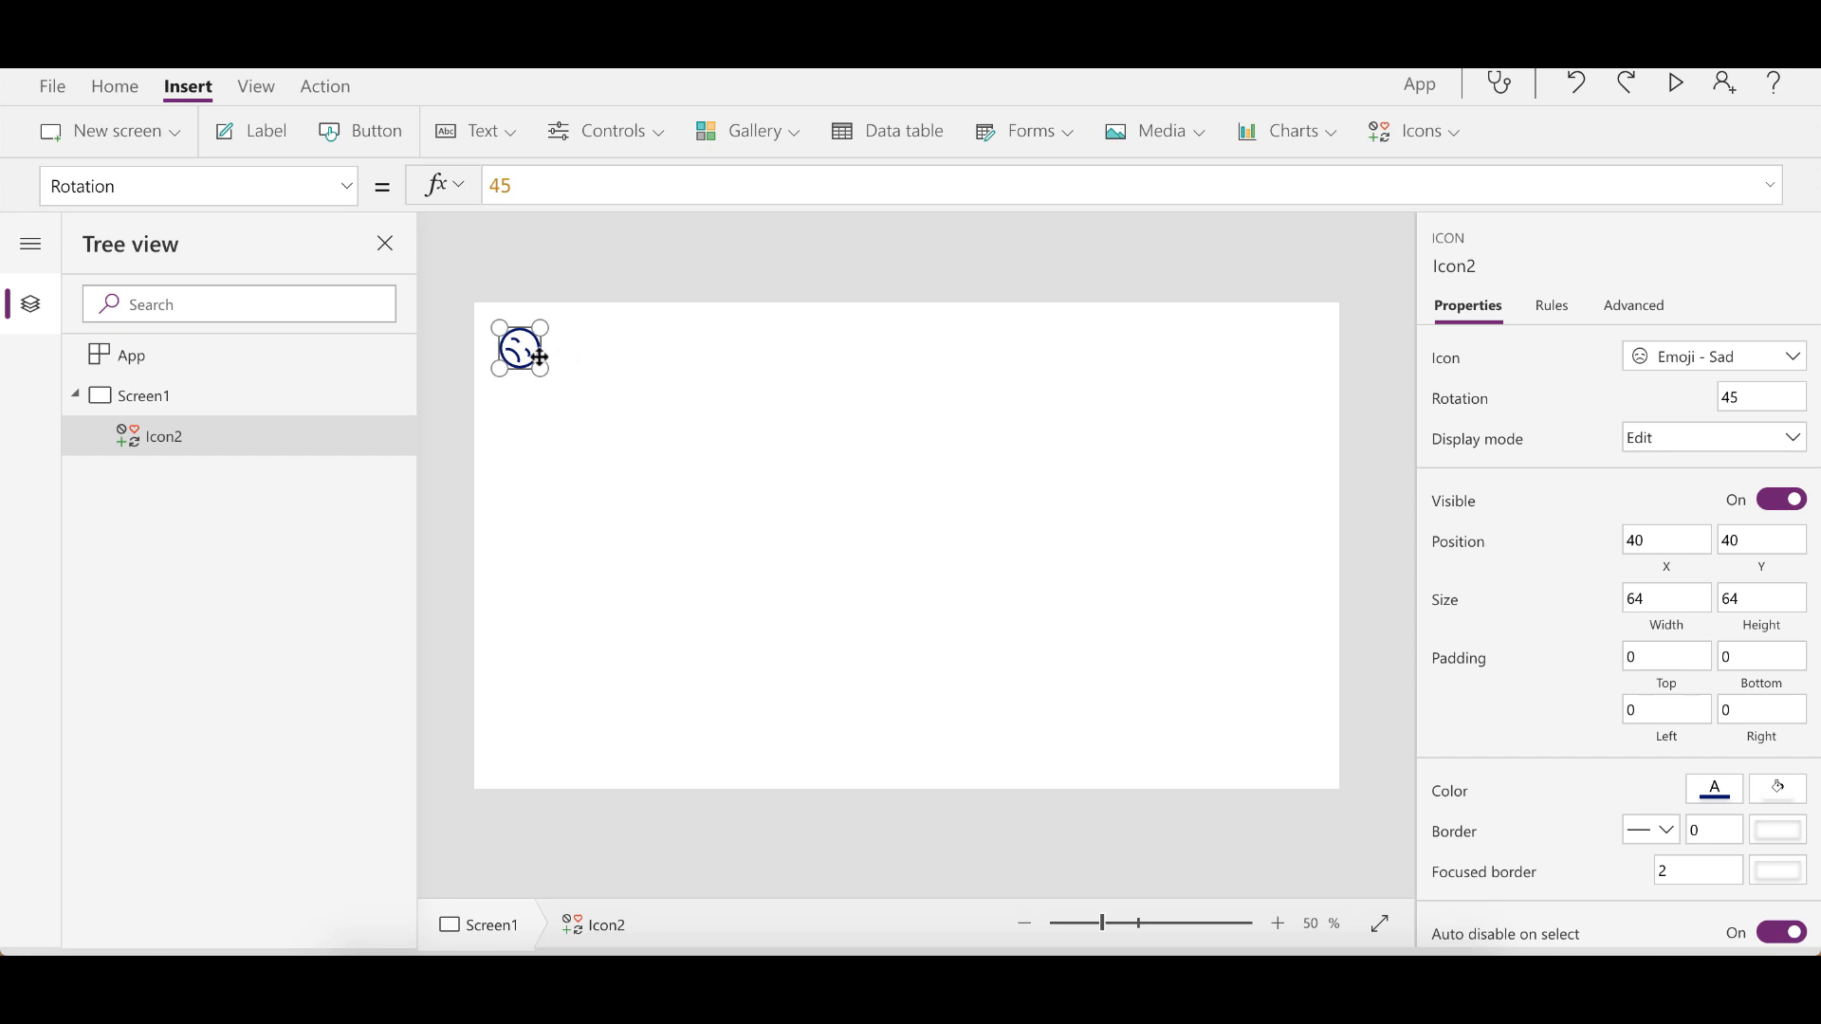
{"action": "mouse_move", "coordinate": [629, 357]}
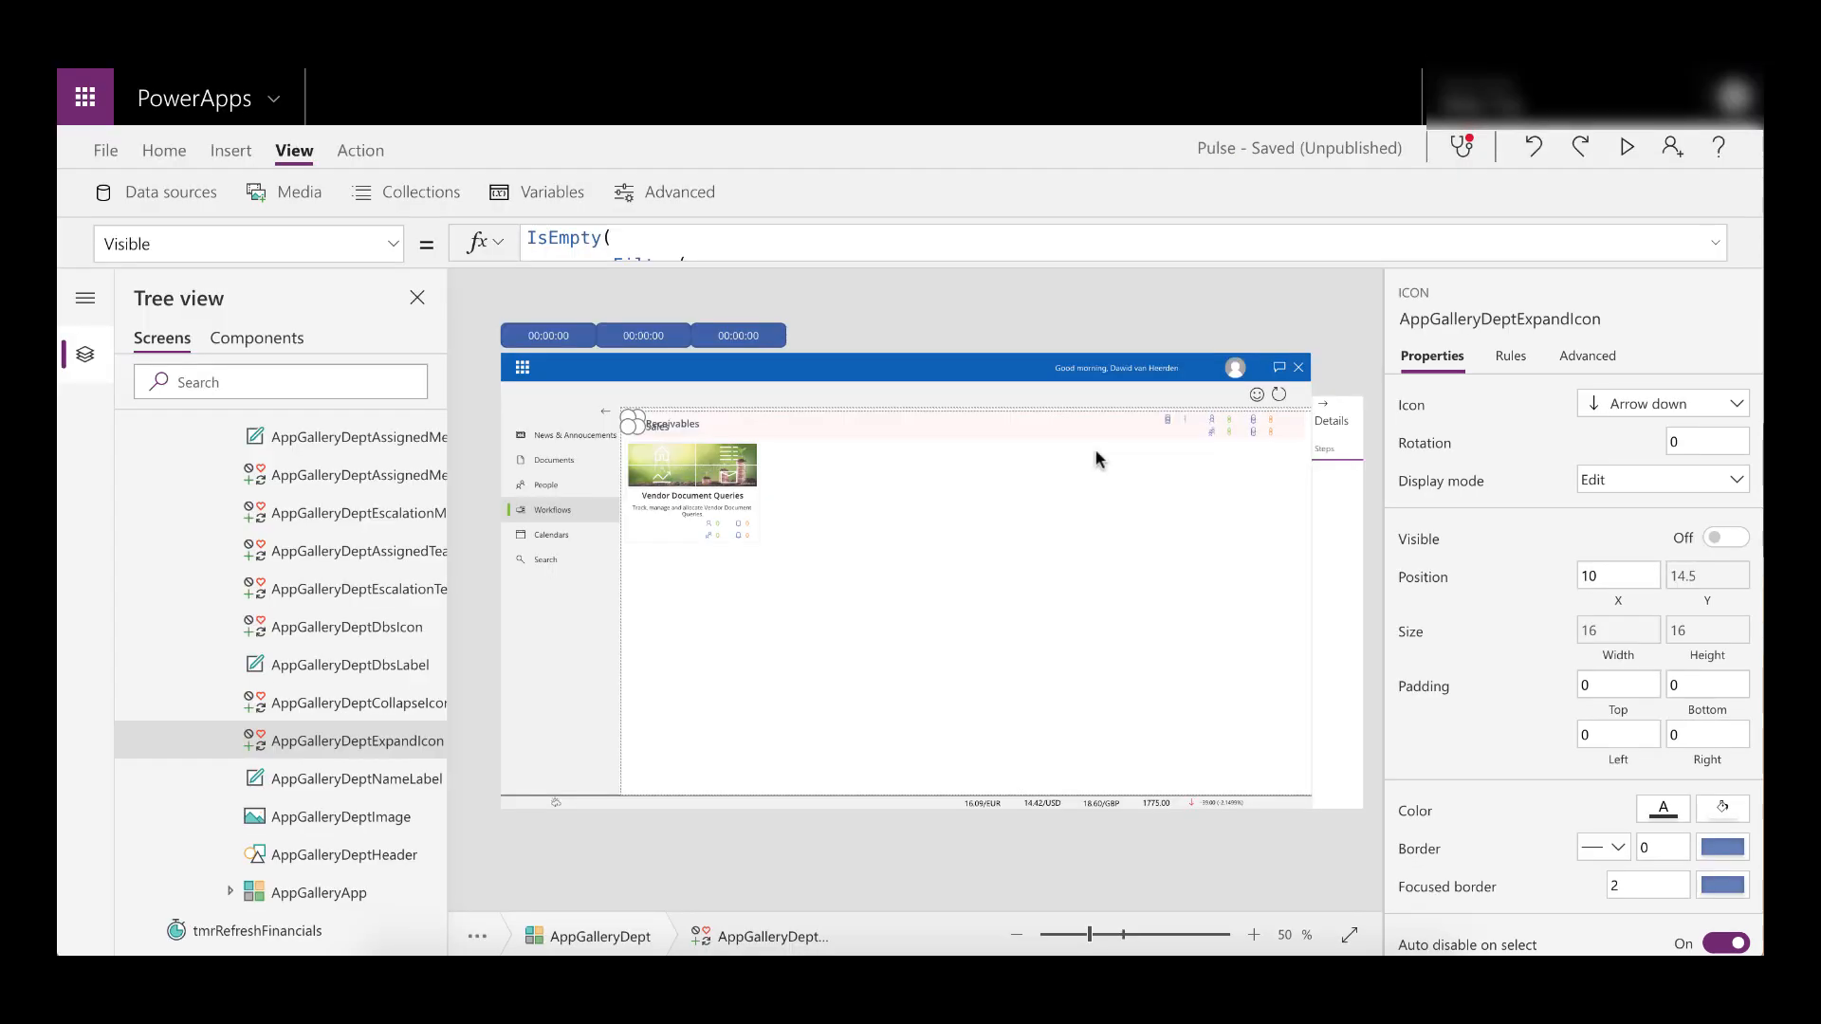
{"action": "mouse_move", "coordinate": [460, 658]}
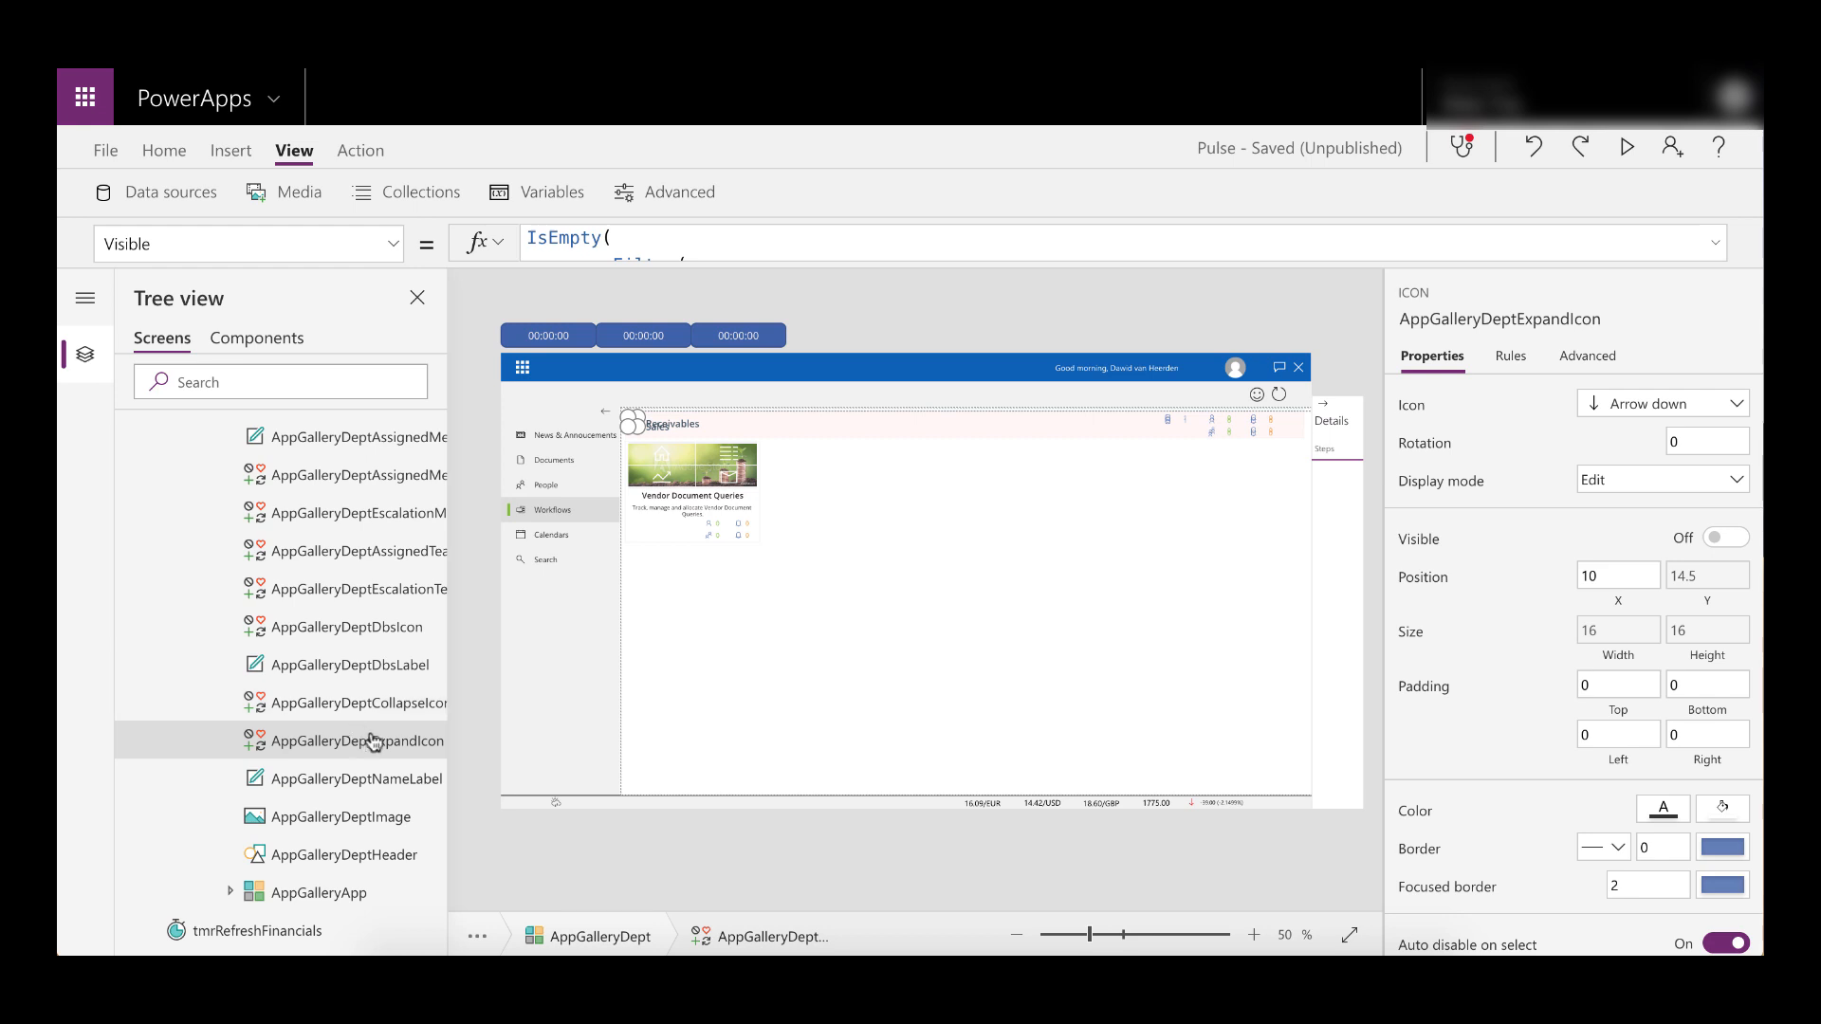
{"action": "mouse_move", "coordinate": [357, 741]}
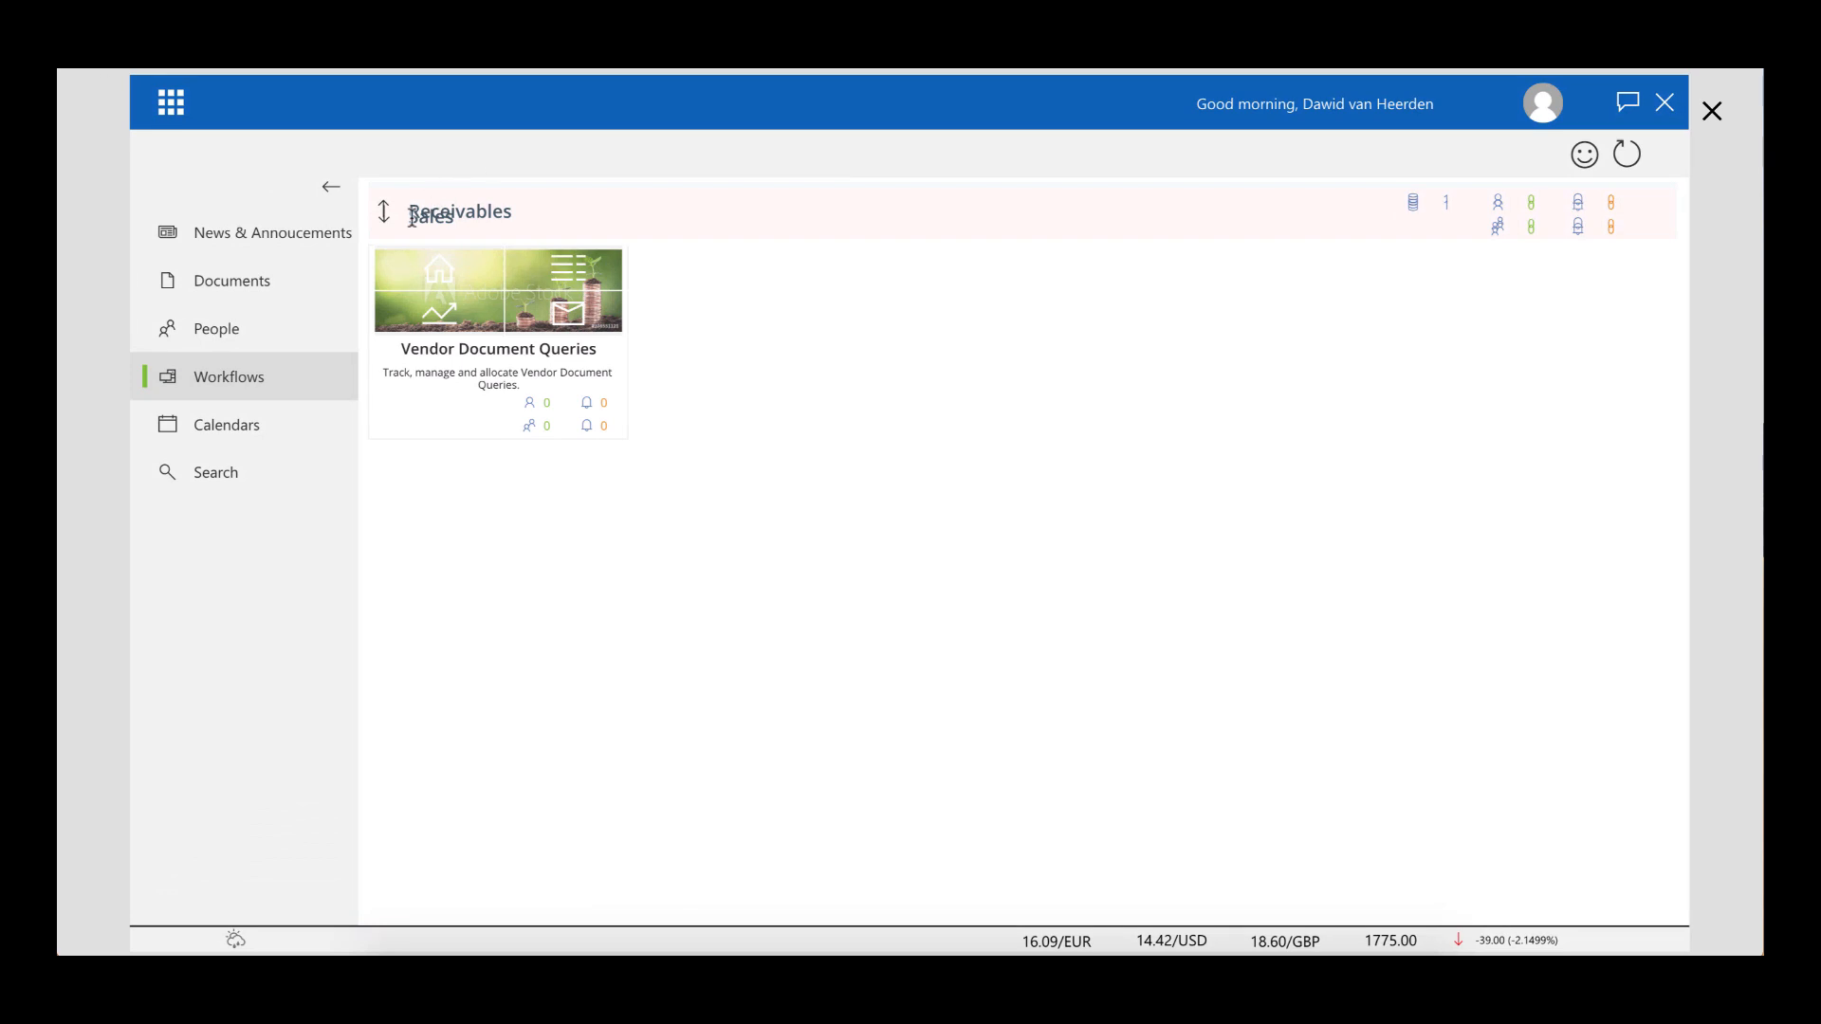
In the app preview, toggle the Sales and Receivables arrows to collapse both groups
{"action": "left_click", "coordinate": [383, 211]}
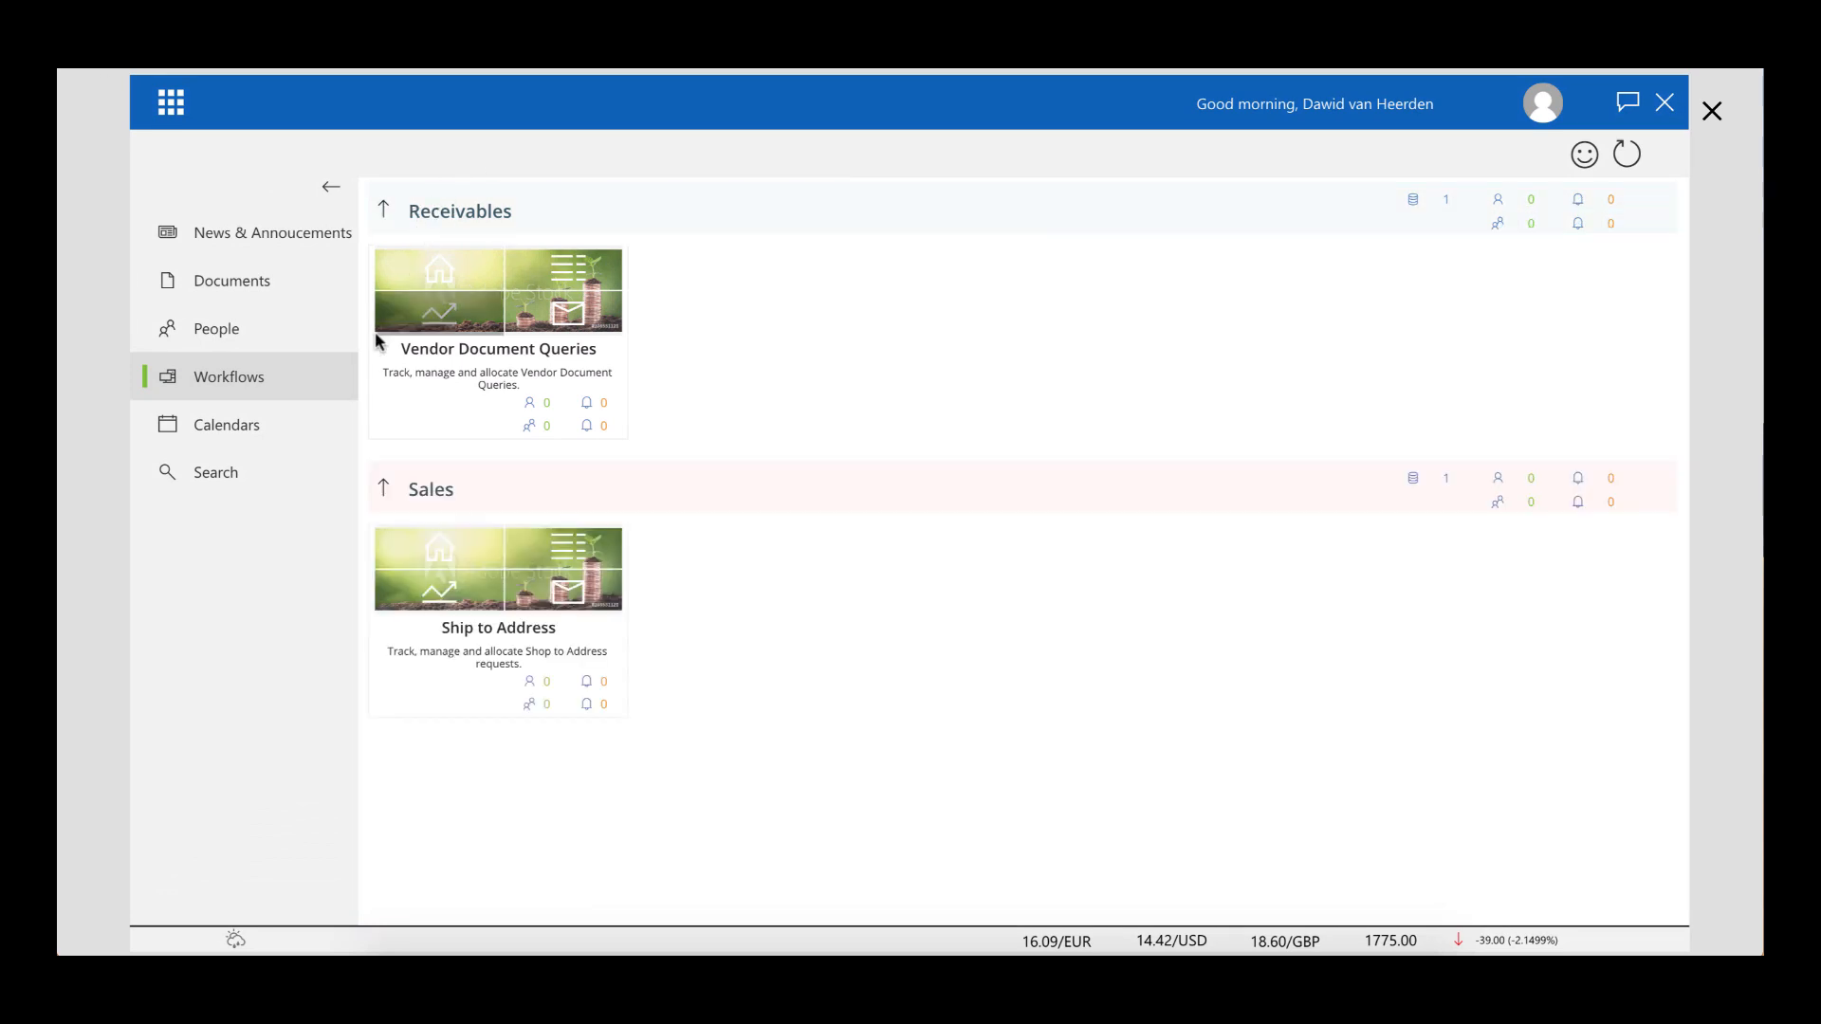
{"action": "left_click", "coordinate": [383, 488]}
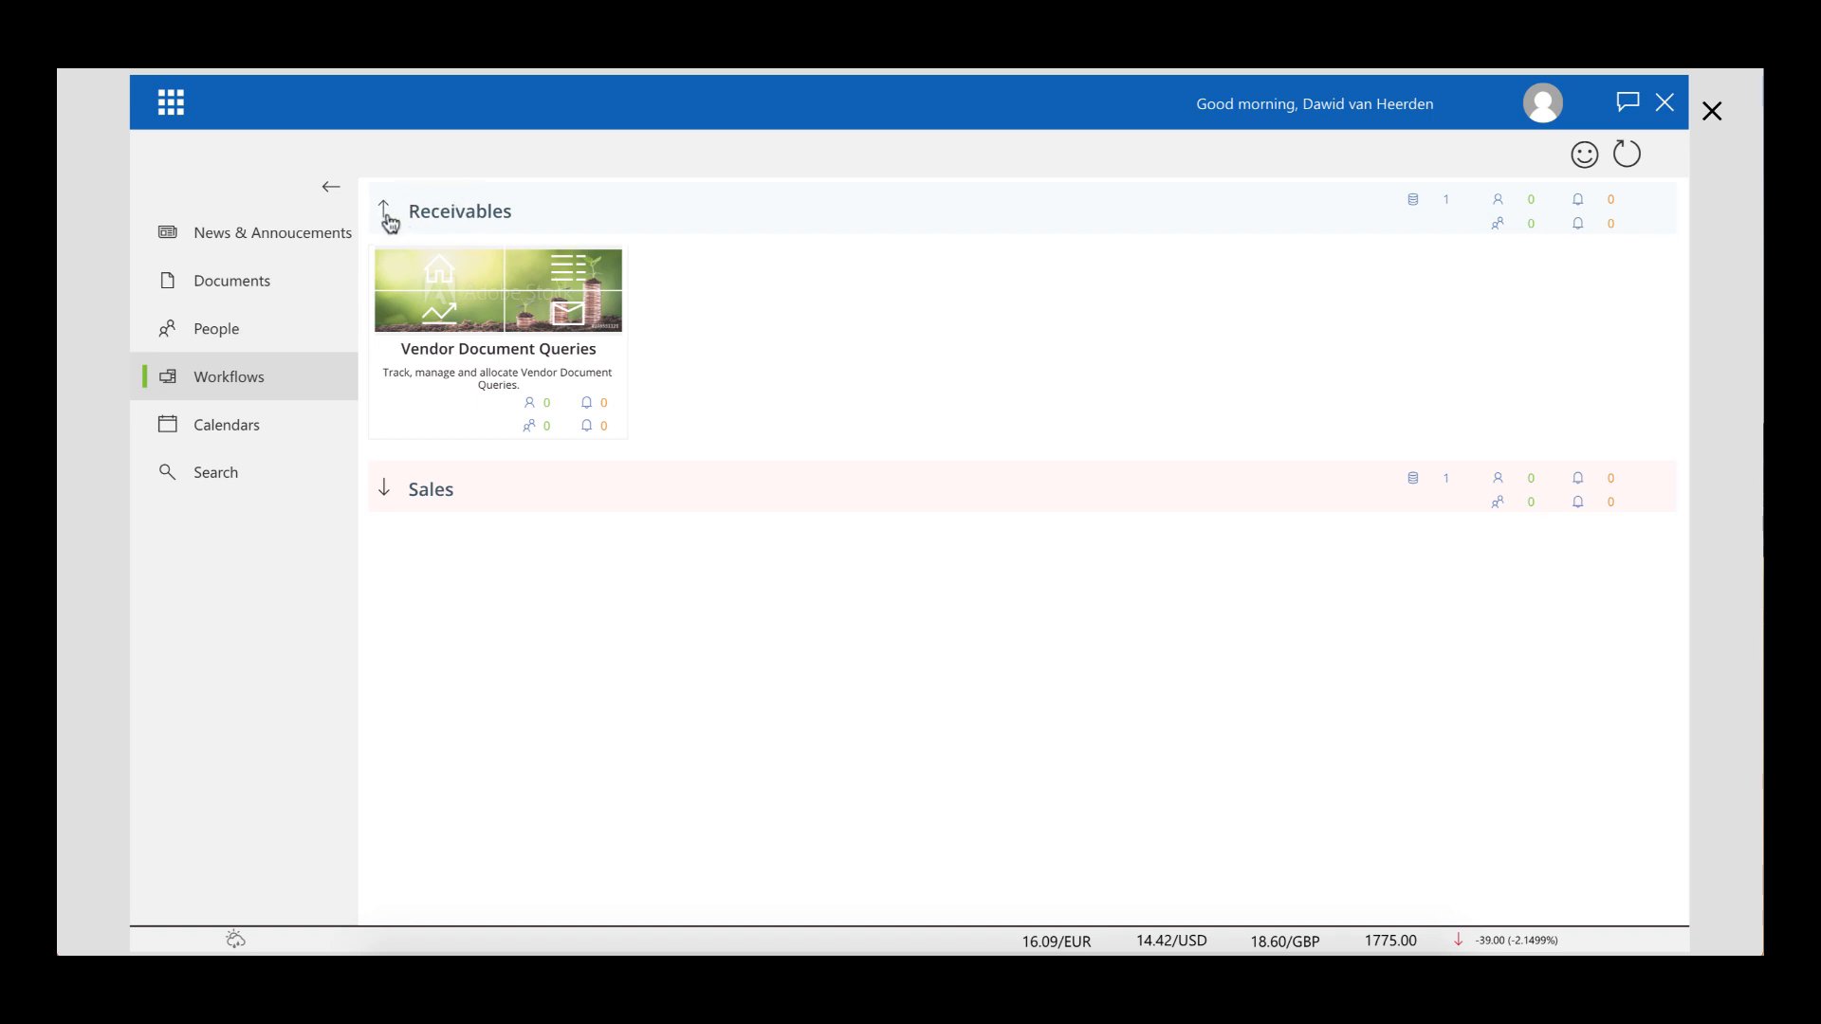
{"action": "left_click", "coordinate": [383, 211]}
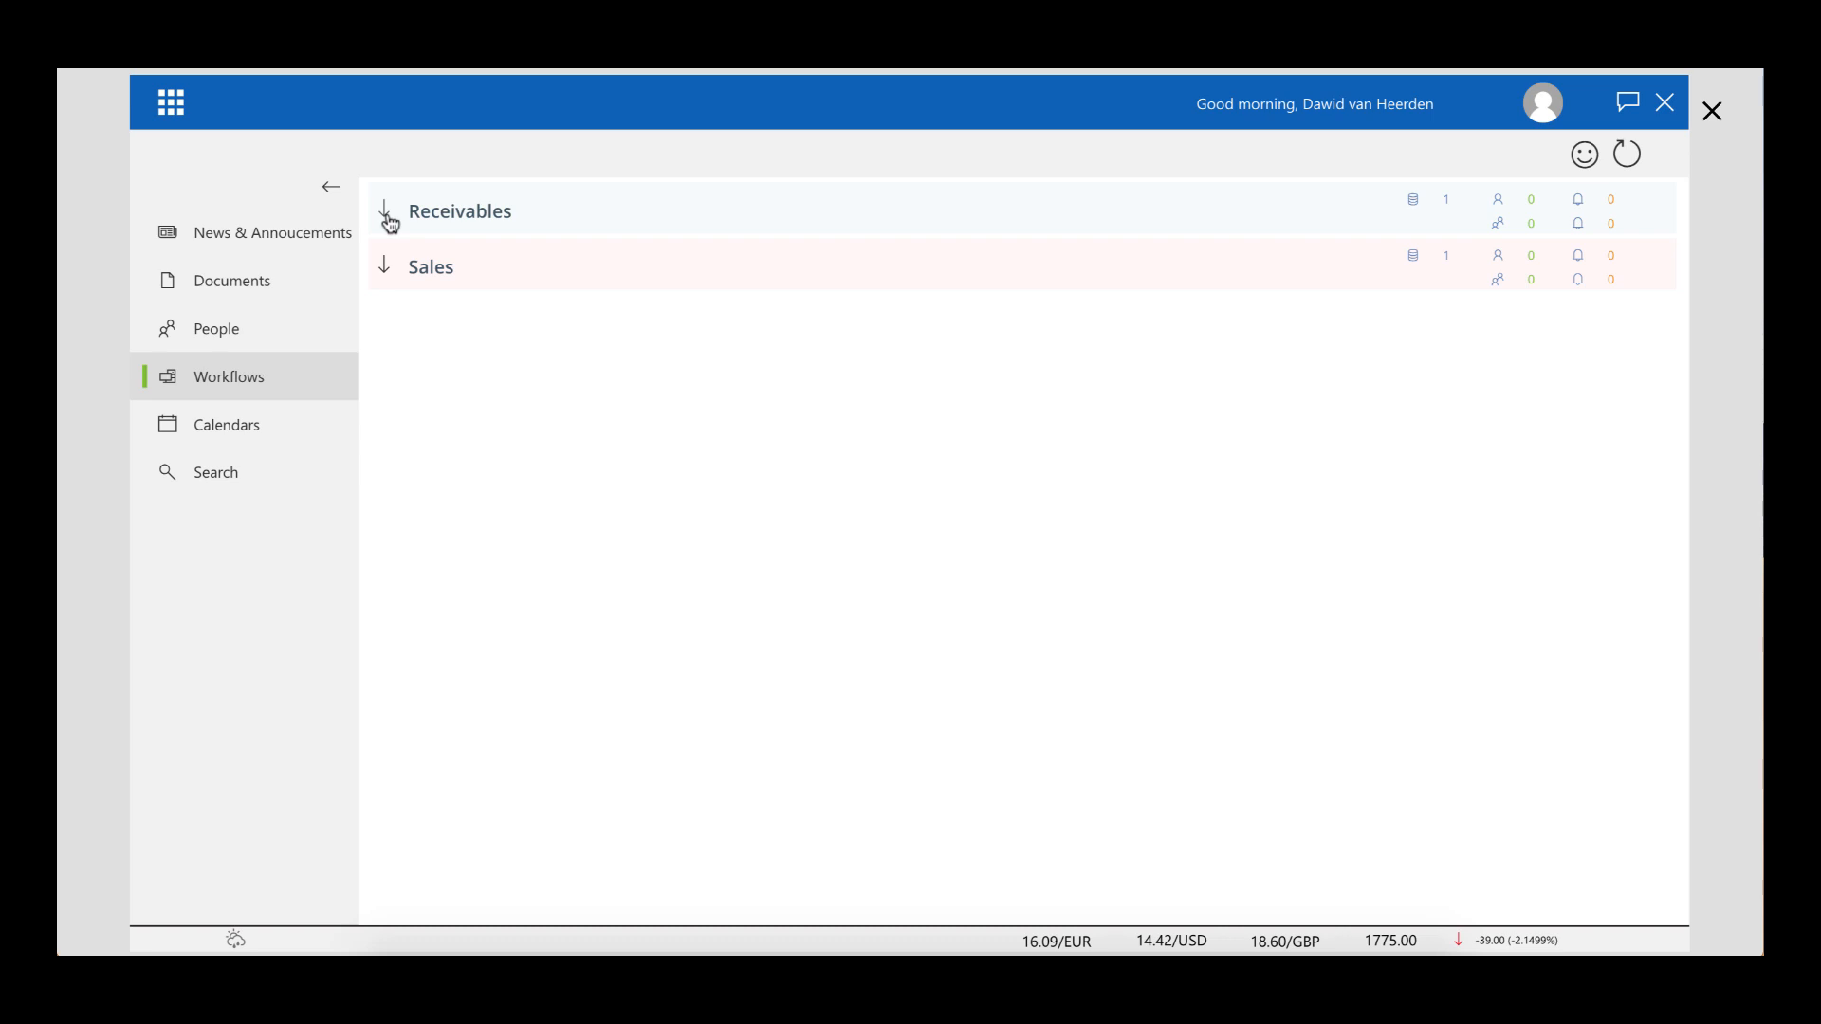
{"action": "left_click", "coordinate": [384, 216]}
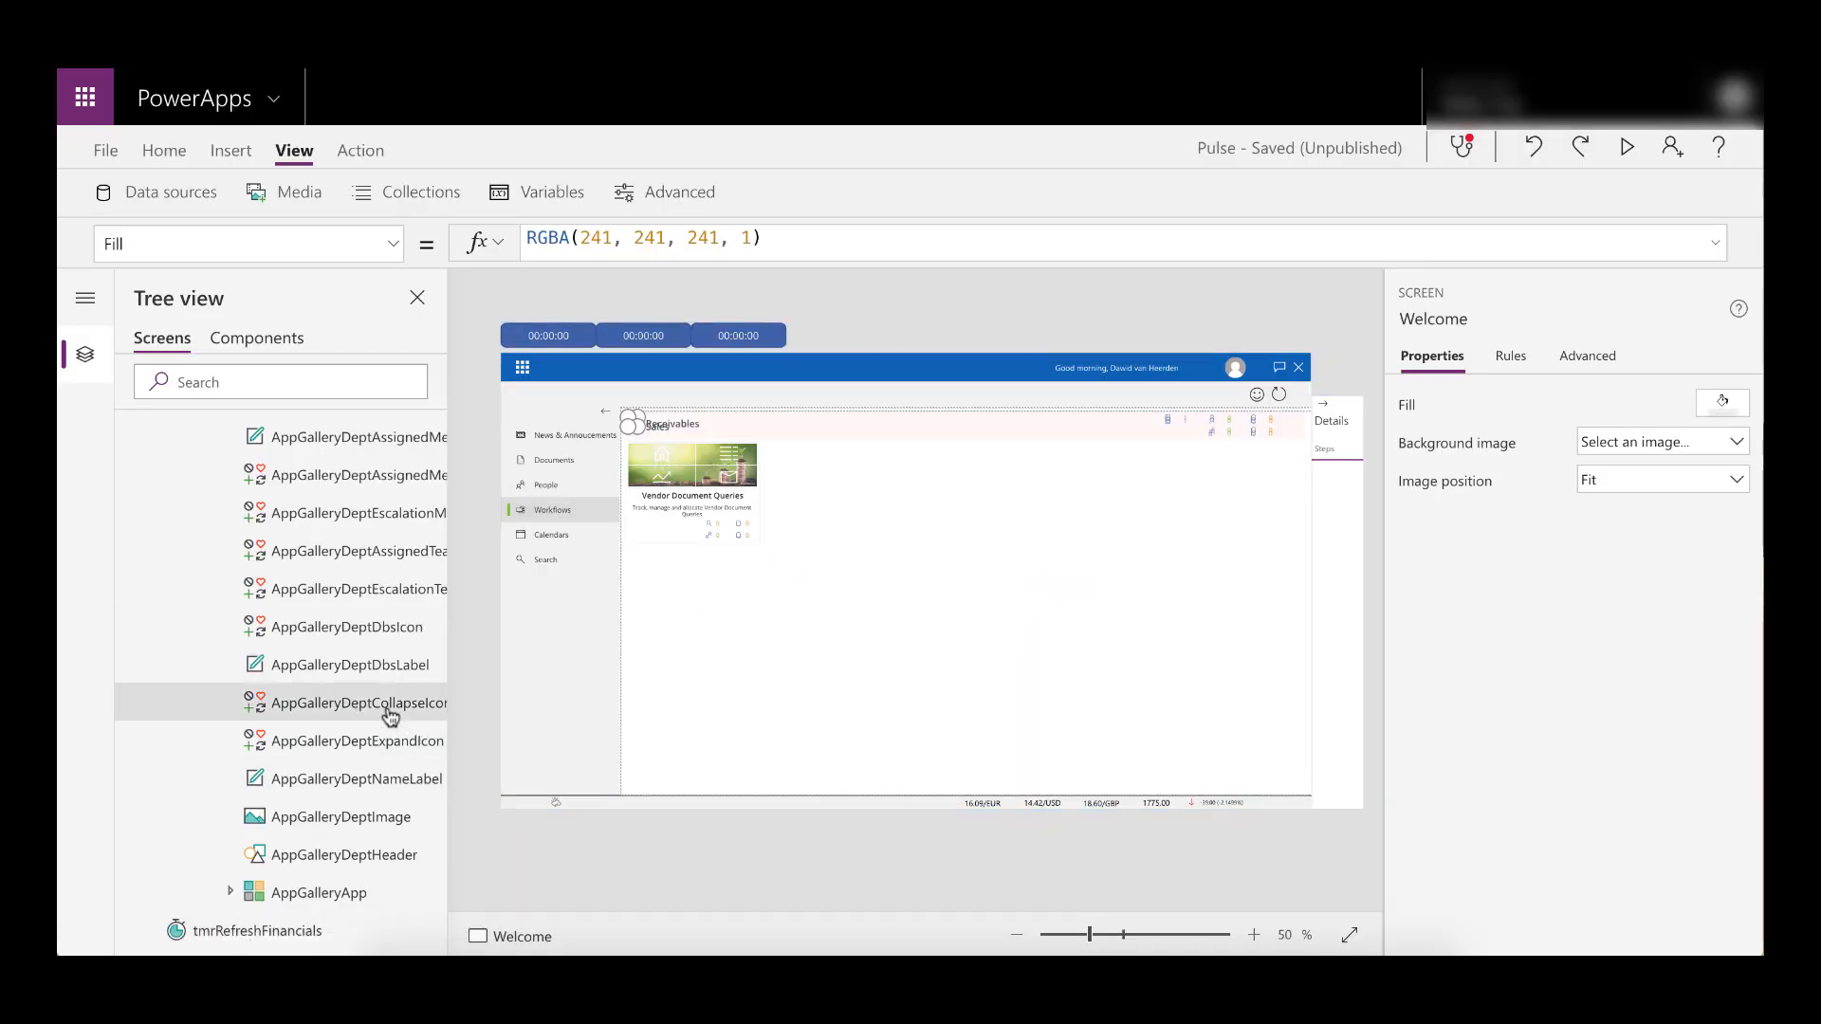
Compare the gallery collapse icon's Visible formula with the expand icon's IsEmpty formula
{"action": "left_click", "coordinate": [358, 703]}
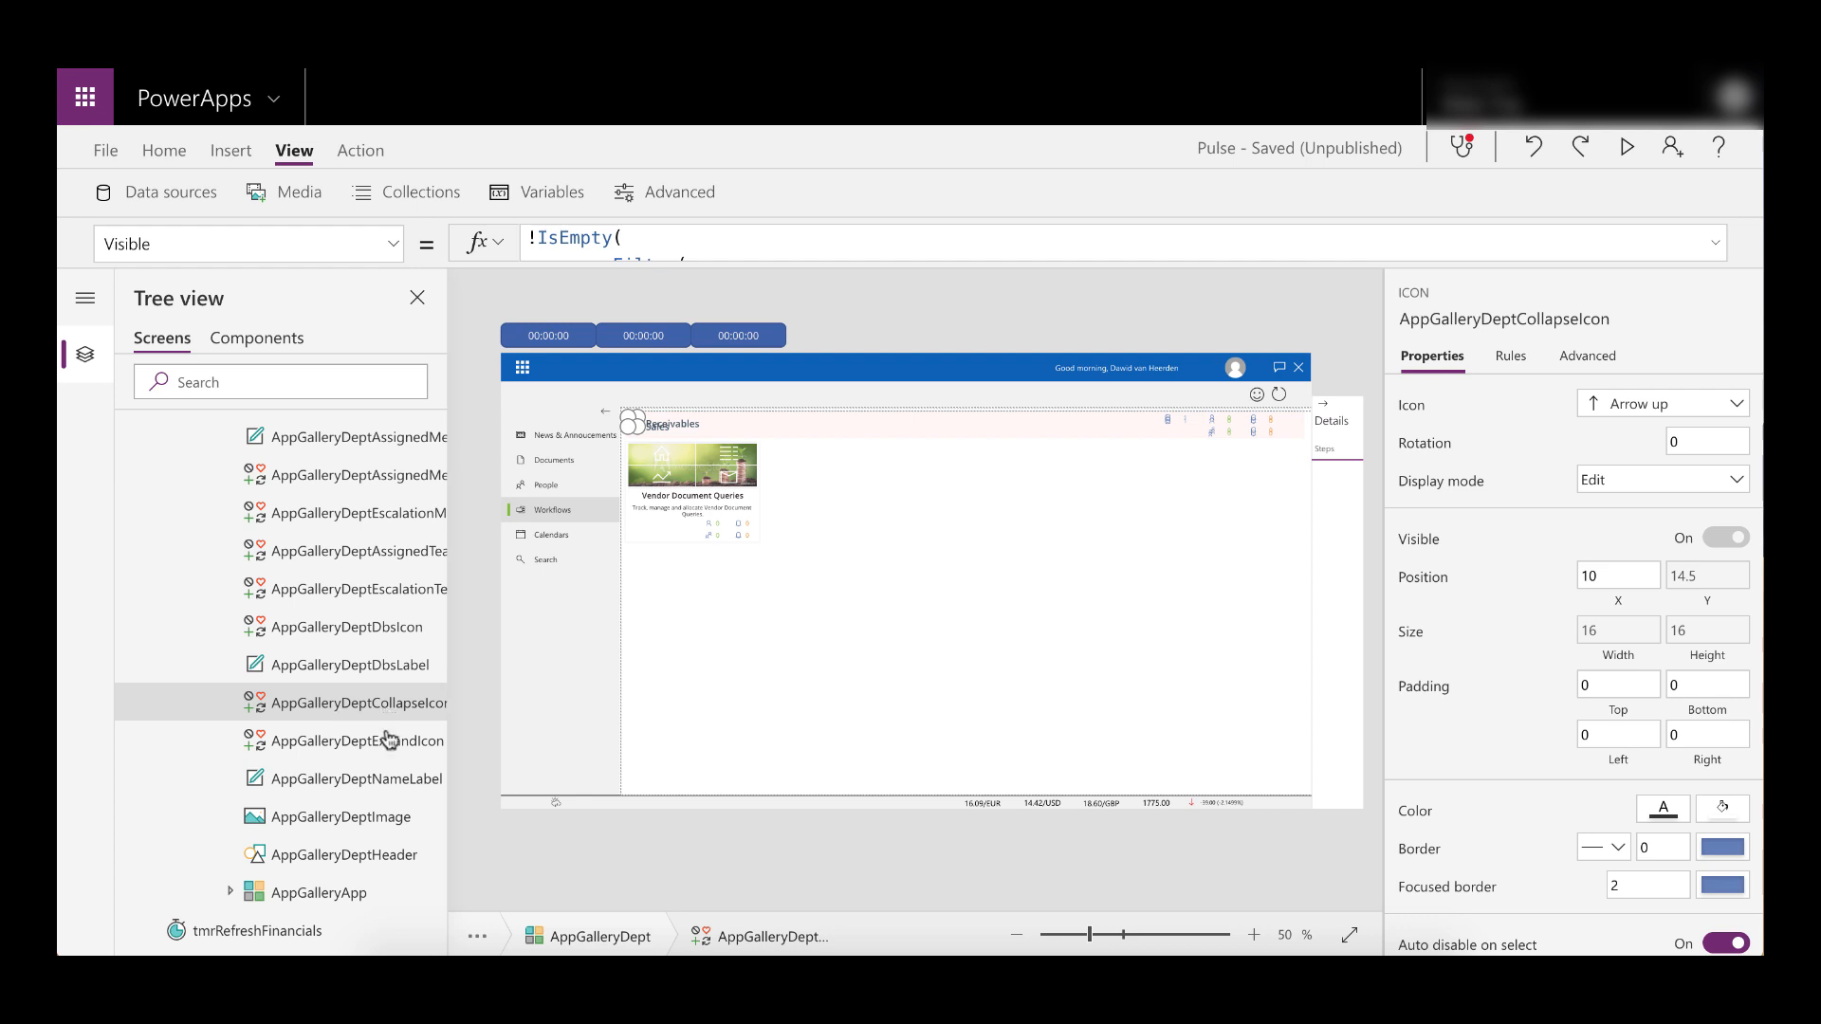
{"action": "left_click", "coordinate": [354, 741]}
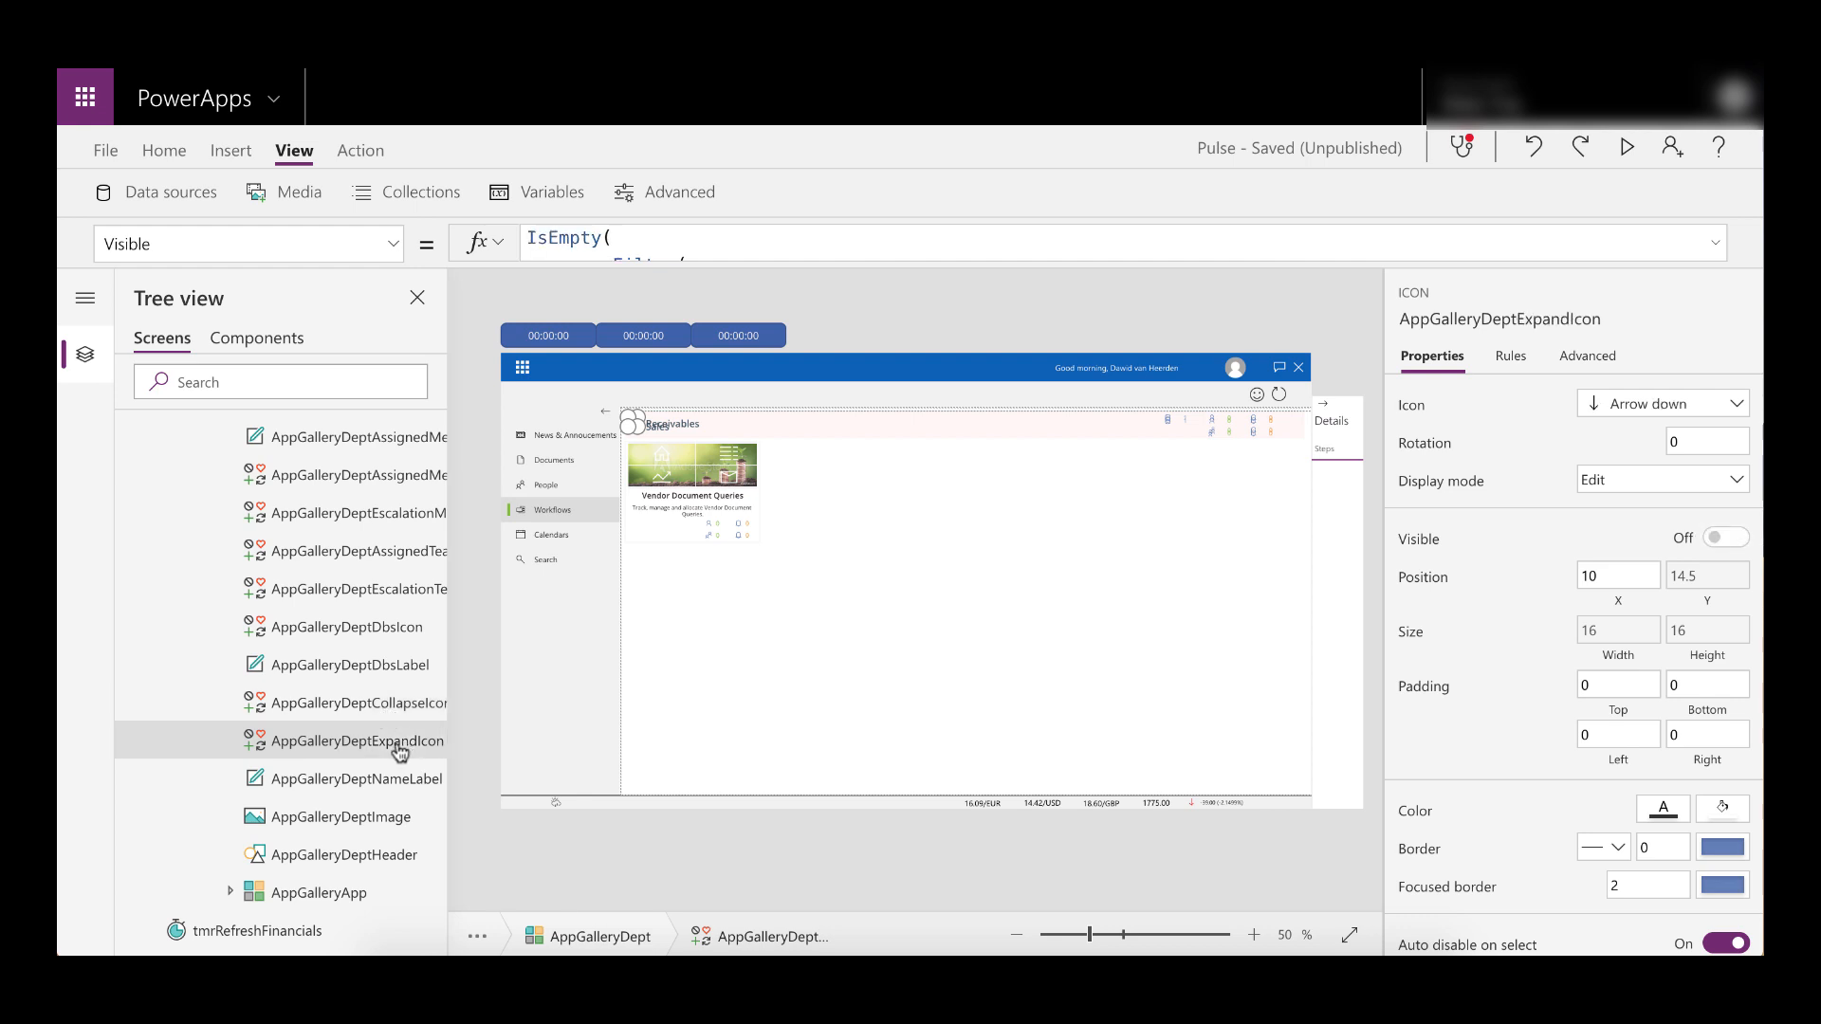
{"action": "mouse_move", "coordinate": [1528, 439]}
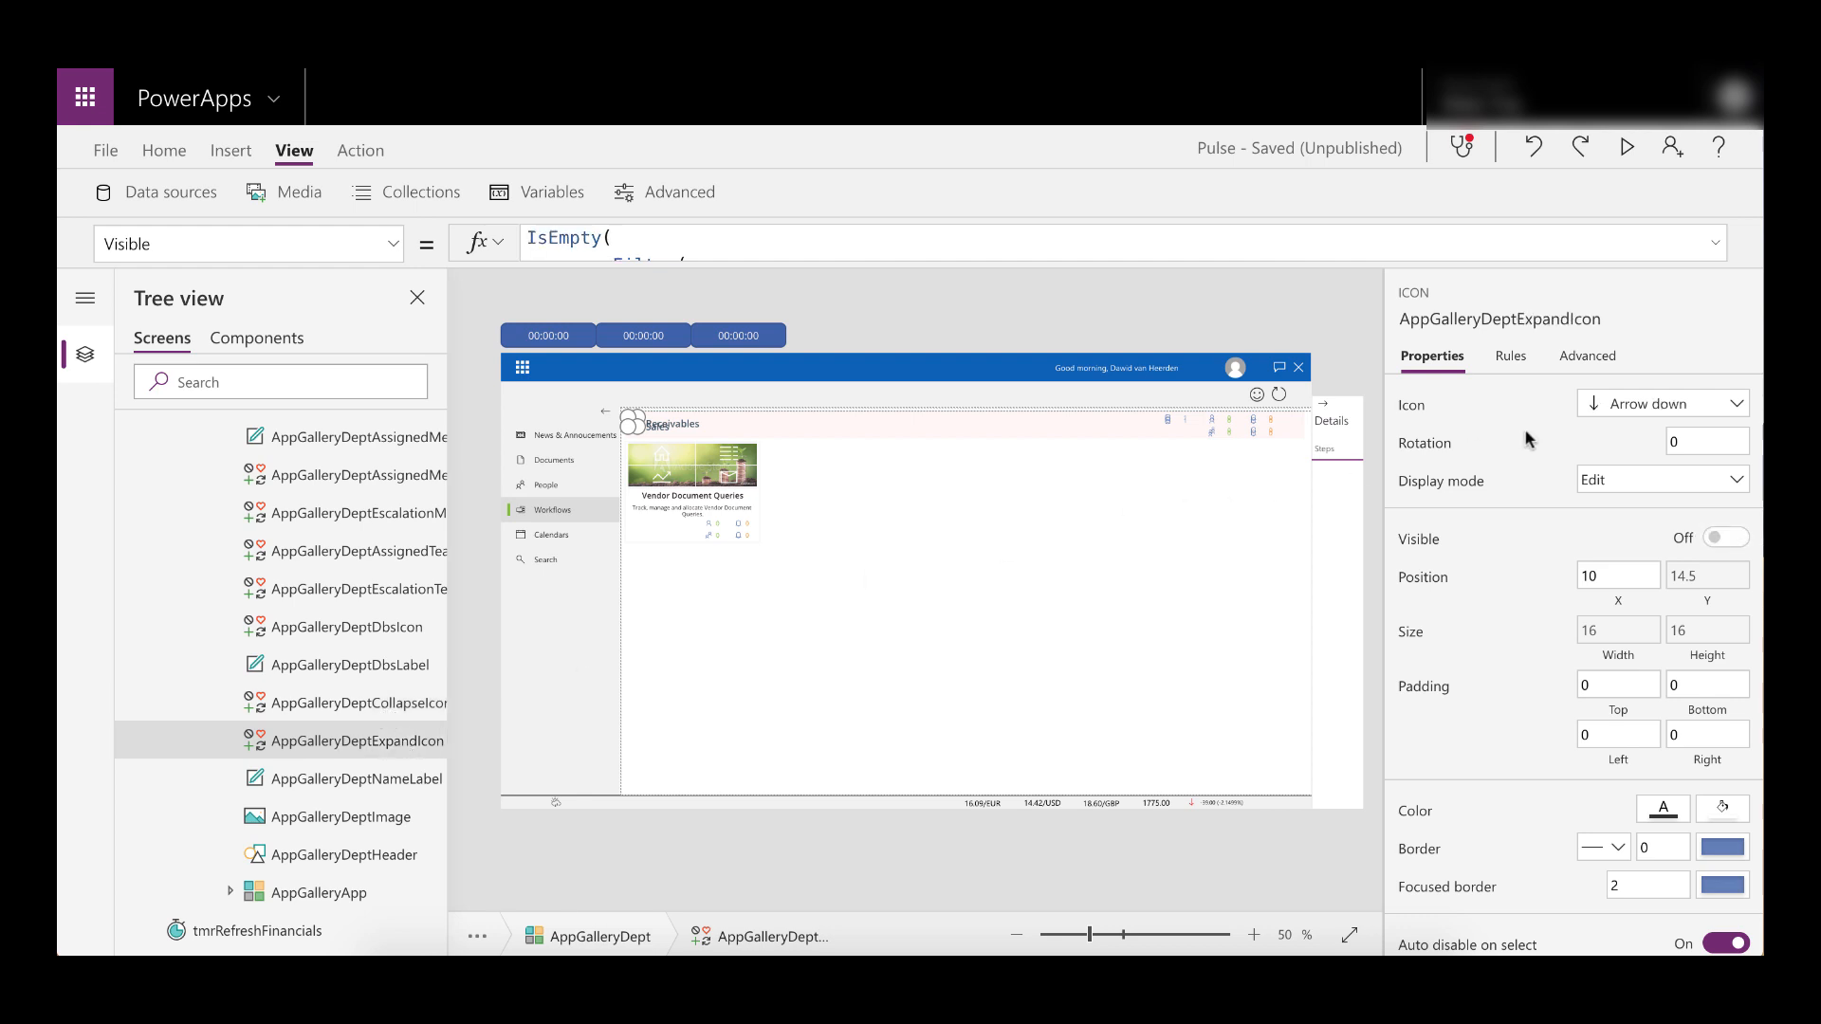
{"action": "mouse_move", "coordinate": [450, 688]}
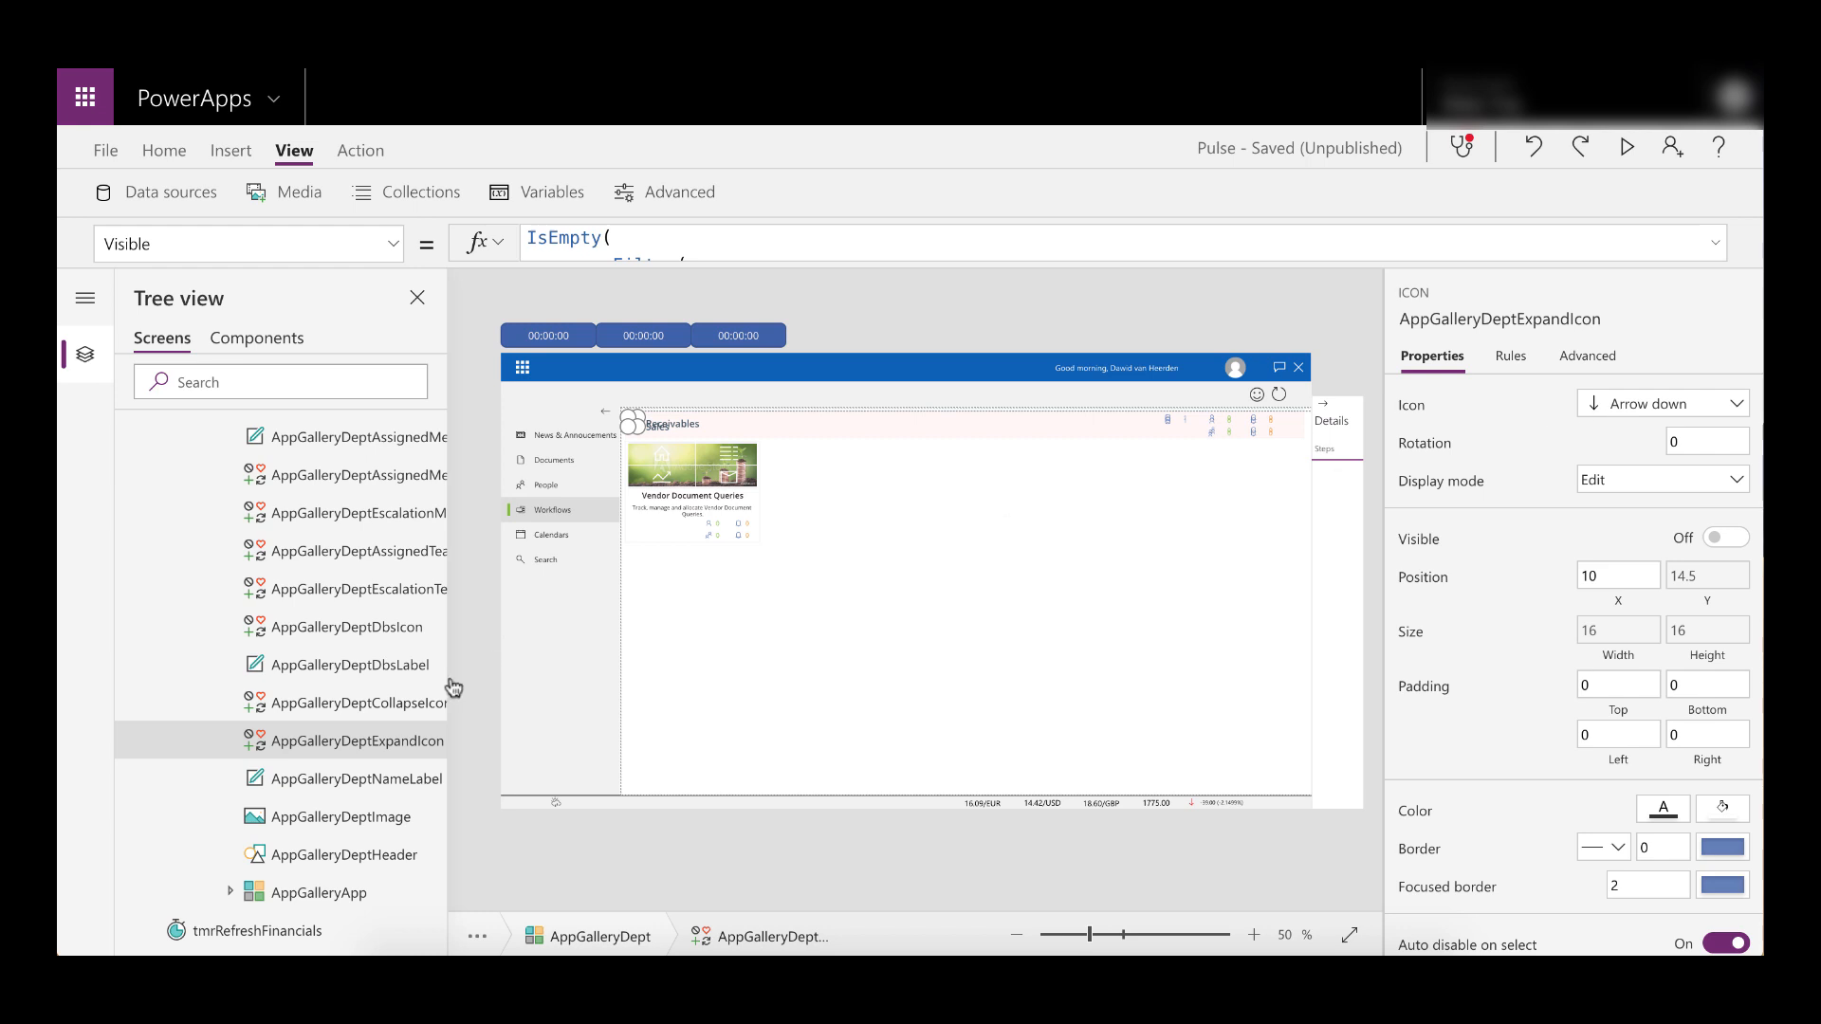
{"action": "left_click", "coordinate": [354, 702]}
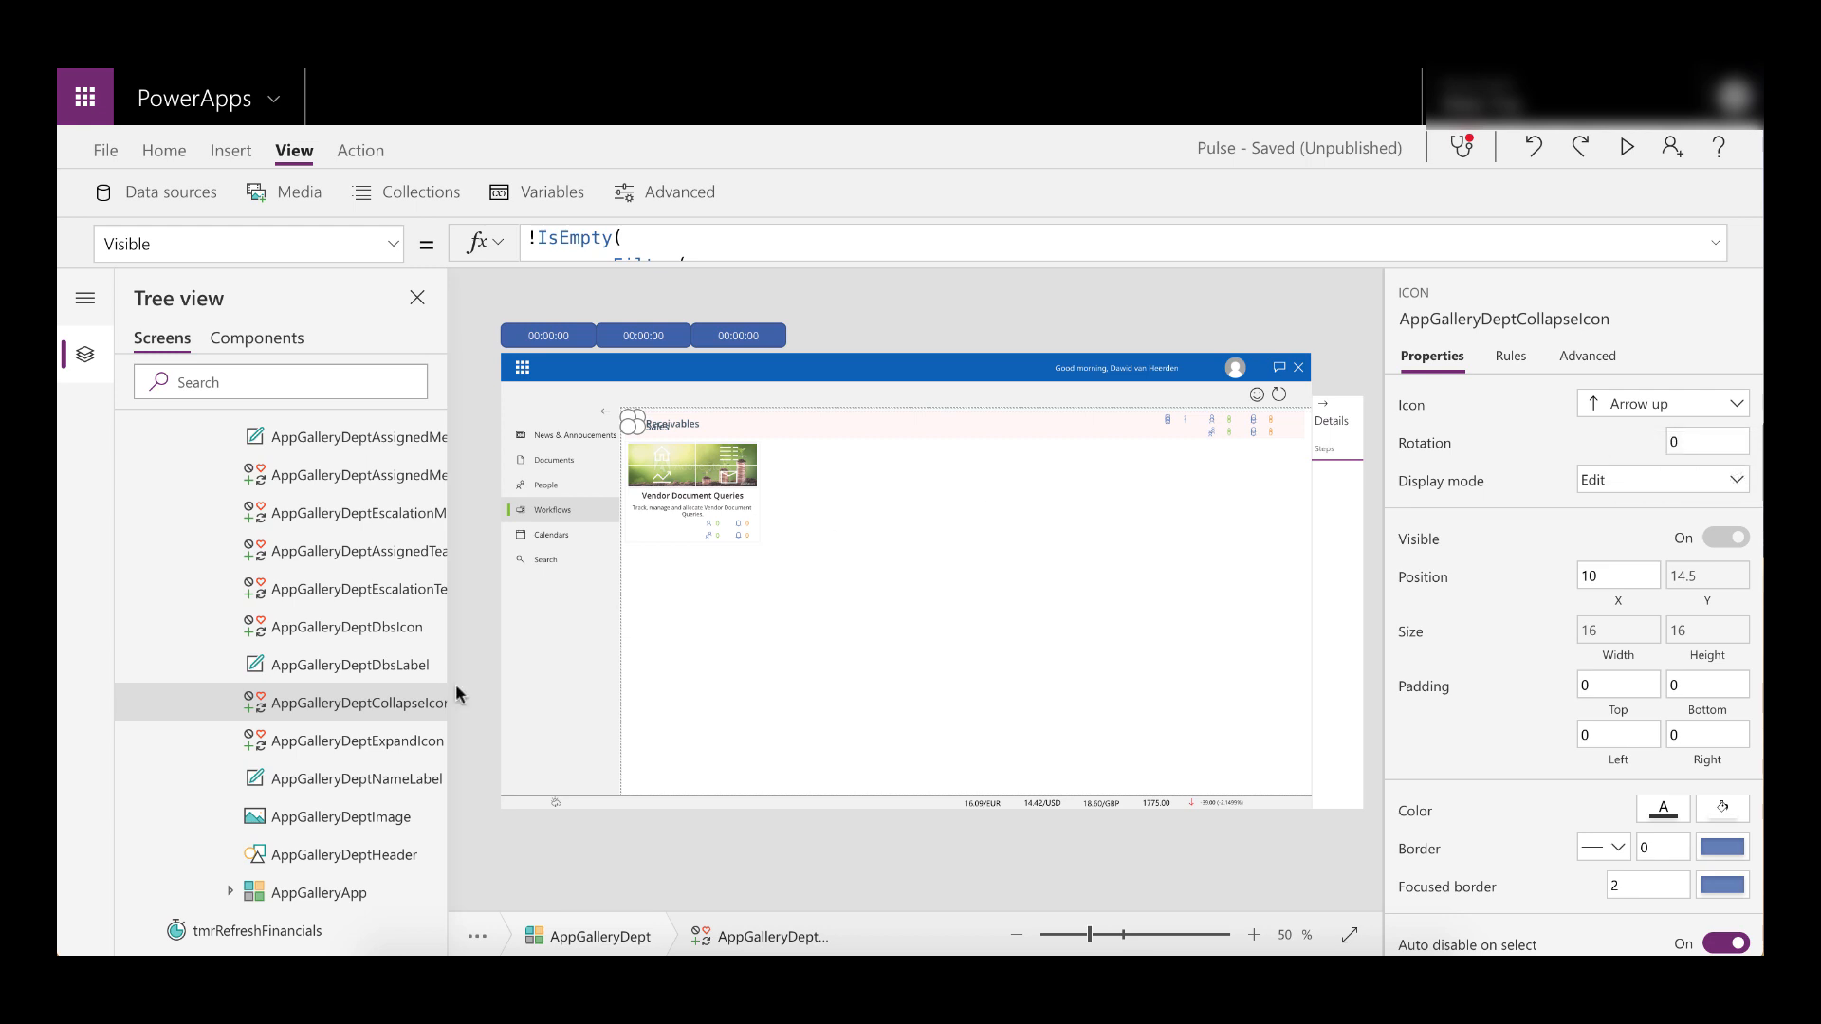
{"action": "mouse_move", "coordinate": [405, 714]}
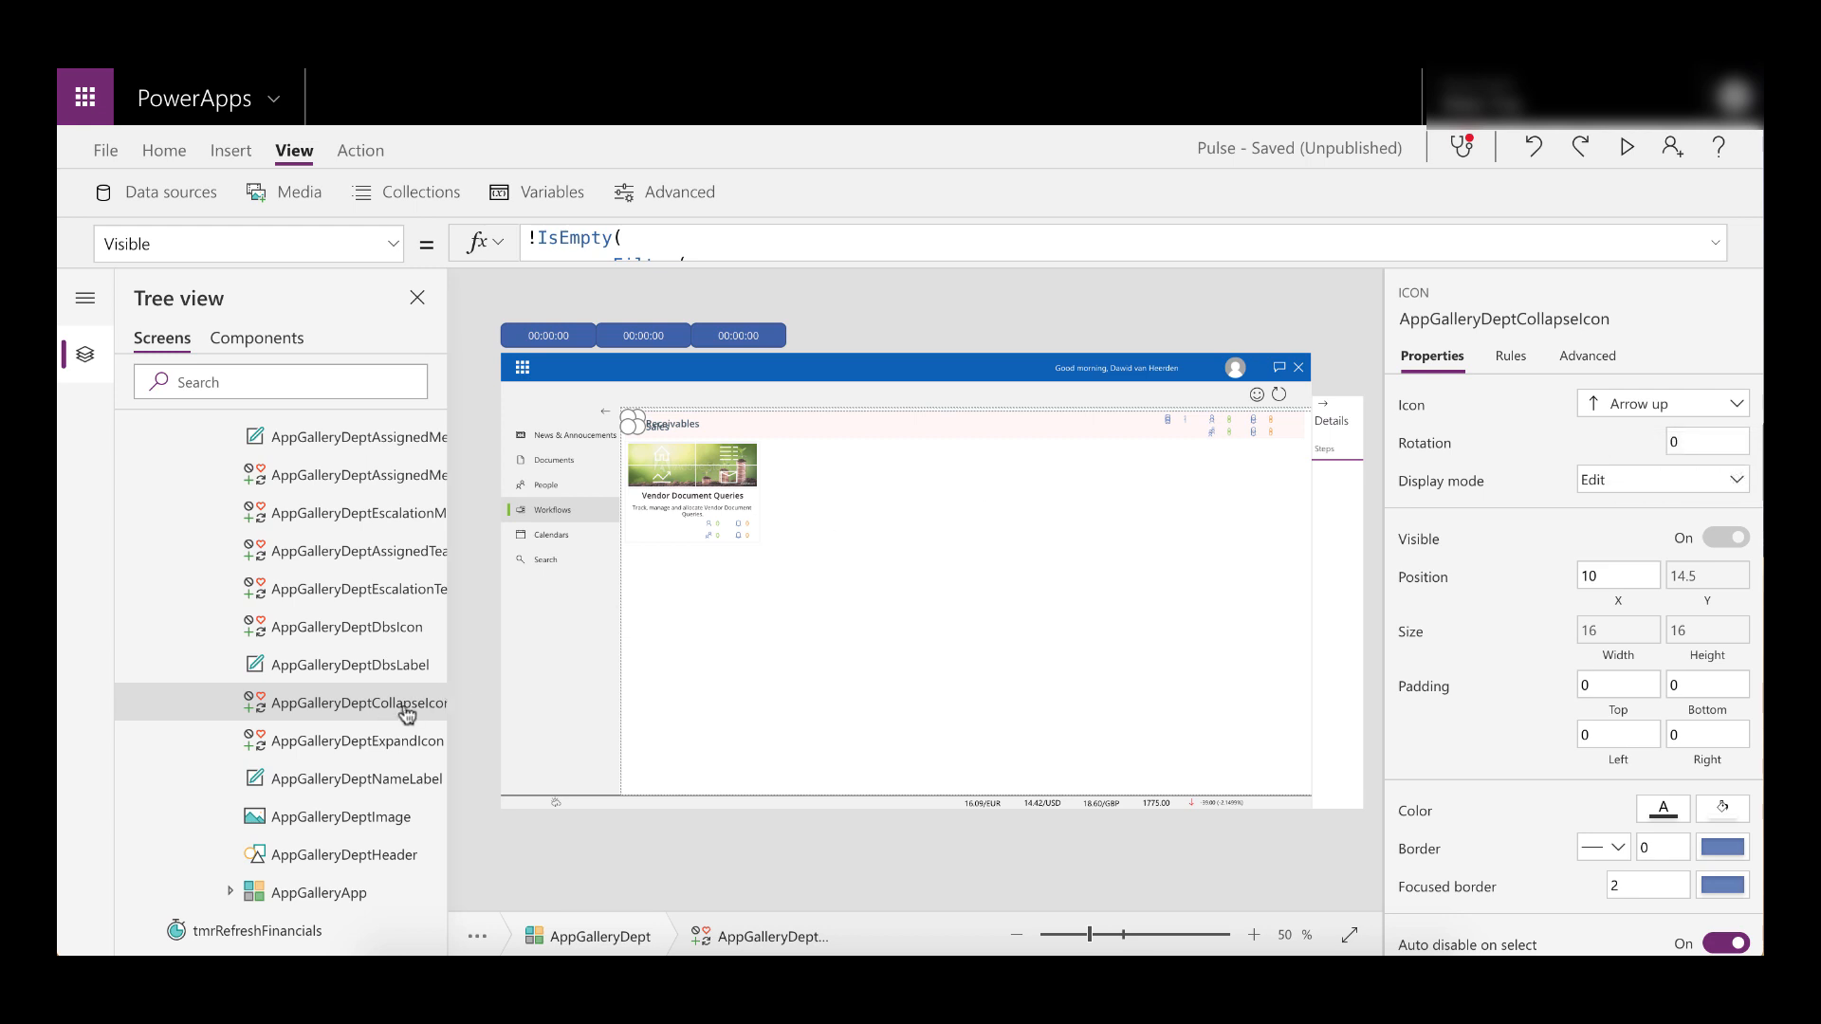
{"action": "mouse_move", "coordinate": [382, 713]}
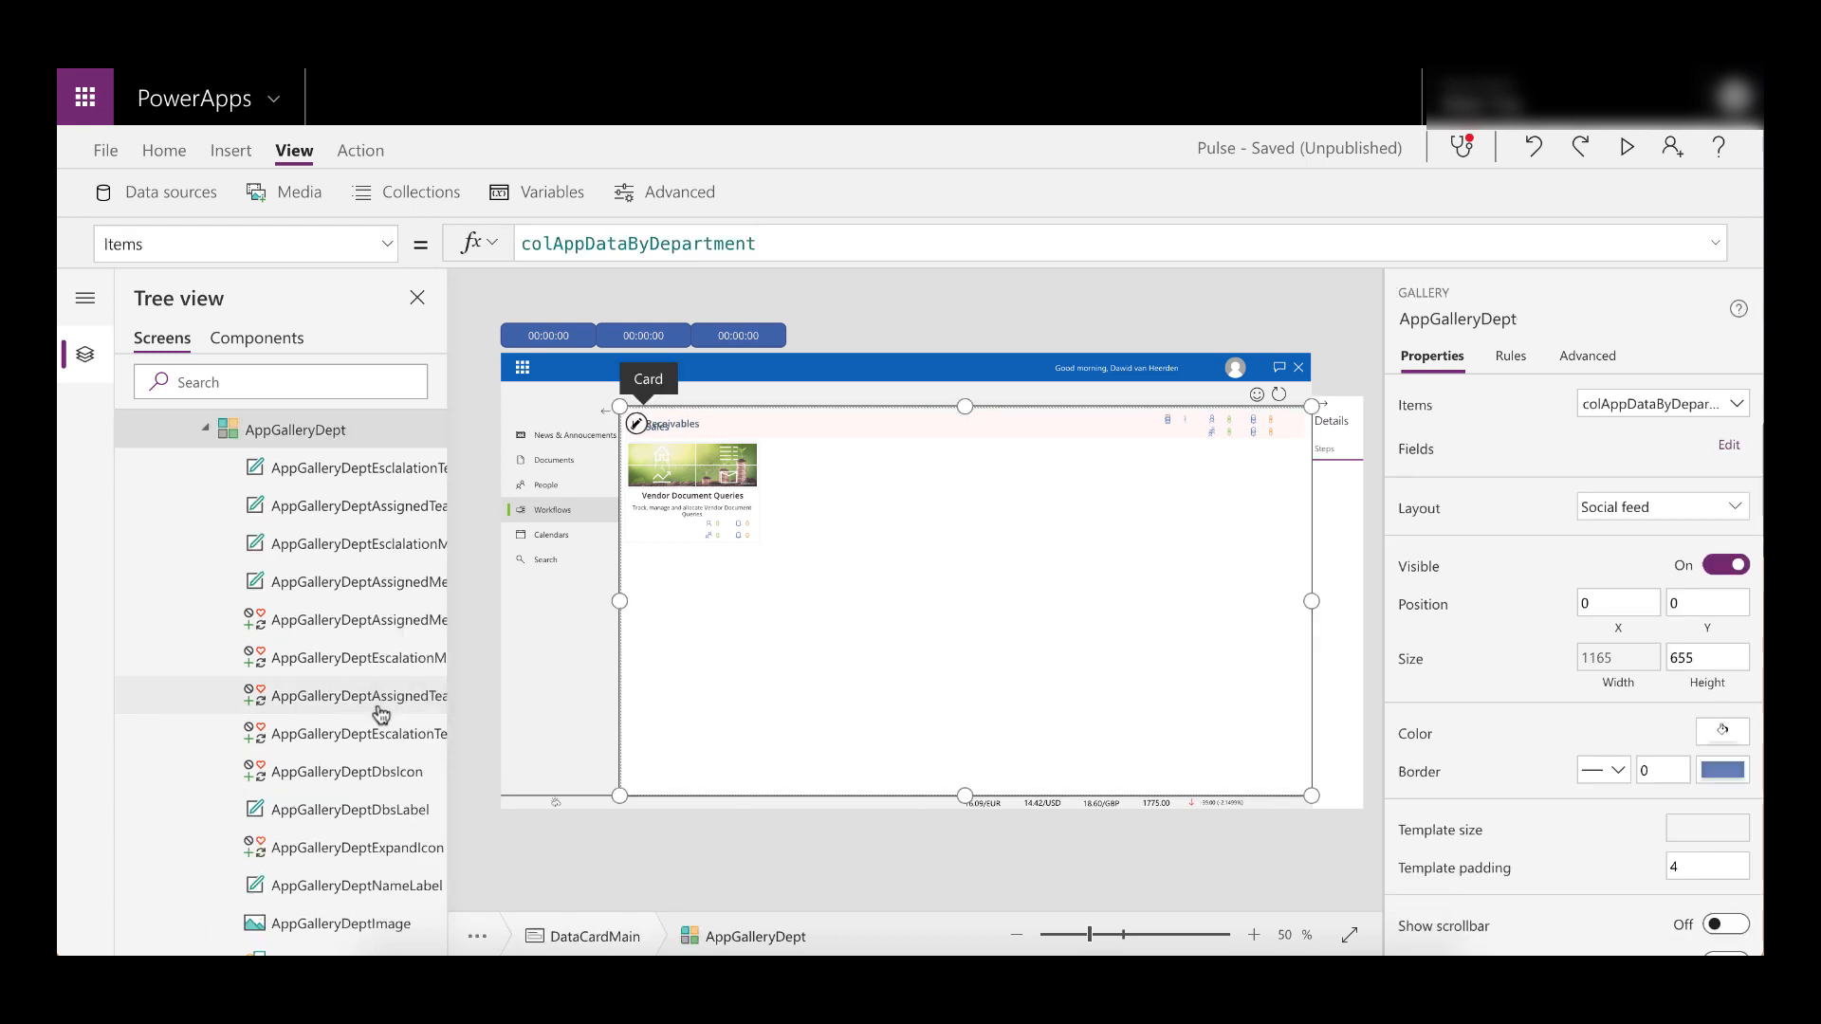
{"action": "scroll", "scroll_direction": "down", "scroll_amount": 3}
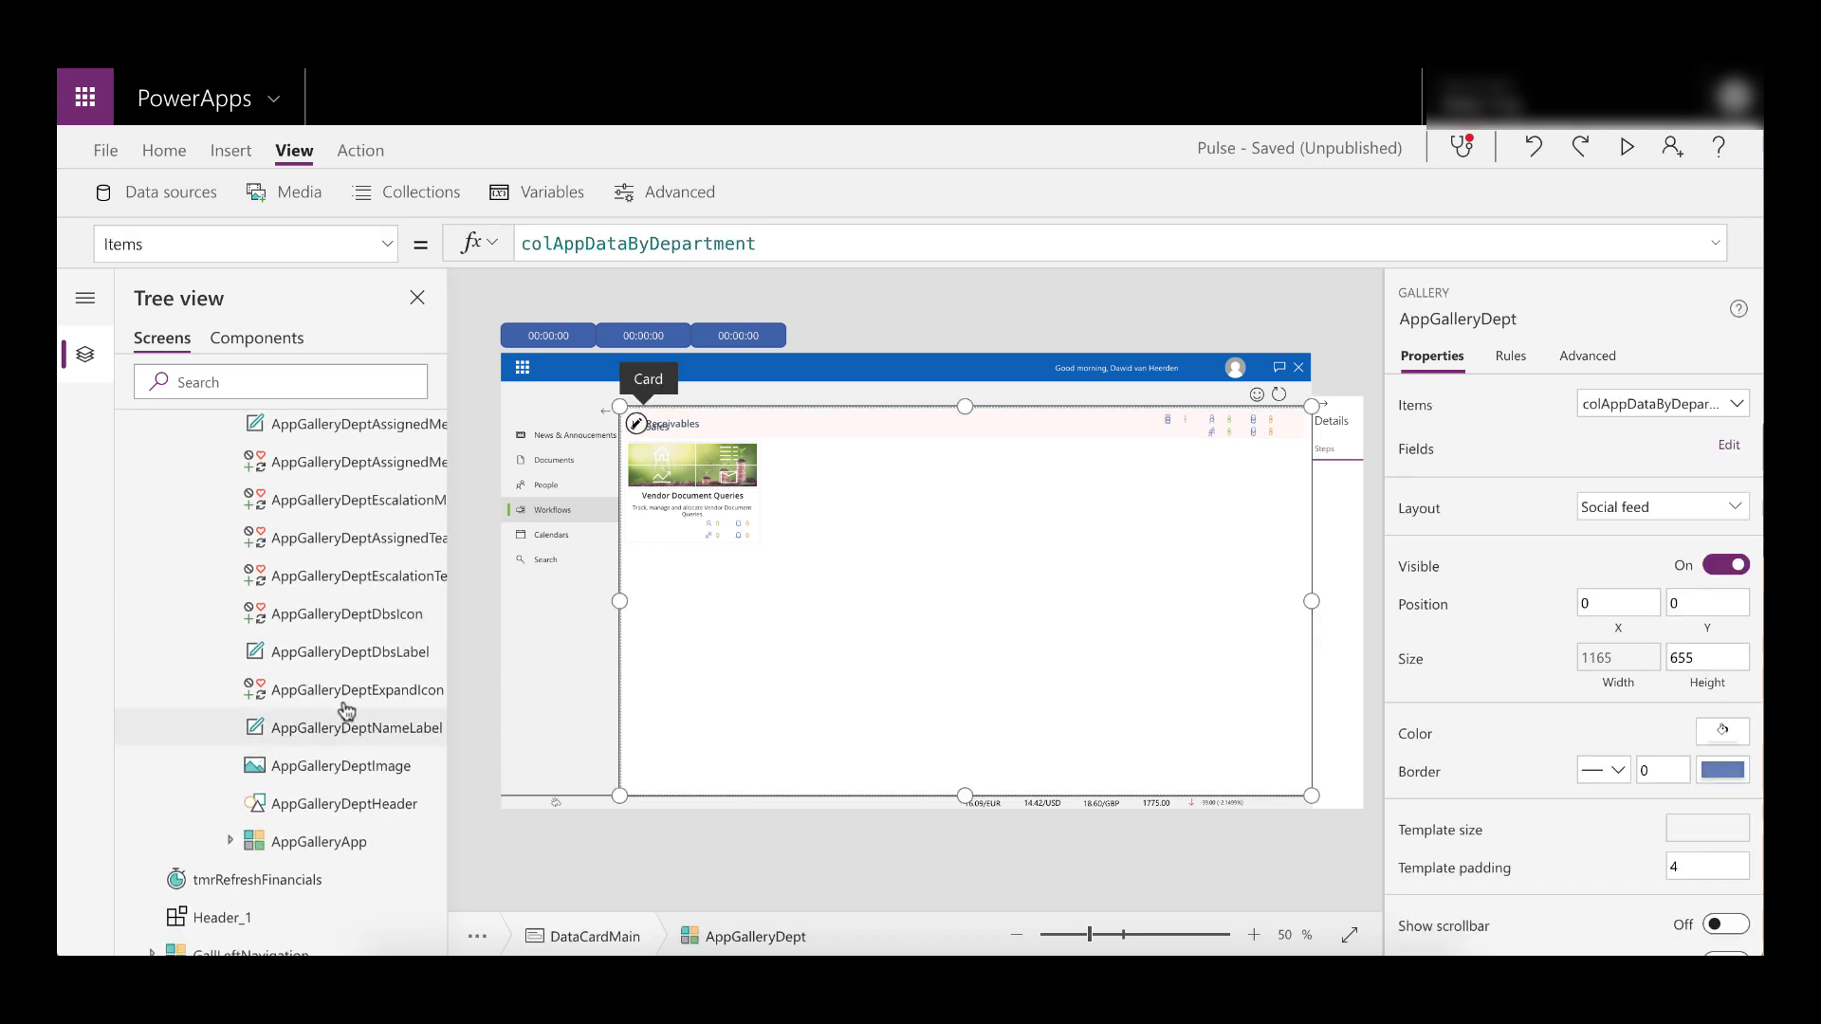
{"action": "left_click", "coordinate": [358, 689]}
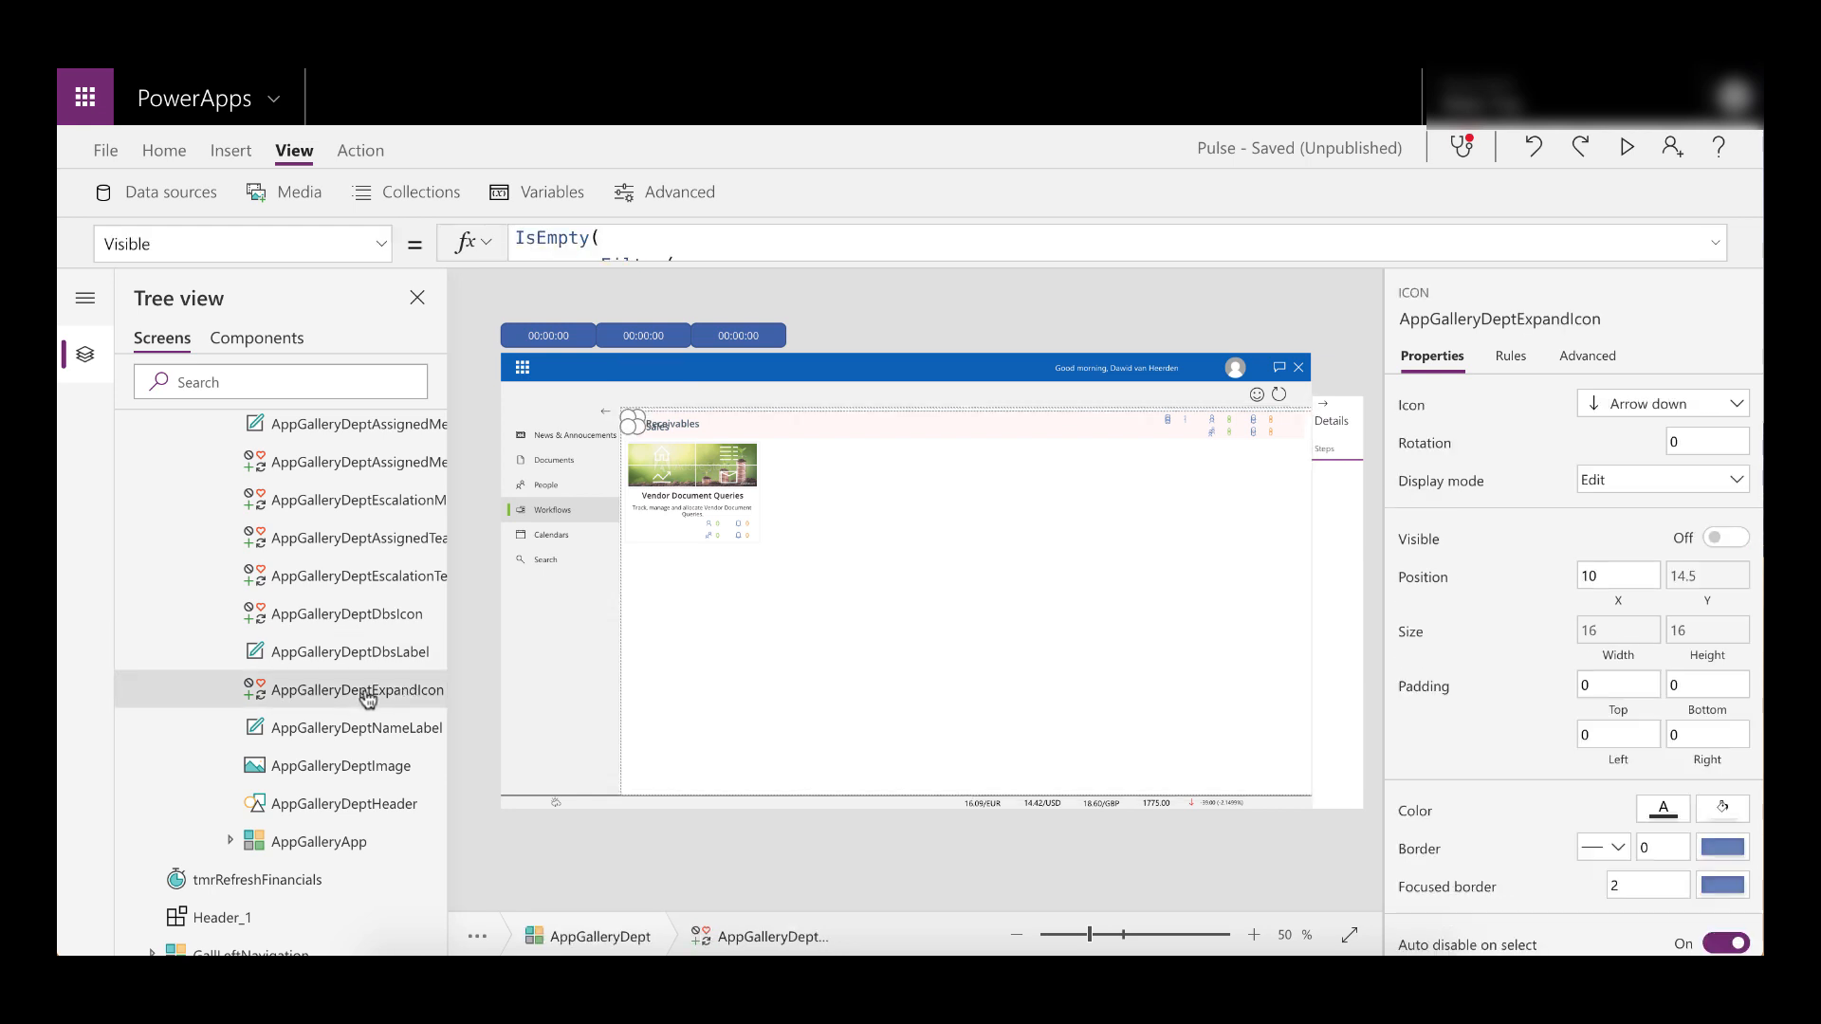
Replace the expand icon's IsEmpty Visible formula with true
{"action": "left_click", "coordinate": [383, 244]}
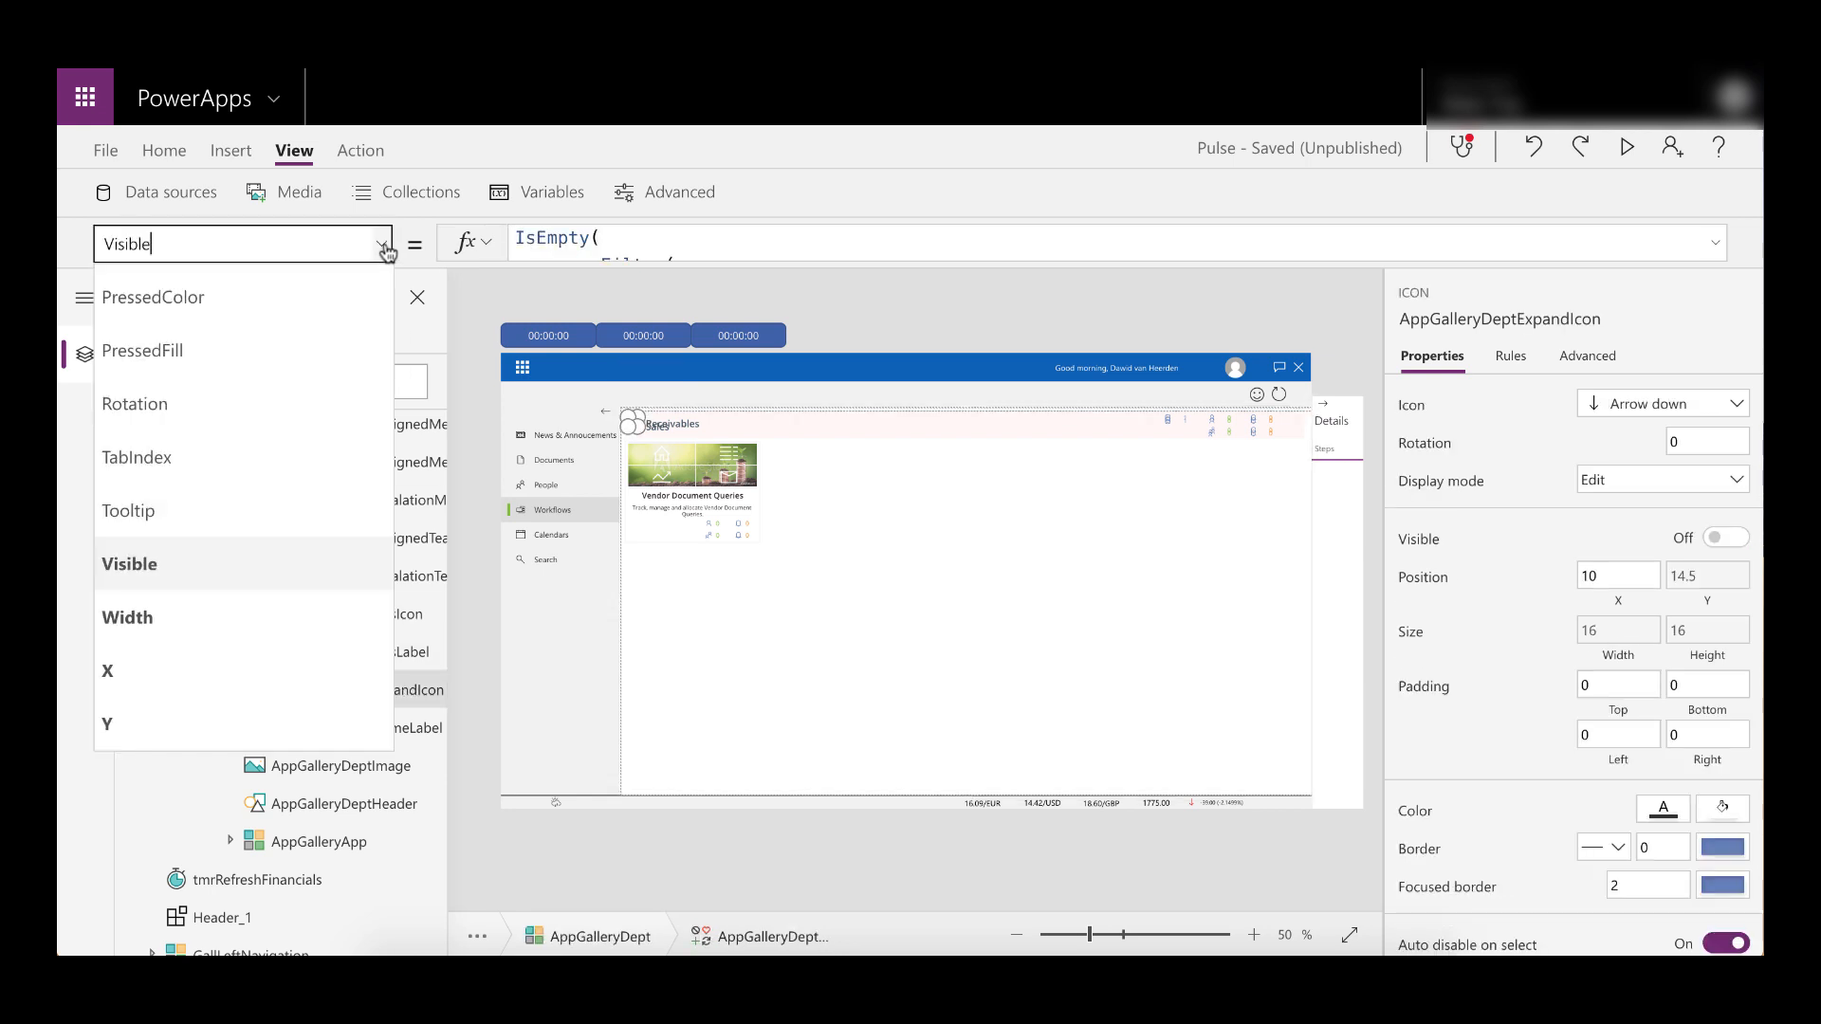
{"action": "mouse_move", "coordinate": [1708, 249]}
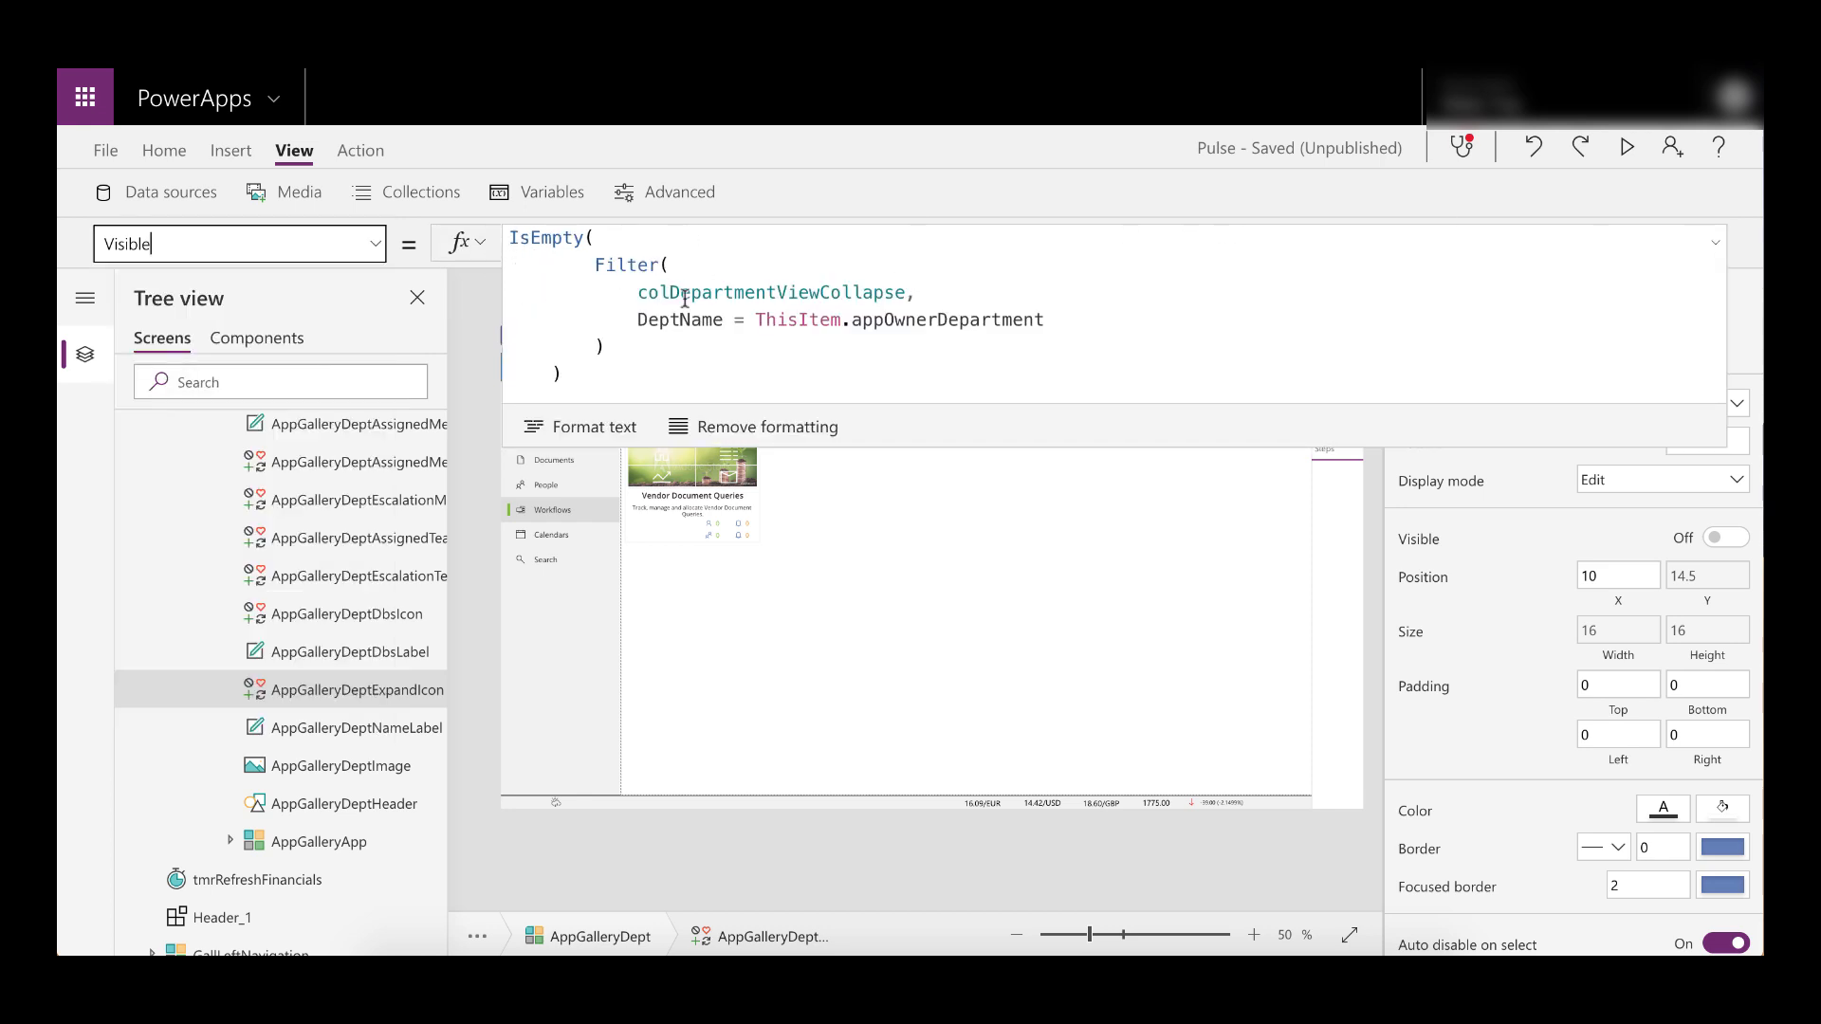
{"action": "left_click", "coordinate": [772, 291]}
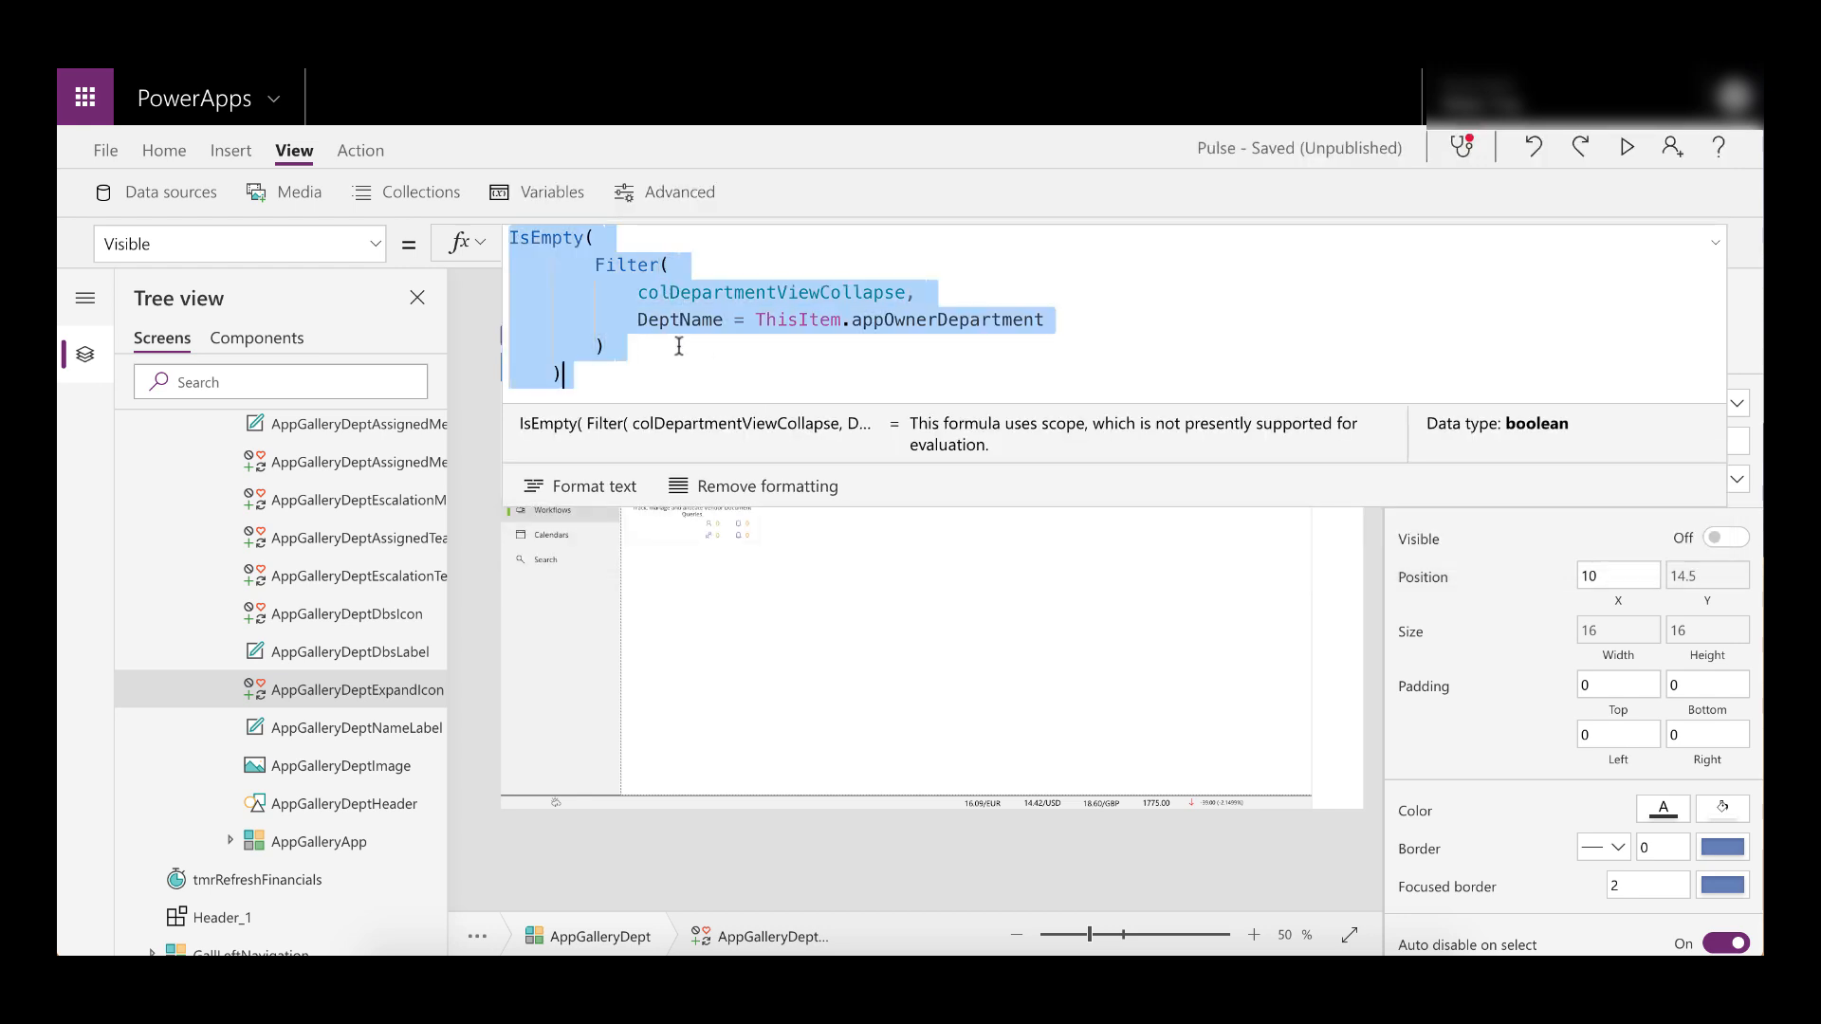
{"action": "type", "text": "true"}
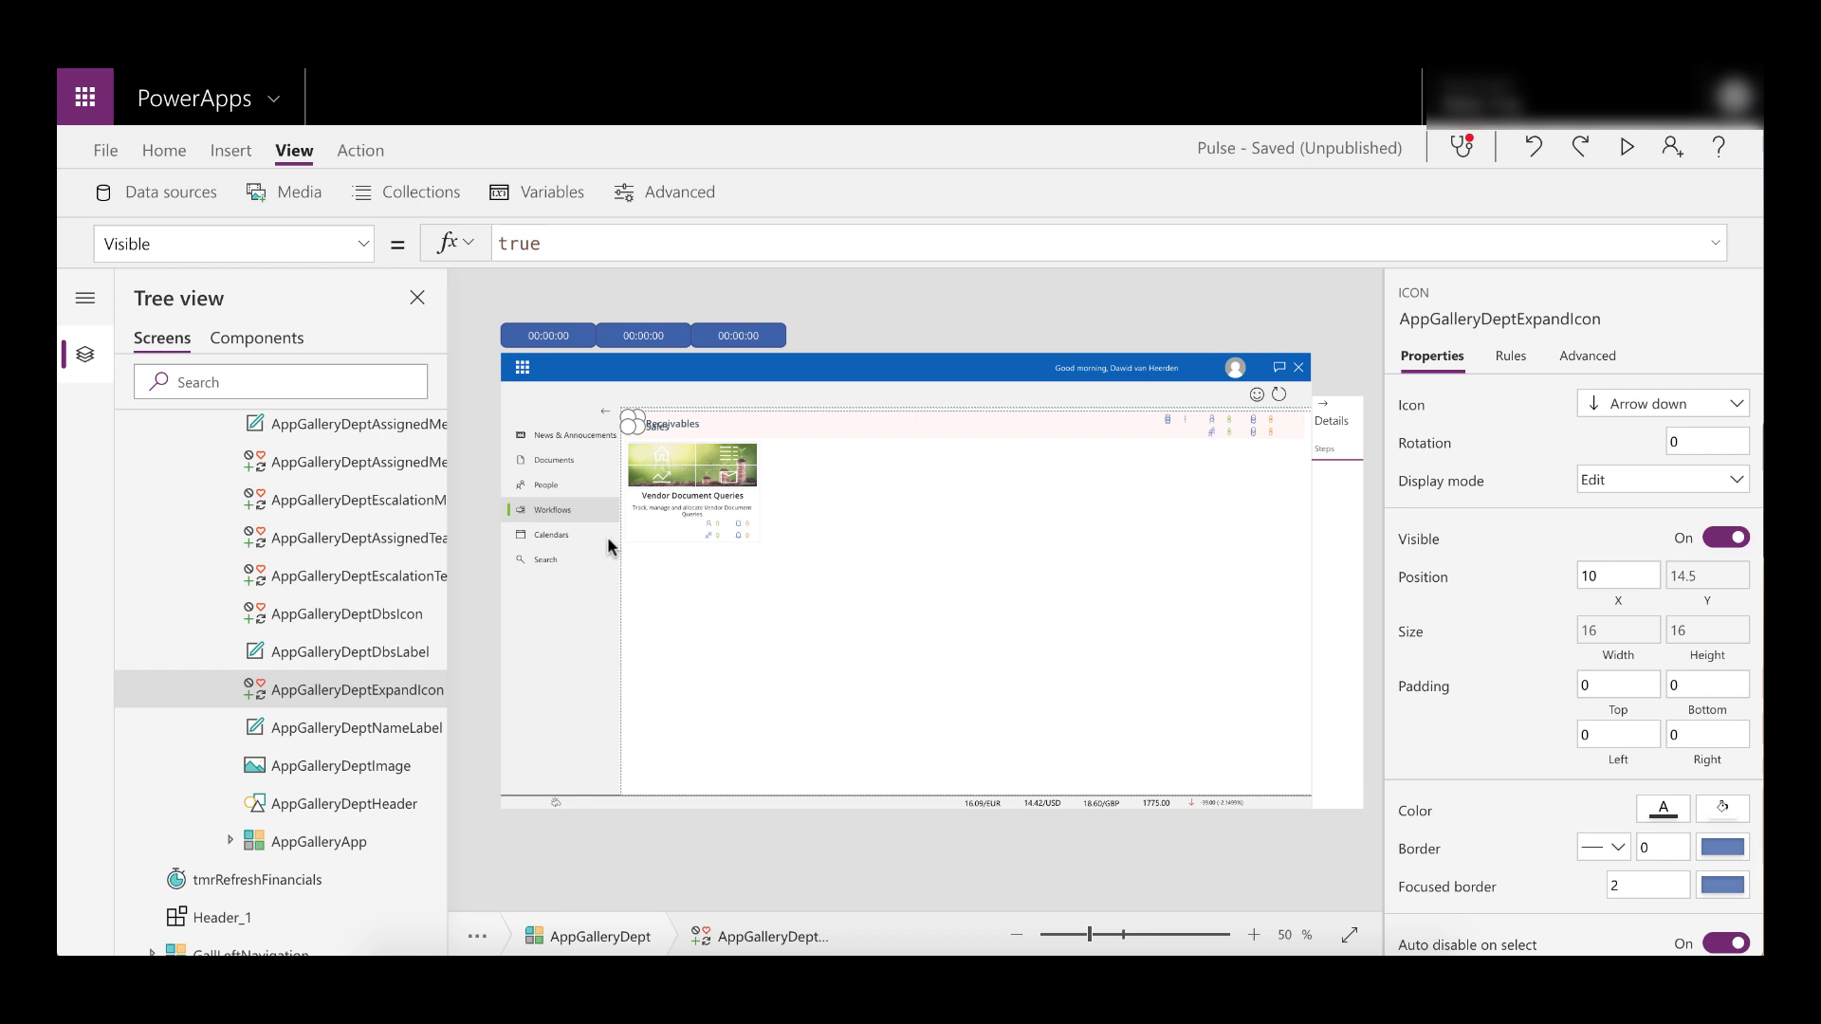
{"action": "mouse_move", "coordinate": [455, 337]}
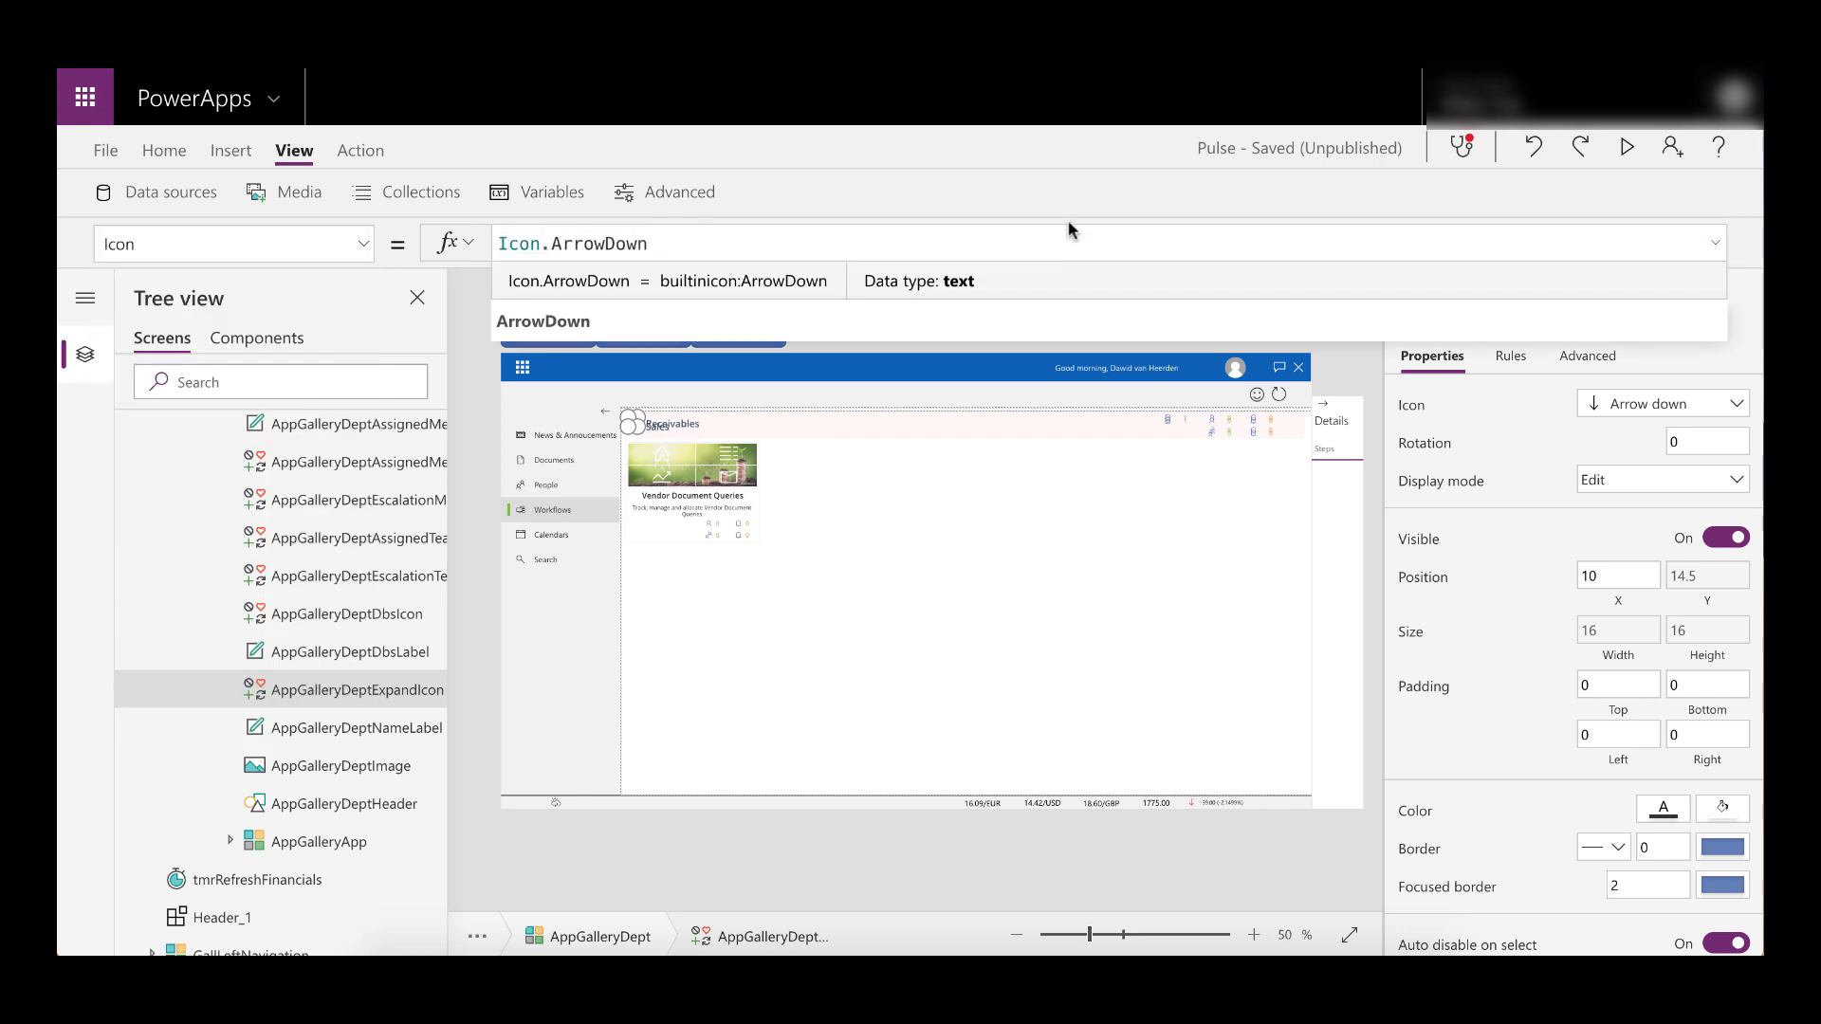
Set the expand icon's Icon to If(IsEmpty(Filter(...)), Icon.ArrowDown, Icon.ArrowUp)
{"action": "left_click", "coordinate": [793, 243]}
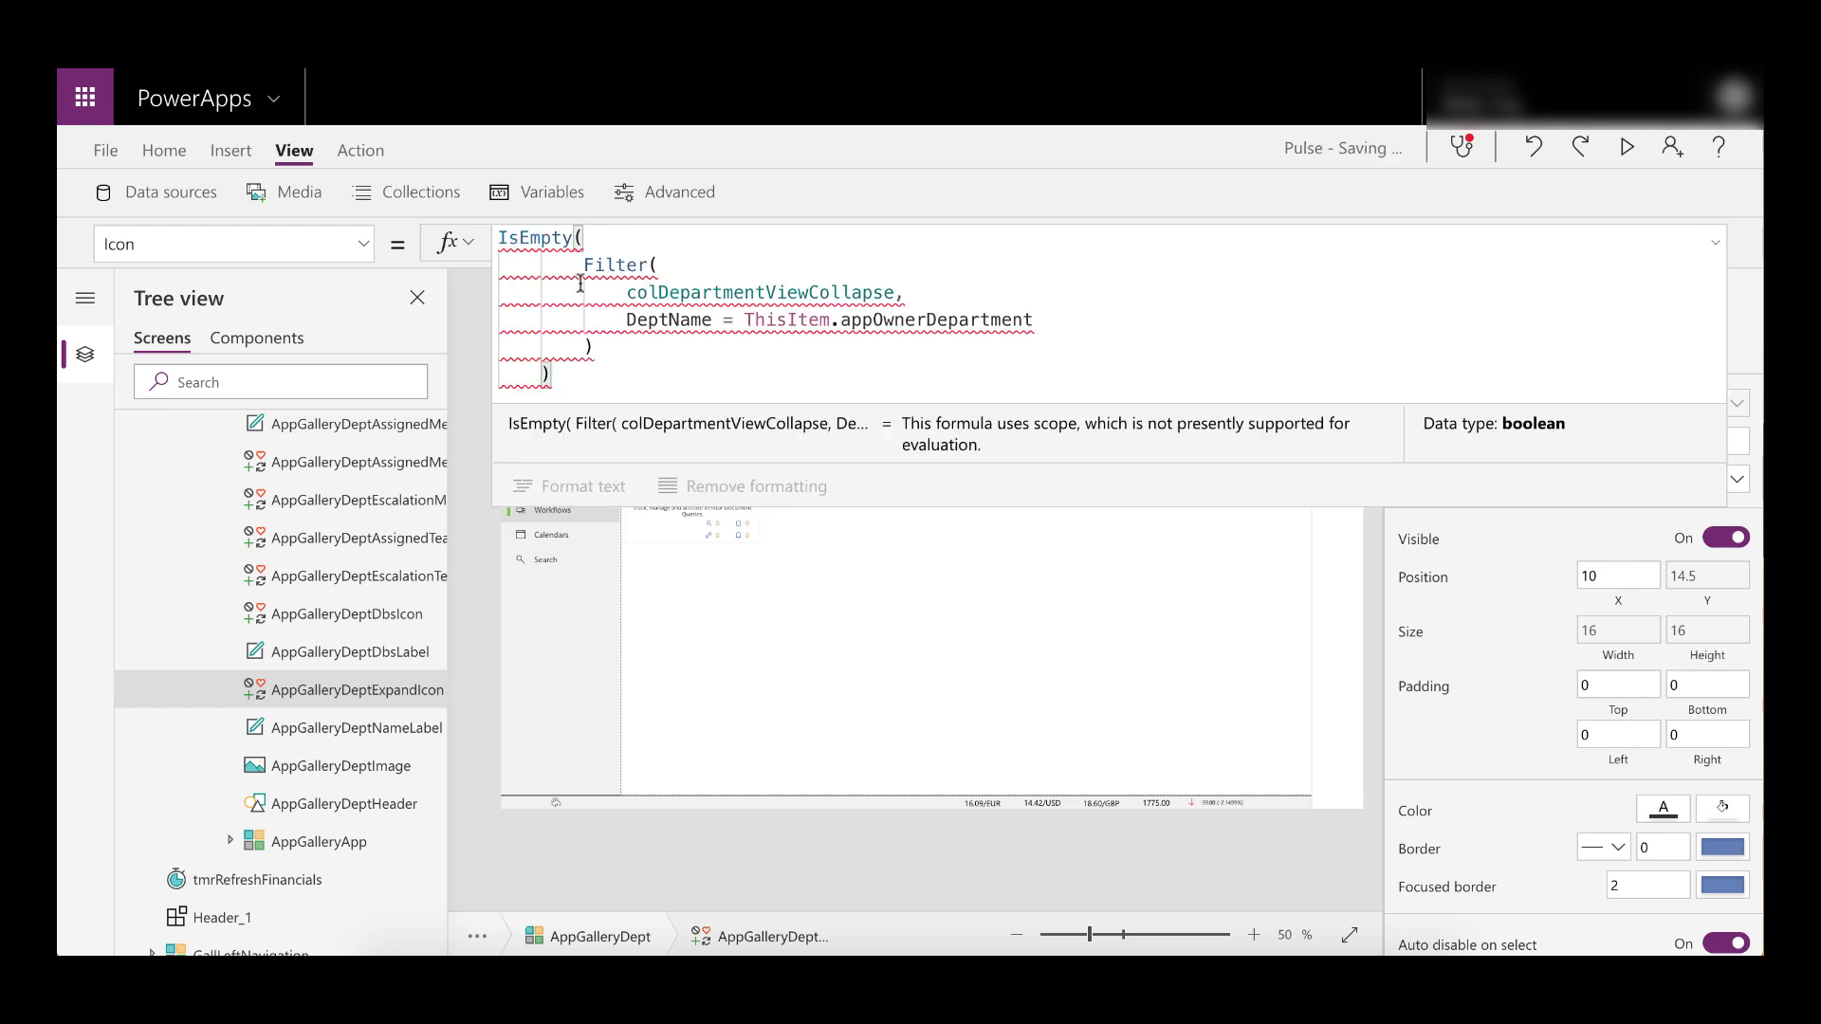
{"action": "type", "text": "If("}
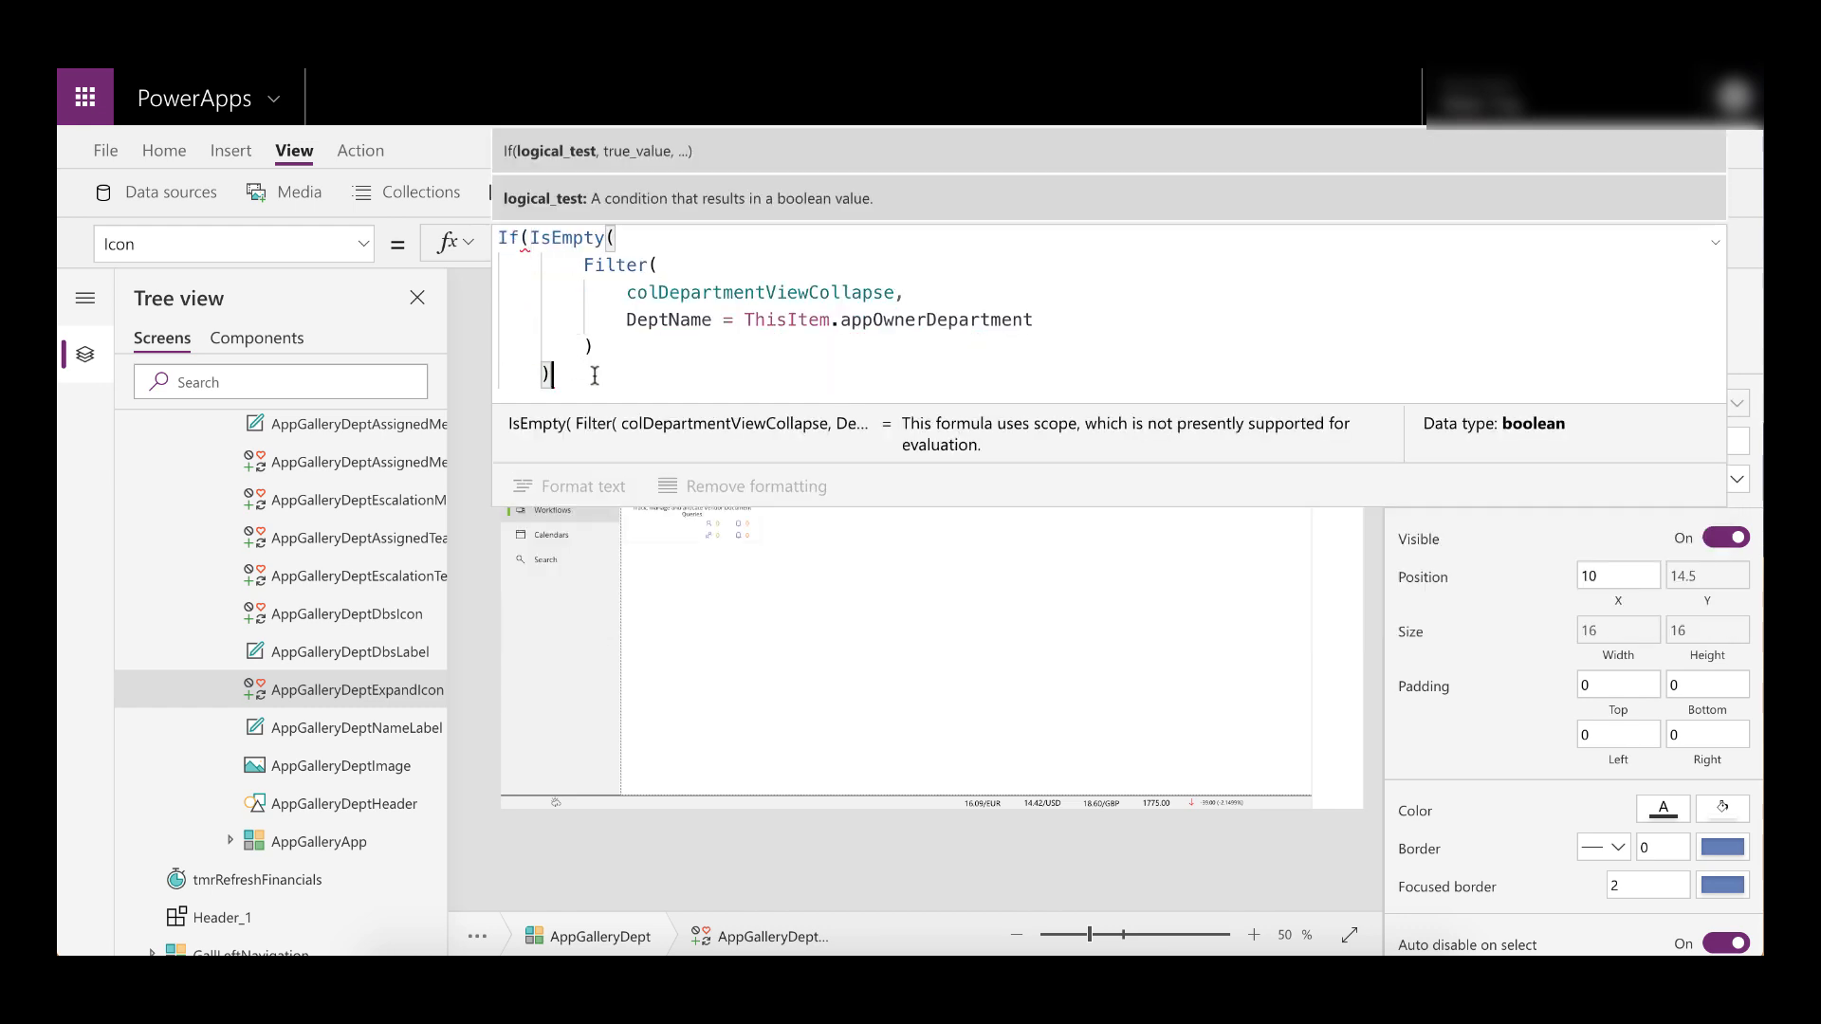
{"action": "type", "text": ",Icon."}
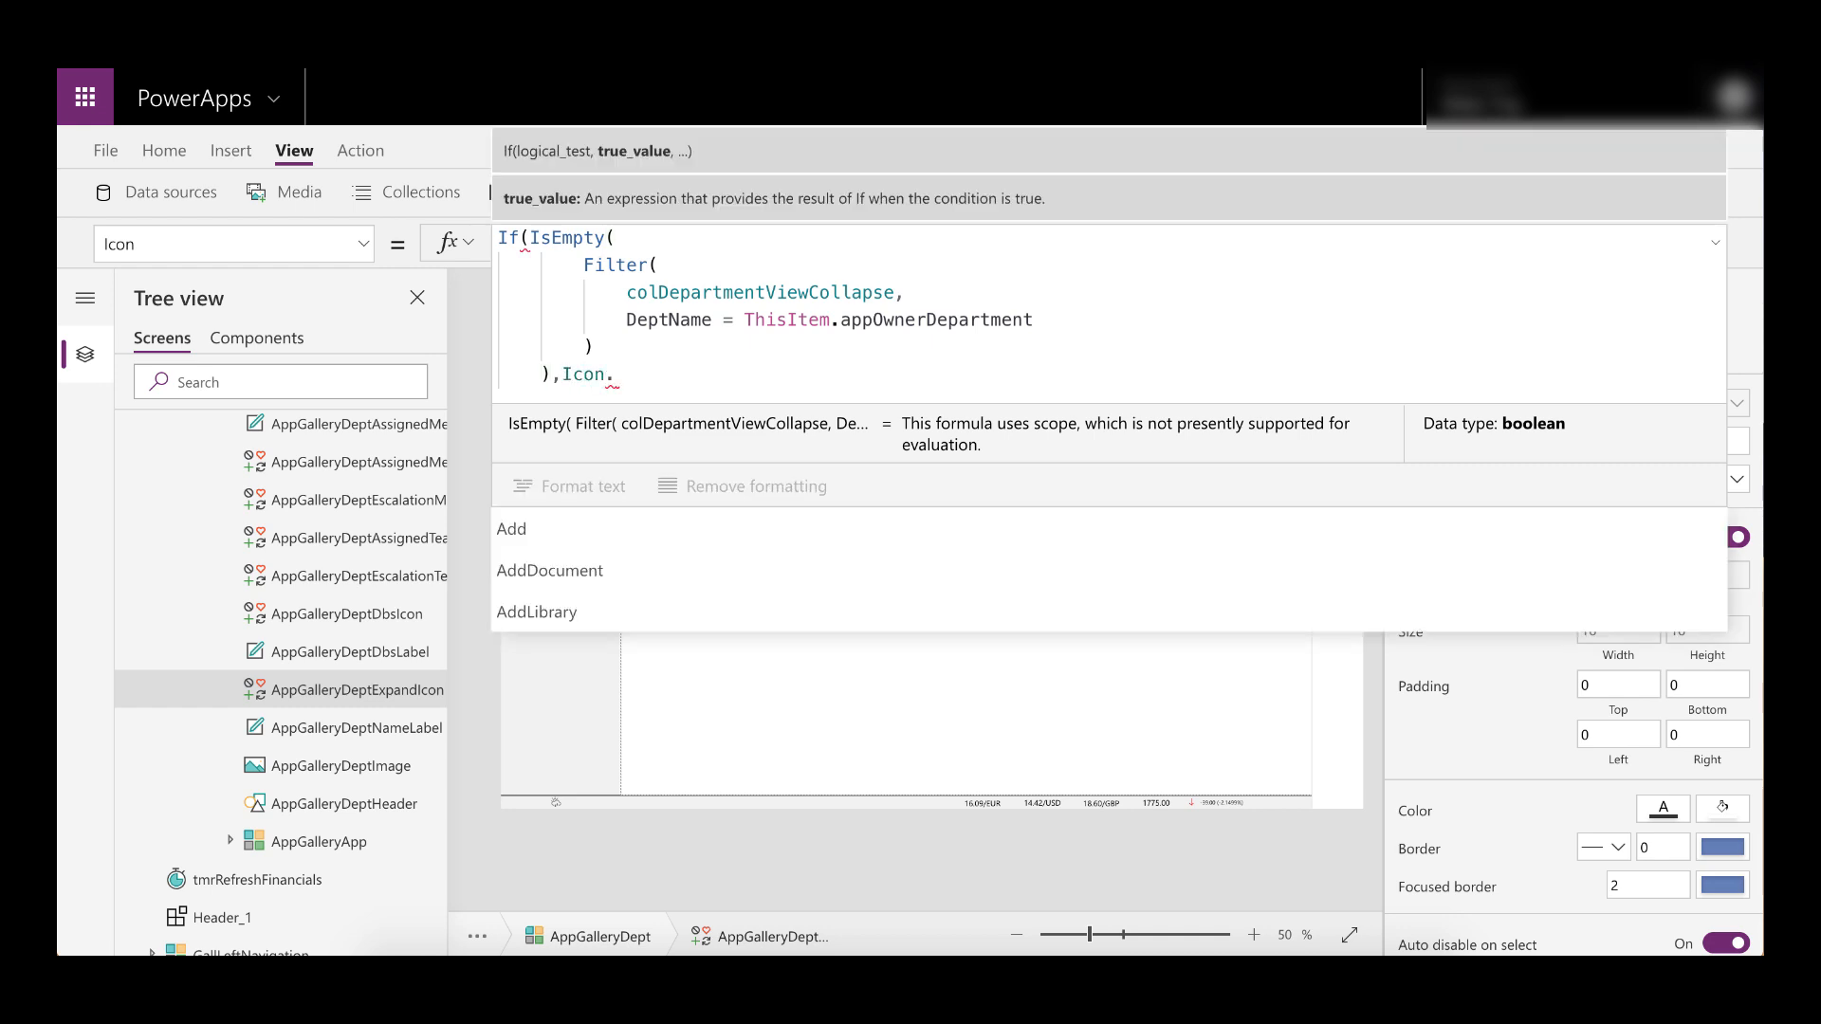
{"action": "type", "text": "arrowDown"}
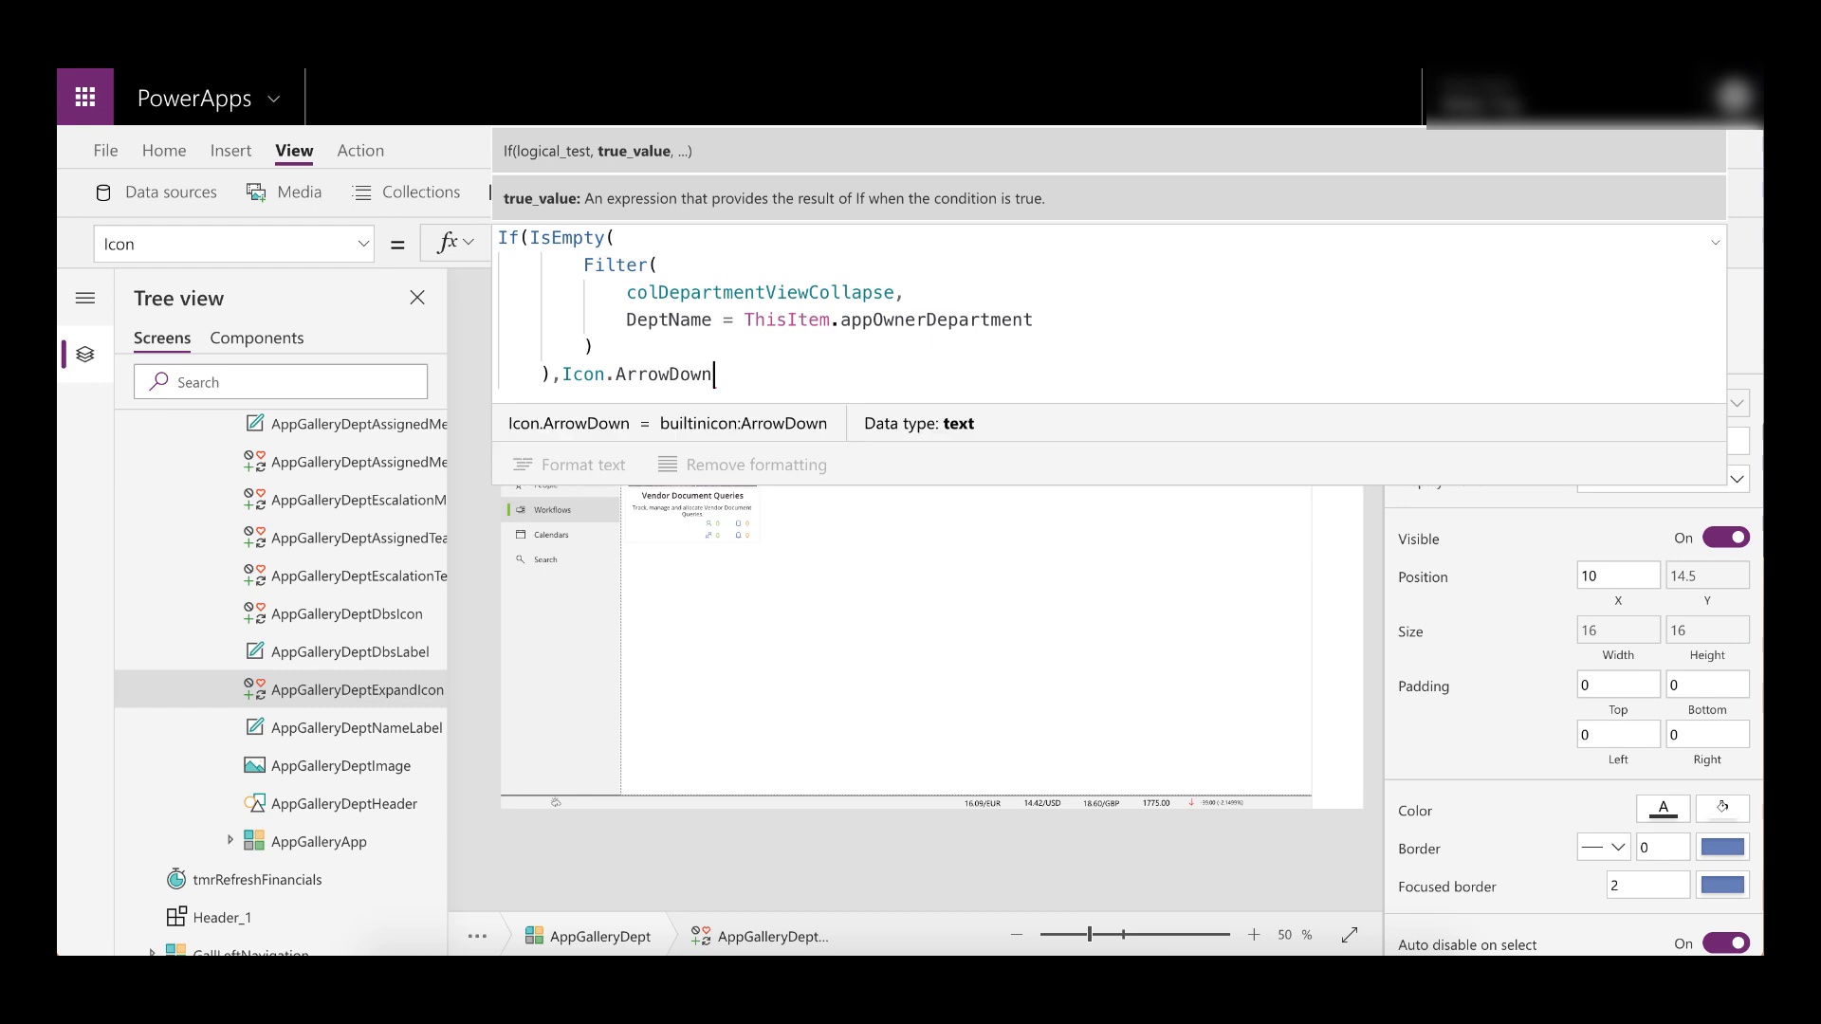
{"action": "type", "text": ",icon"}
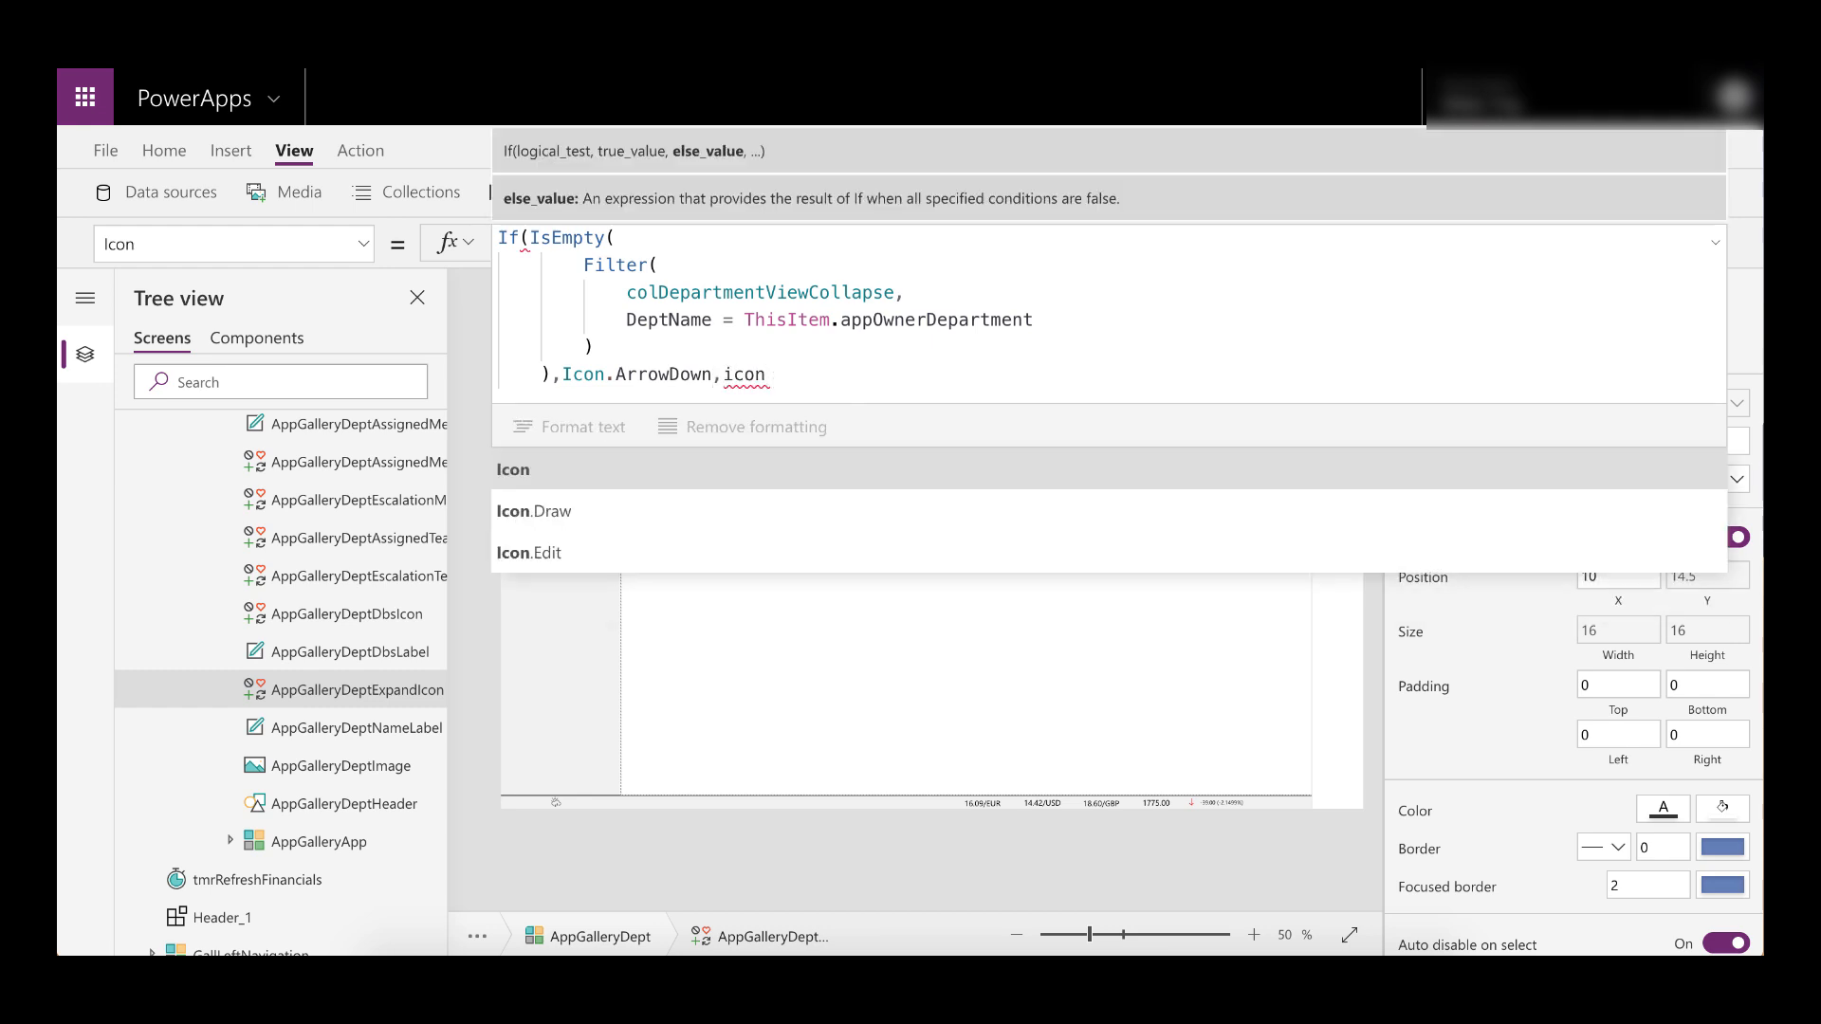
{"action": "type", "text": "Icon.a"}
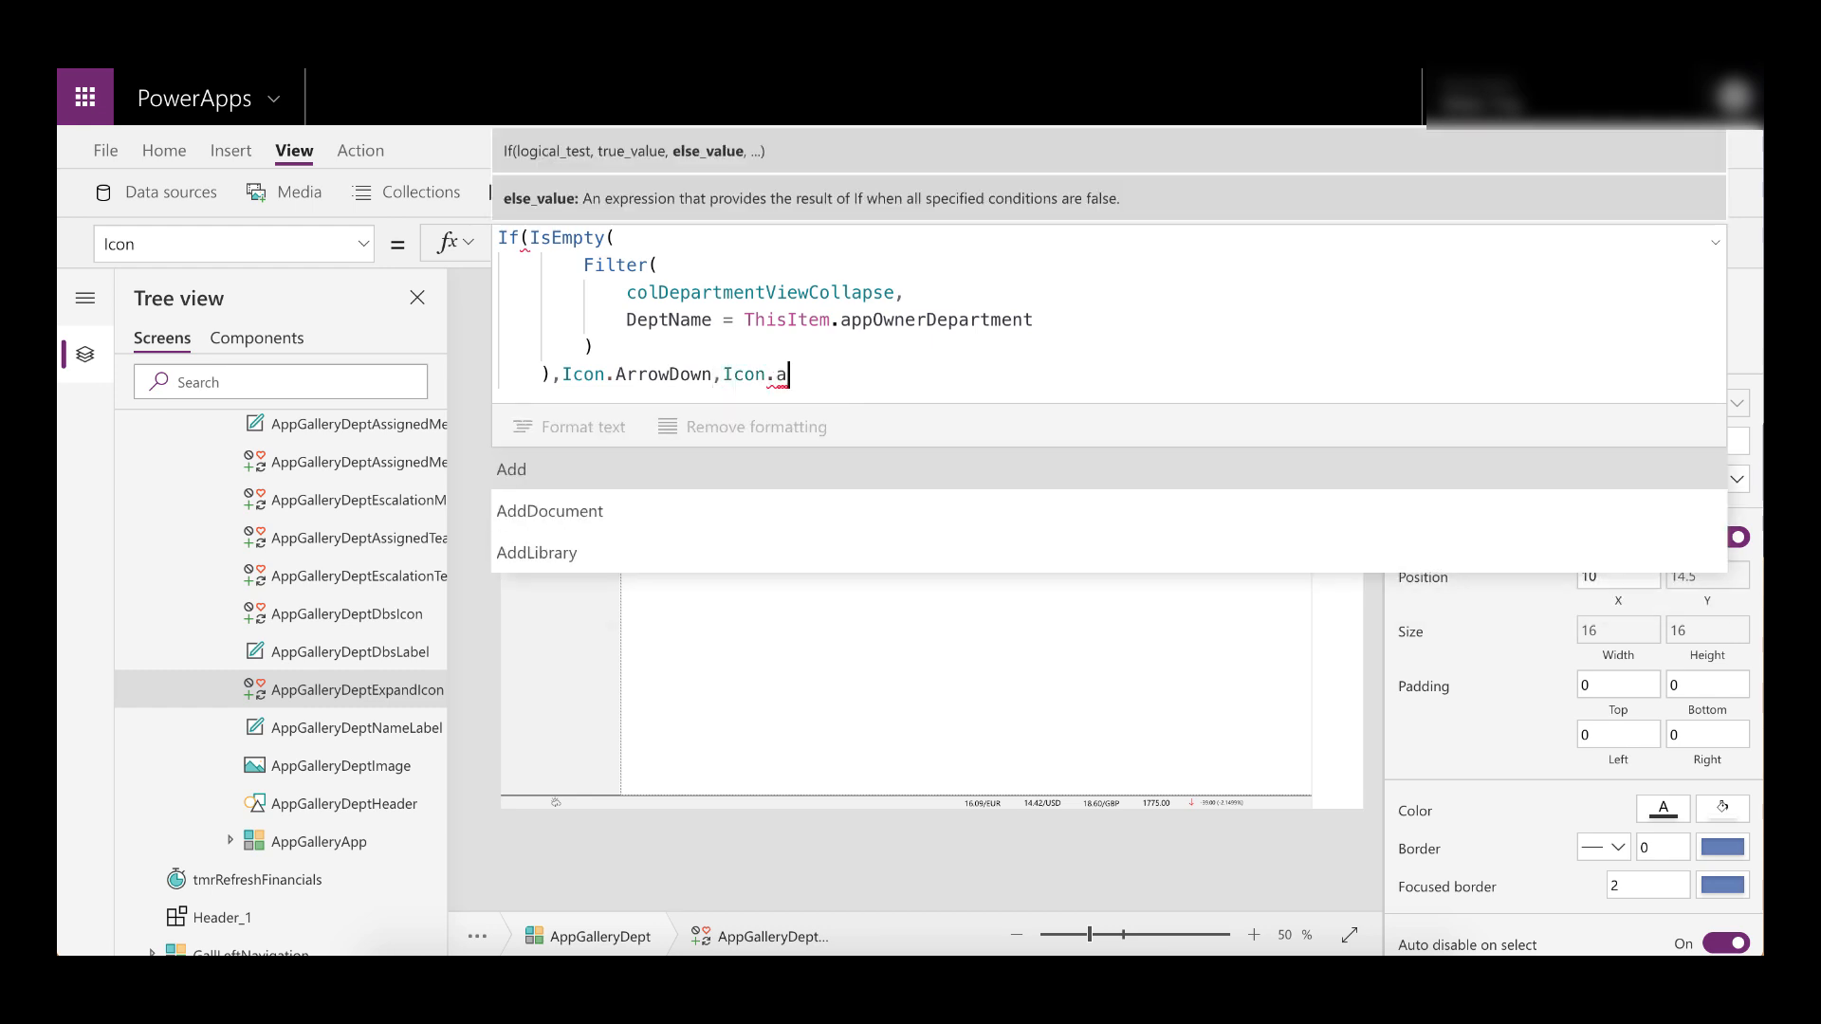
{"action": "type", "text": "r"}
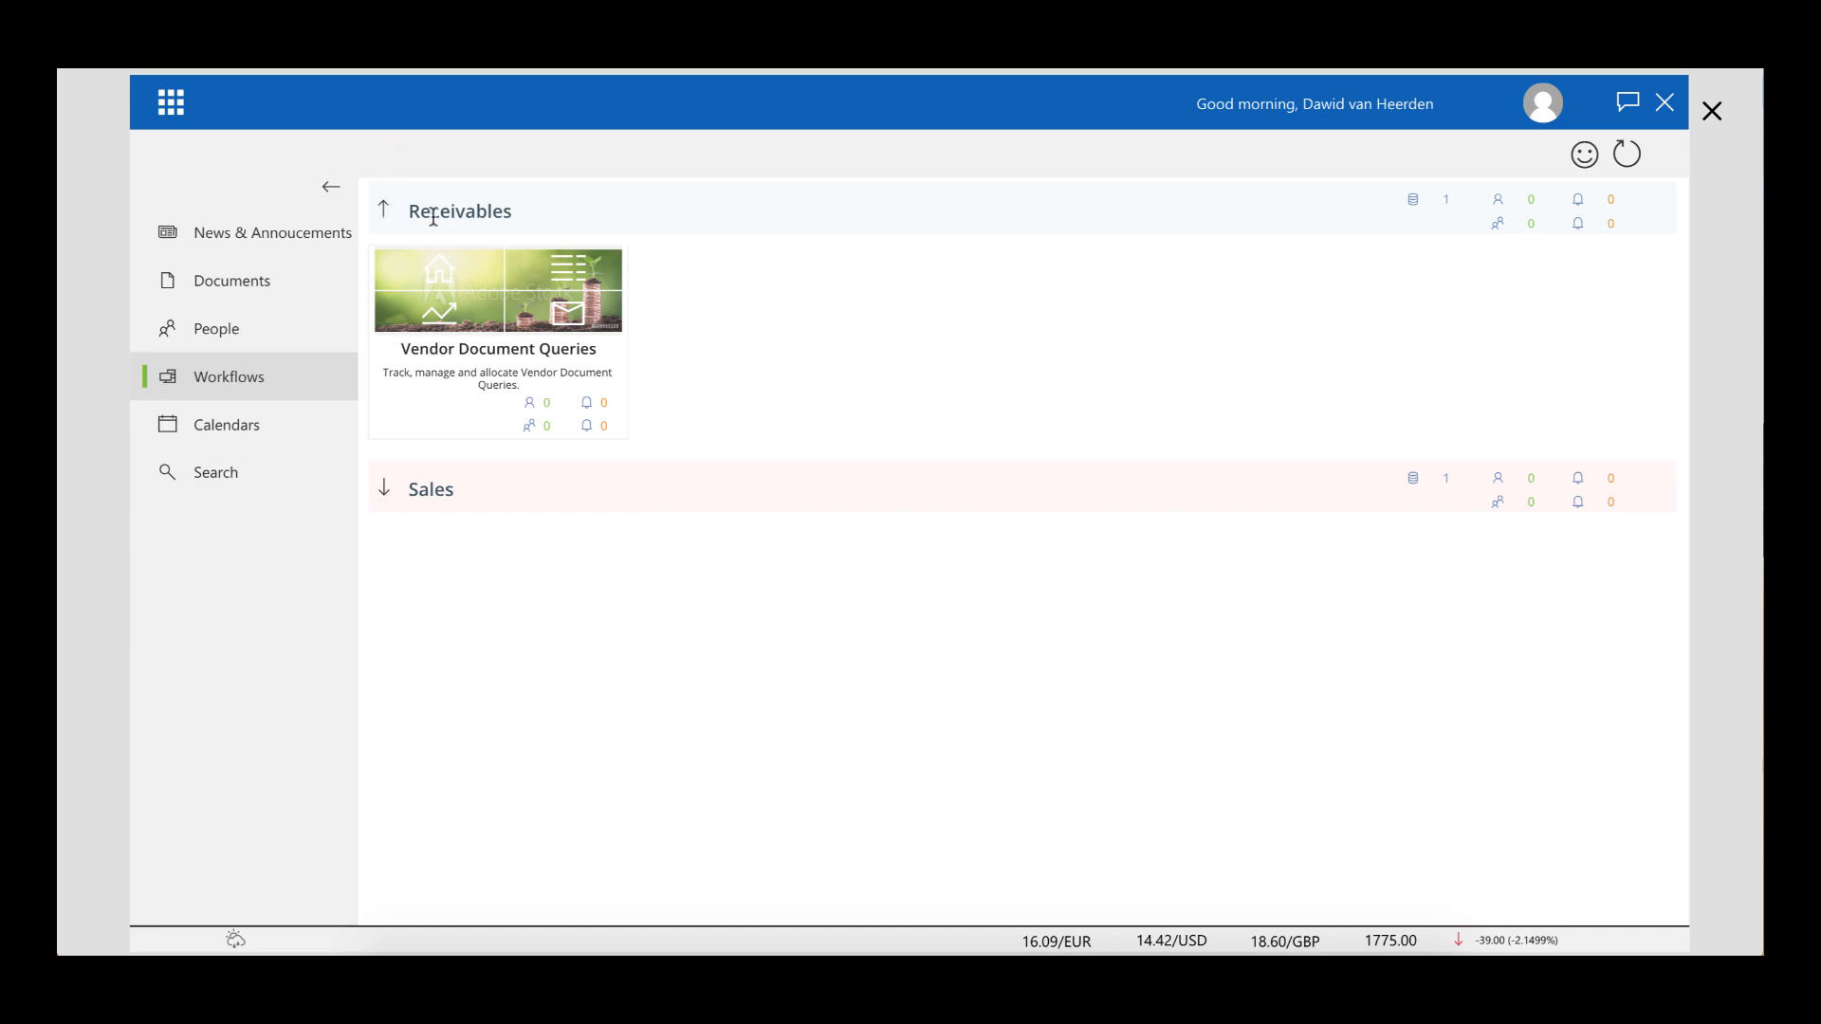
{"action": "mouse_move", "coordinate": [387, 214]}
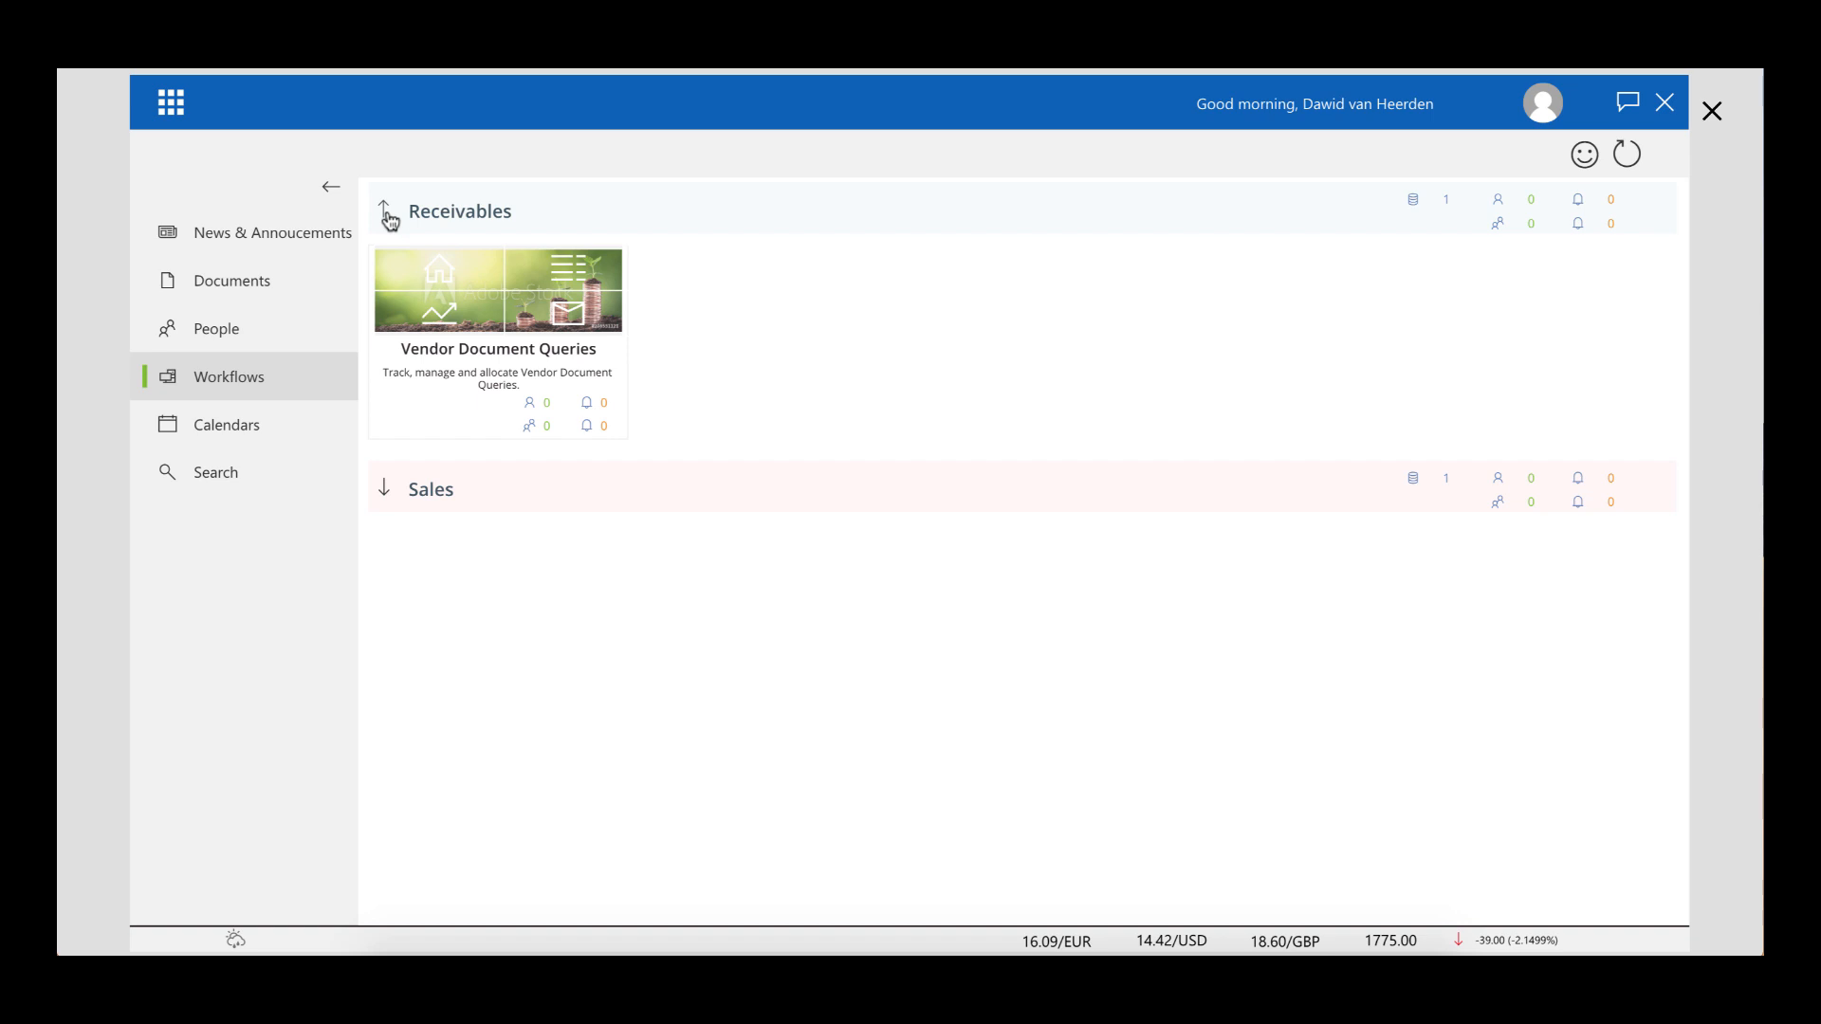
Collapse Receivables in the preview so both groups show down arrows
{"action": "left_click", "coordinate": [384, 211]}
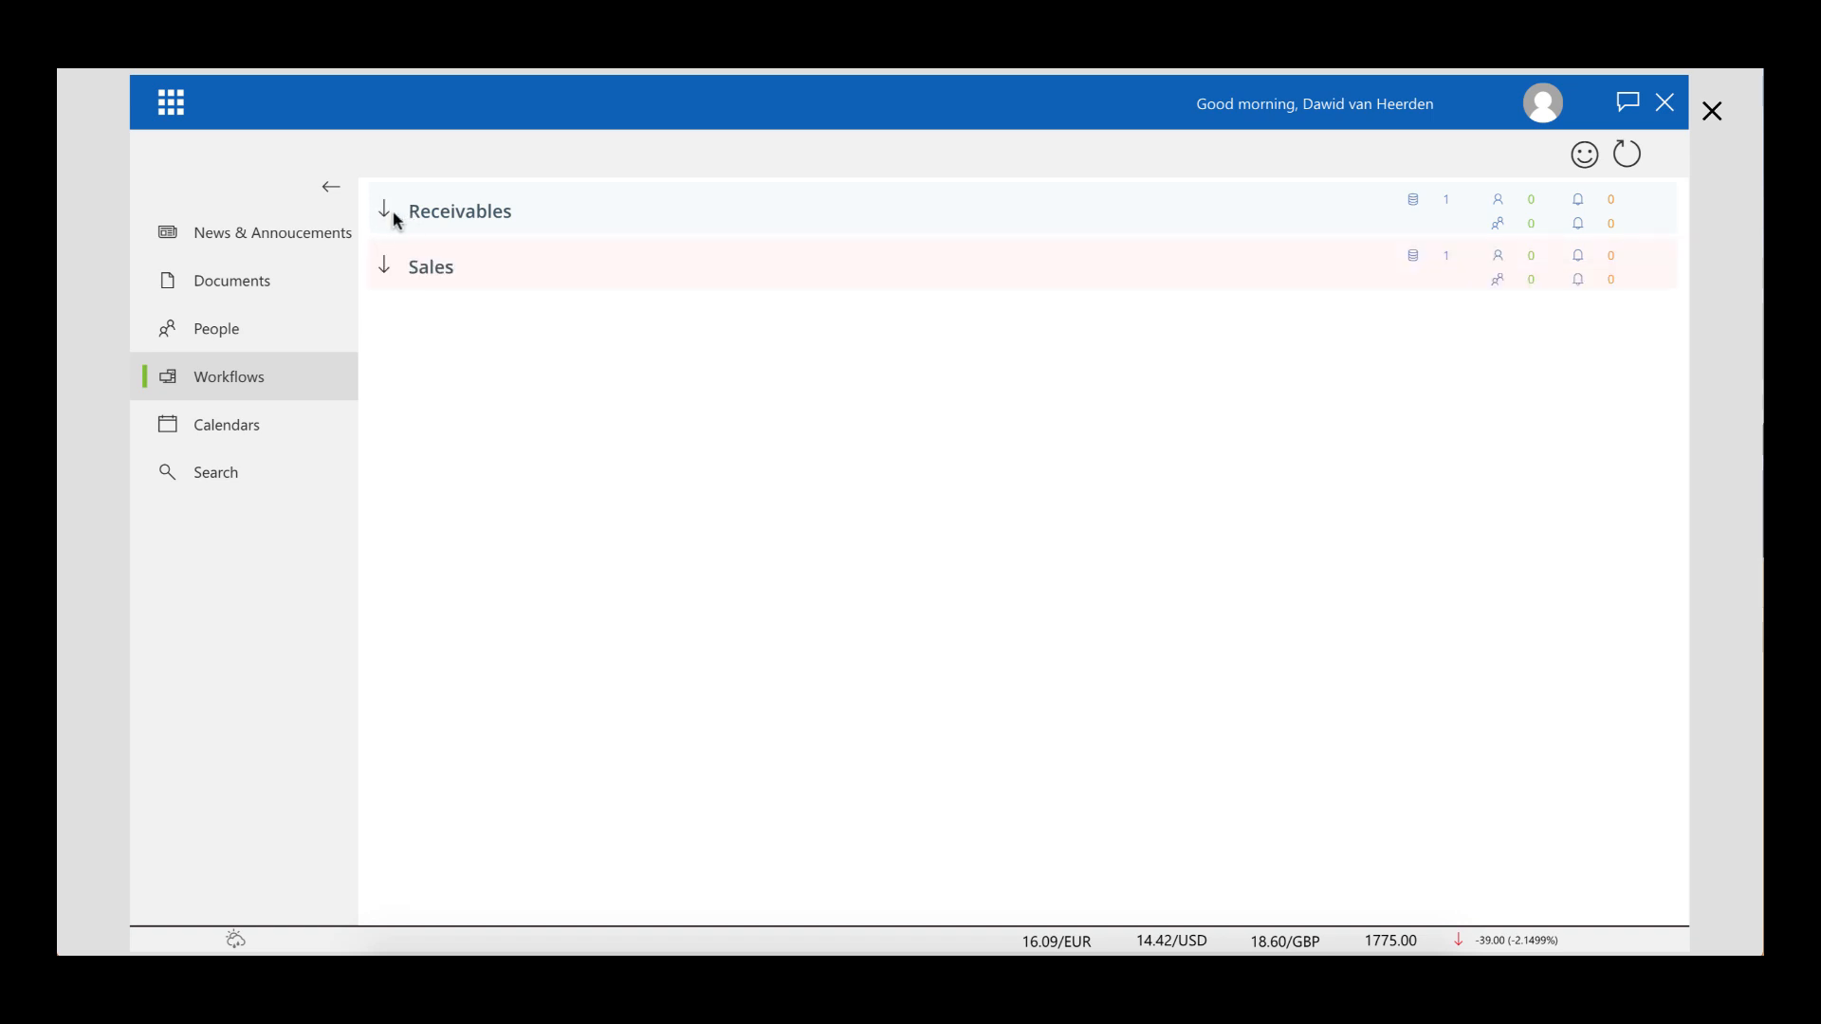
{"action": "left_click", "coordinate": [383, 210]}
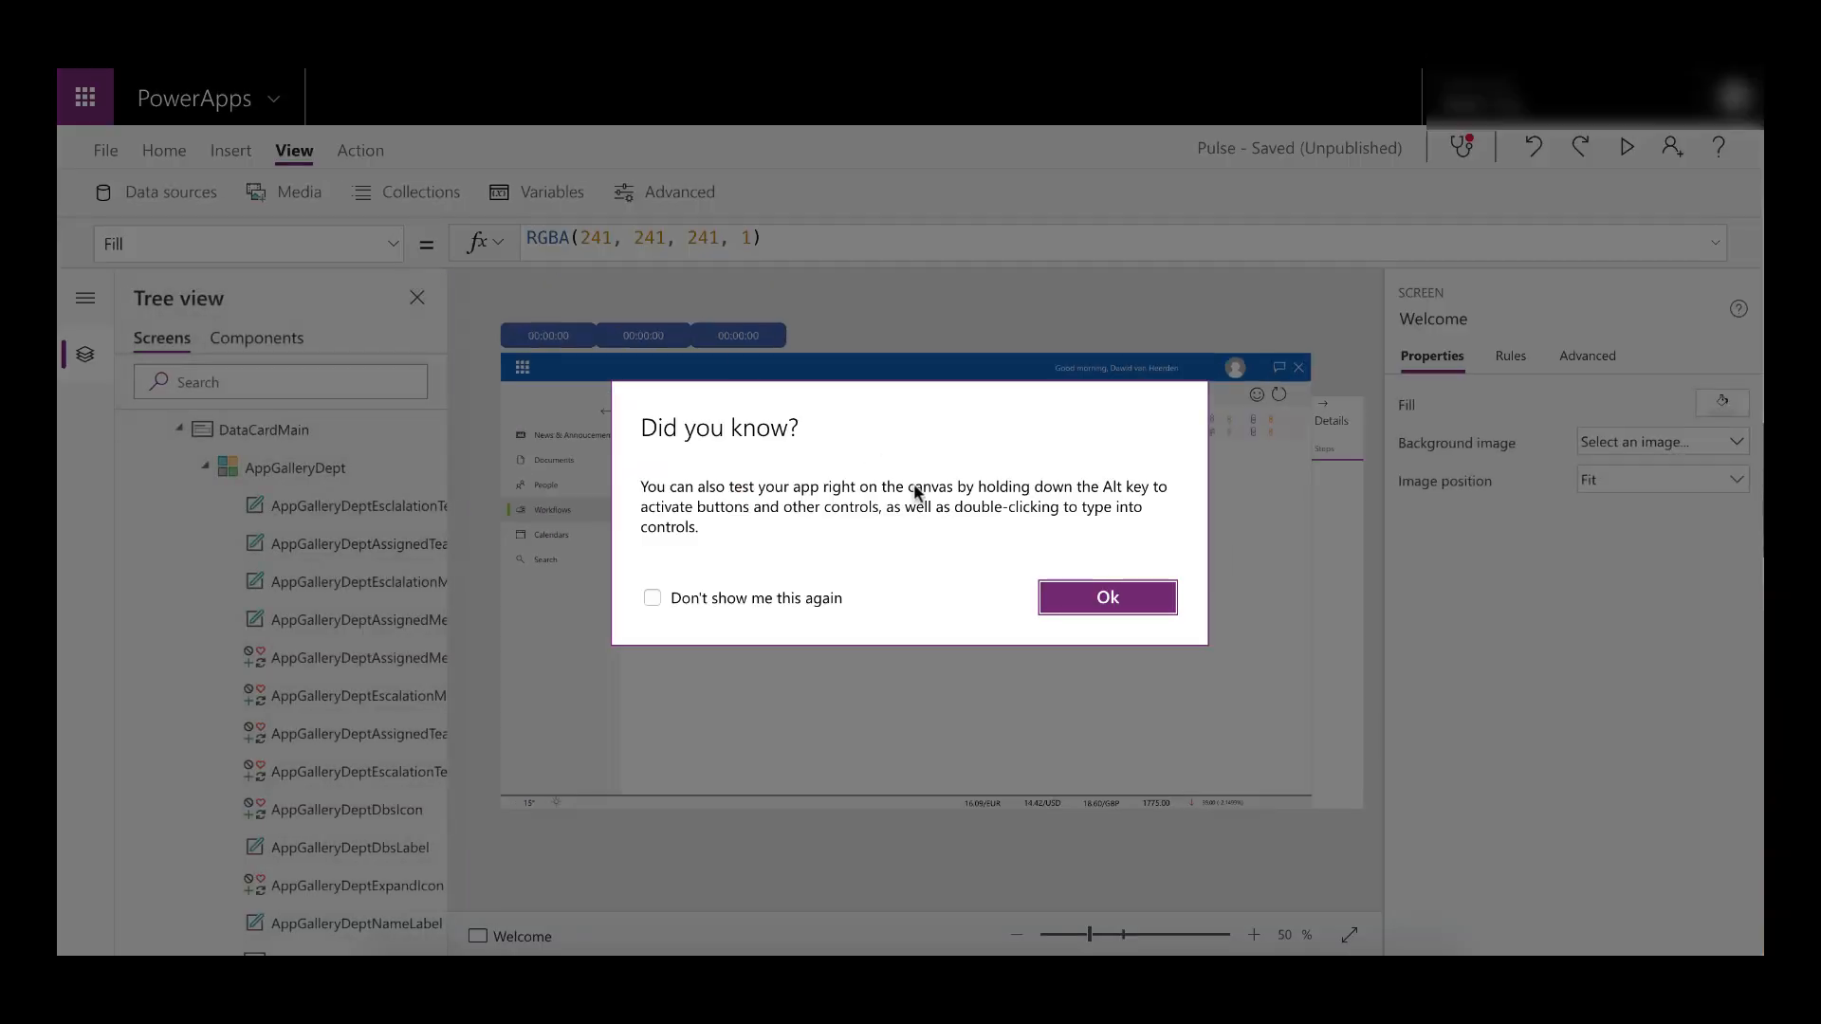
Dismiss the tip, select the expand icon, and set Rotation to If(IsEmpty(Filter(...)), 0, 180)
{"action": "left_click", "coordinate": [1103, 595]}
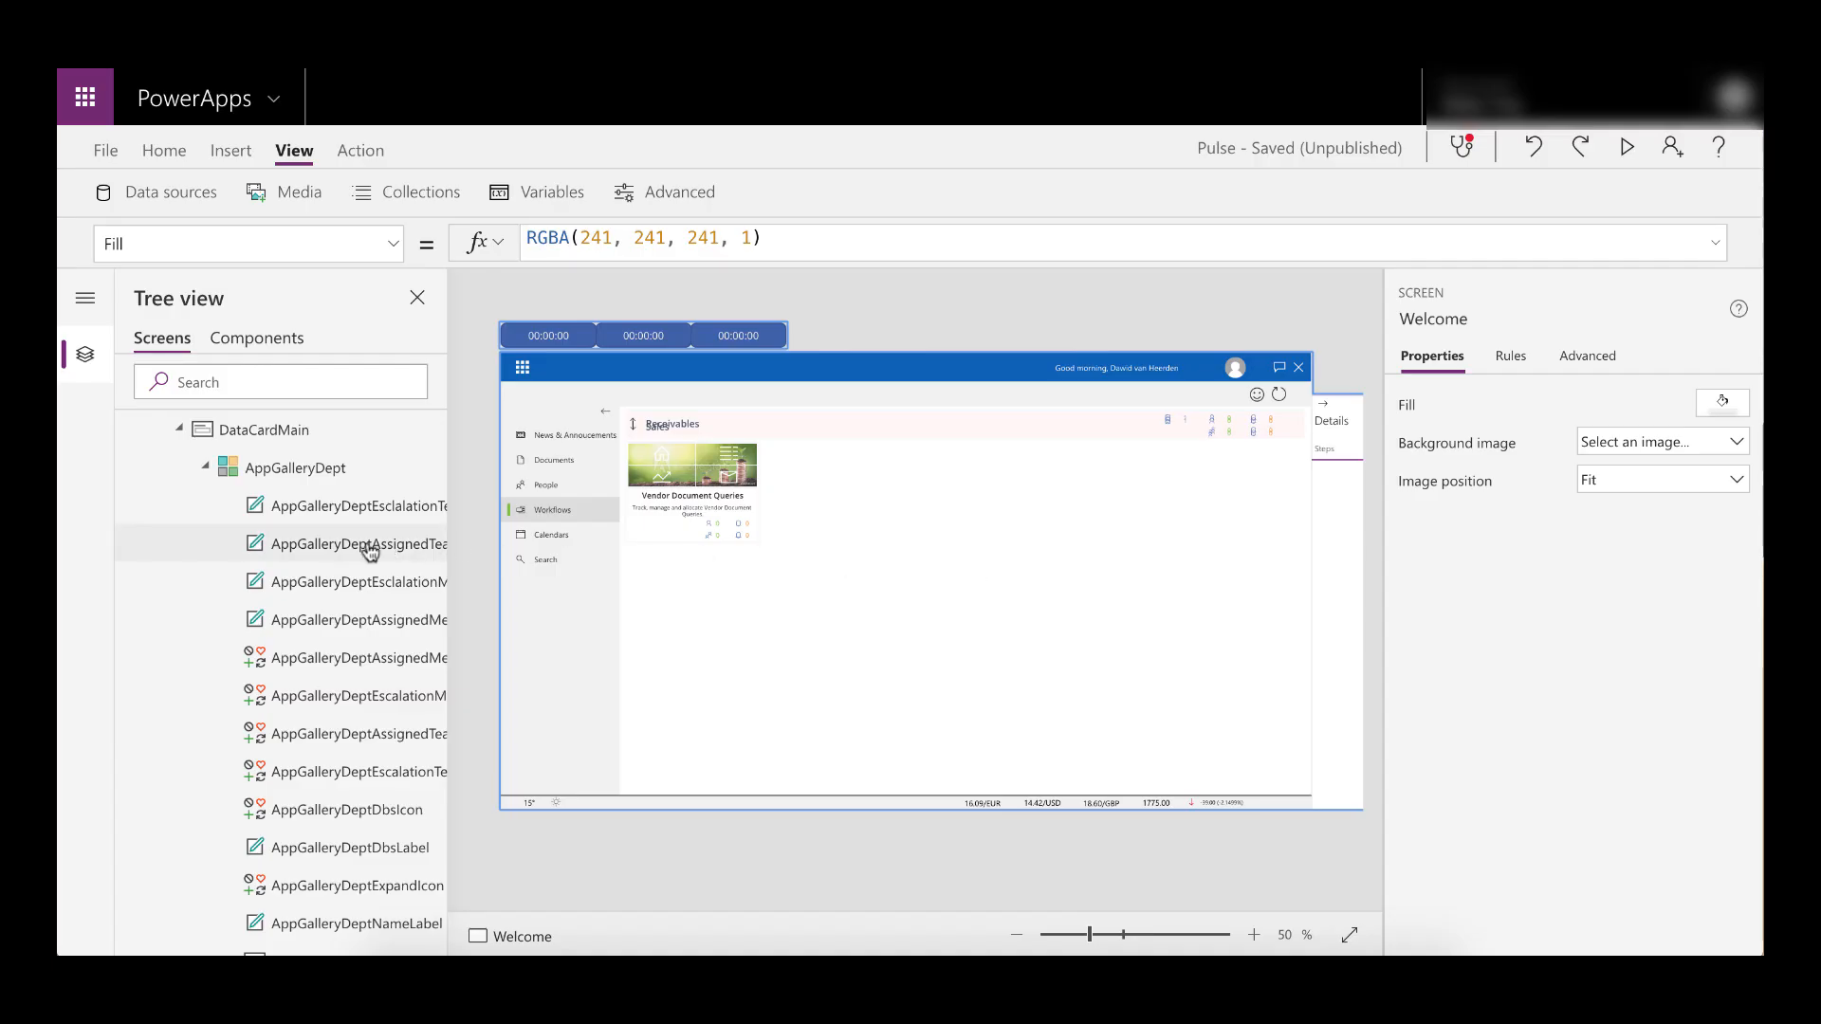
{"action": "scroll", "scroll_direction": "down", "scroll_amount": 3}
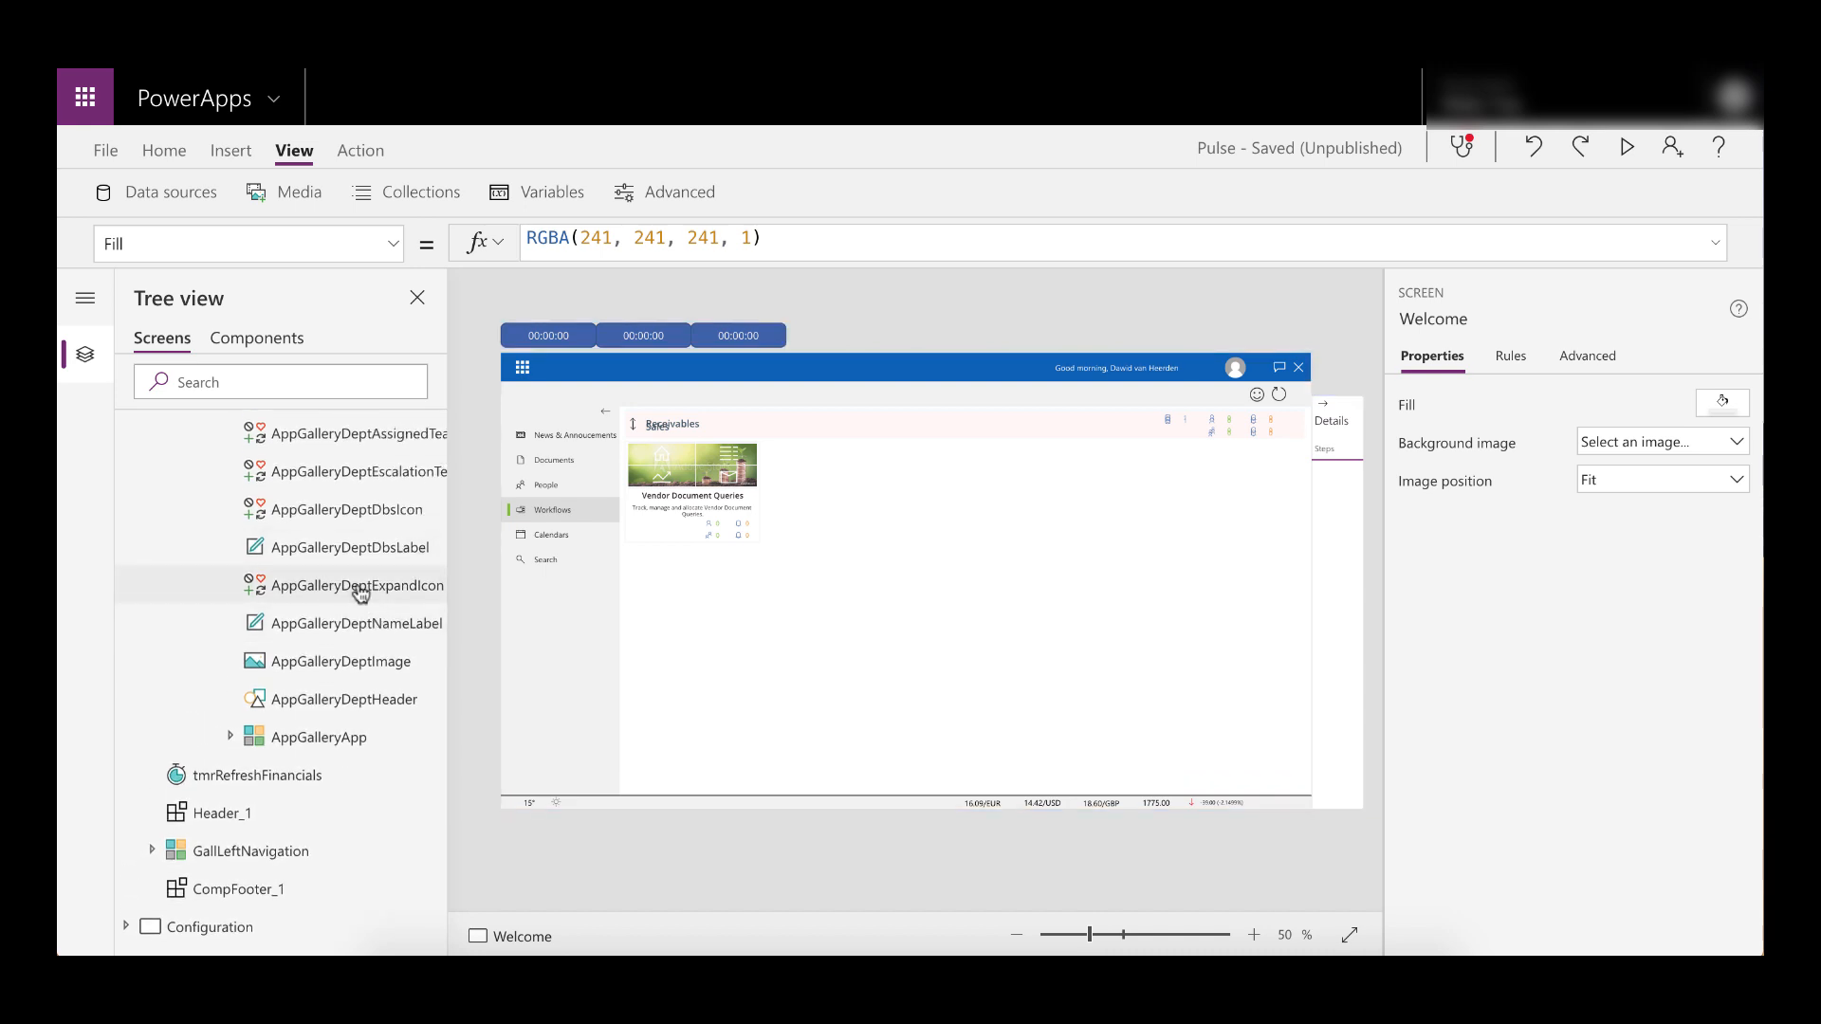
{"action": "left_click", "coordinate": [358, 585]}
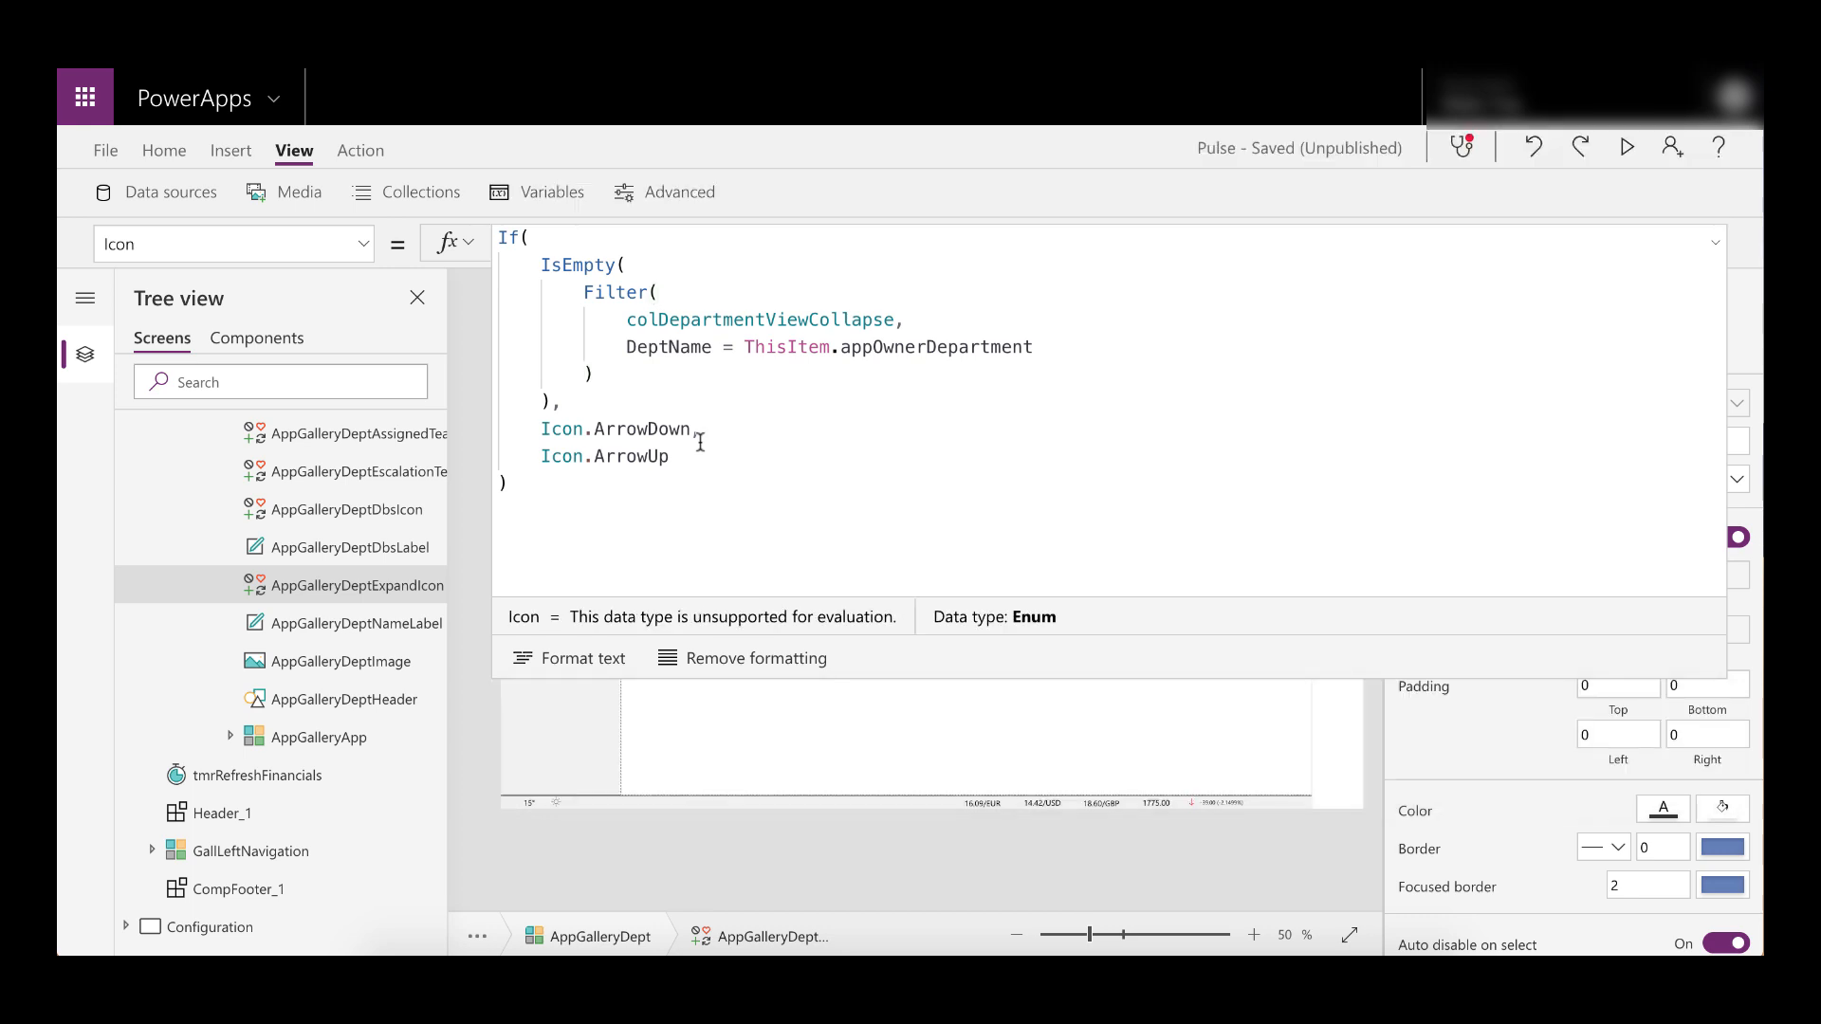
{"action": "key", "text": "ctrl+a"}
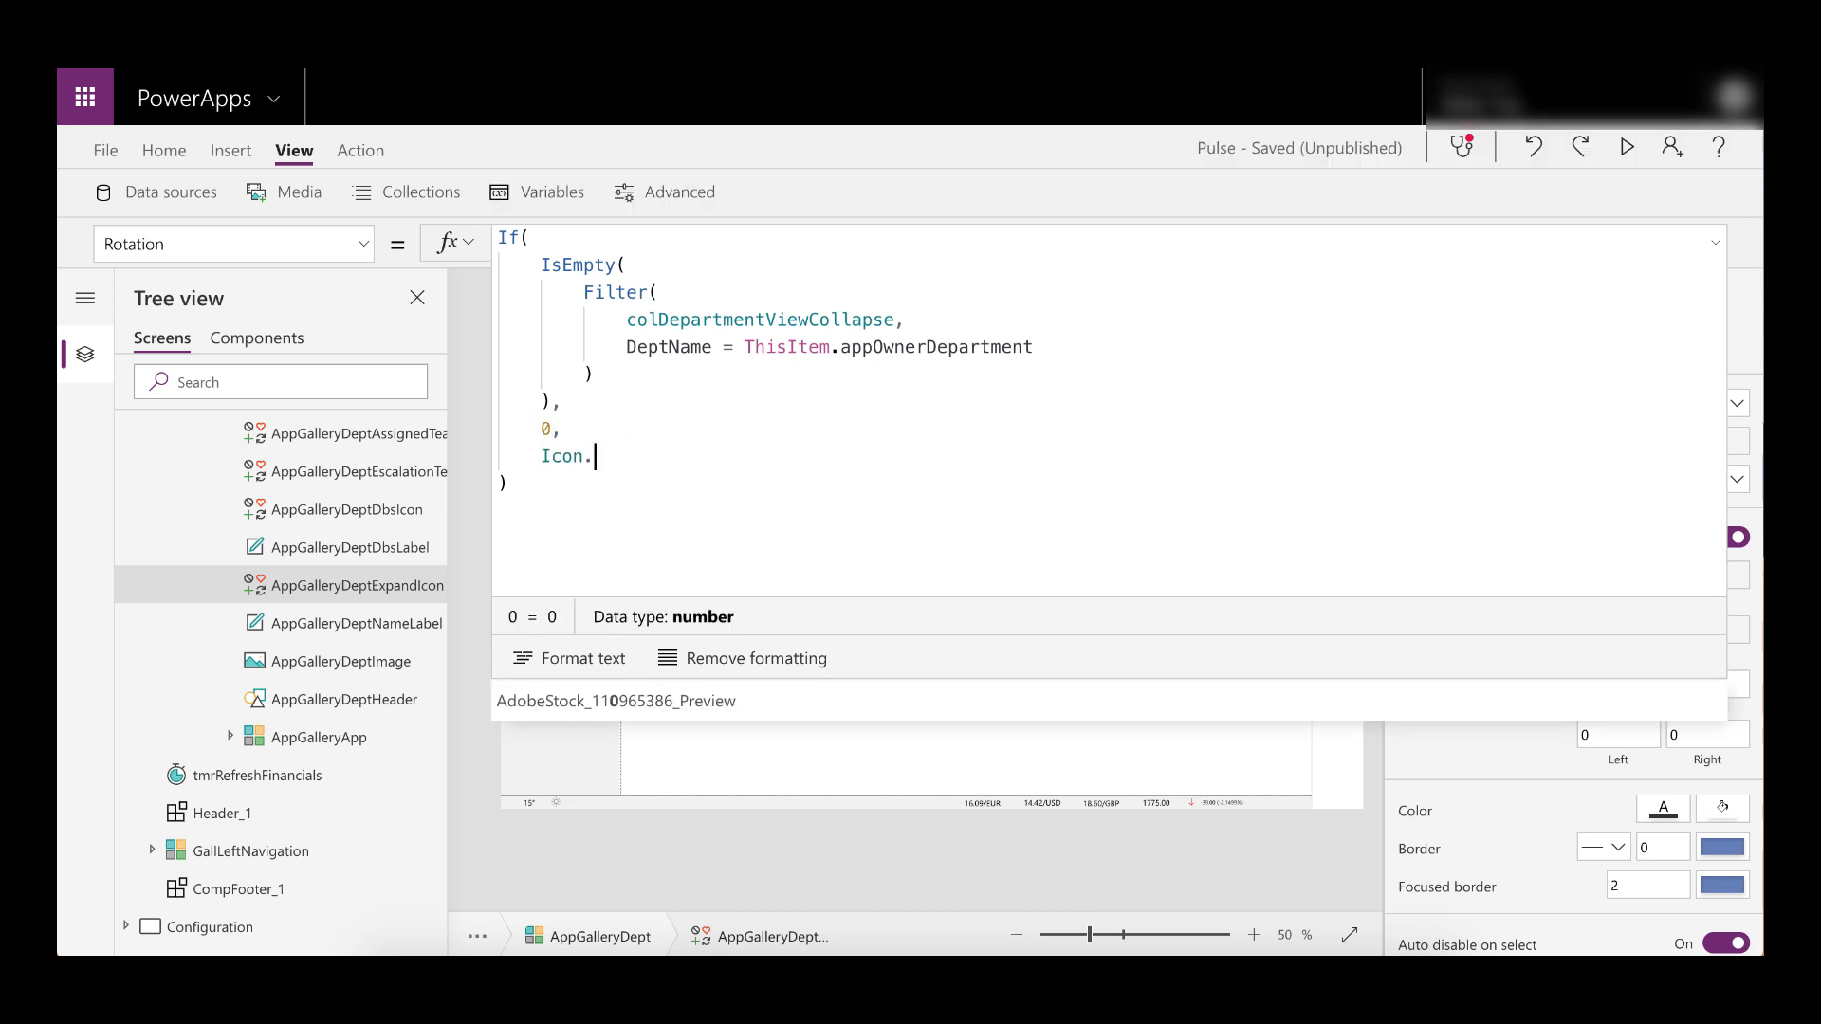
{"action": "type", "text": "180"}
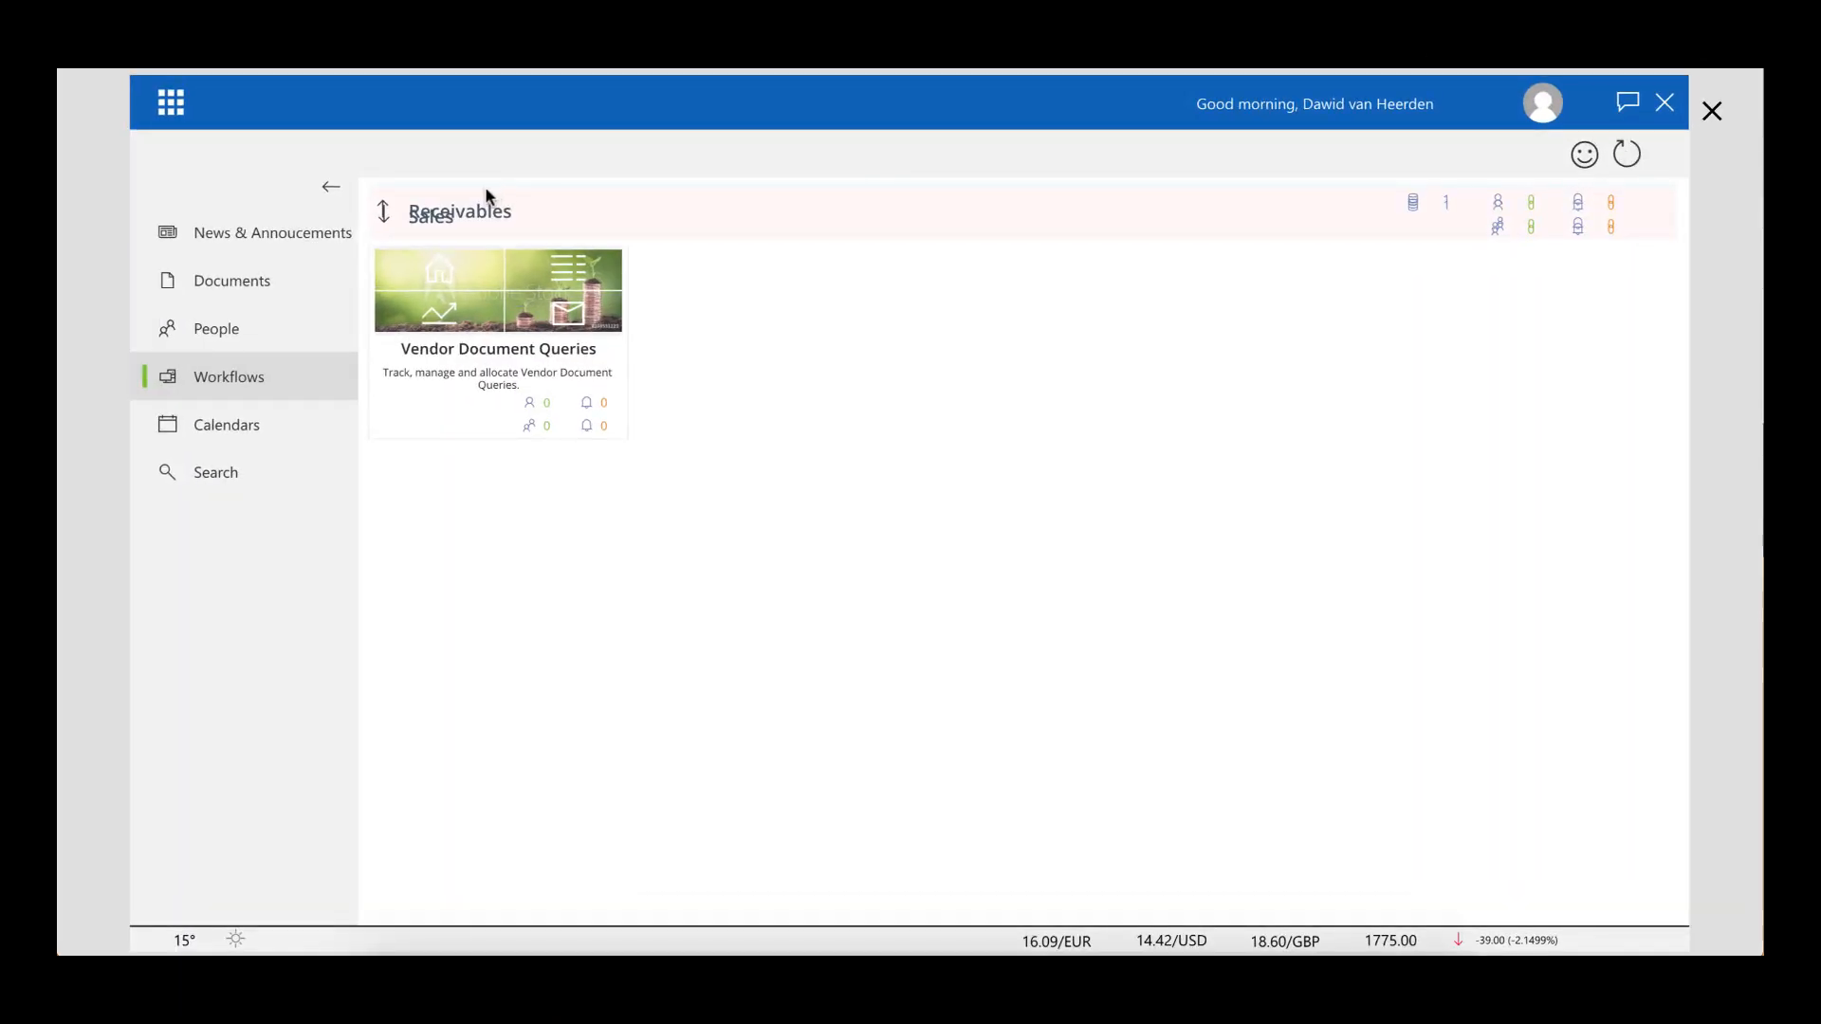
In the app preview, collapse and re-expand the Receivables group, checking its arrow flips direction
{"action": "left_click", "coordinate": [383, 212]}
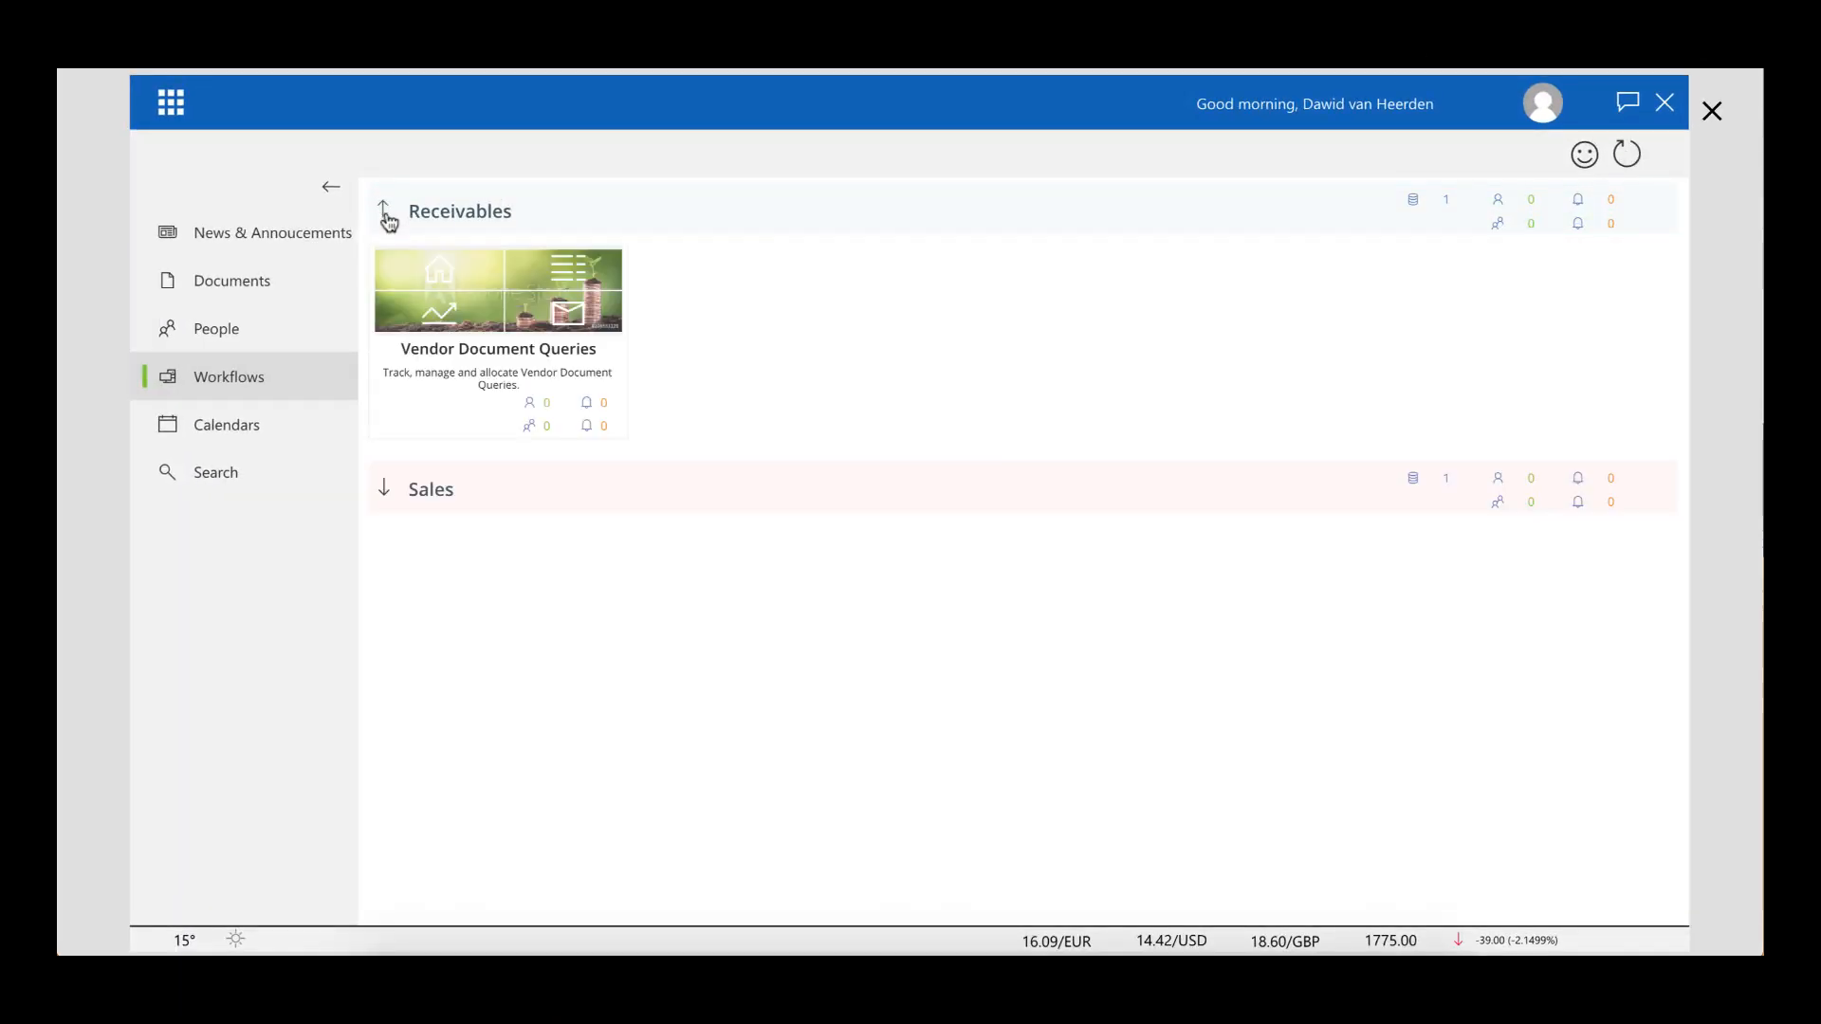
{"action": "left_click", "coordinate": [383, 216]}
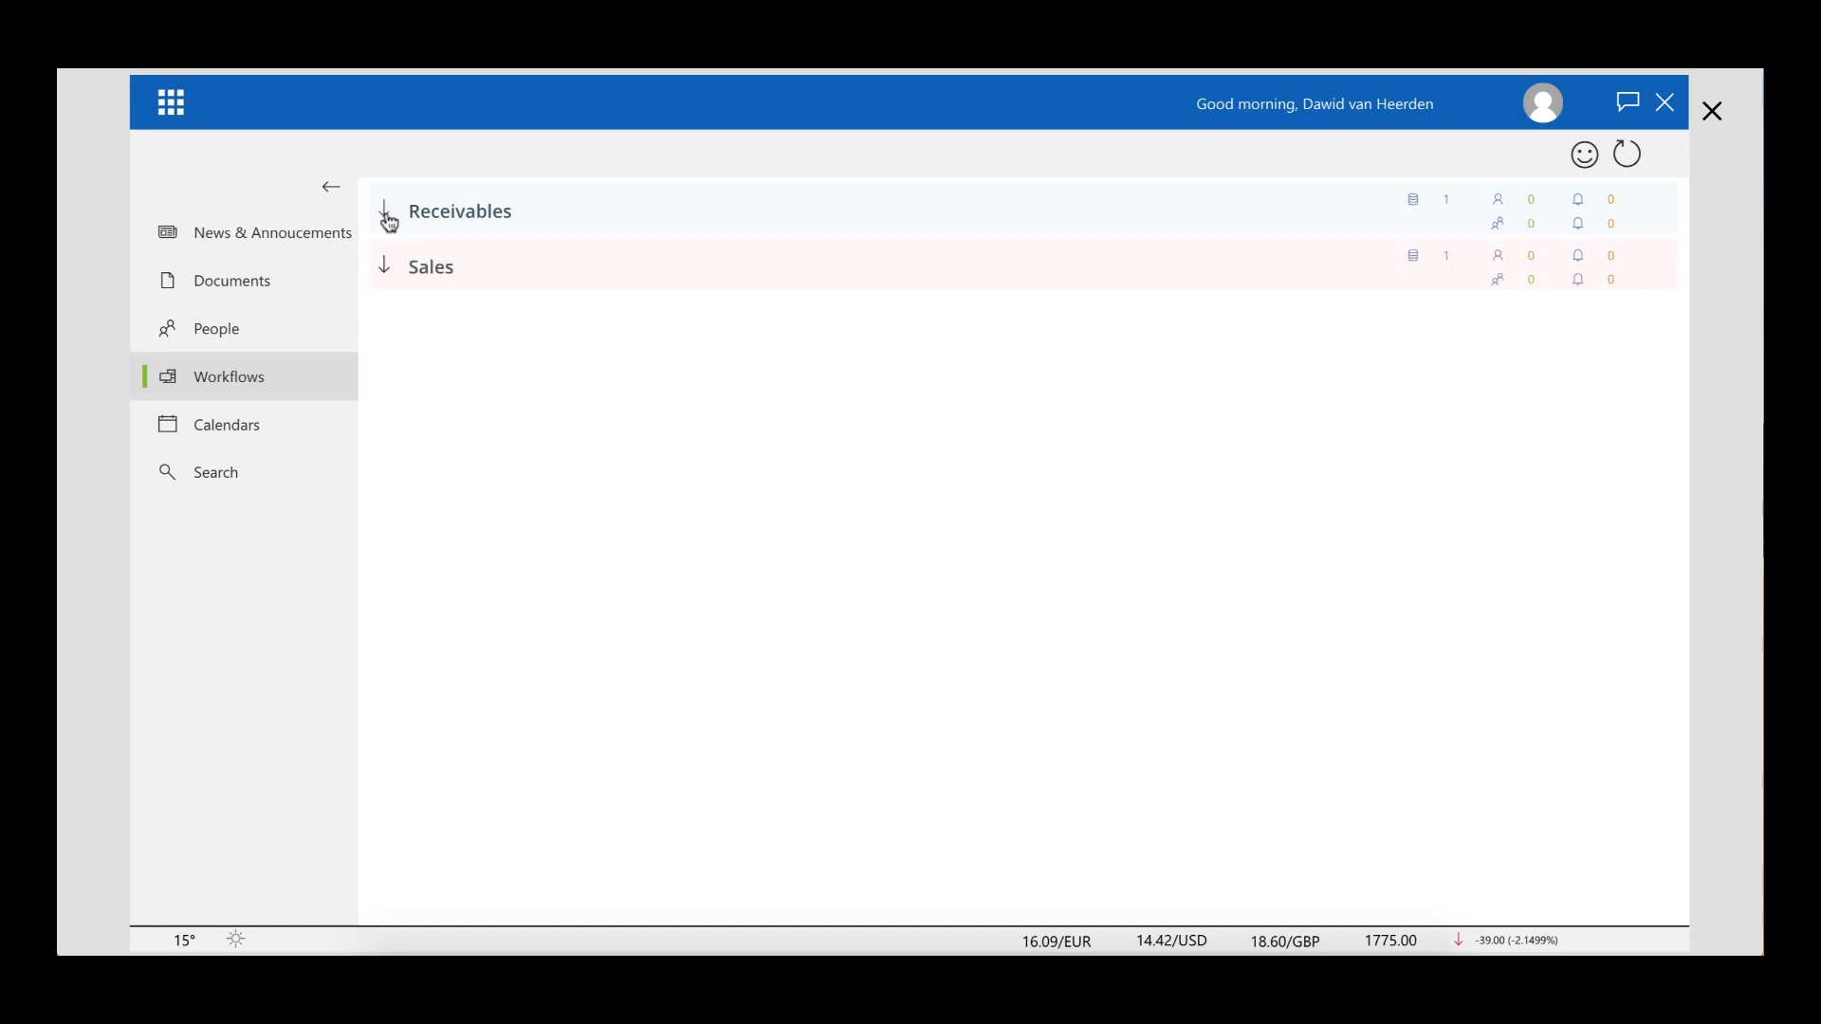
{"action": "left_click", "coordinate": [384, 218]}
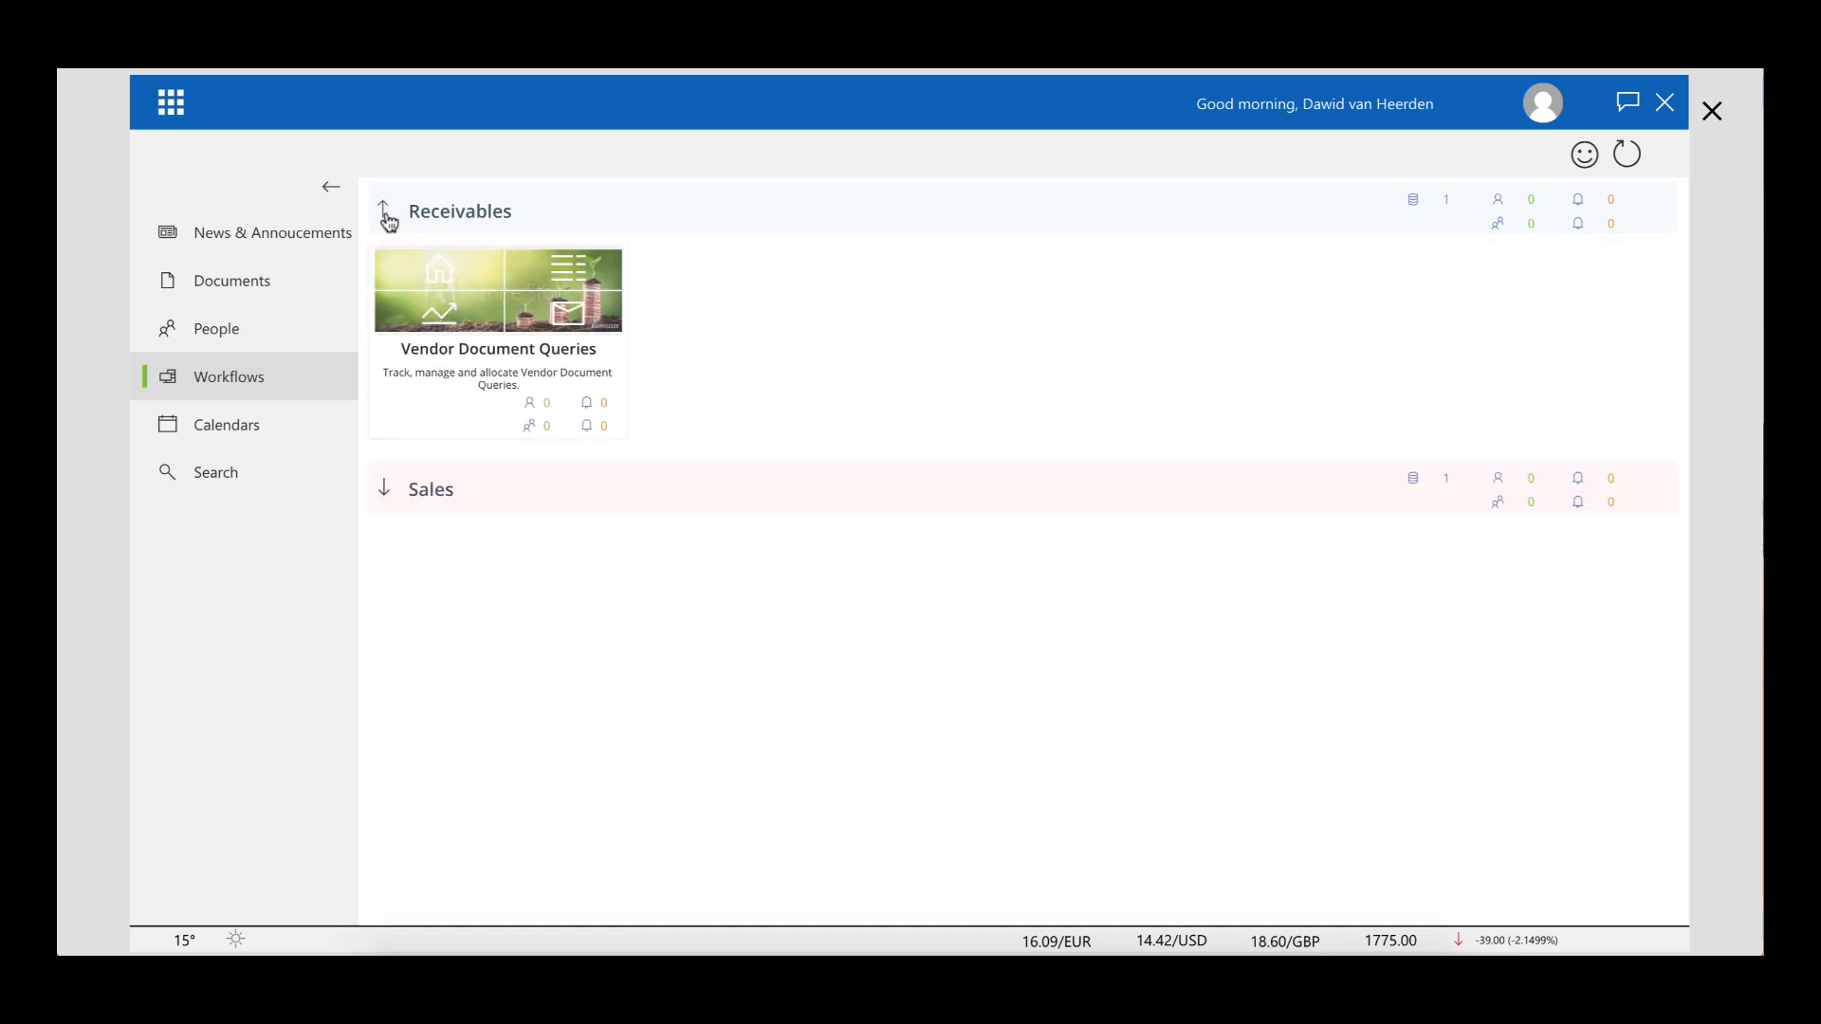